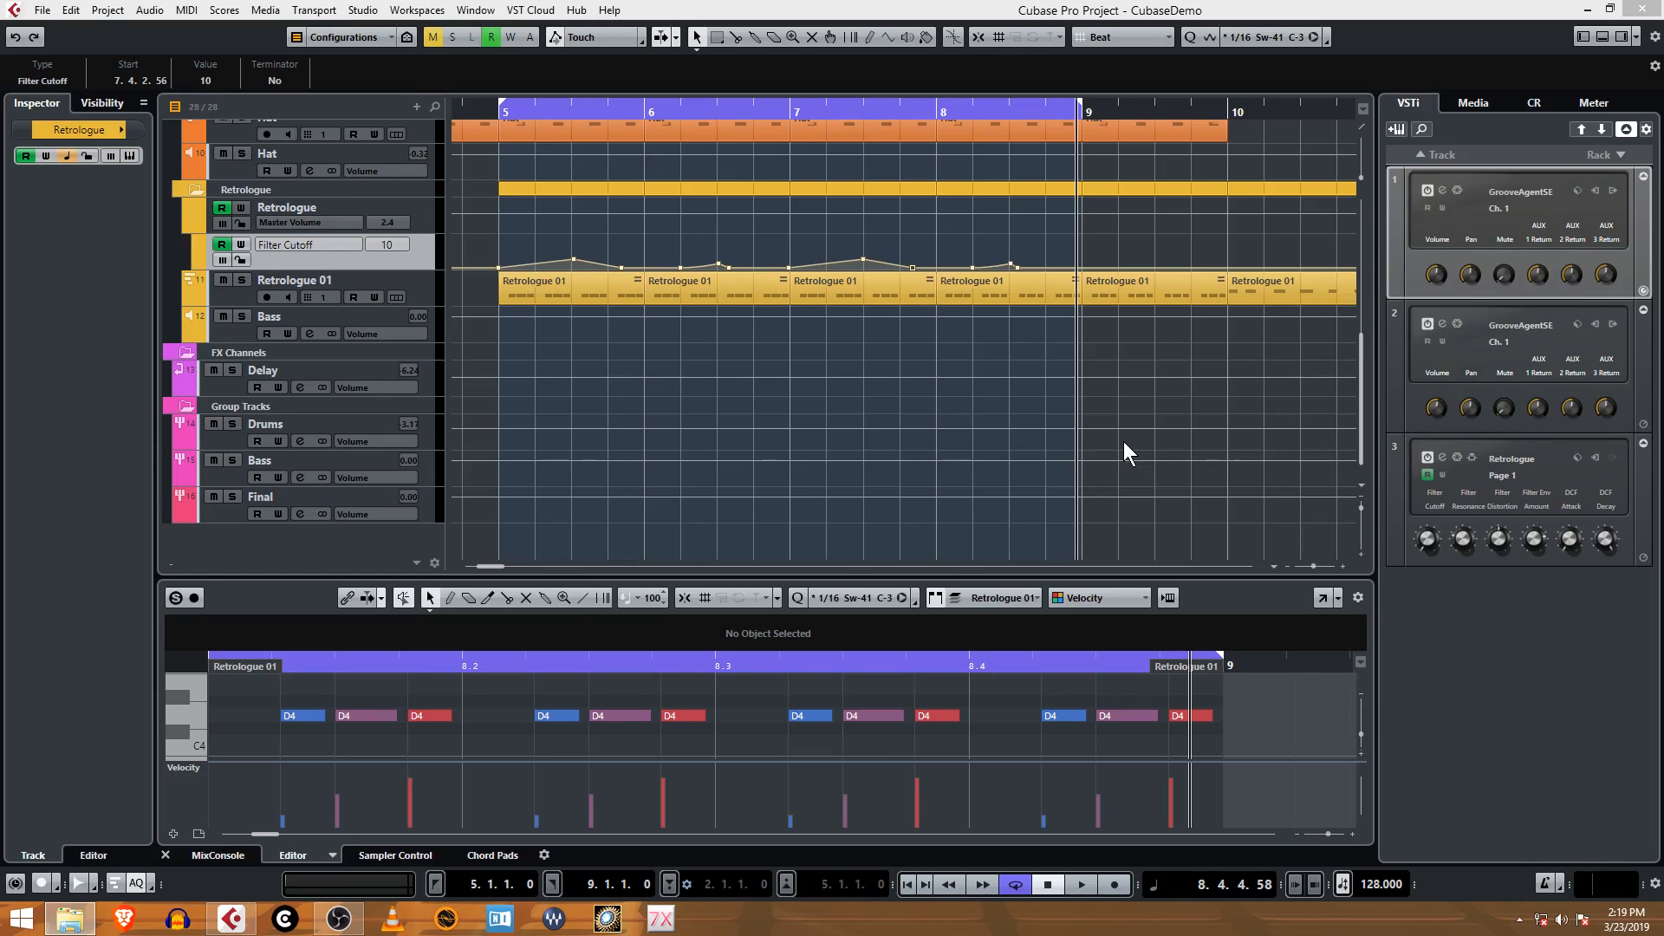
mouse_move(1120, 89)
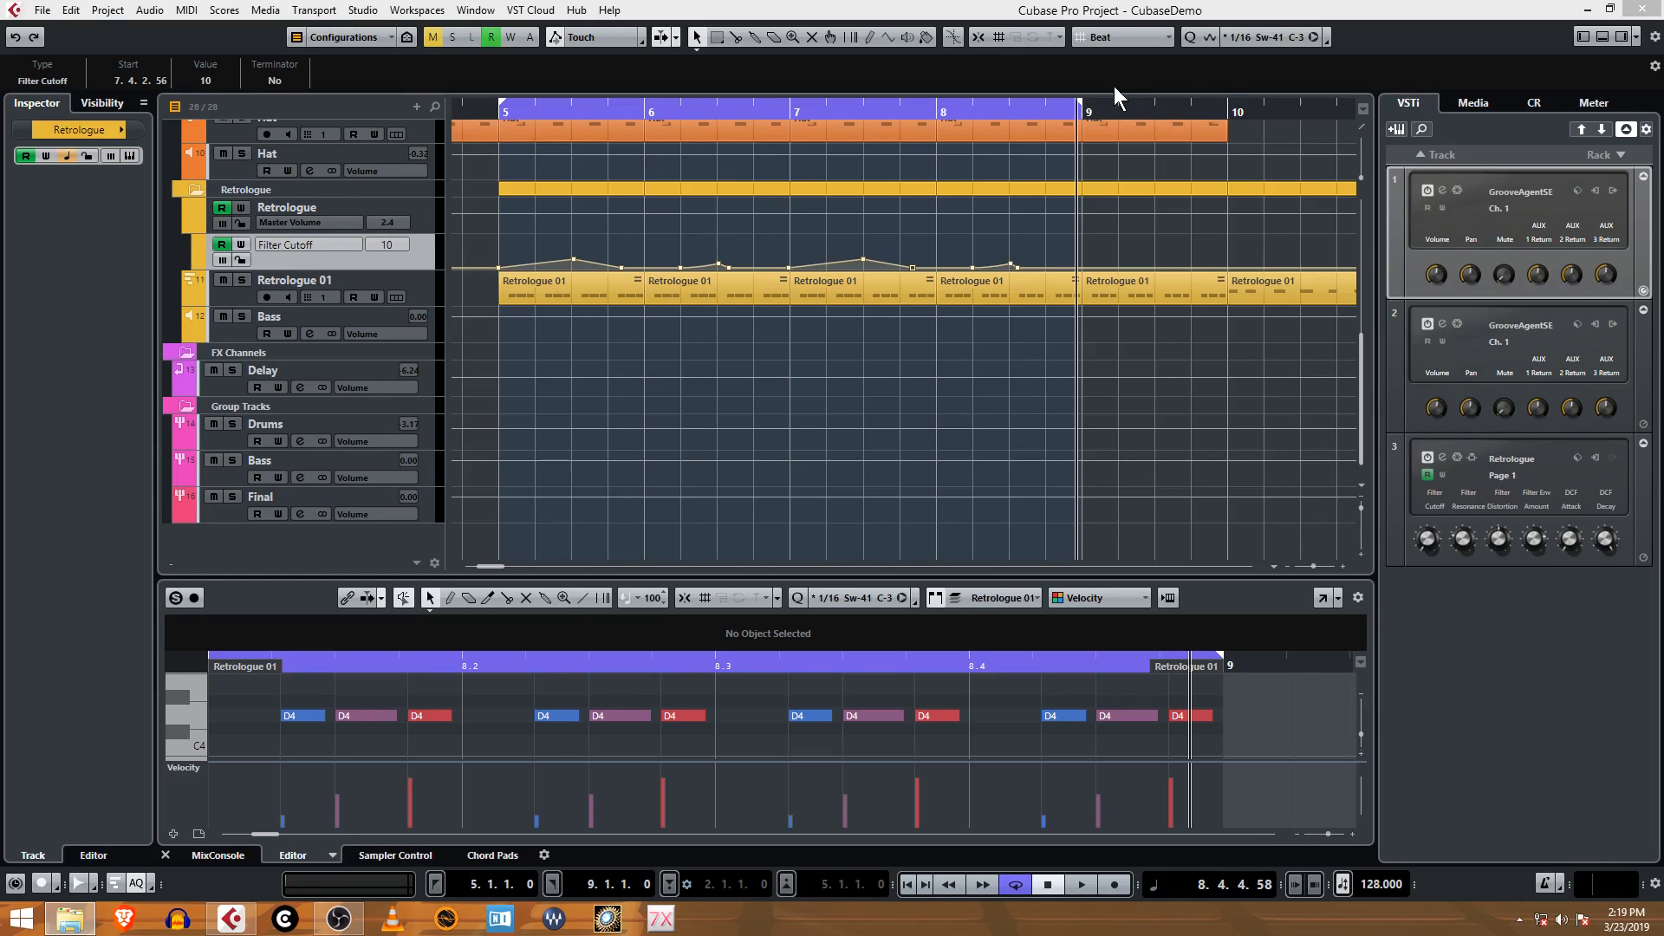
mouse_move(1100, 80)
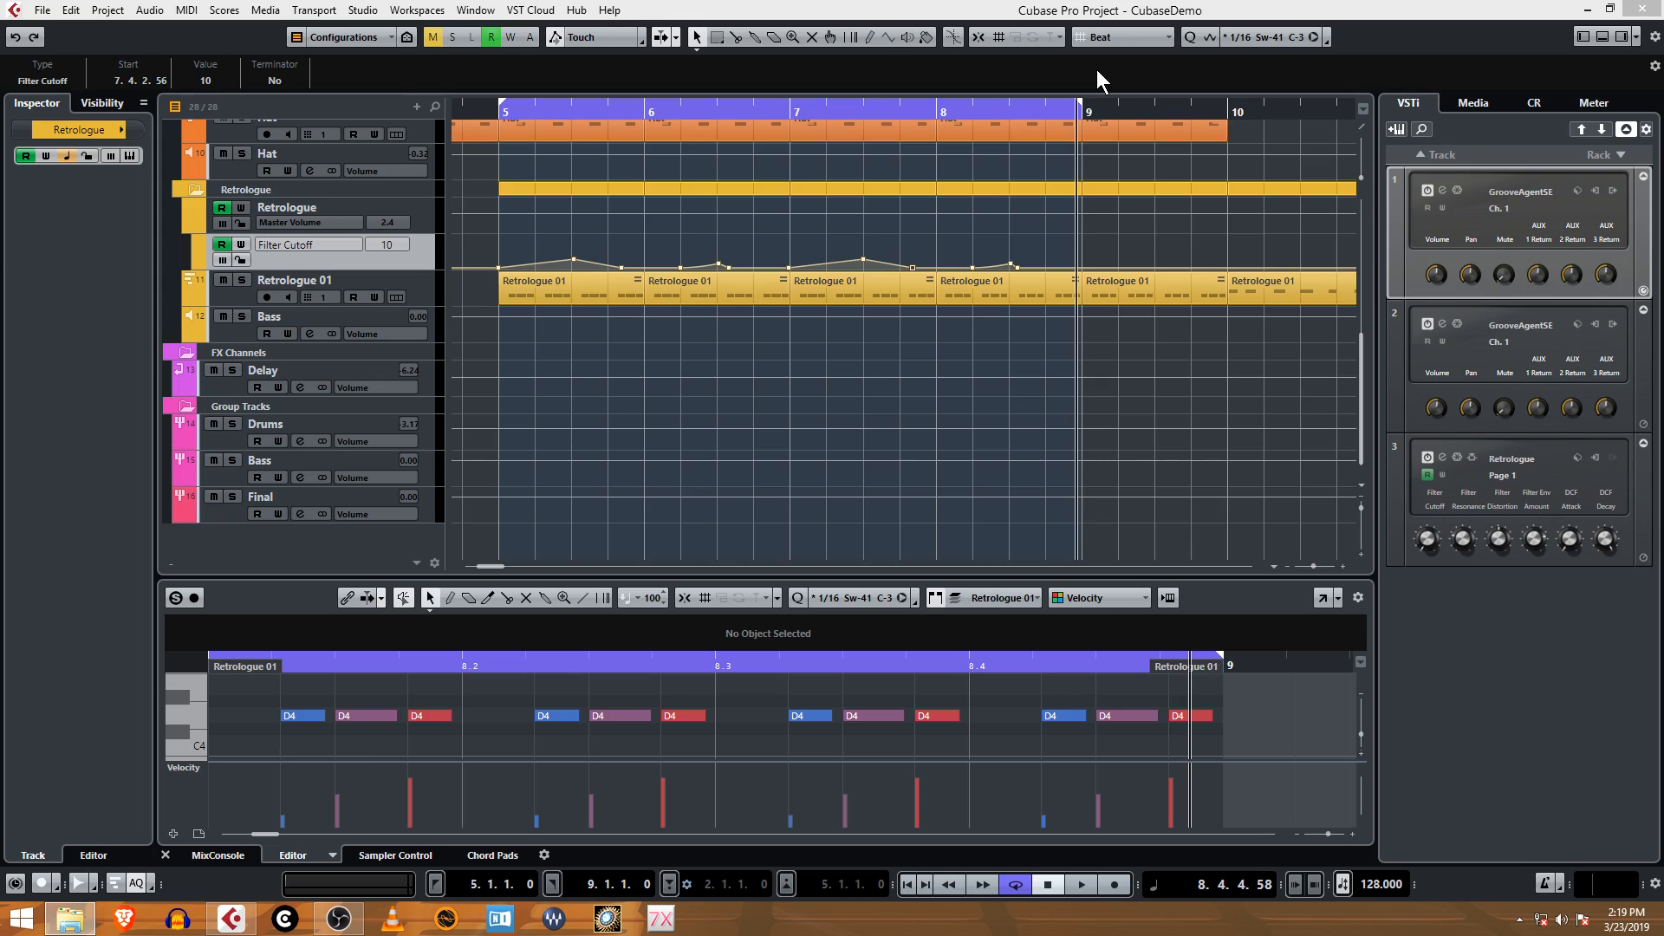
mouse_move(1028, 67)
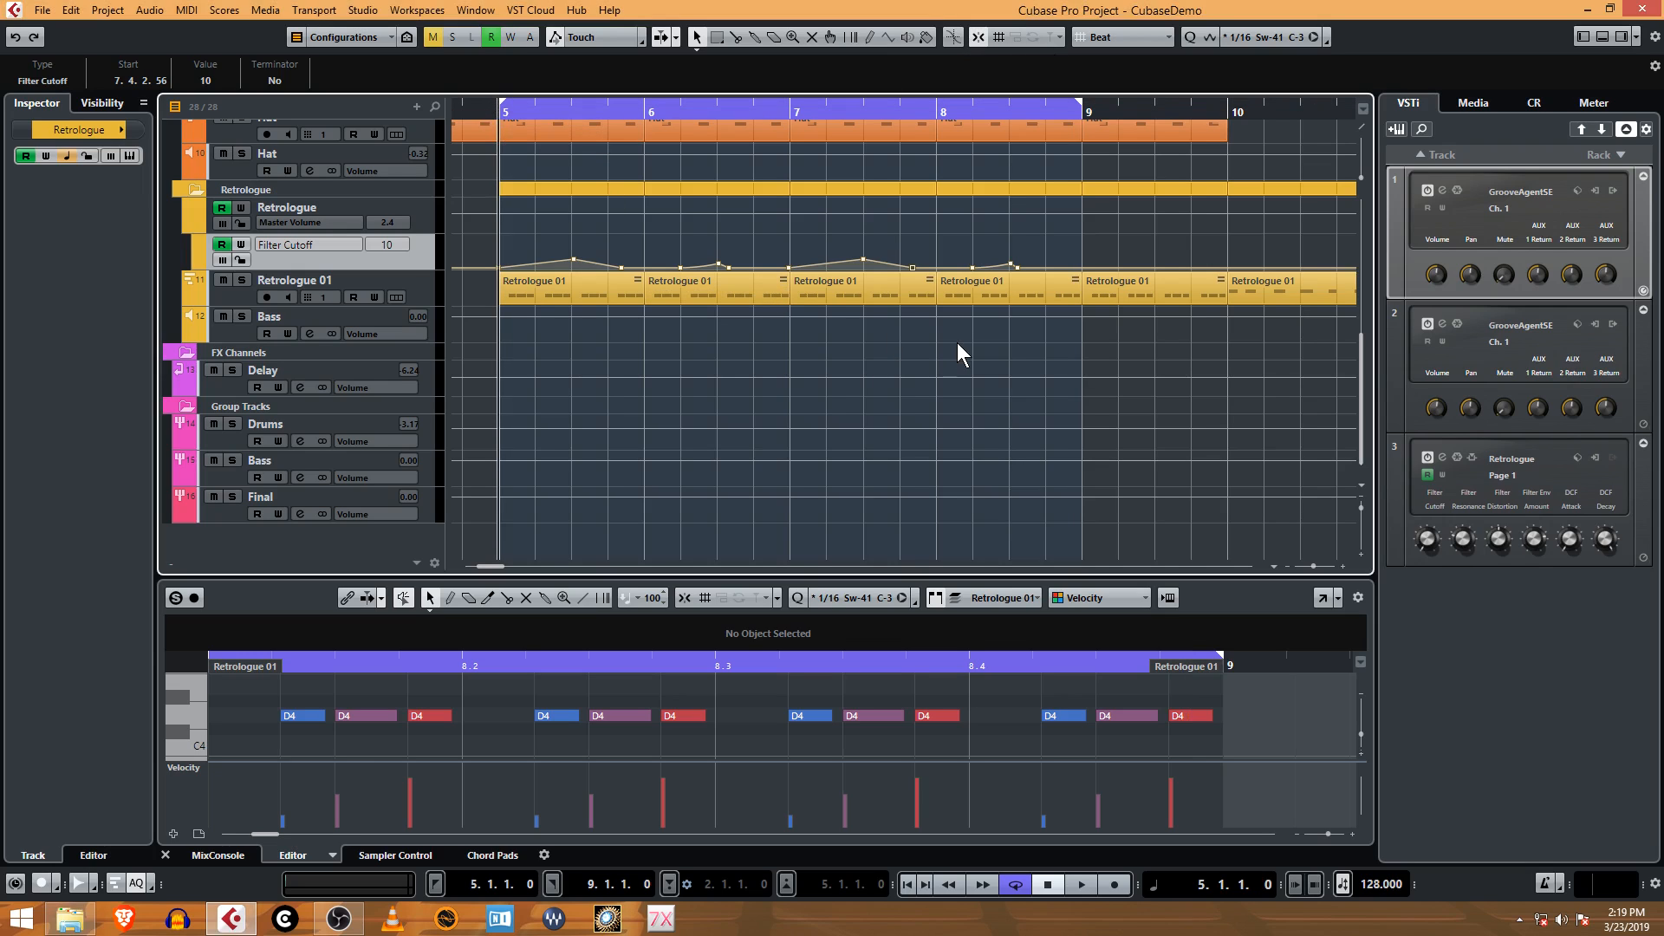
mouse_move(1108, 419)
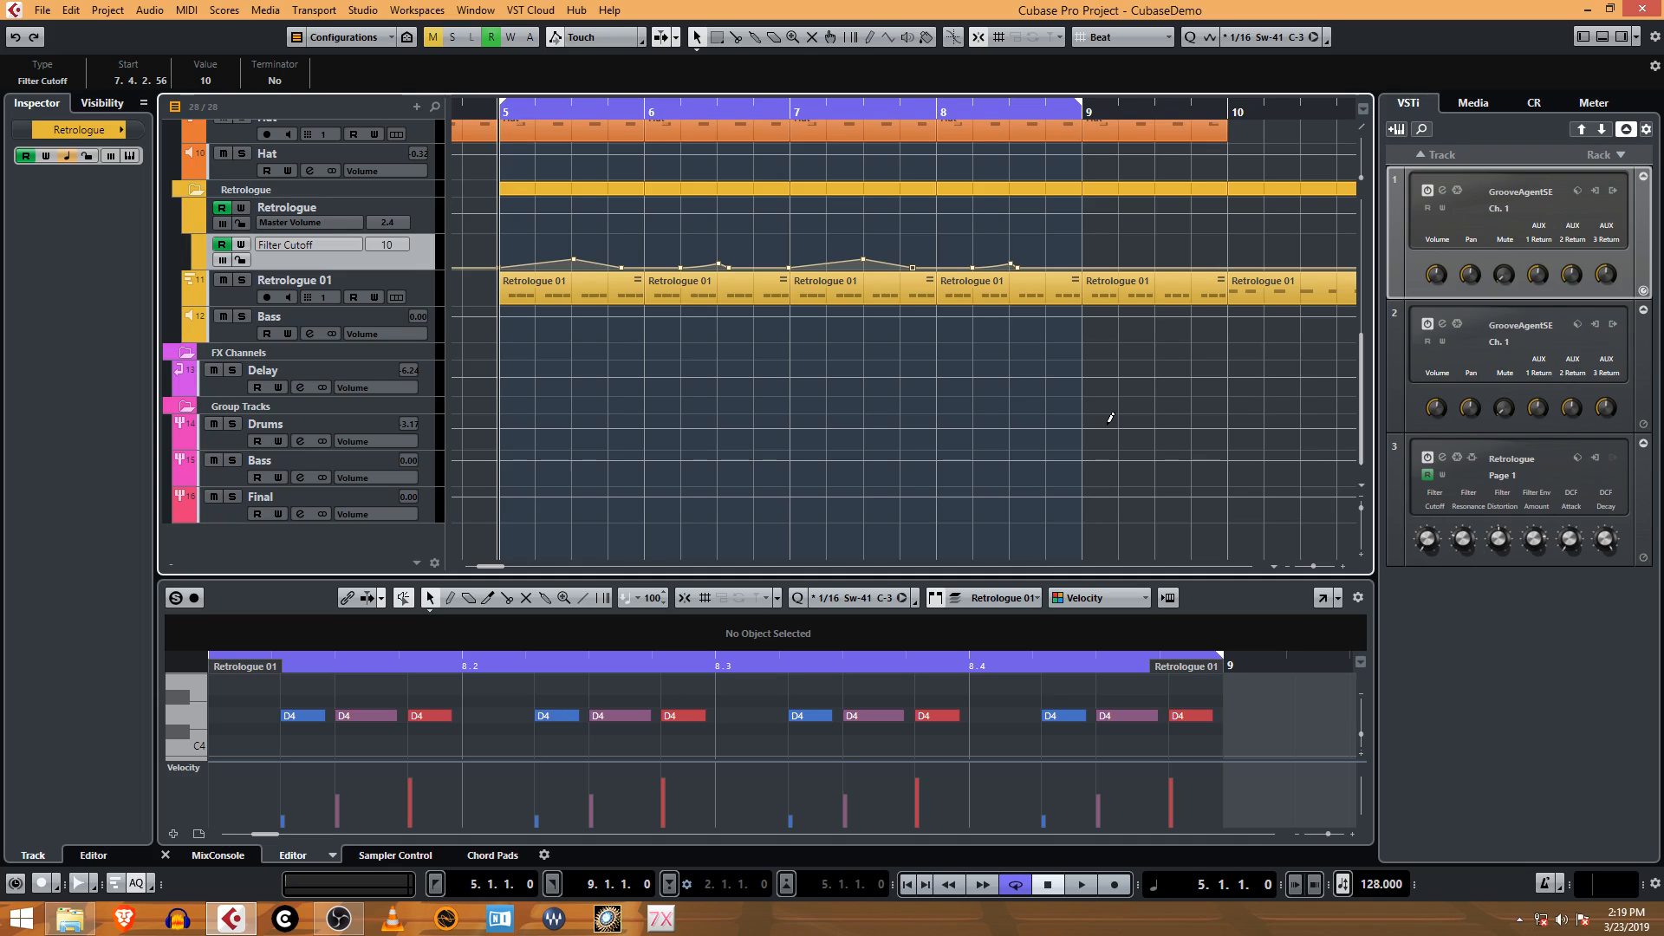
mouse_move(1136, 406)
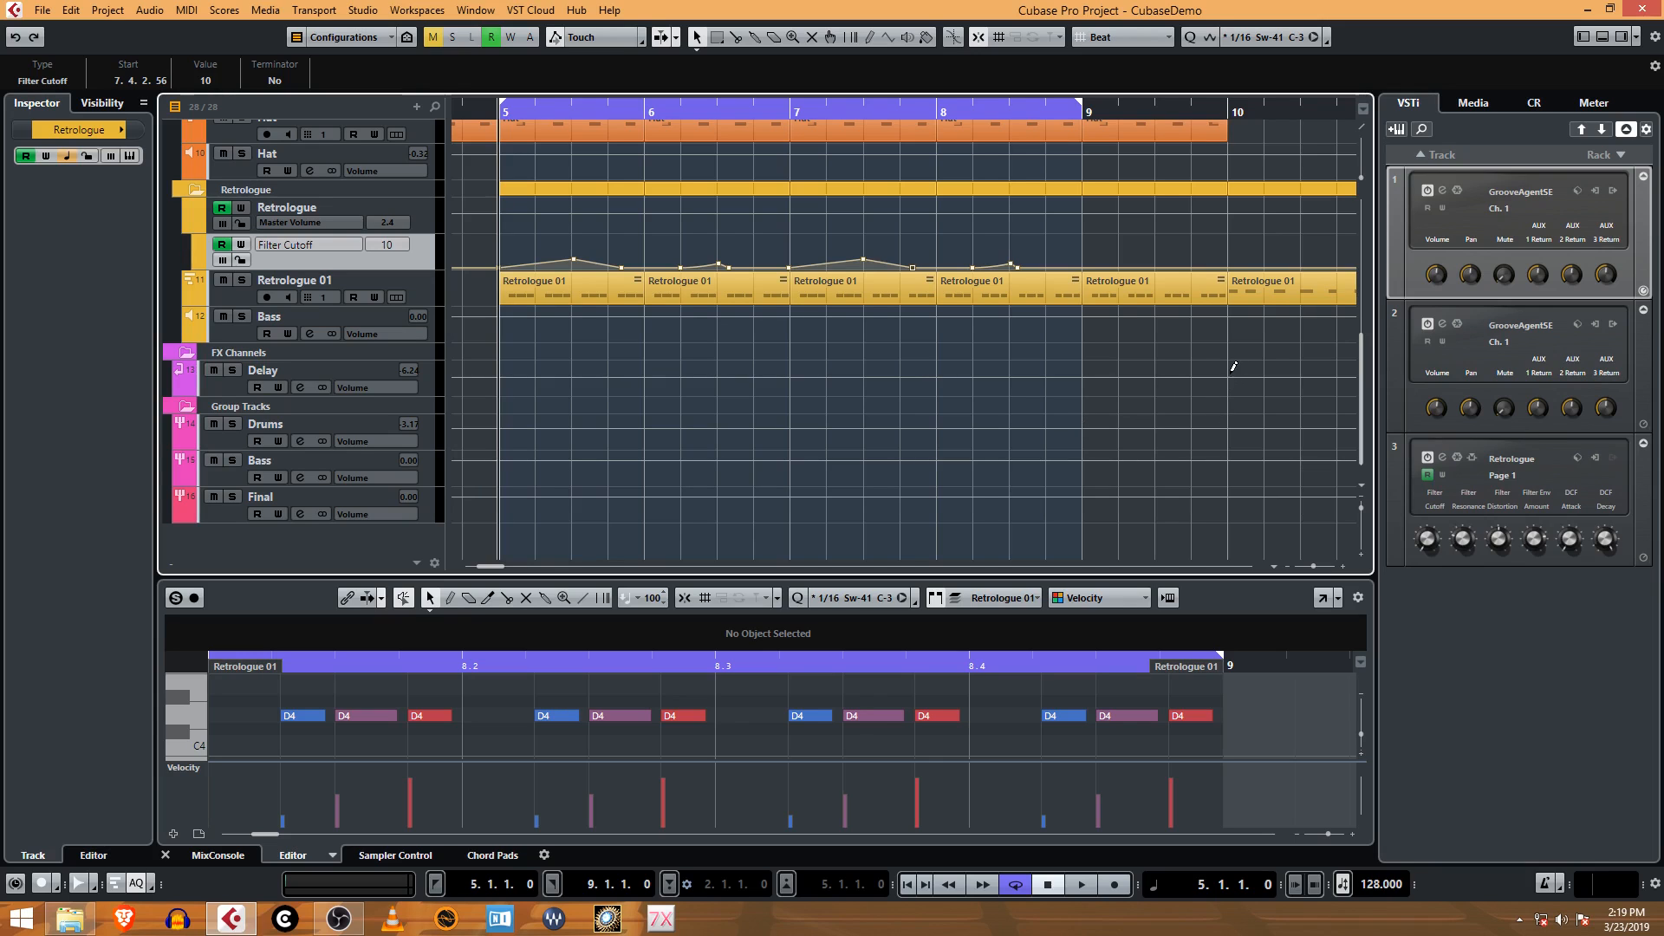
mouse_move(1025, 368)
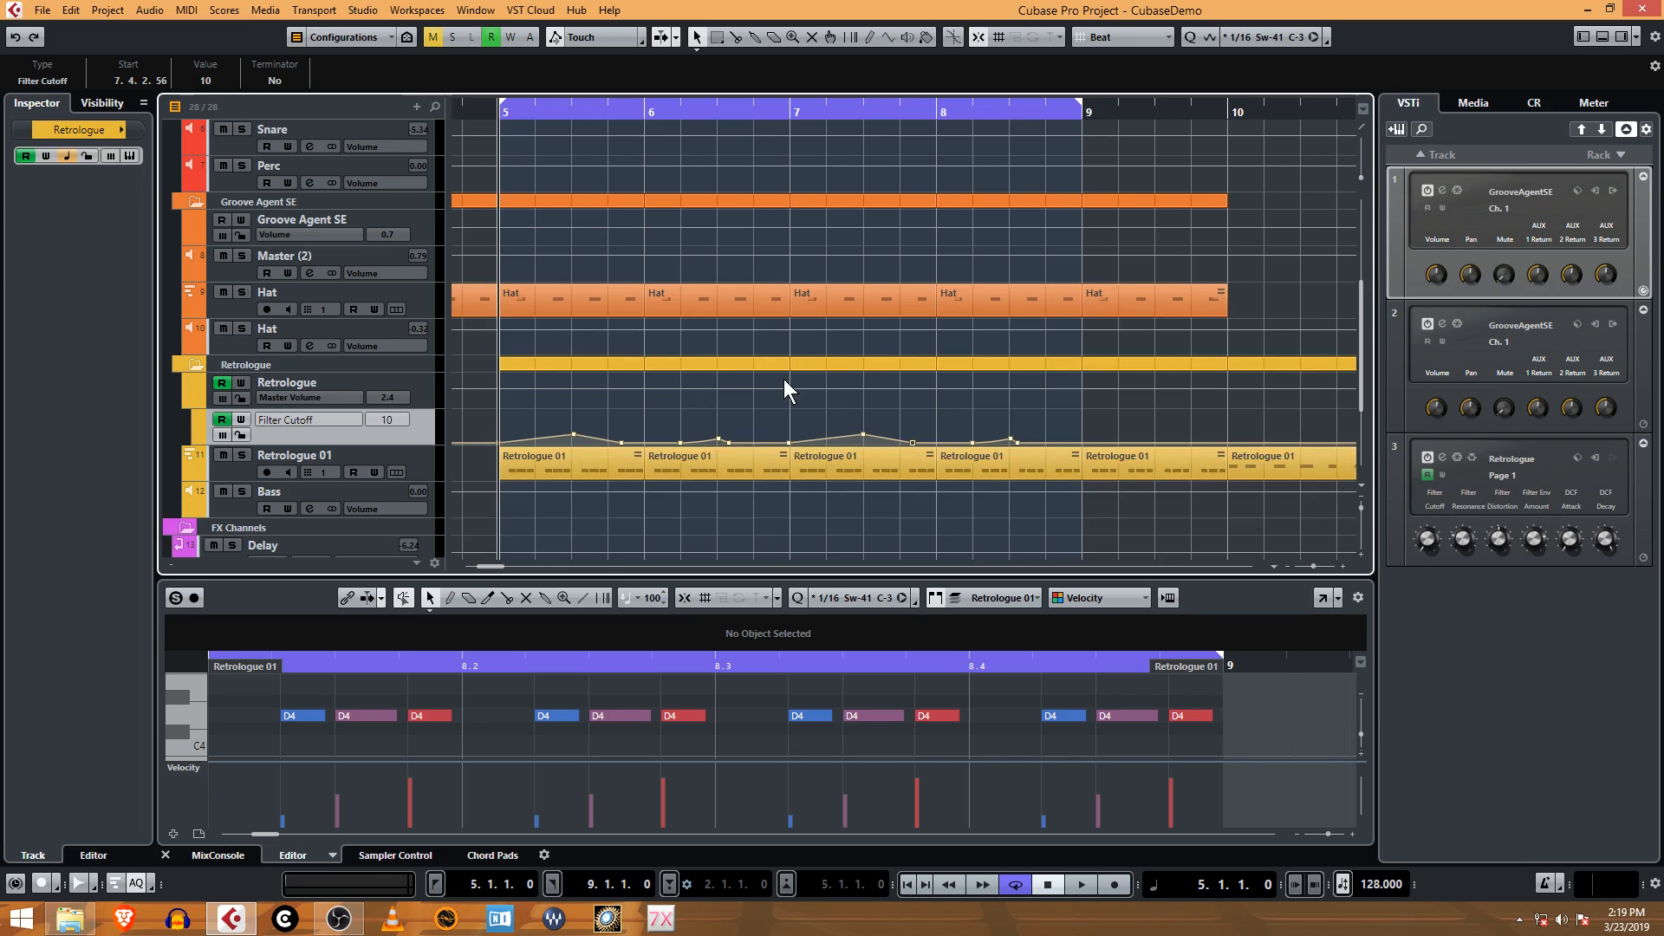
- Select the Kick output channel, then scroll down and select the Bass group track
scroll("down", 3)
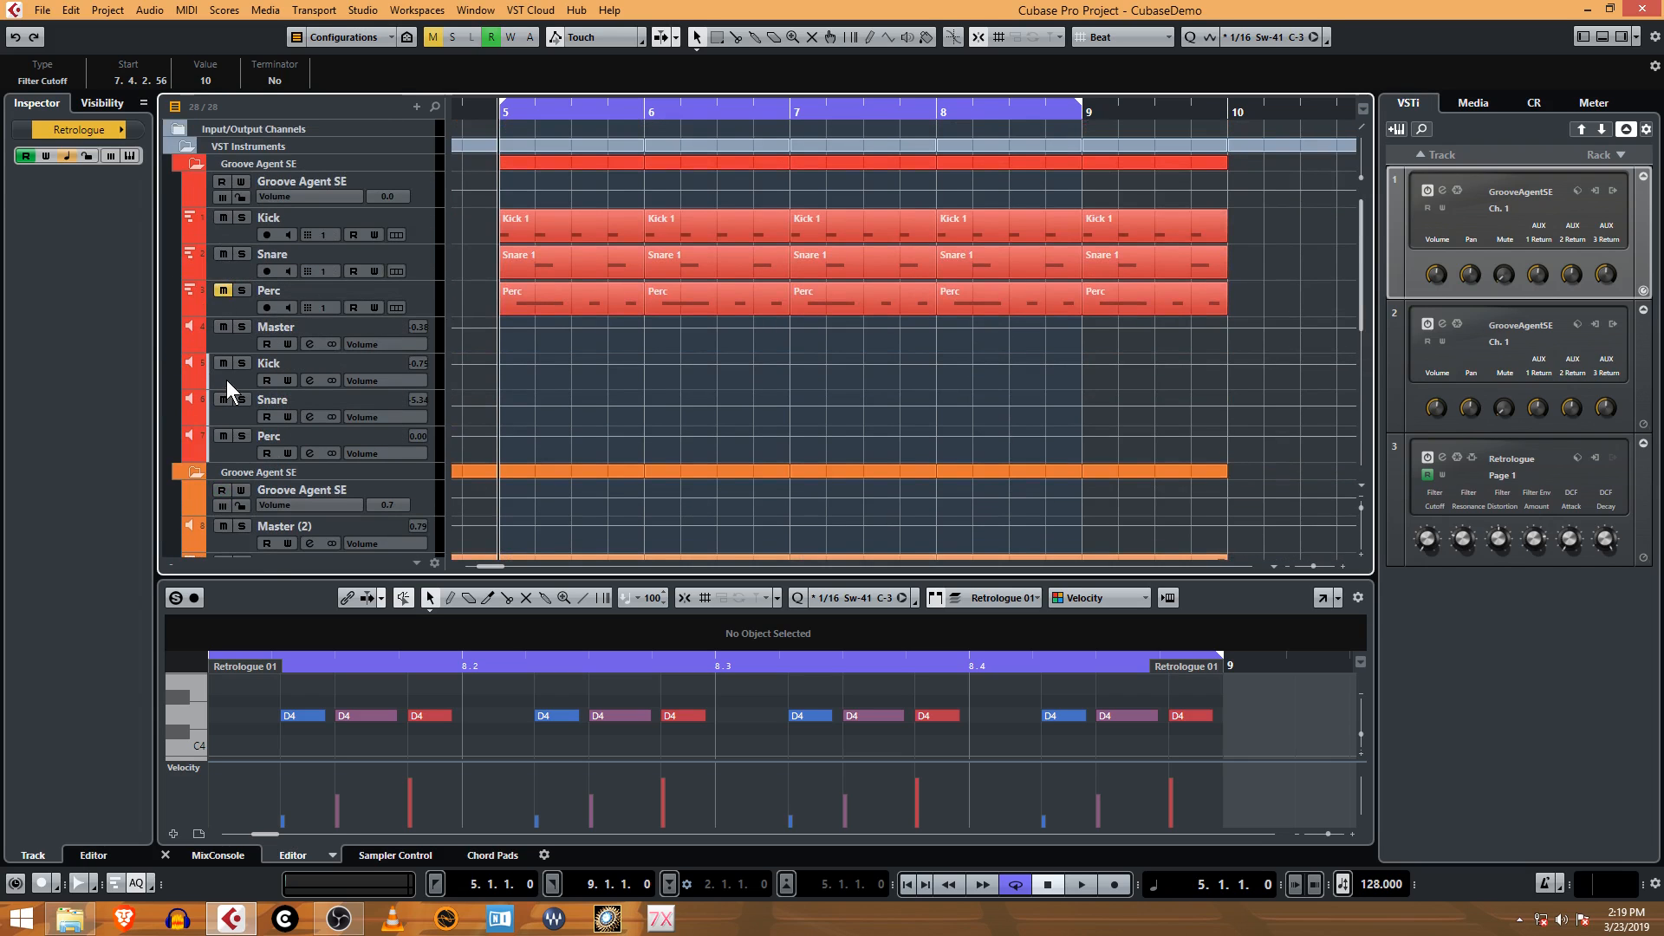
left_click(282, 363)
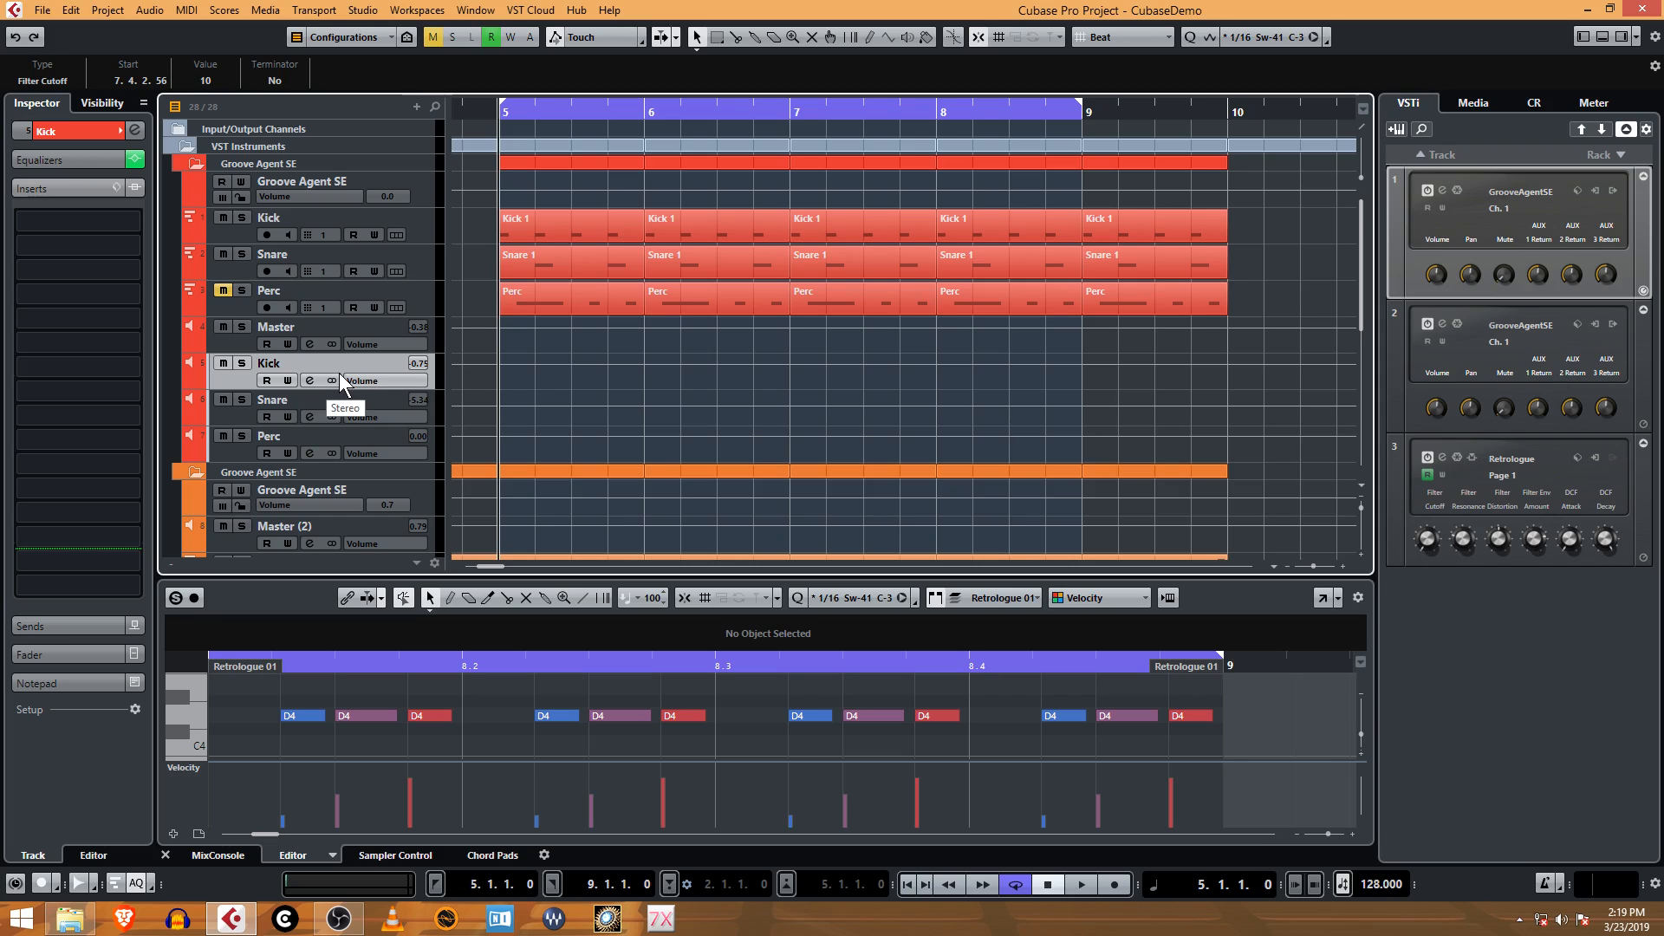
scroll("down", 3)
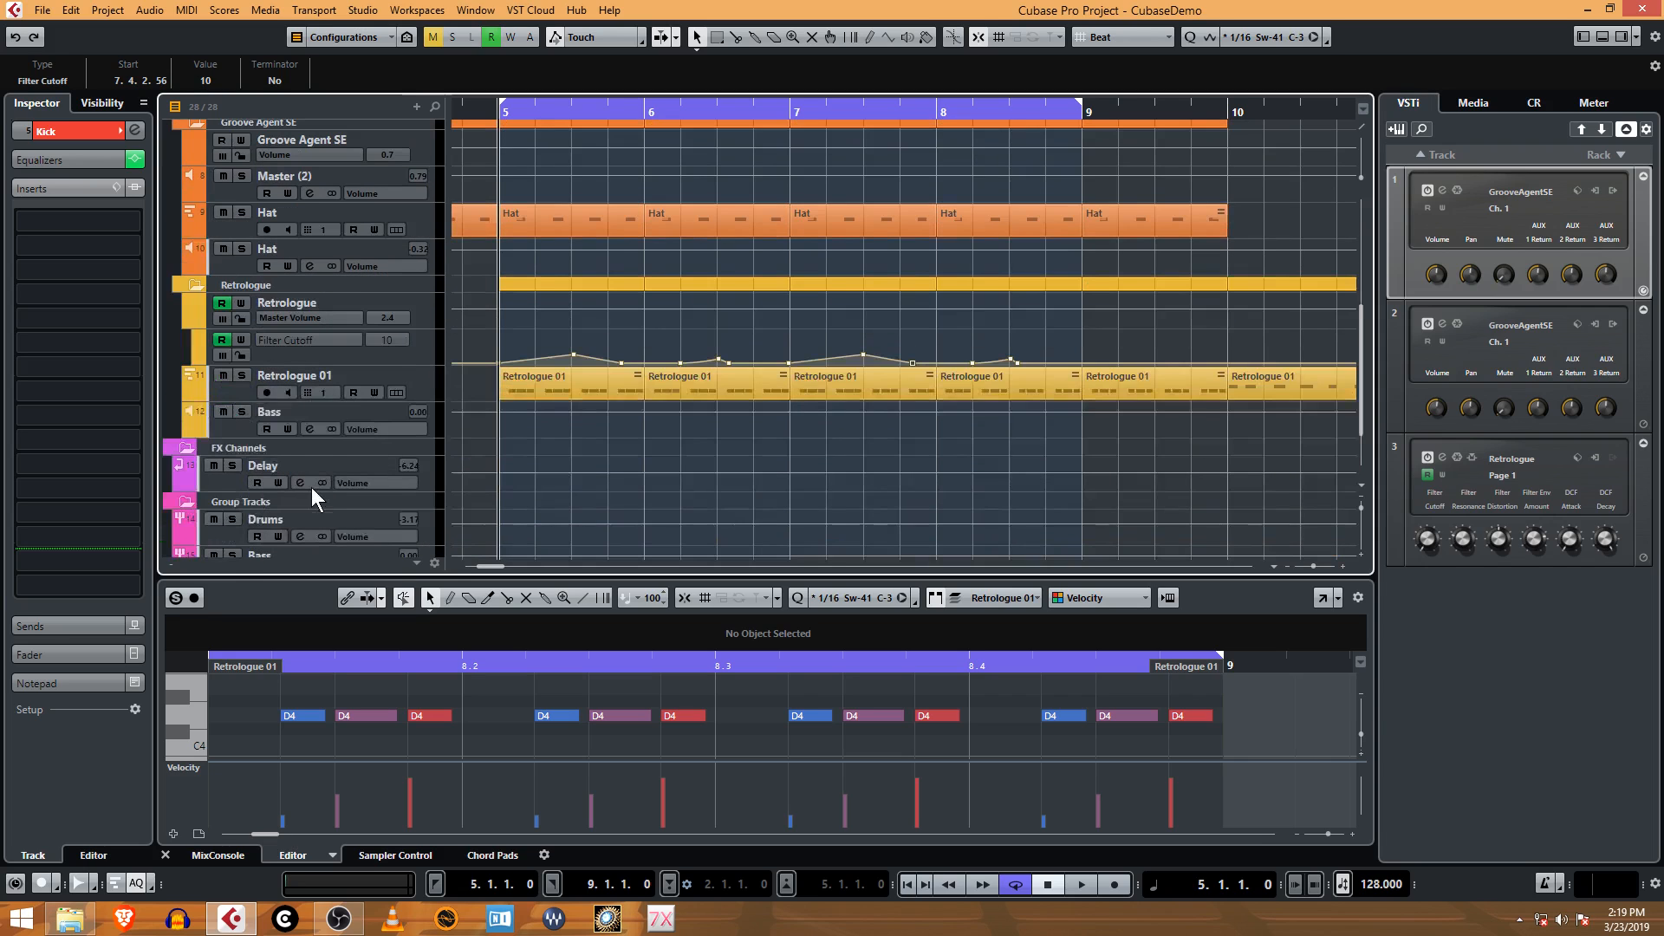
scroll("down", 3)
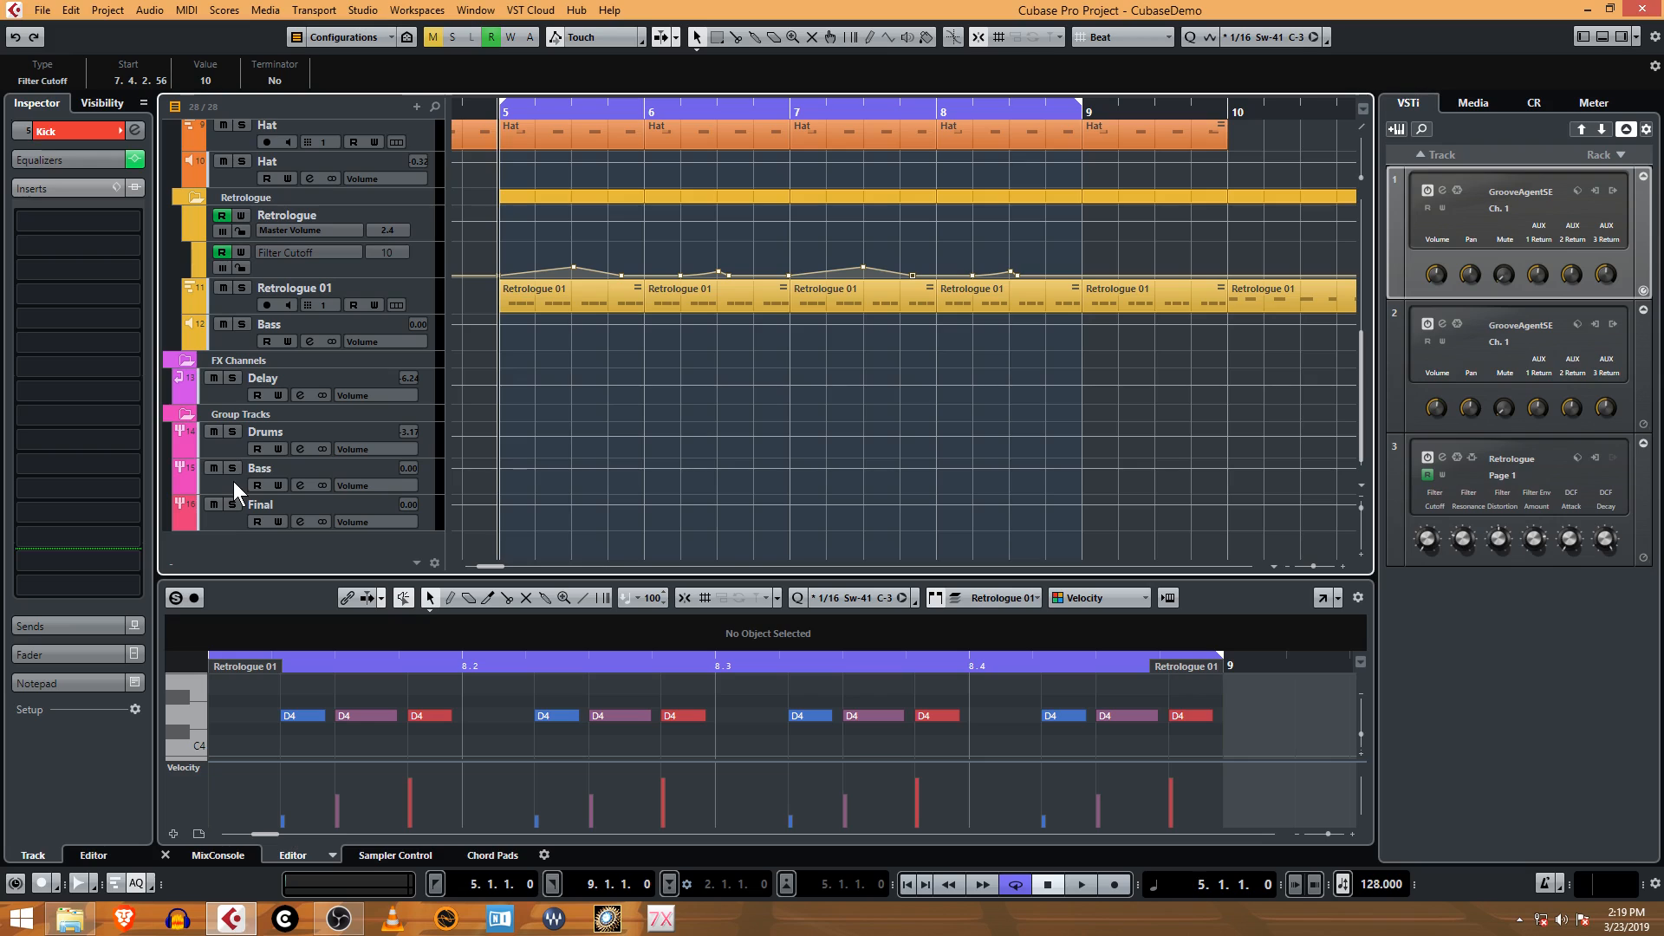
left_click(260, 468)
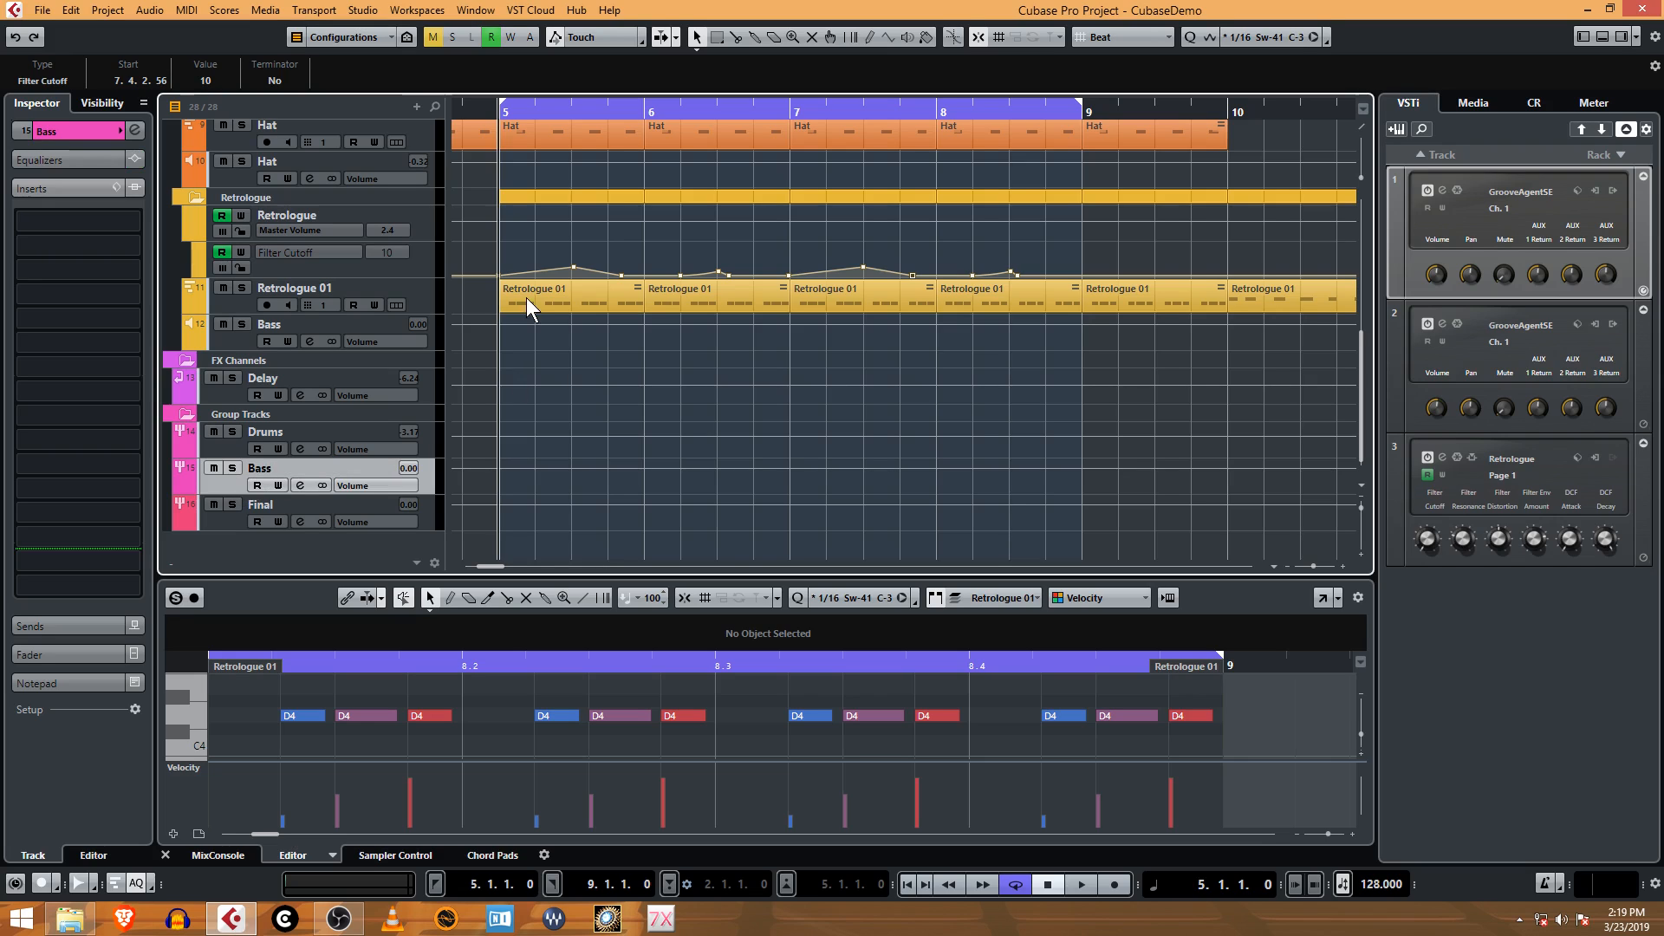
mouse_move(891, 328)
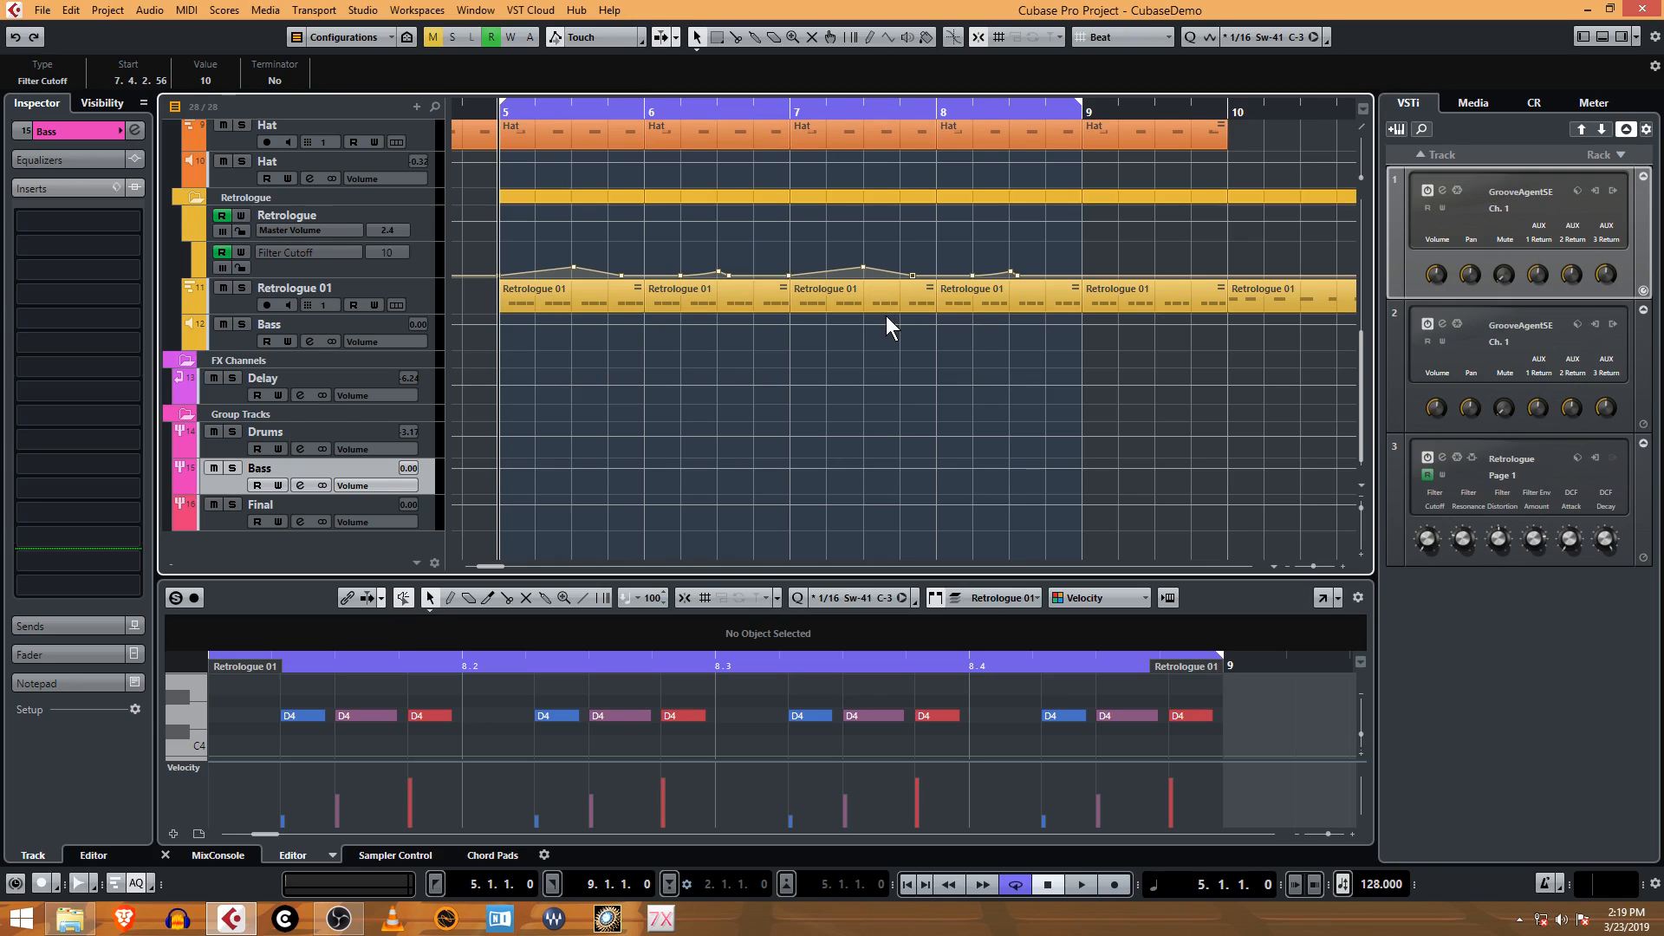
mouse_move(870, 509)
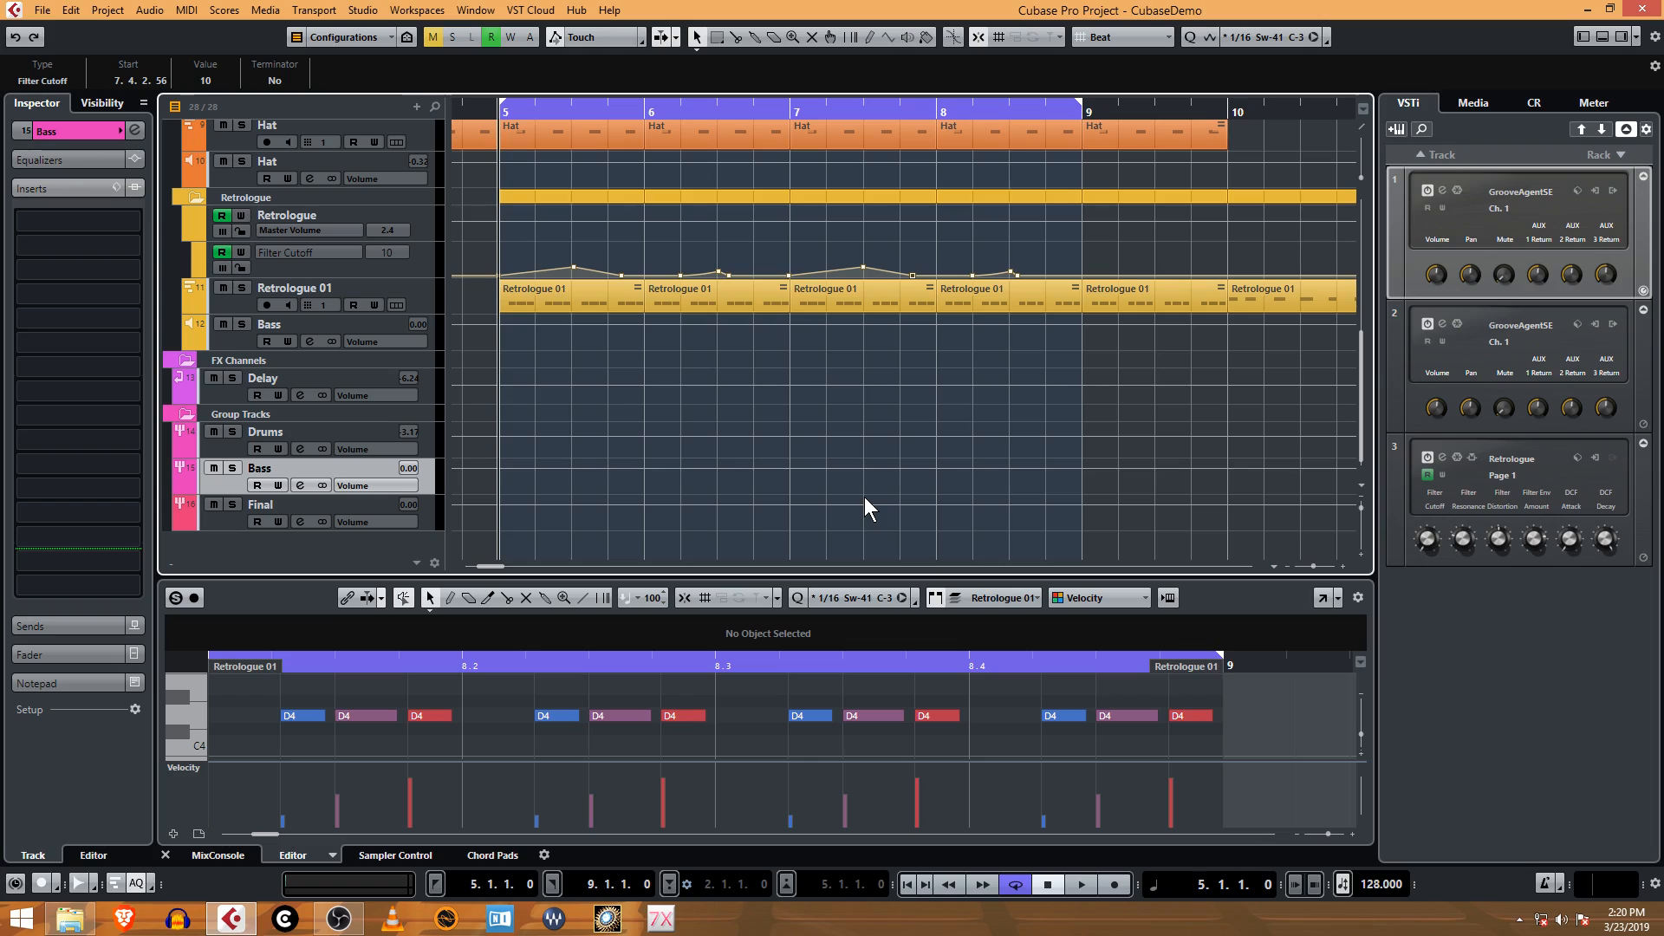
mouse_move(872, 424)
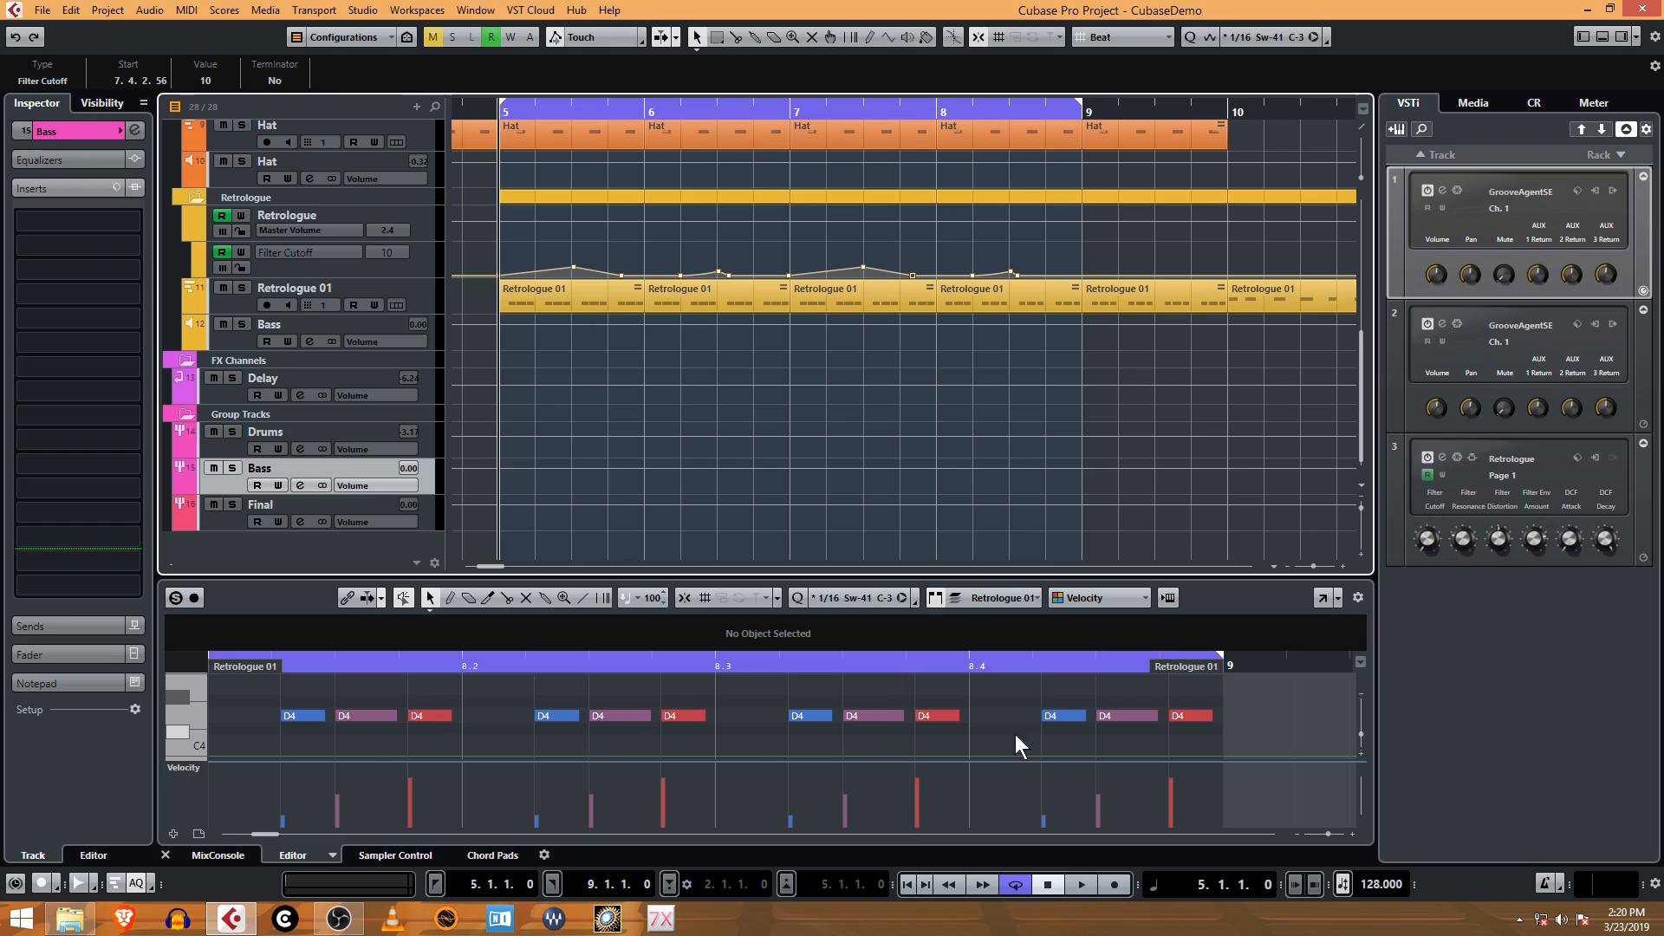
mouse_move(655, 738)
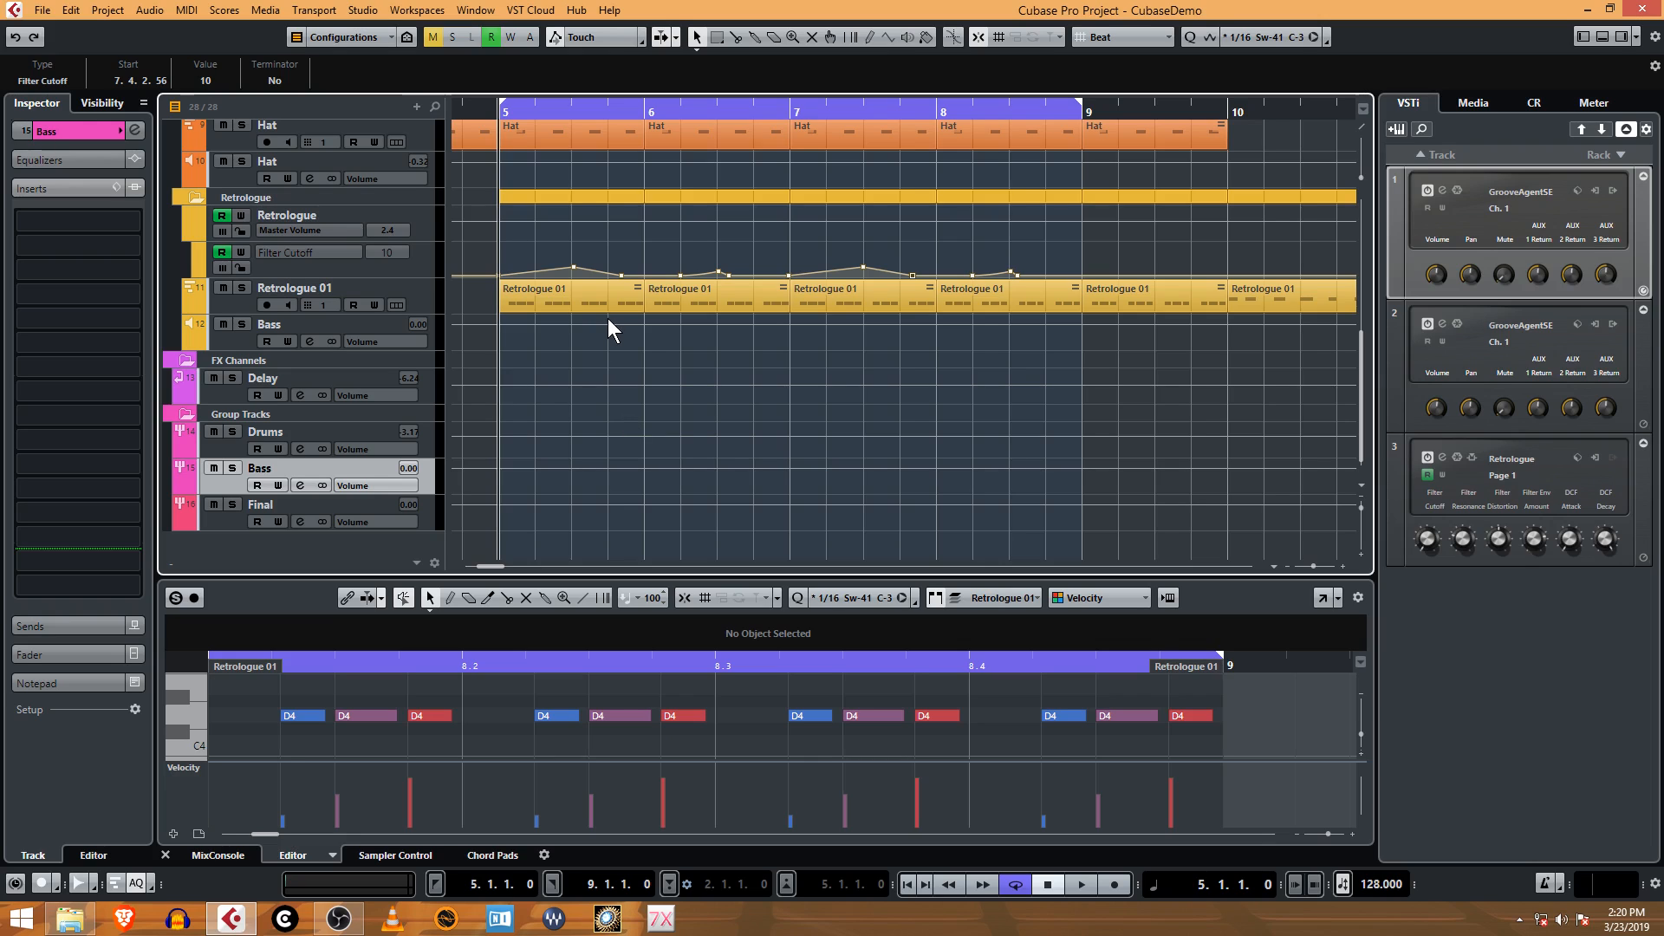
mouse_move(500, 457)
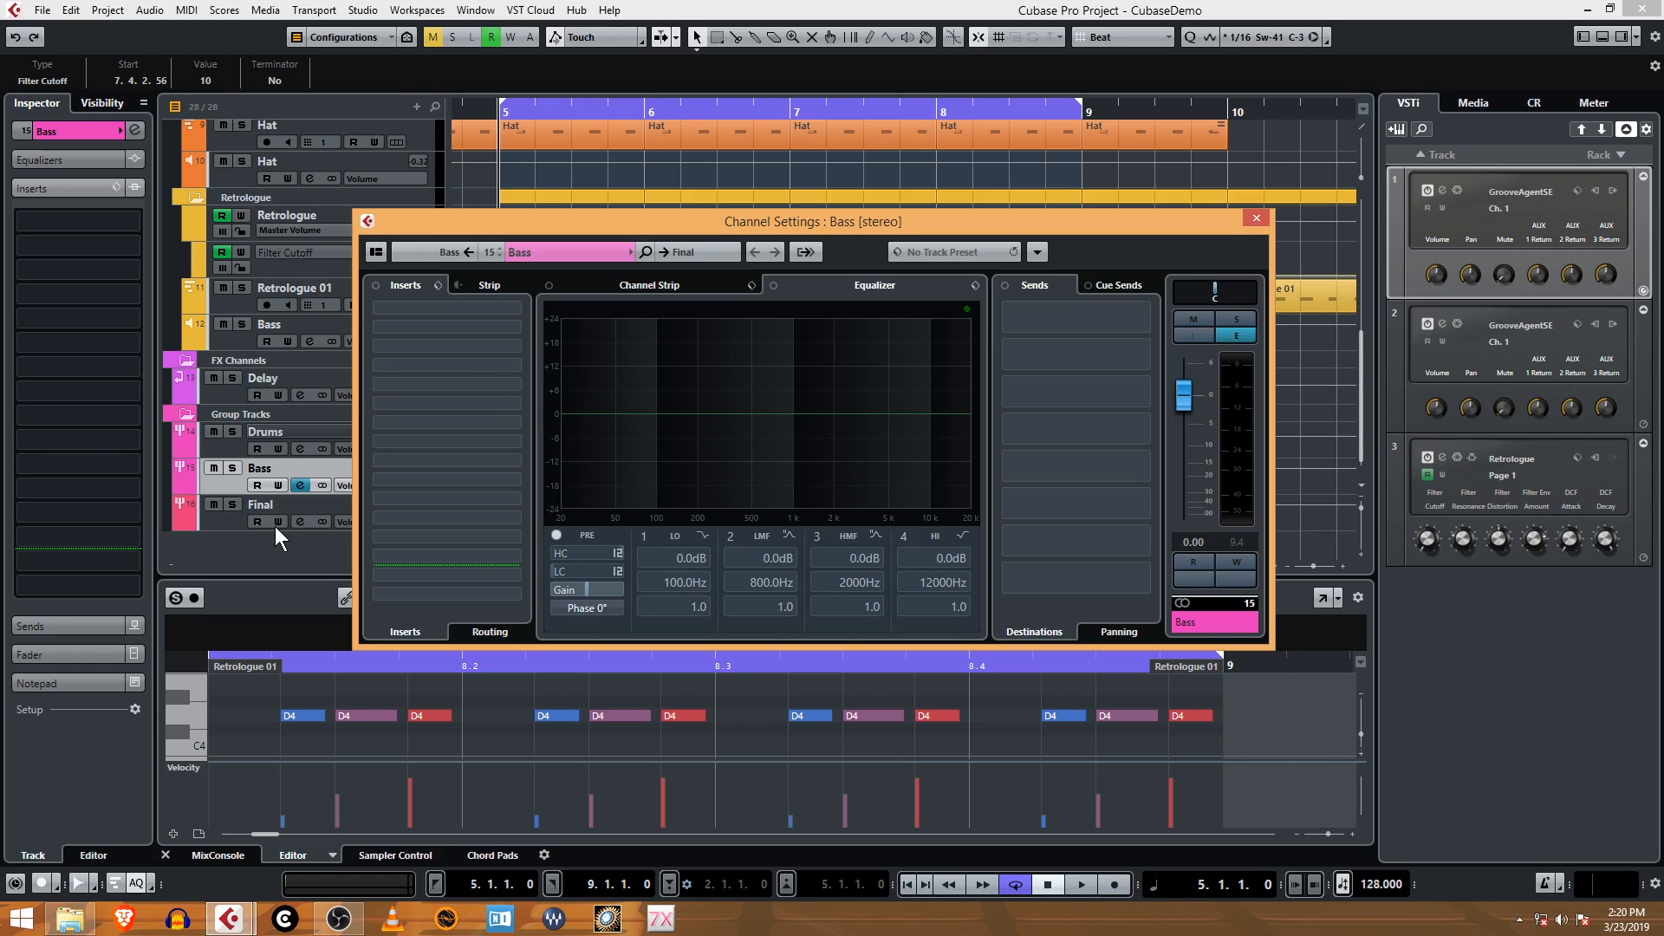
- Load VintageCompressor from the Dynamics list into the Bass group's first insert slot
left_click(445, 327)
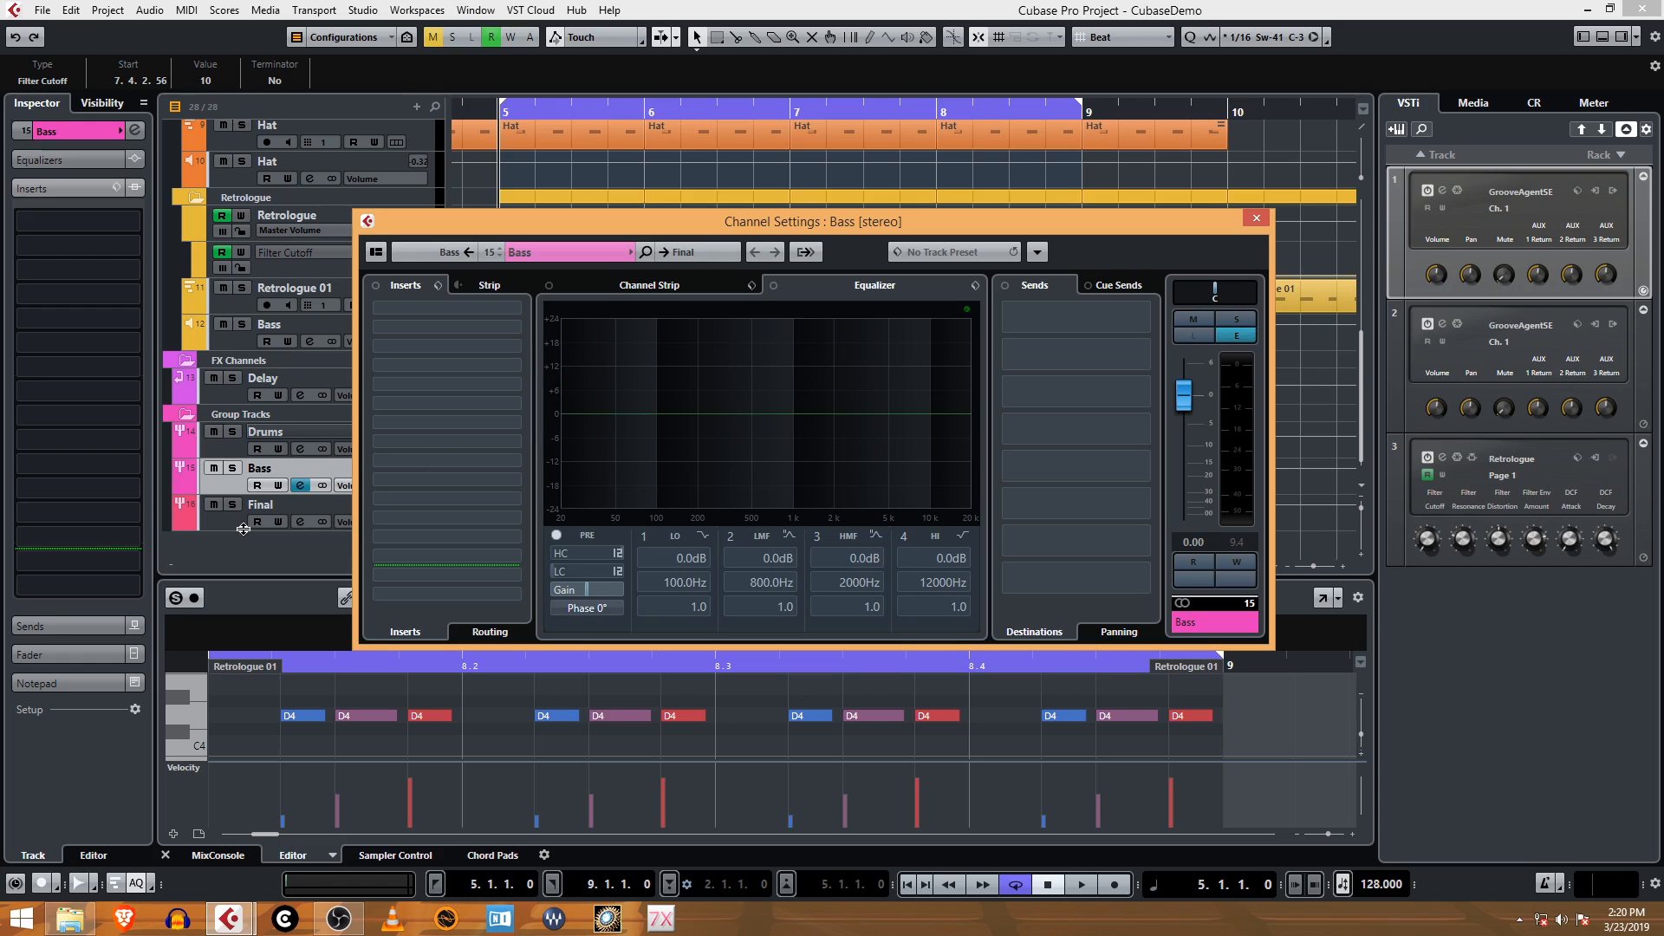
mouse_move(281, 466)
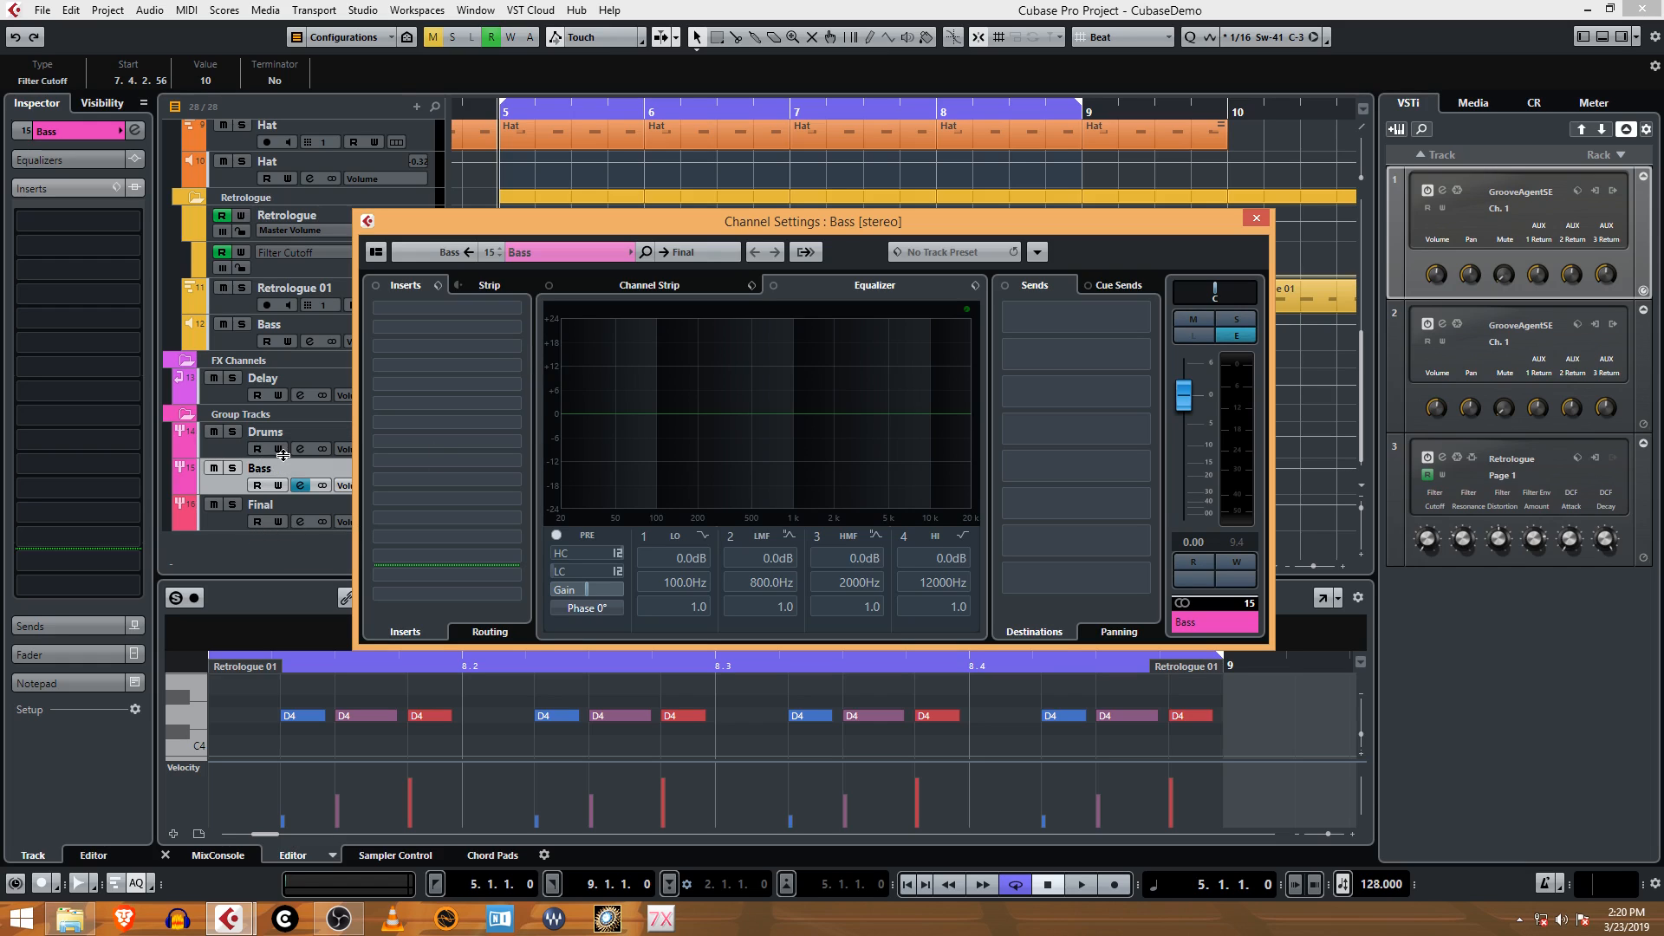
mouse_move(244, 528)
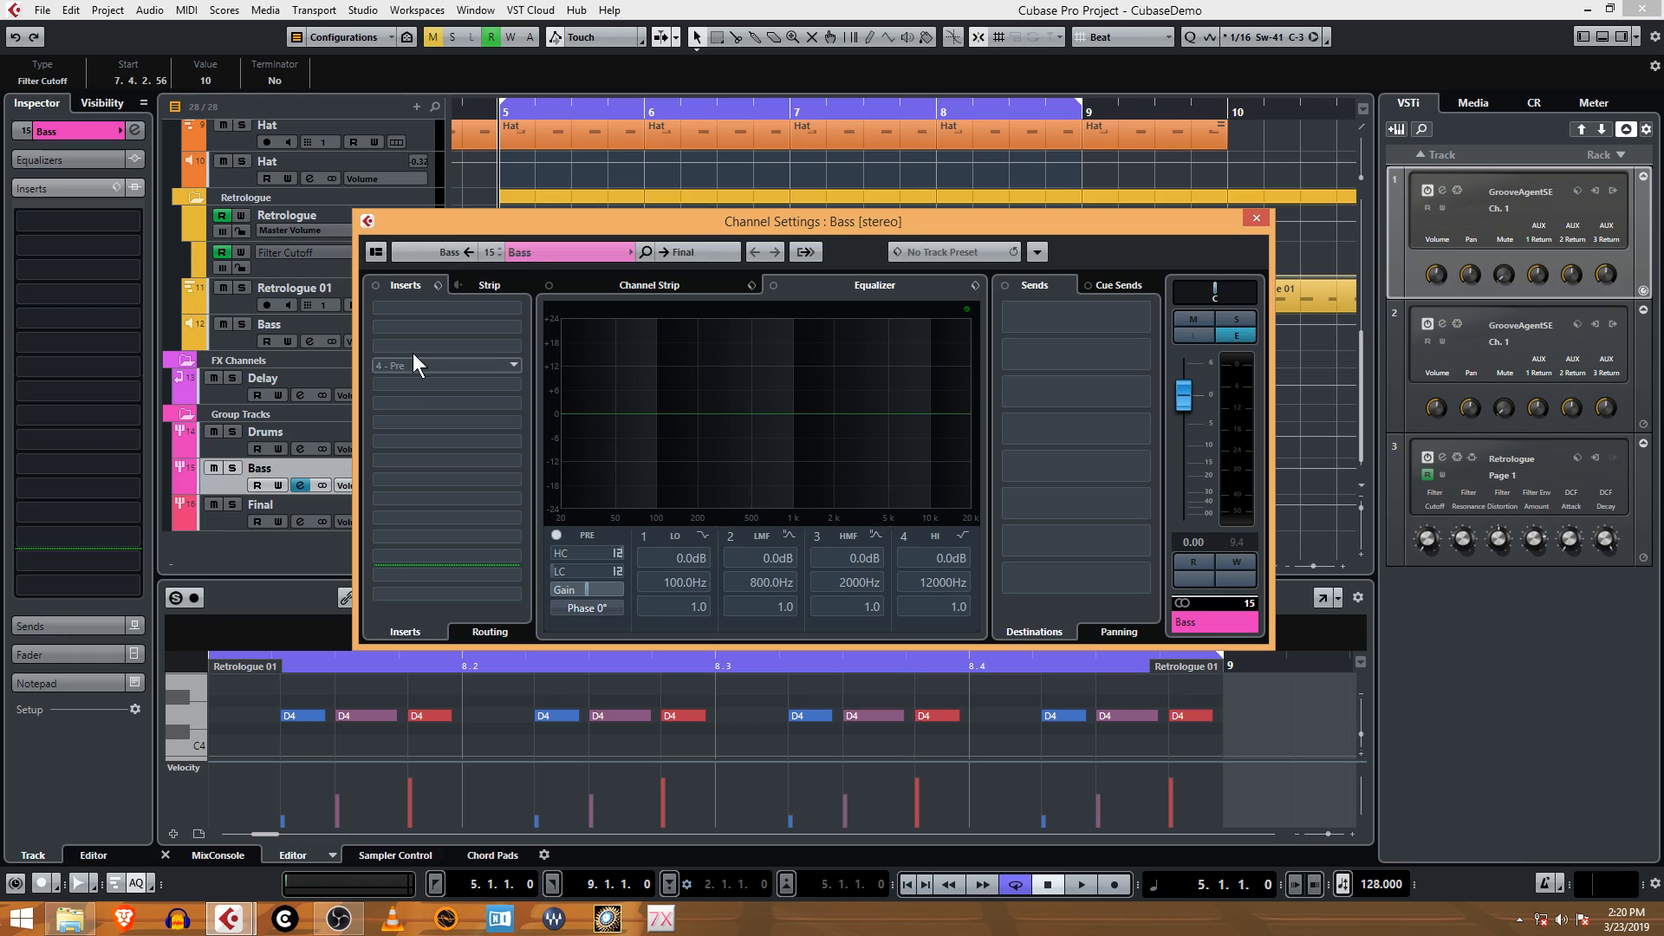
left_click(445, 365)
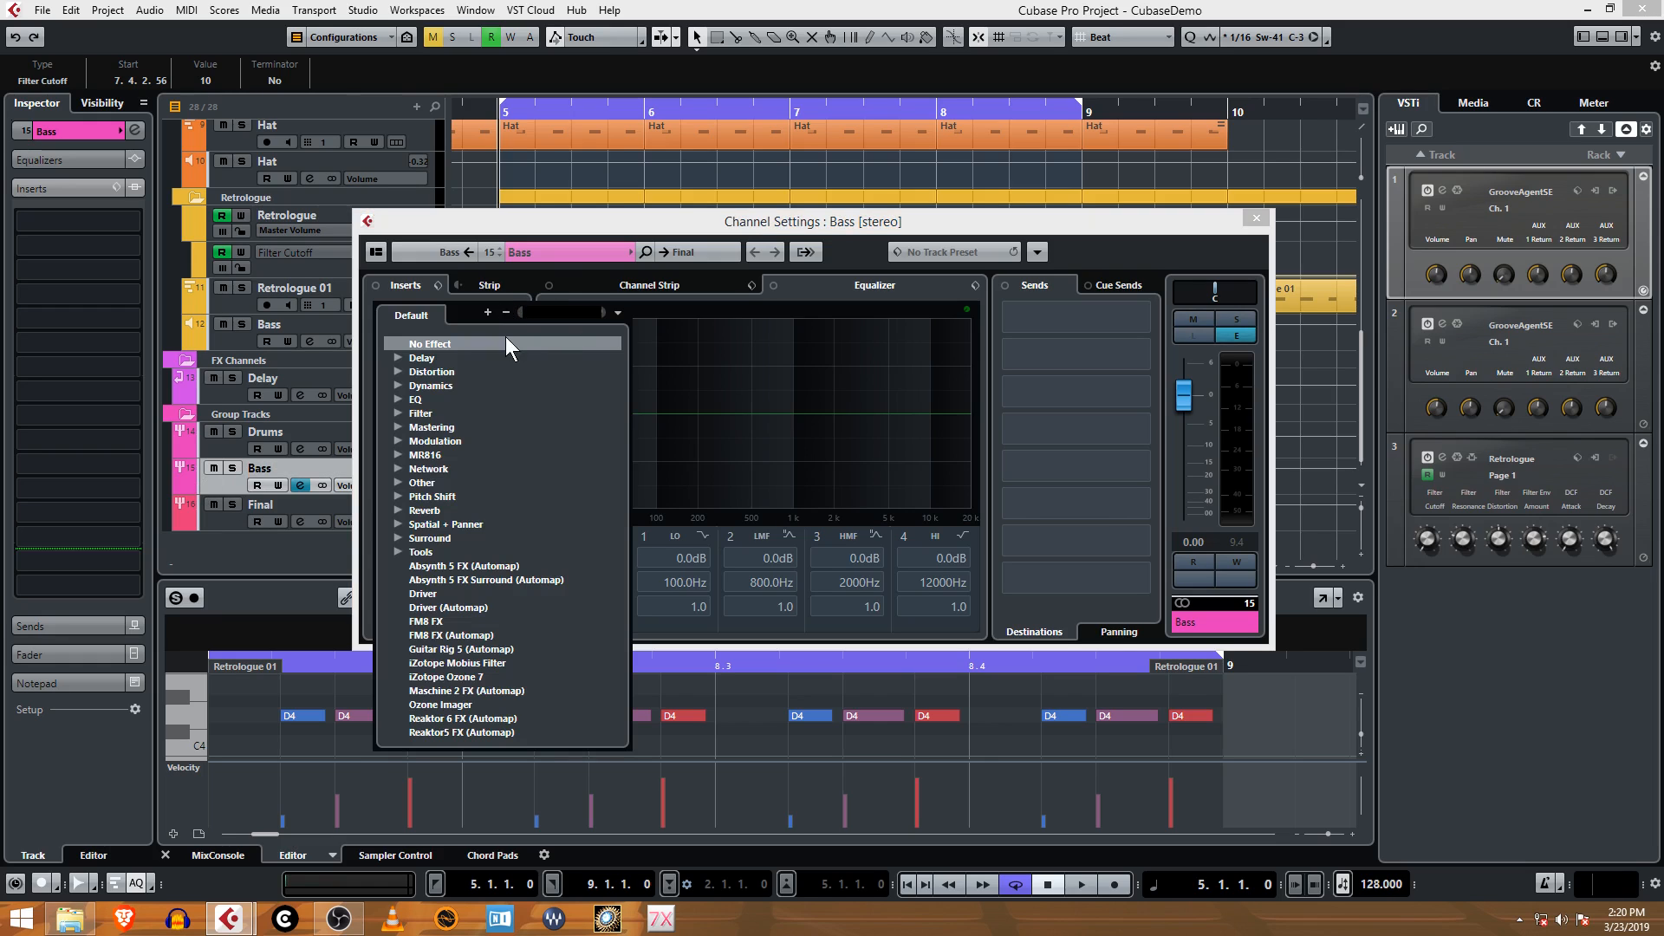
mouse_move(403, 398)
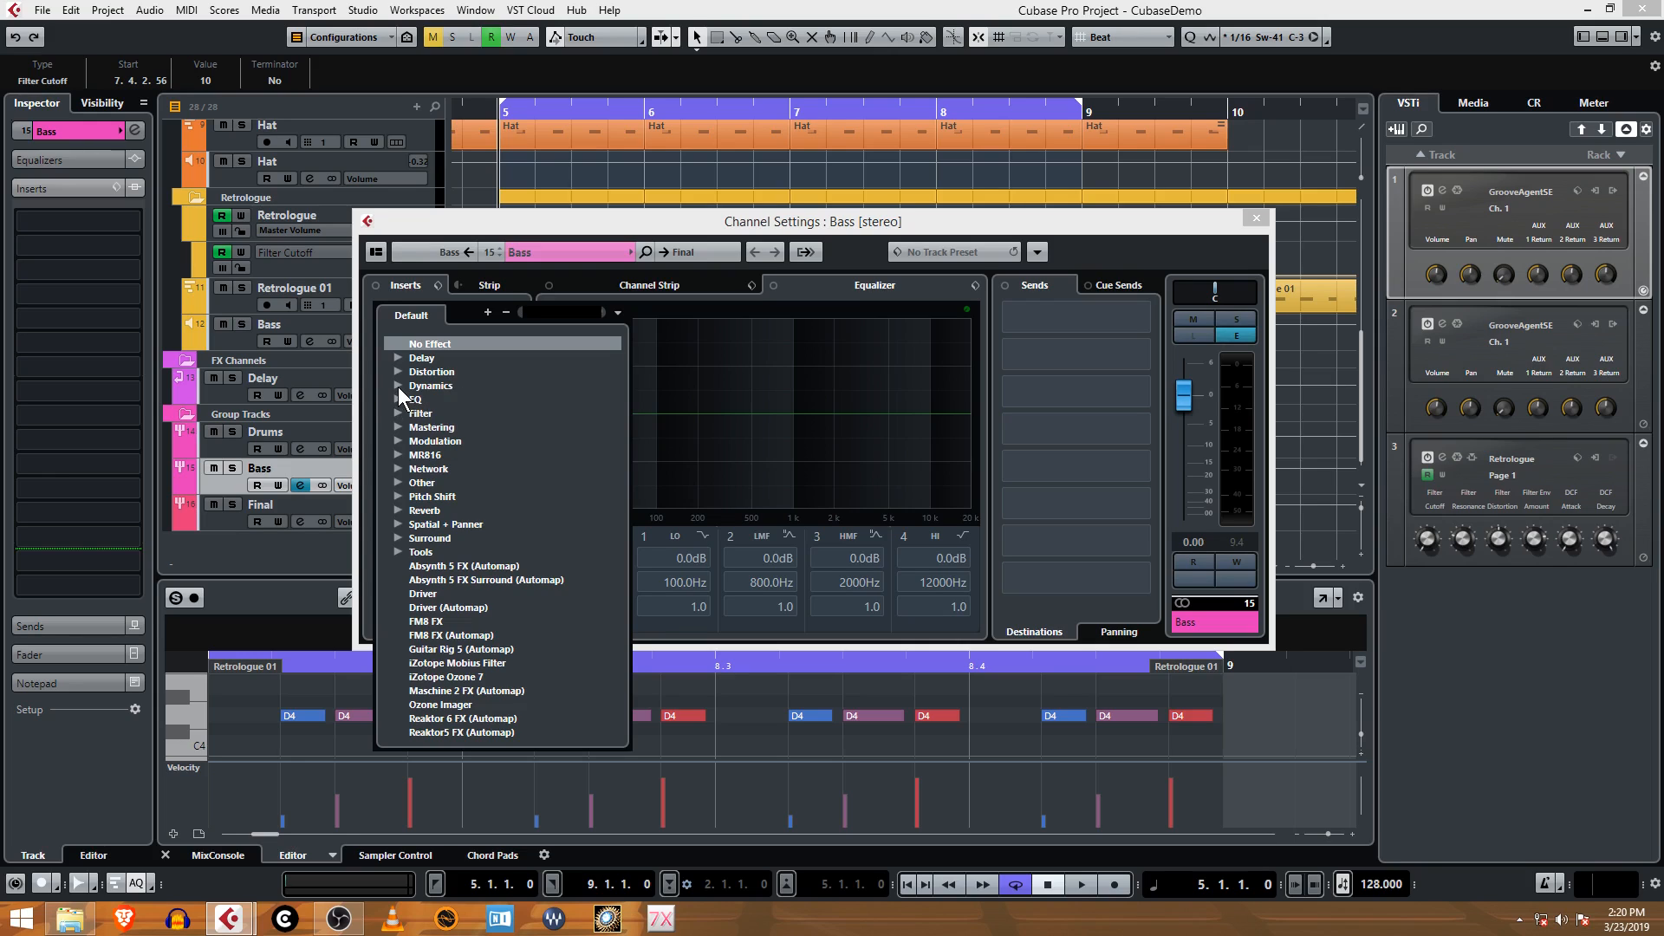
left_click(431, 385)
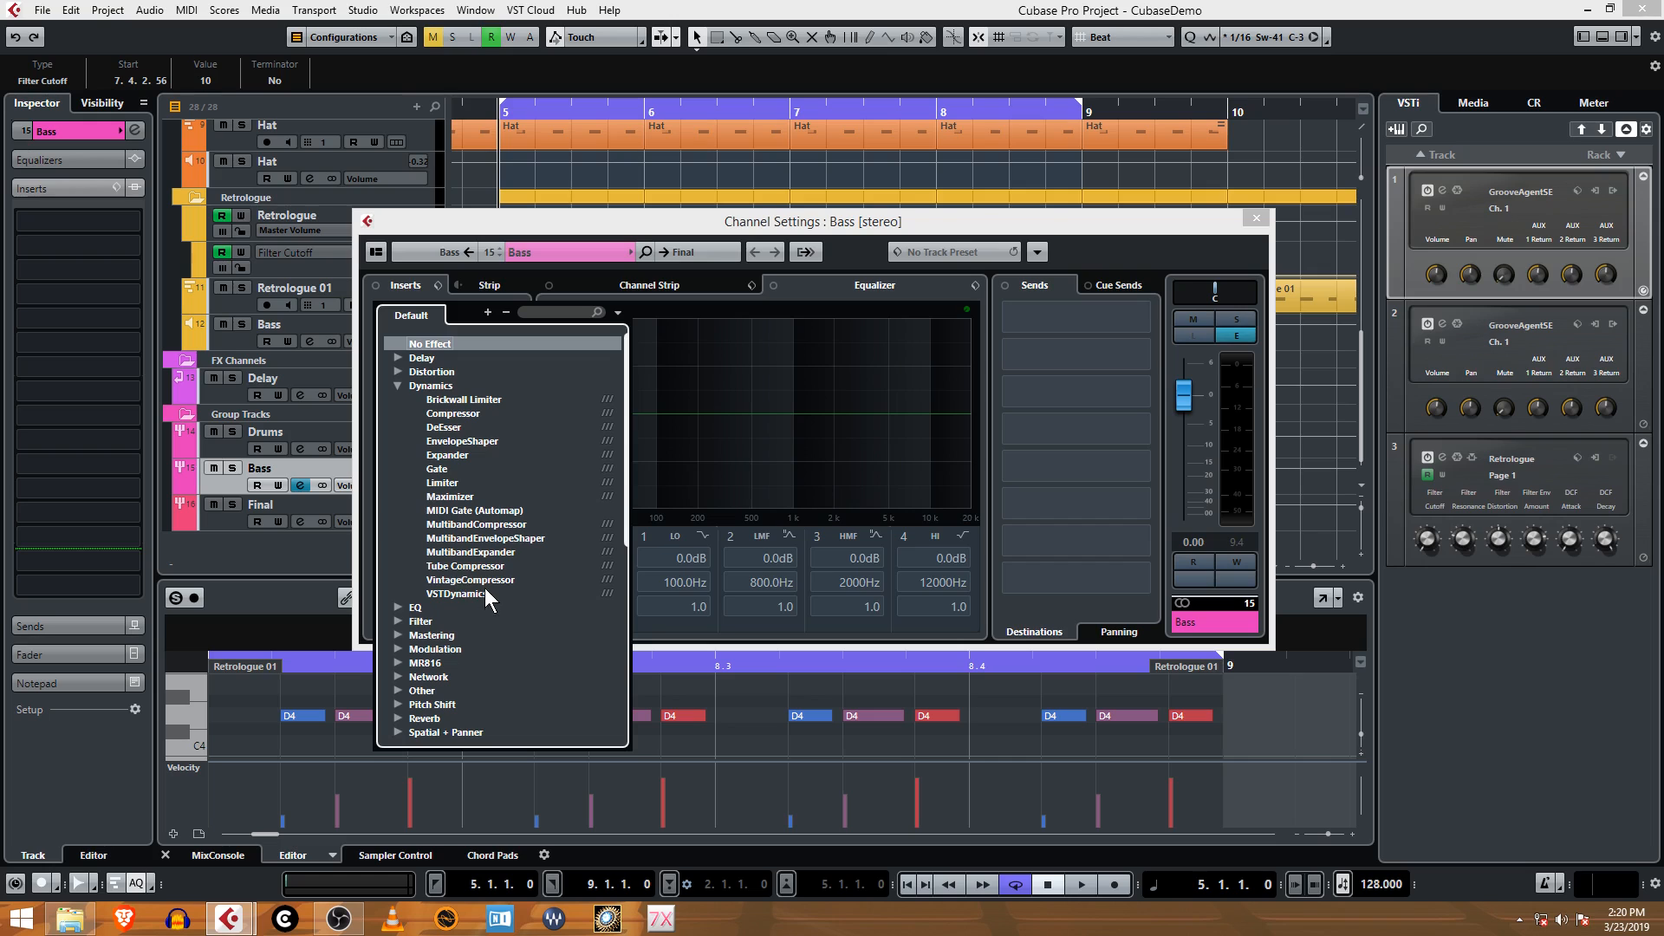
left_click(470, 580)
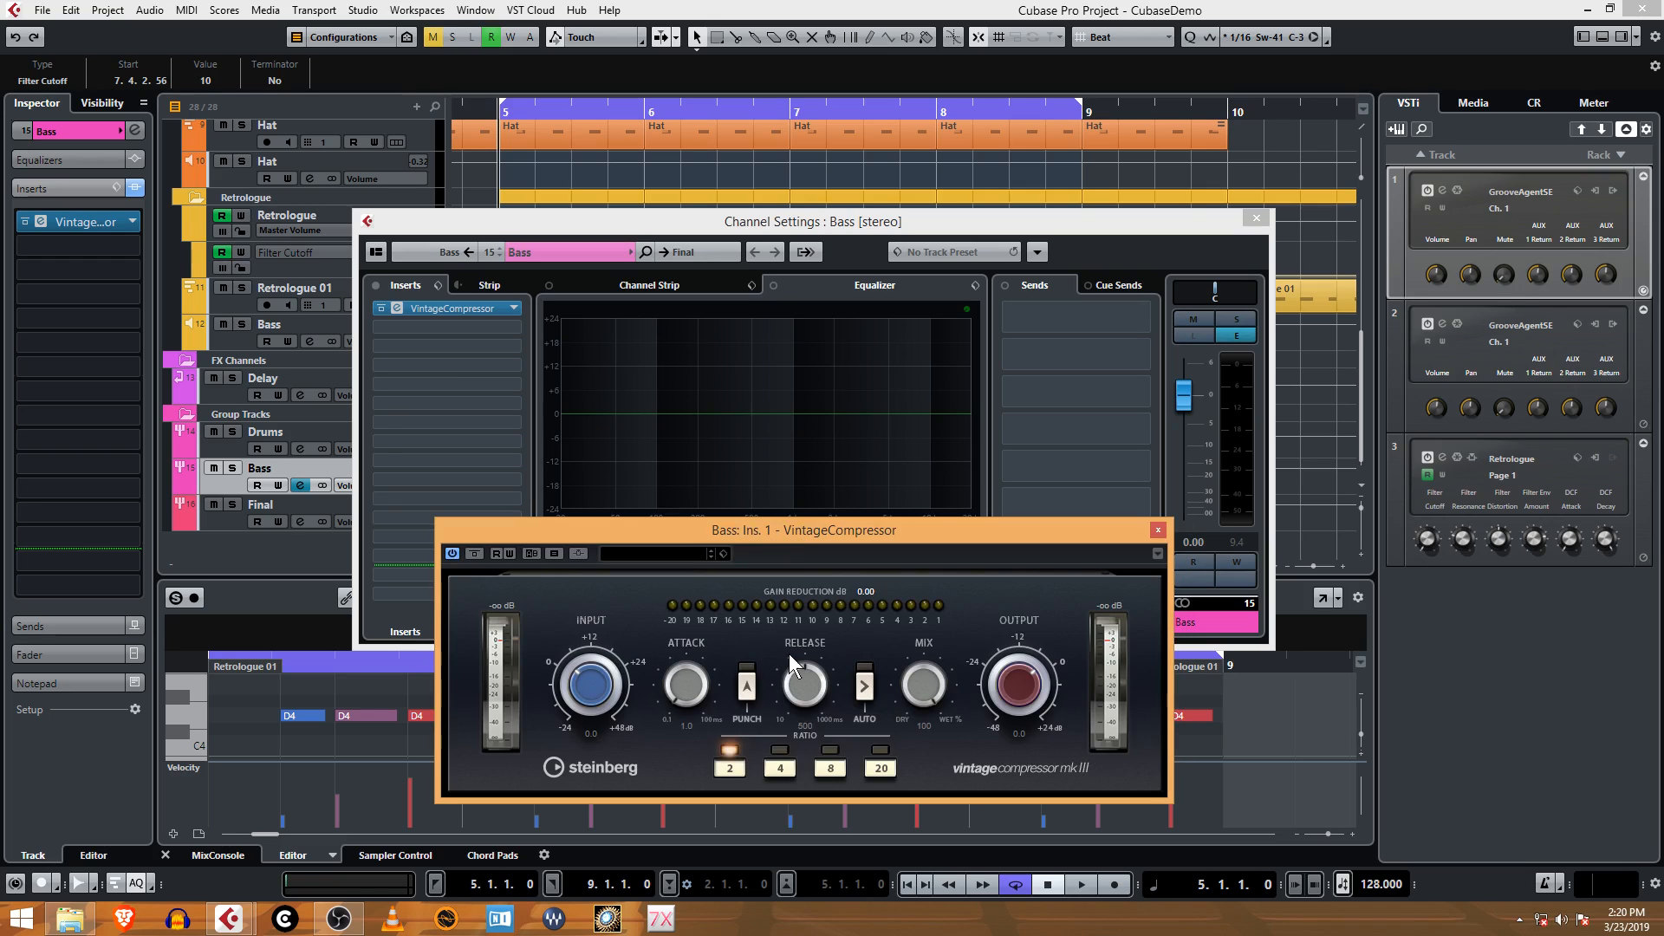
mouse_move(740, 645)
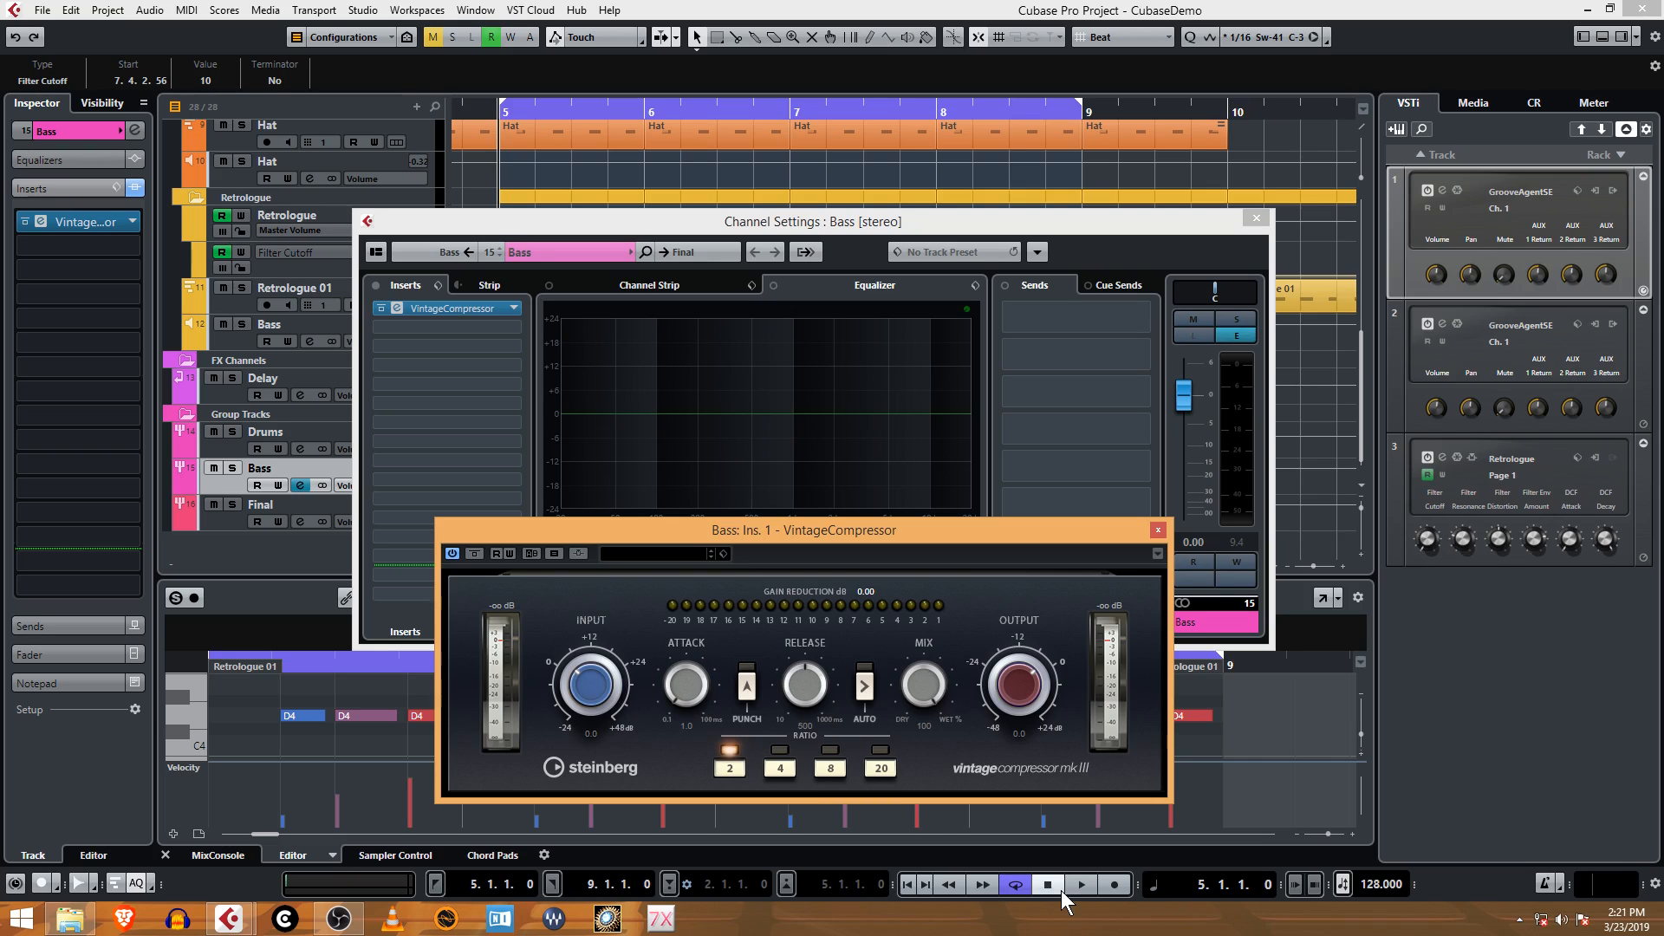
mouse_move(1049, 886)
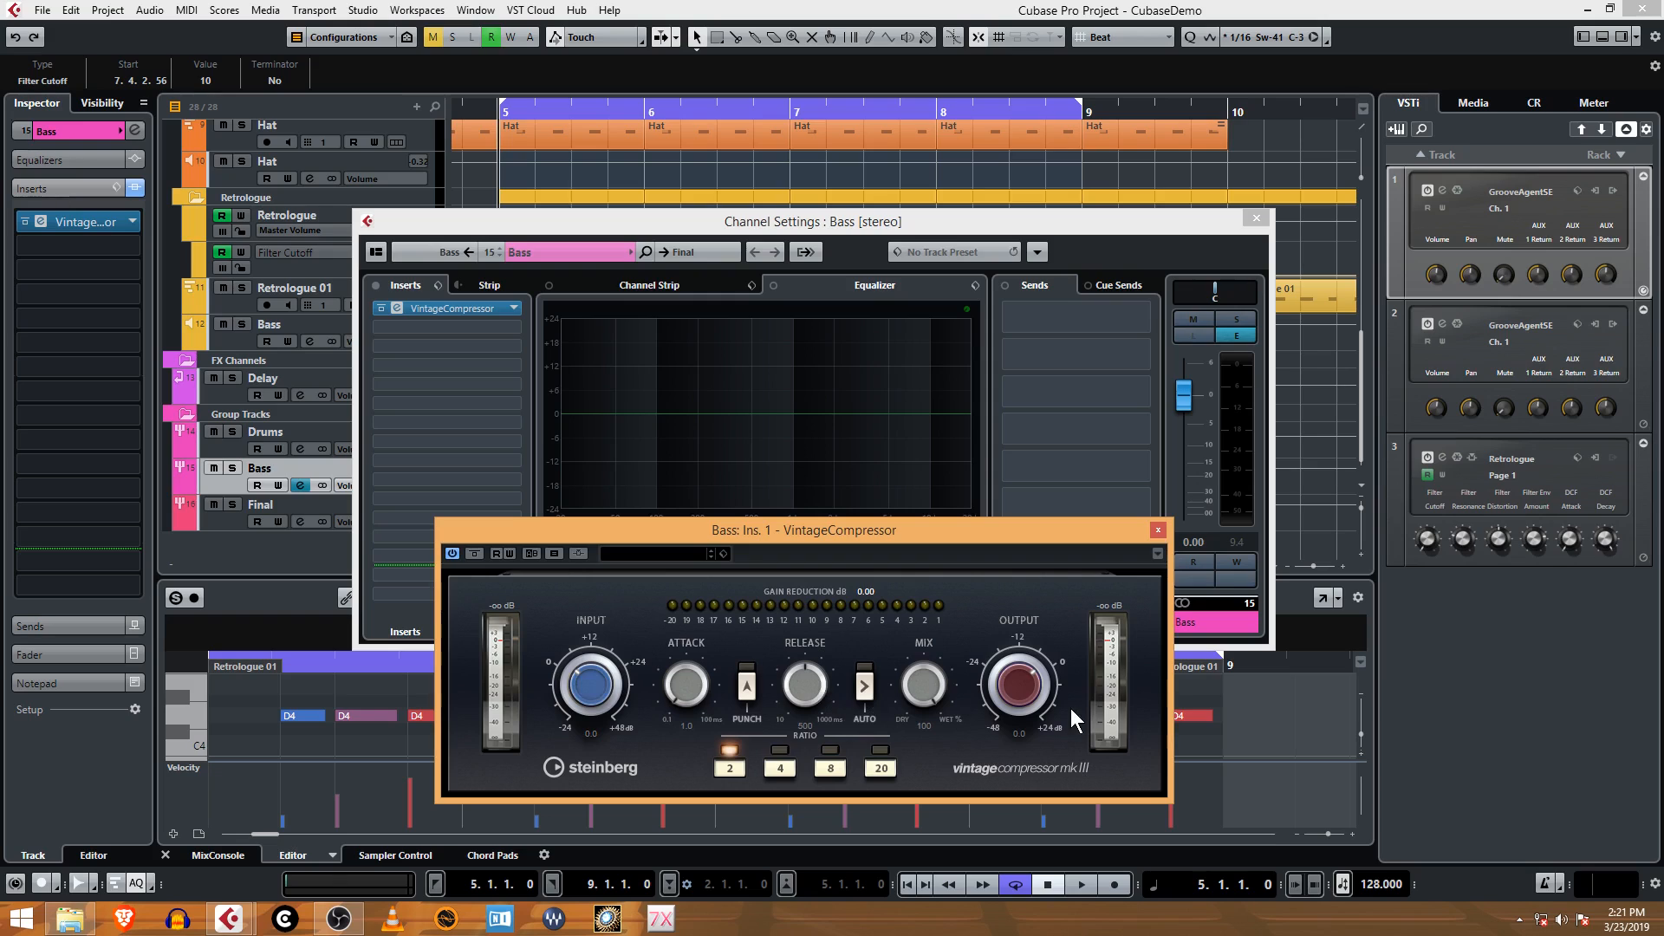
mouse_move(967, 651)
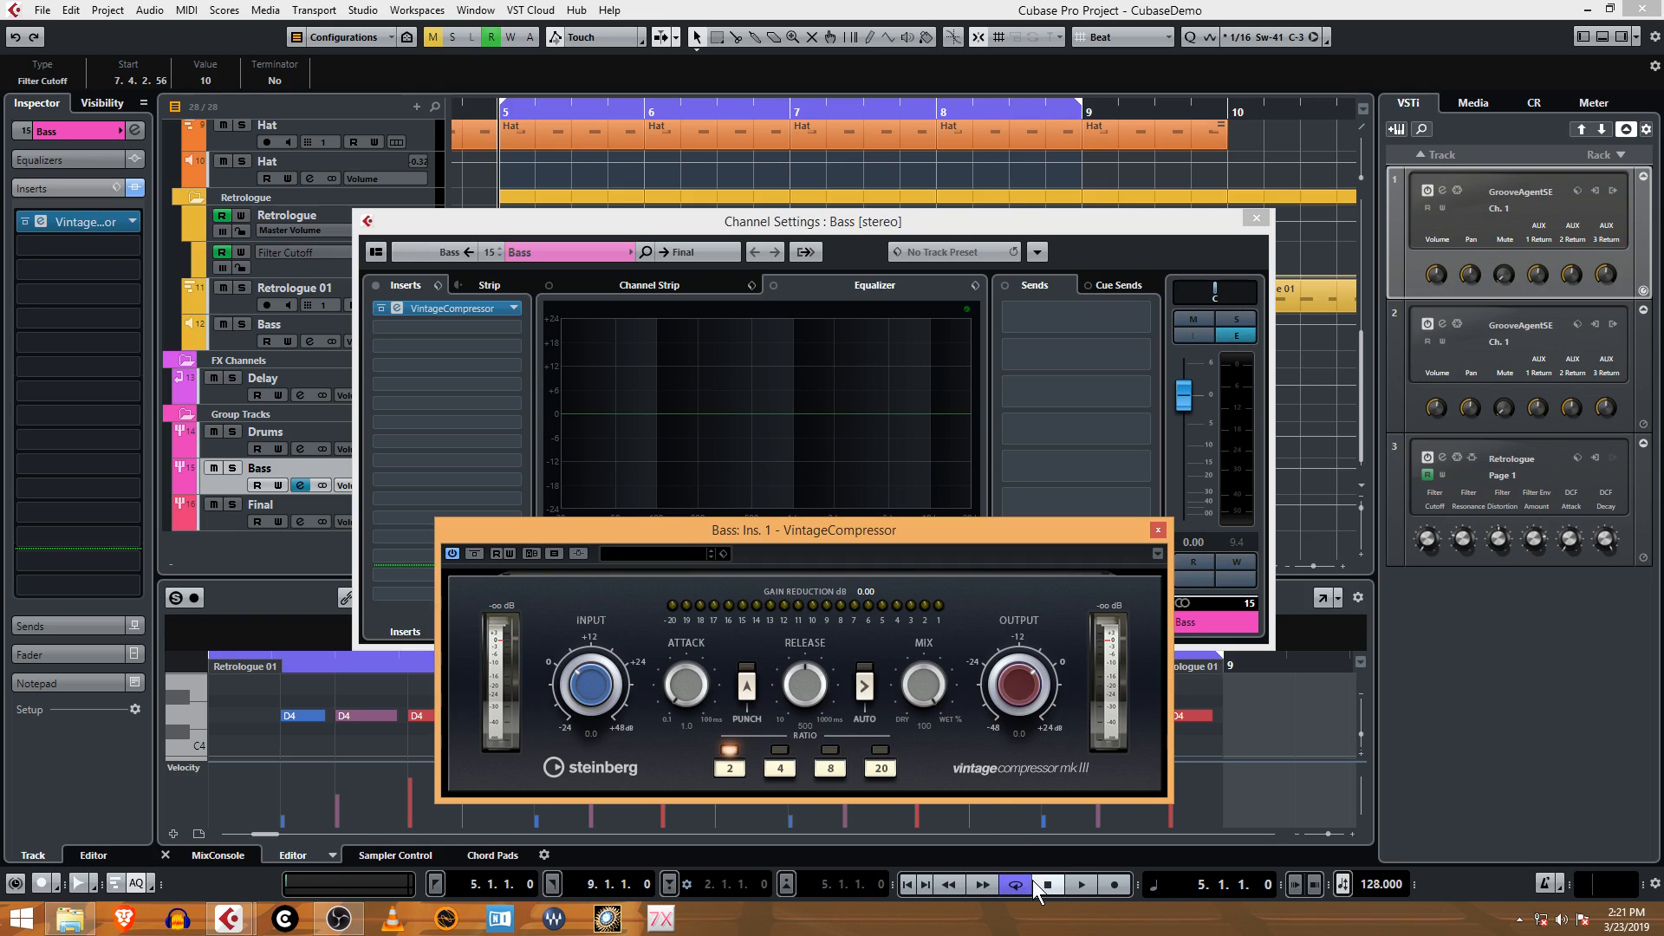
- Move the VintageCompressor panel over the project and start playback
left_click_drag(804, 530, 919, 526)
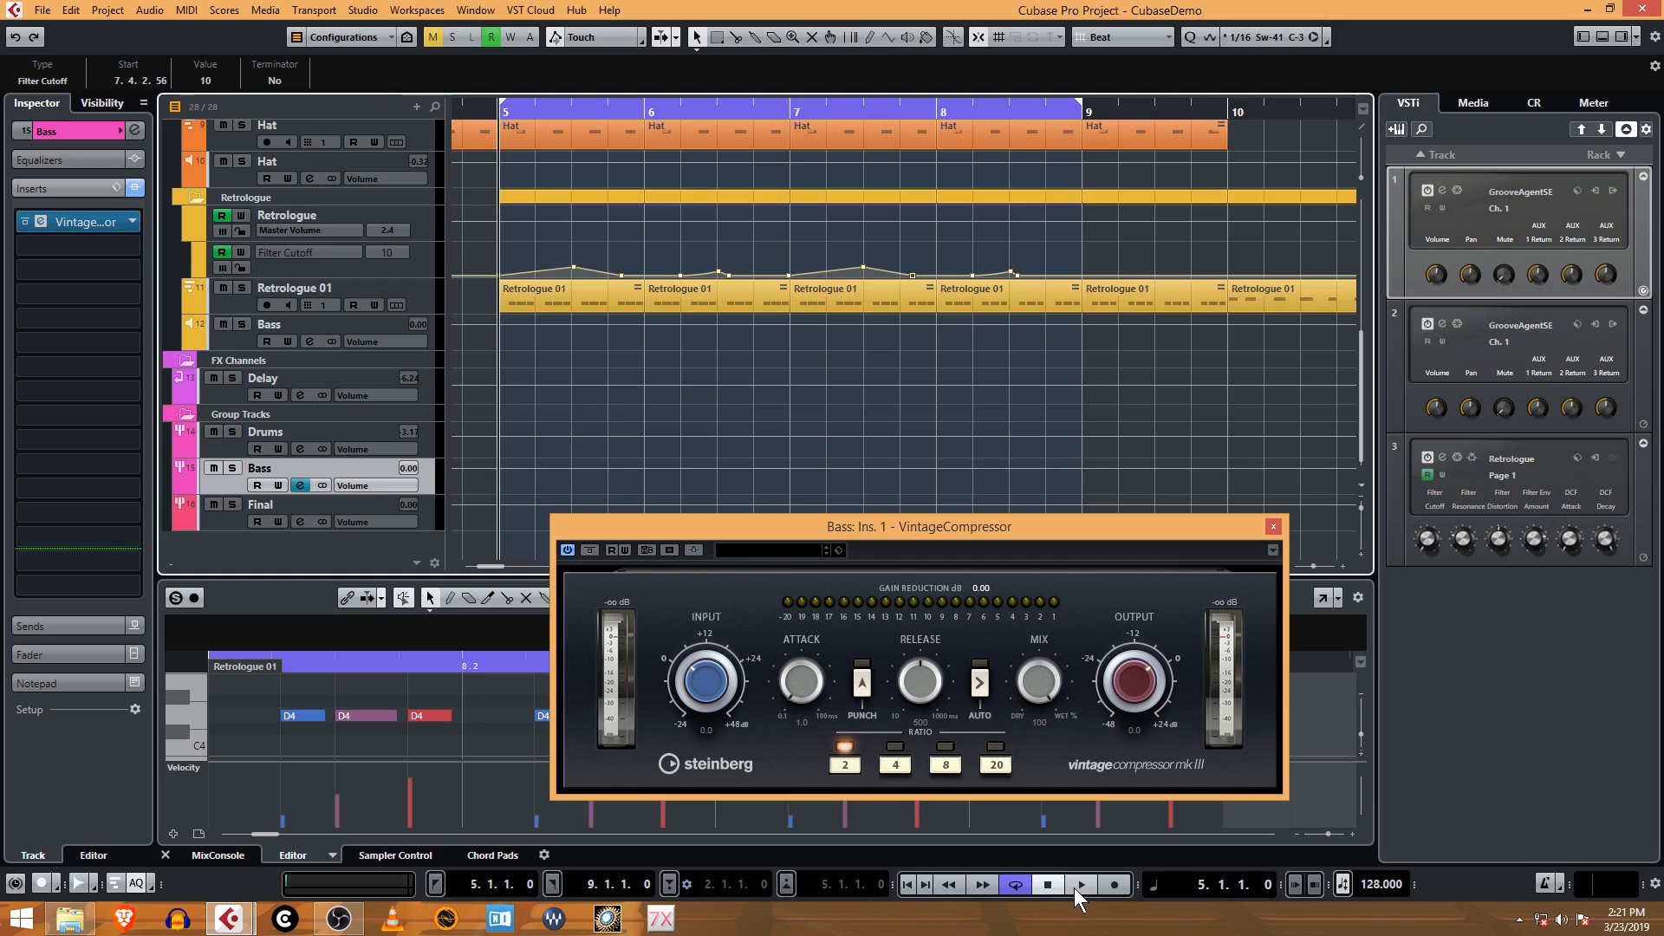
mouse_move(990, 885)
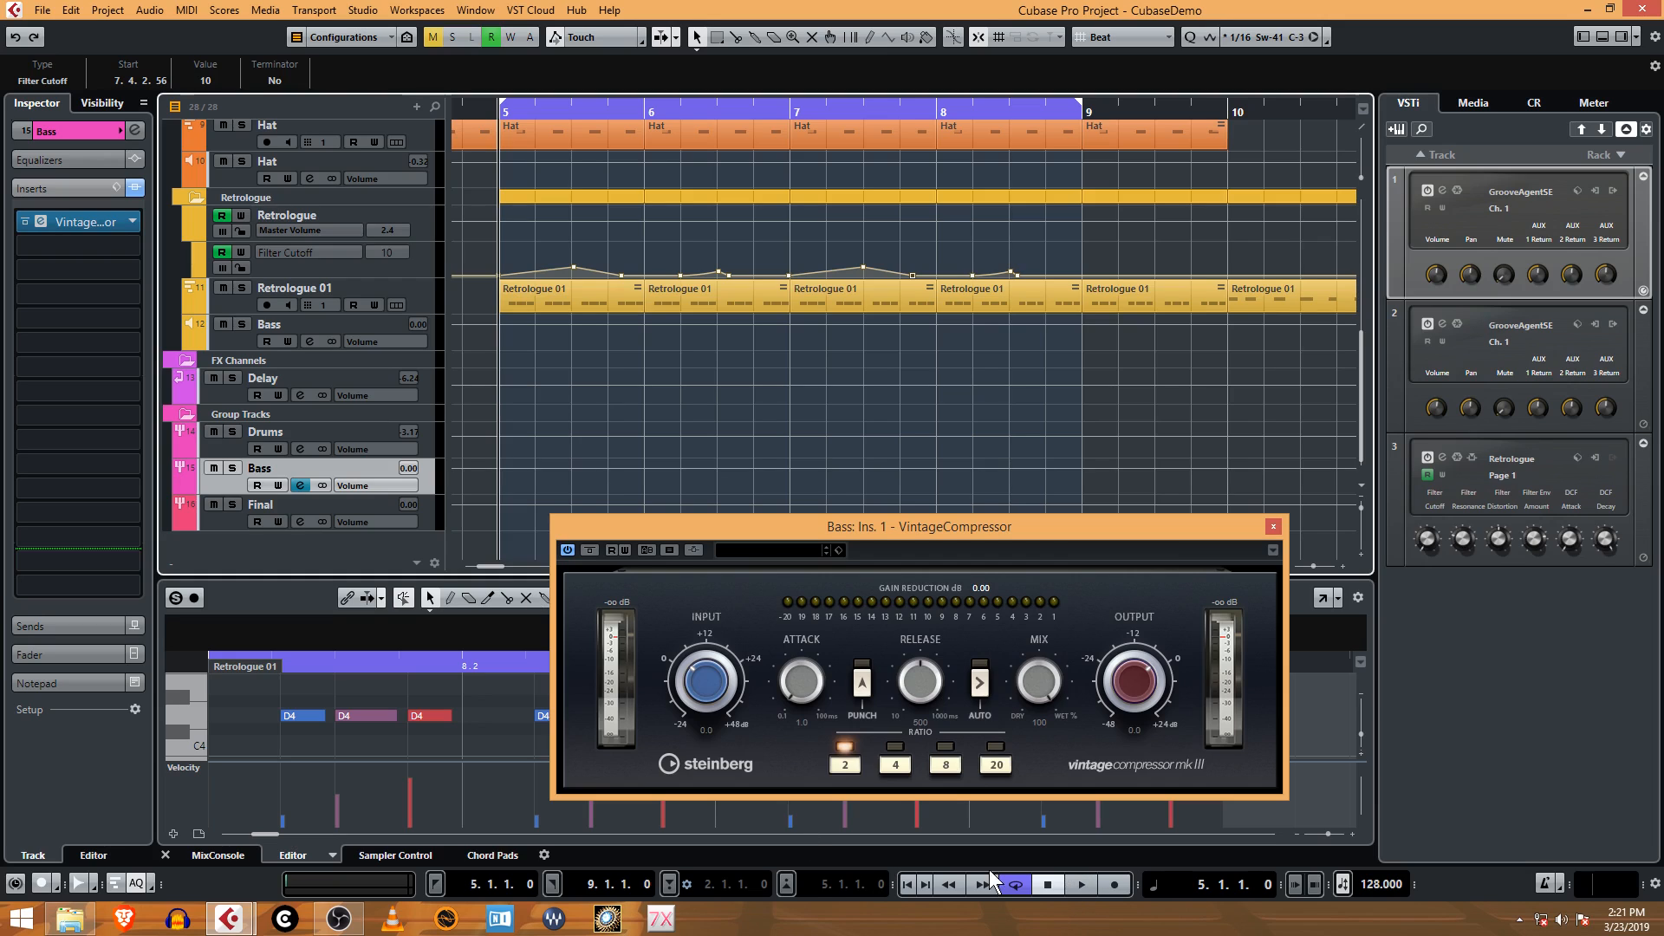
left_click(1081, 885)
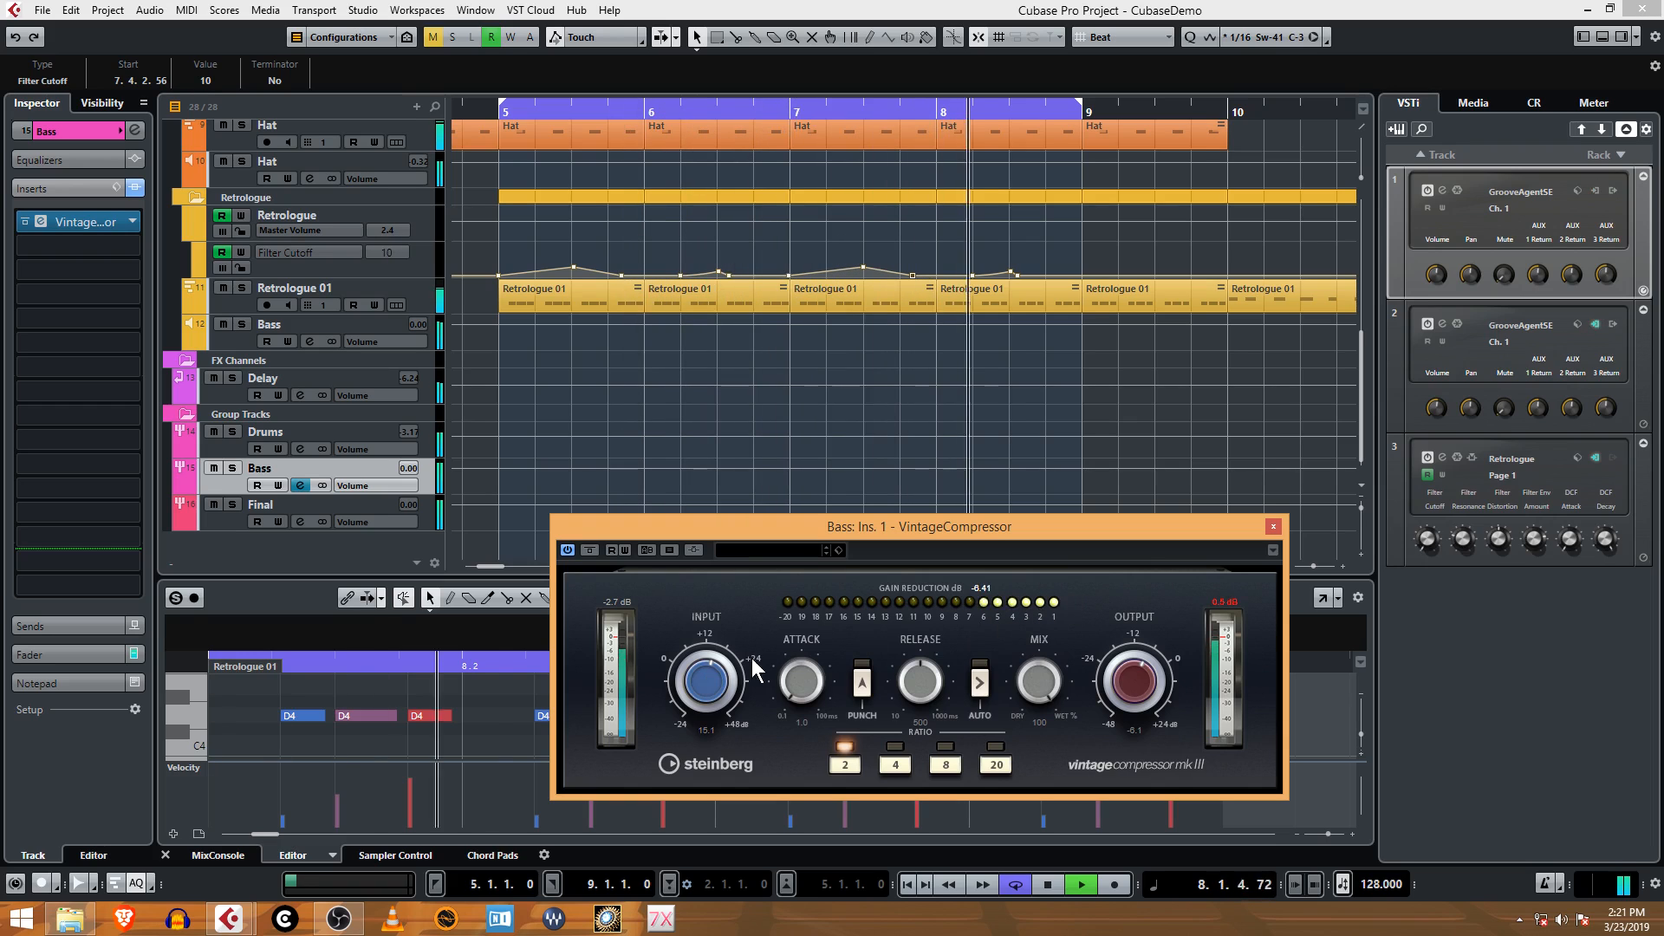
- Set the Bass compressor input to about 0.5 dB and output to around −5 dB
left_click_drag(705, 679, 705, 700)
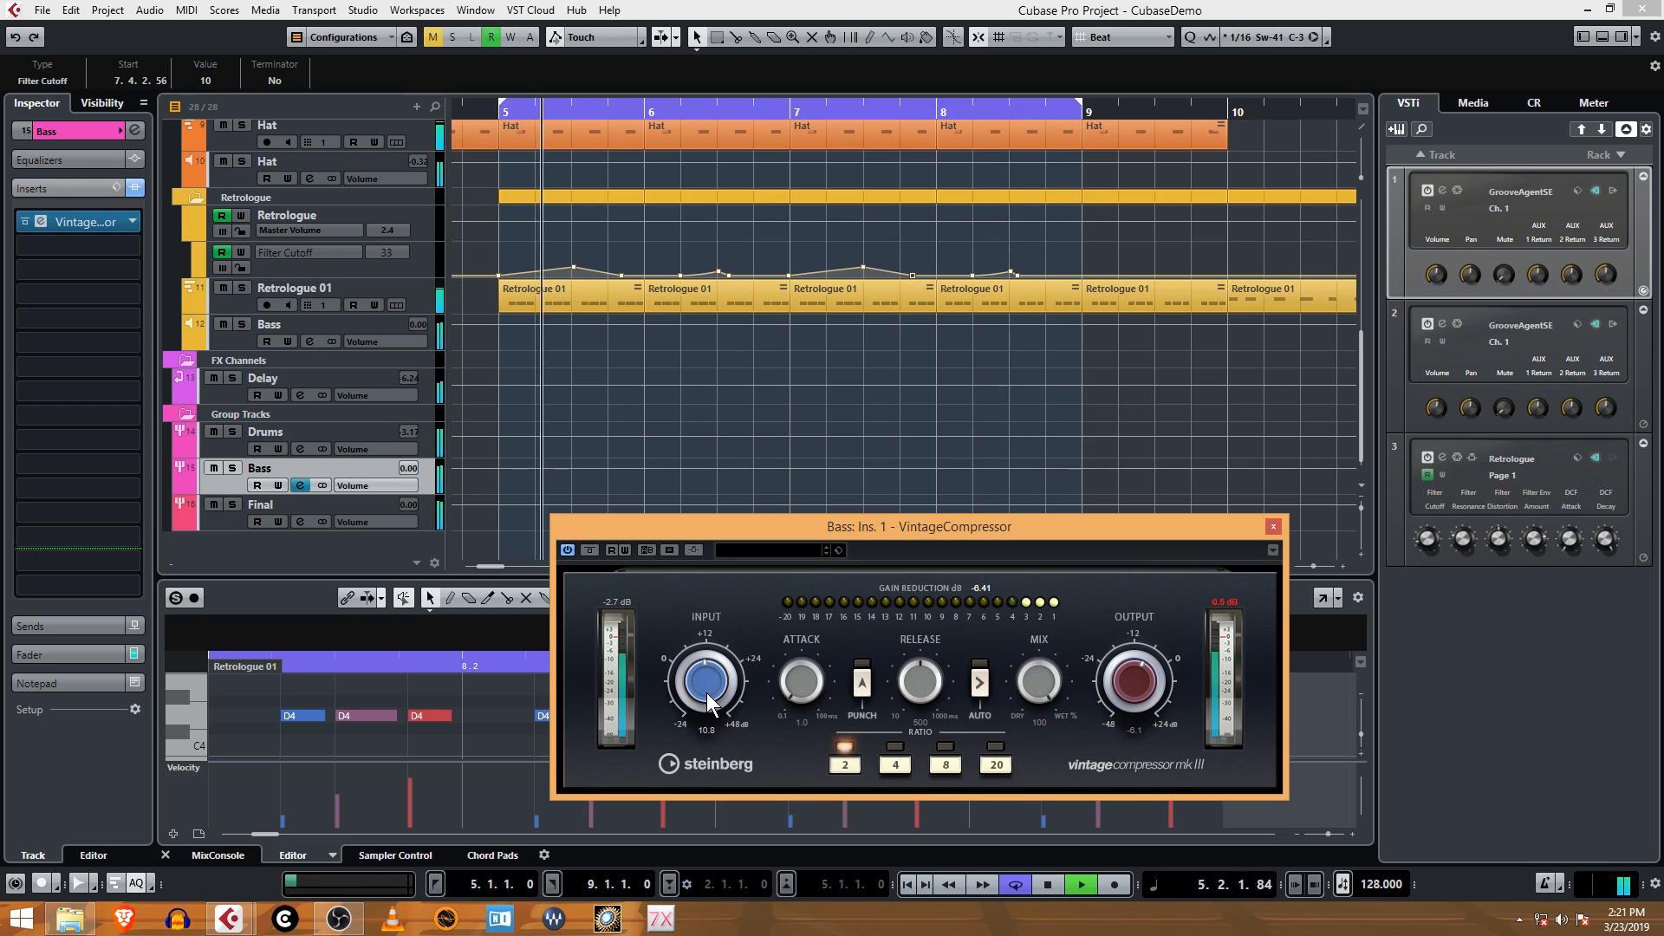
left_click_drag(704, 680, 711, 717)
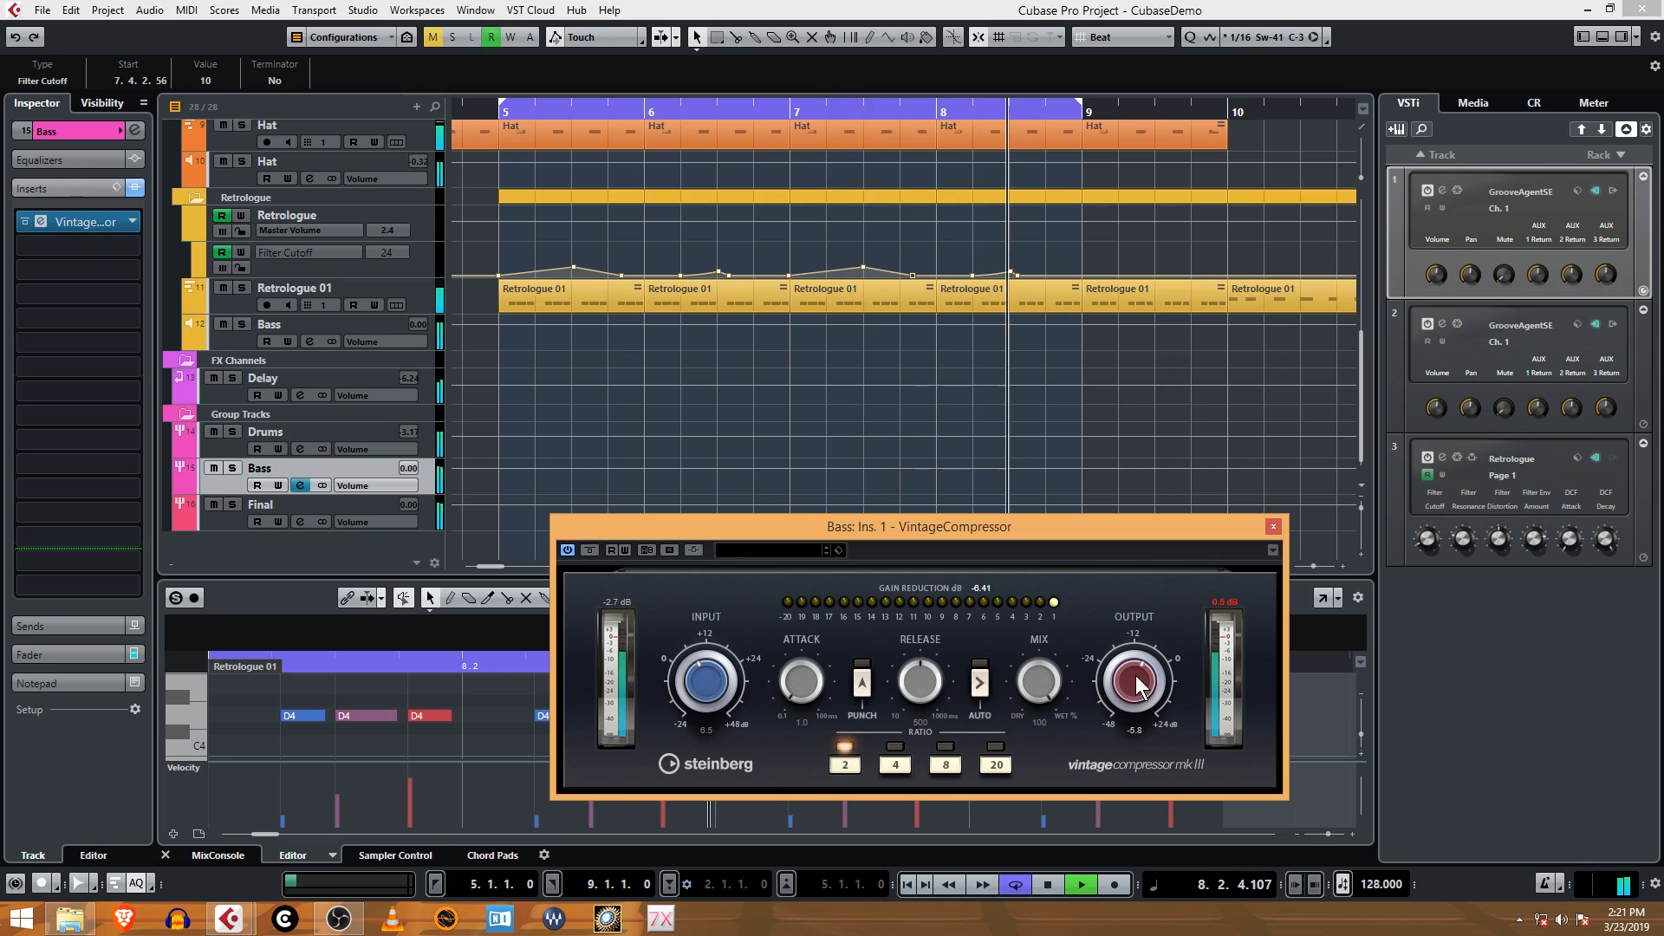
left_click_drag(1136, 680, 1136, 700)
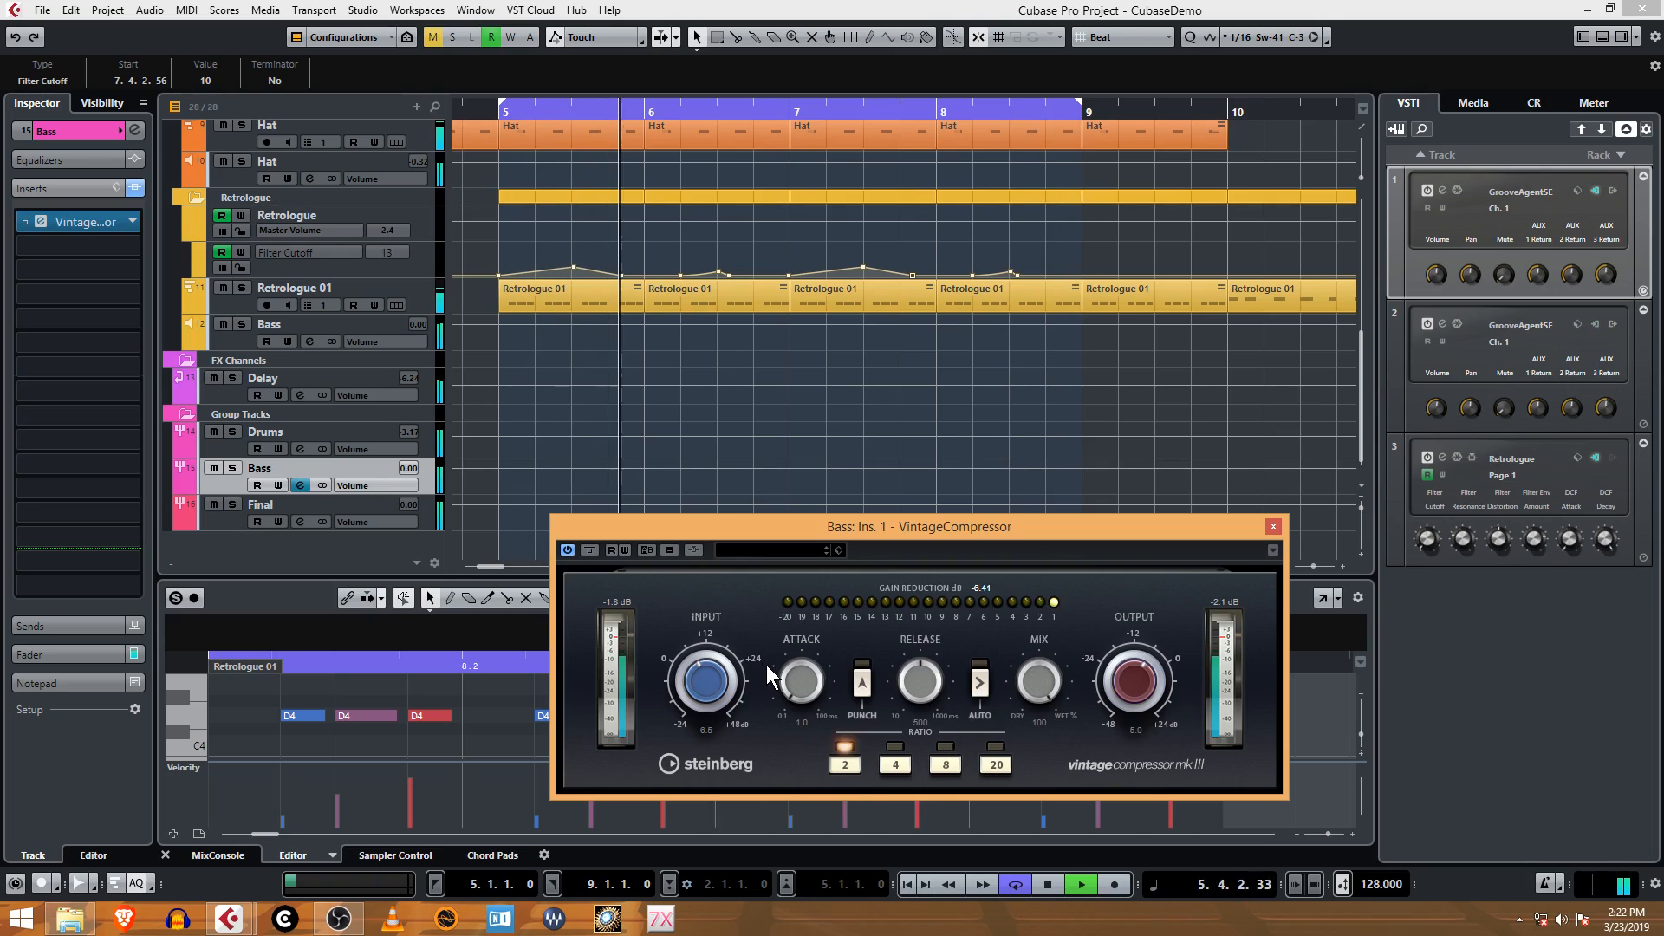
- Step the Bass compressor's ratio buttons up to 20:1
left_click(946, 764)
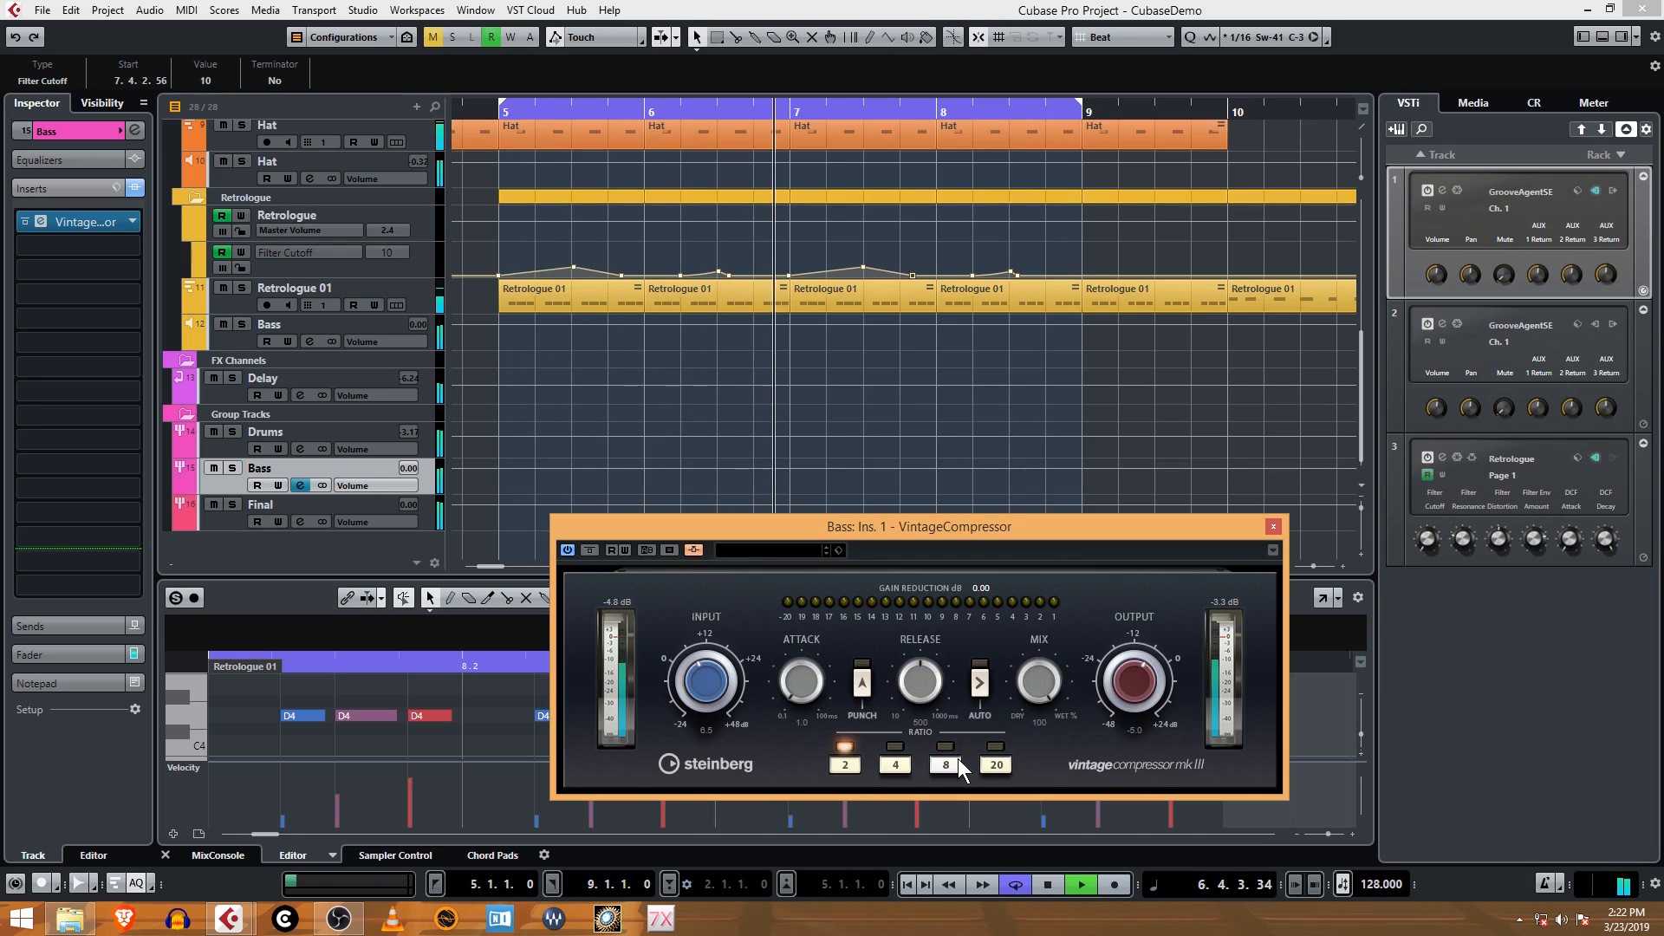
left_click(996, 764)
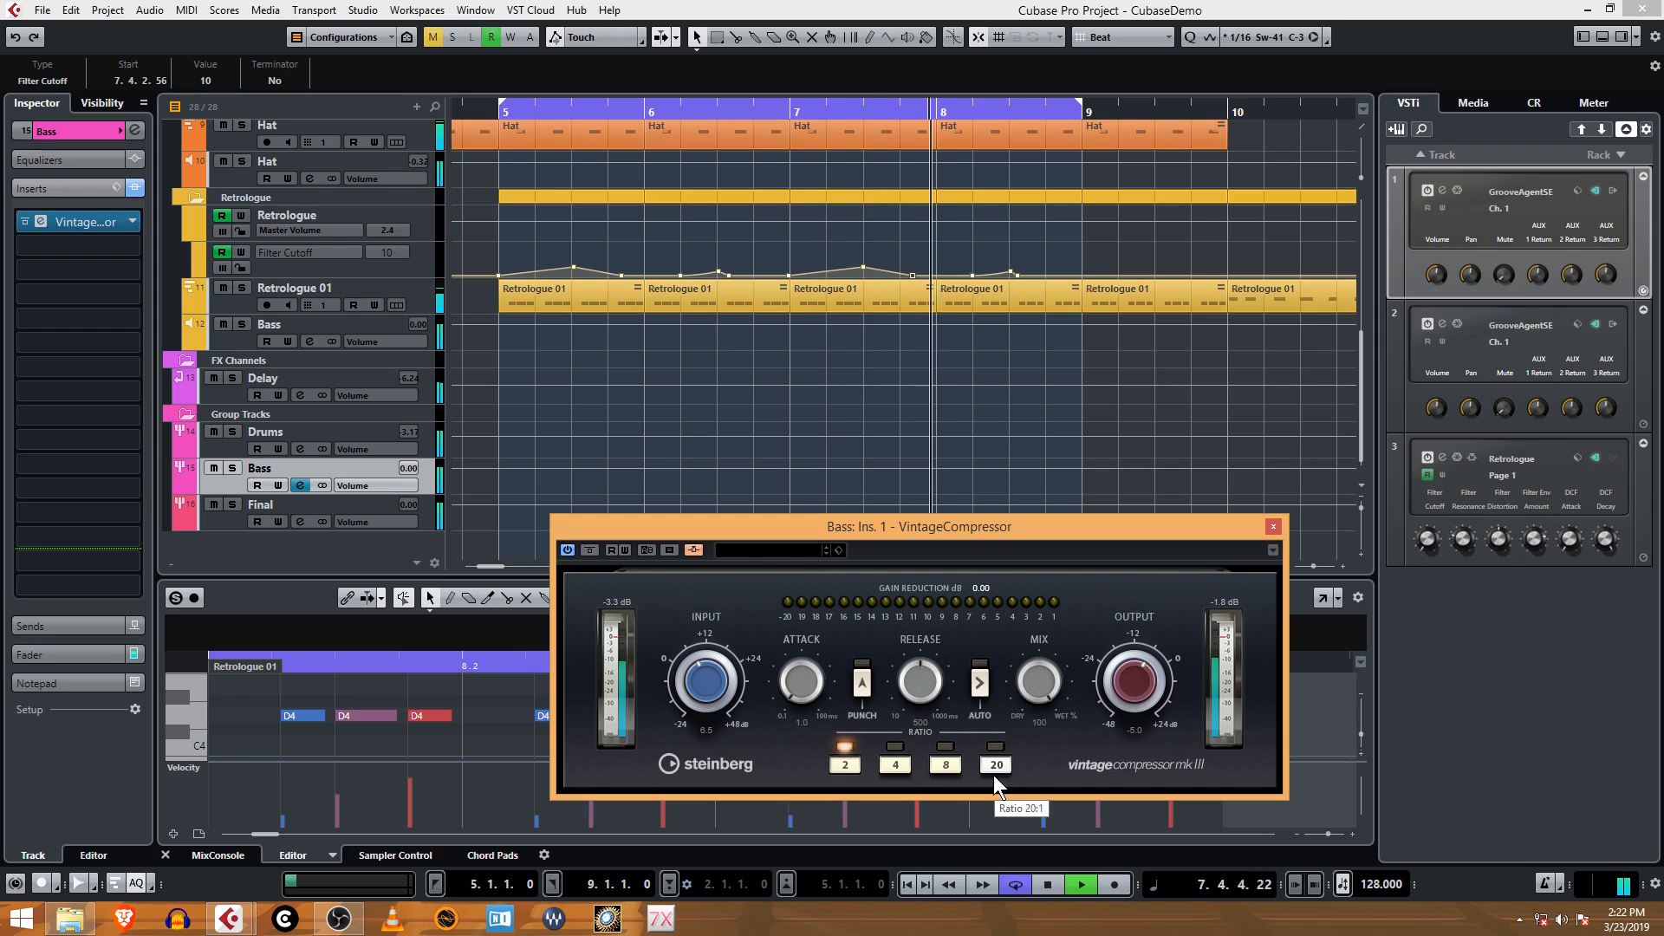
left_click(995, 764)
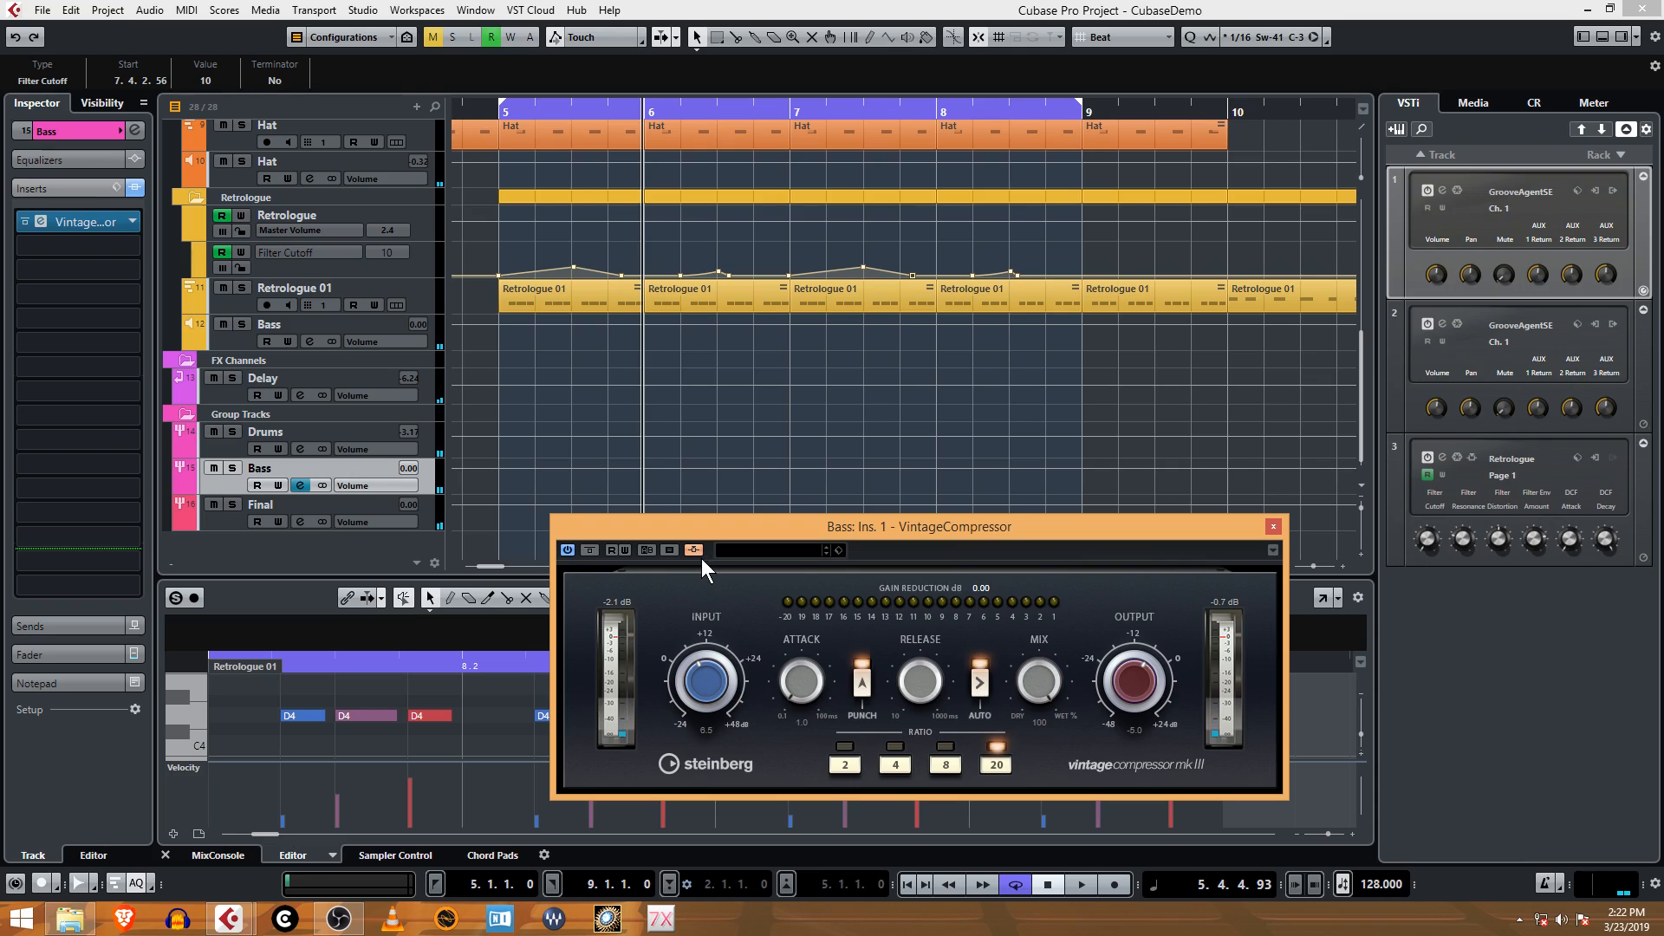
mouse_move(972, 554)
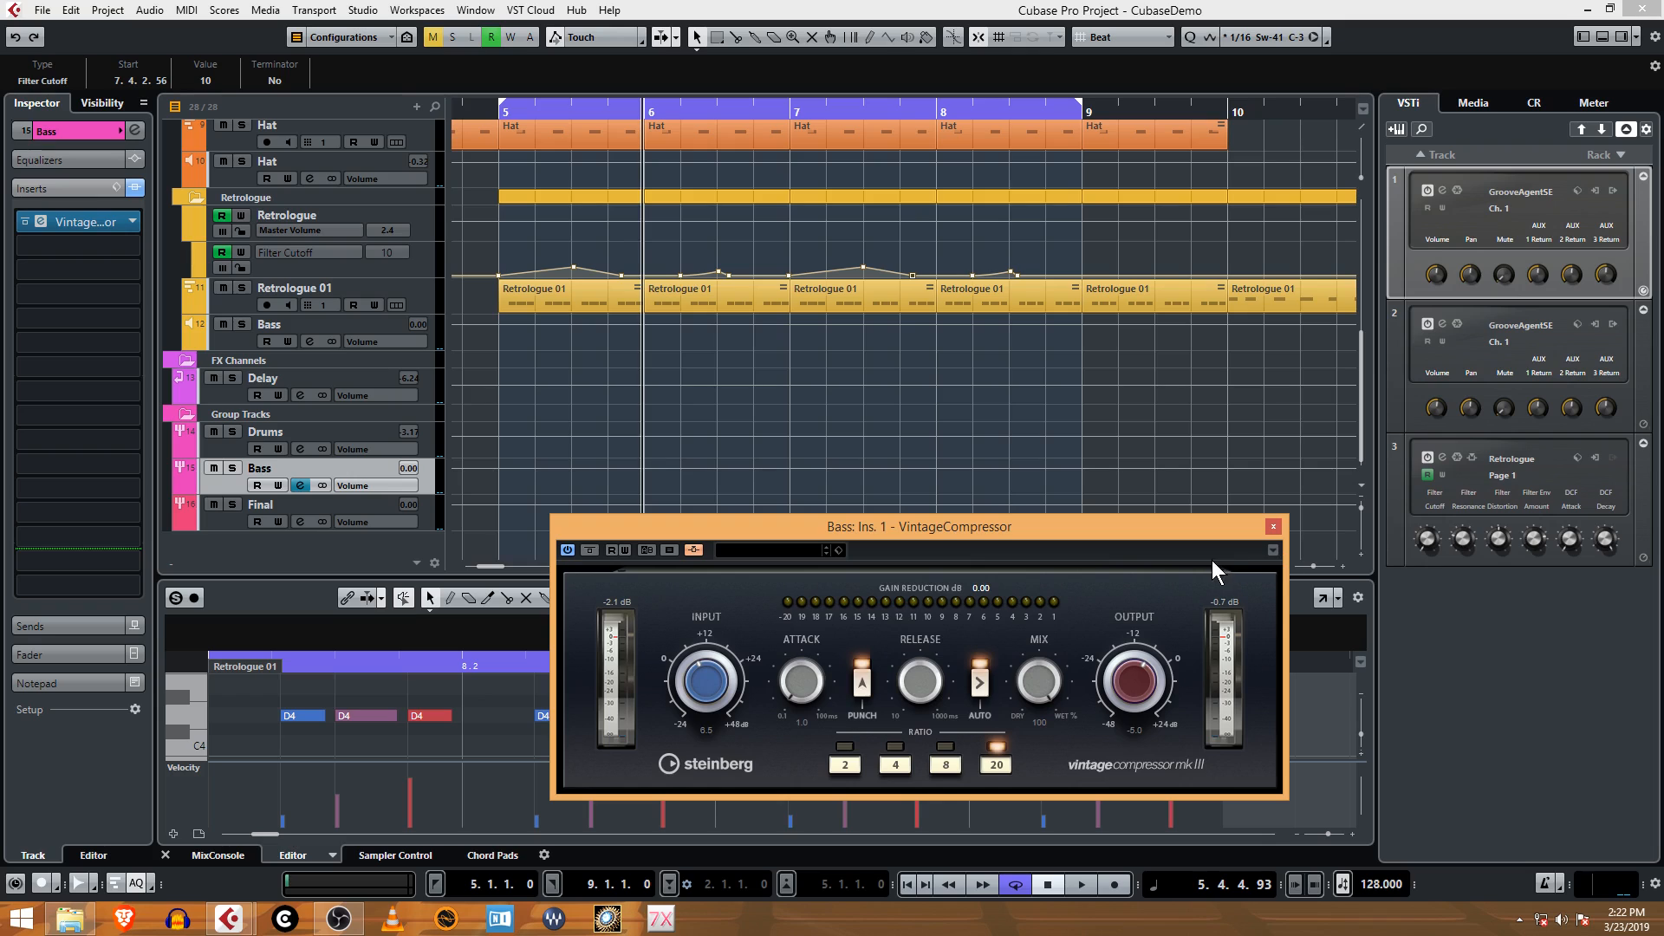
mouse_move(969, 757)
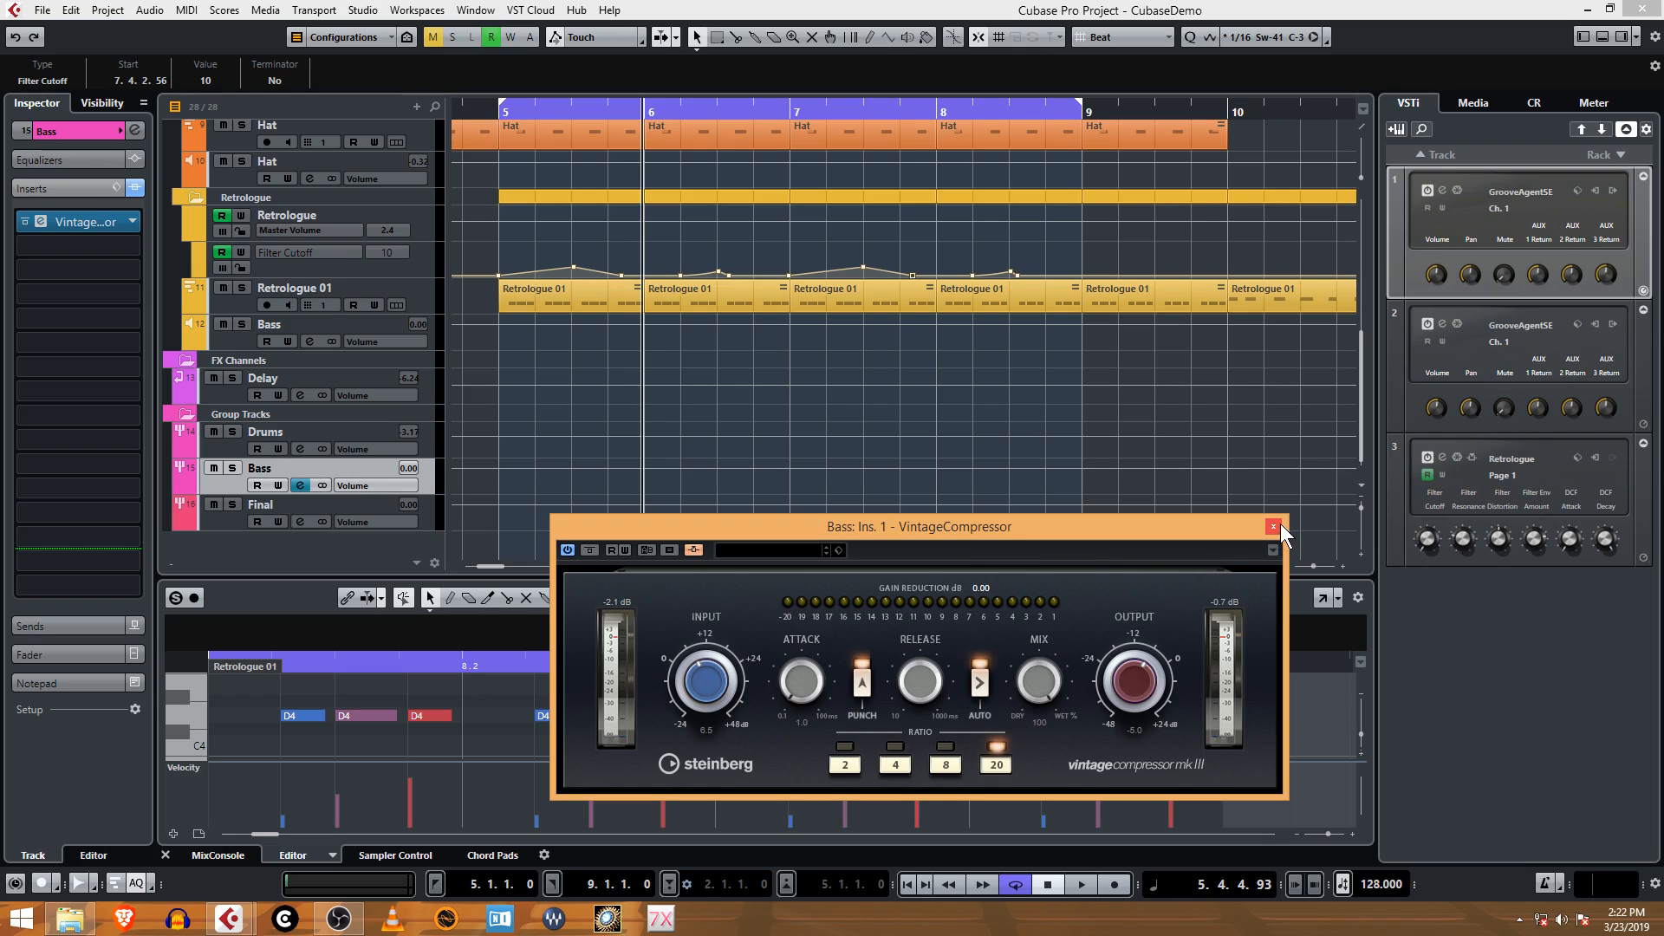
mouse_move(1272, 527)
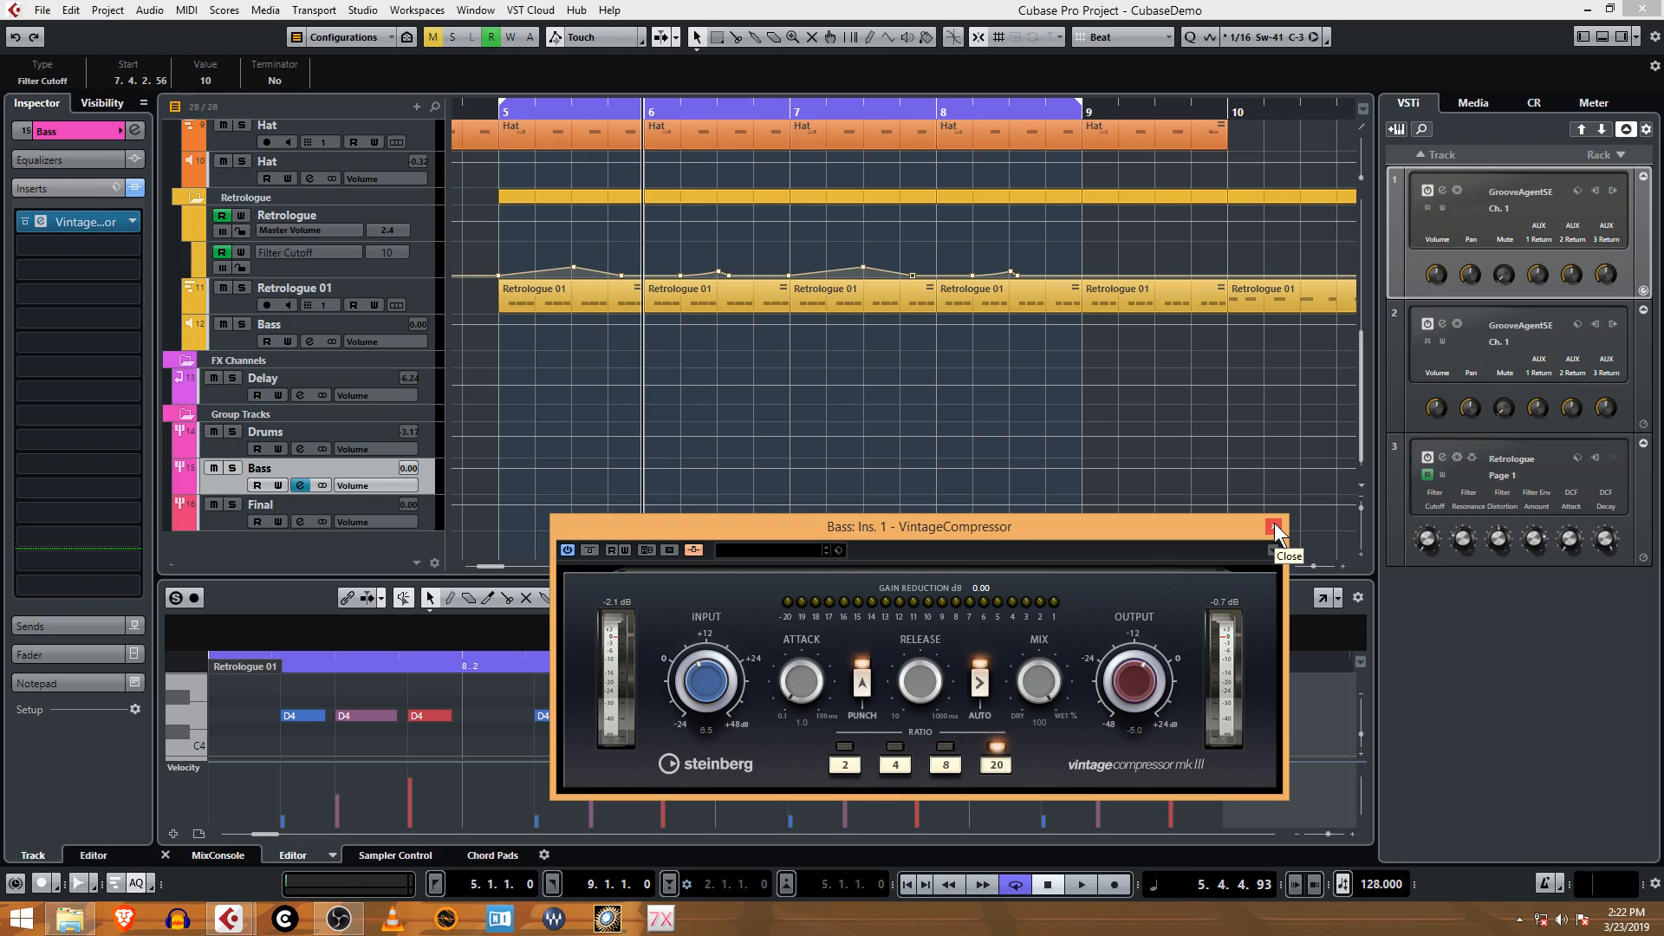
- Close the compressor, then add a 0.00 dB Kick send to the Bass VintageCompressor sidechain
left_click(1275, 529)
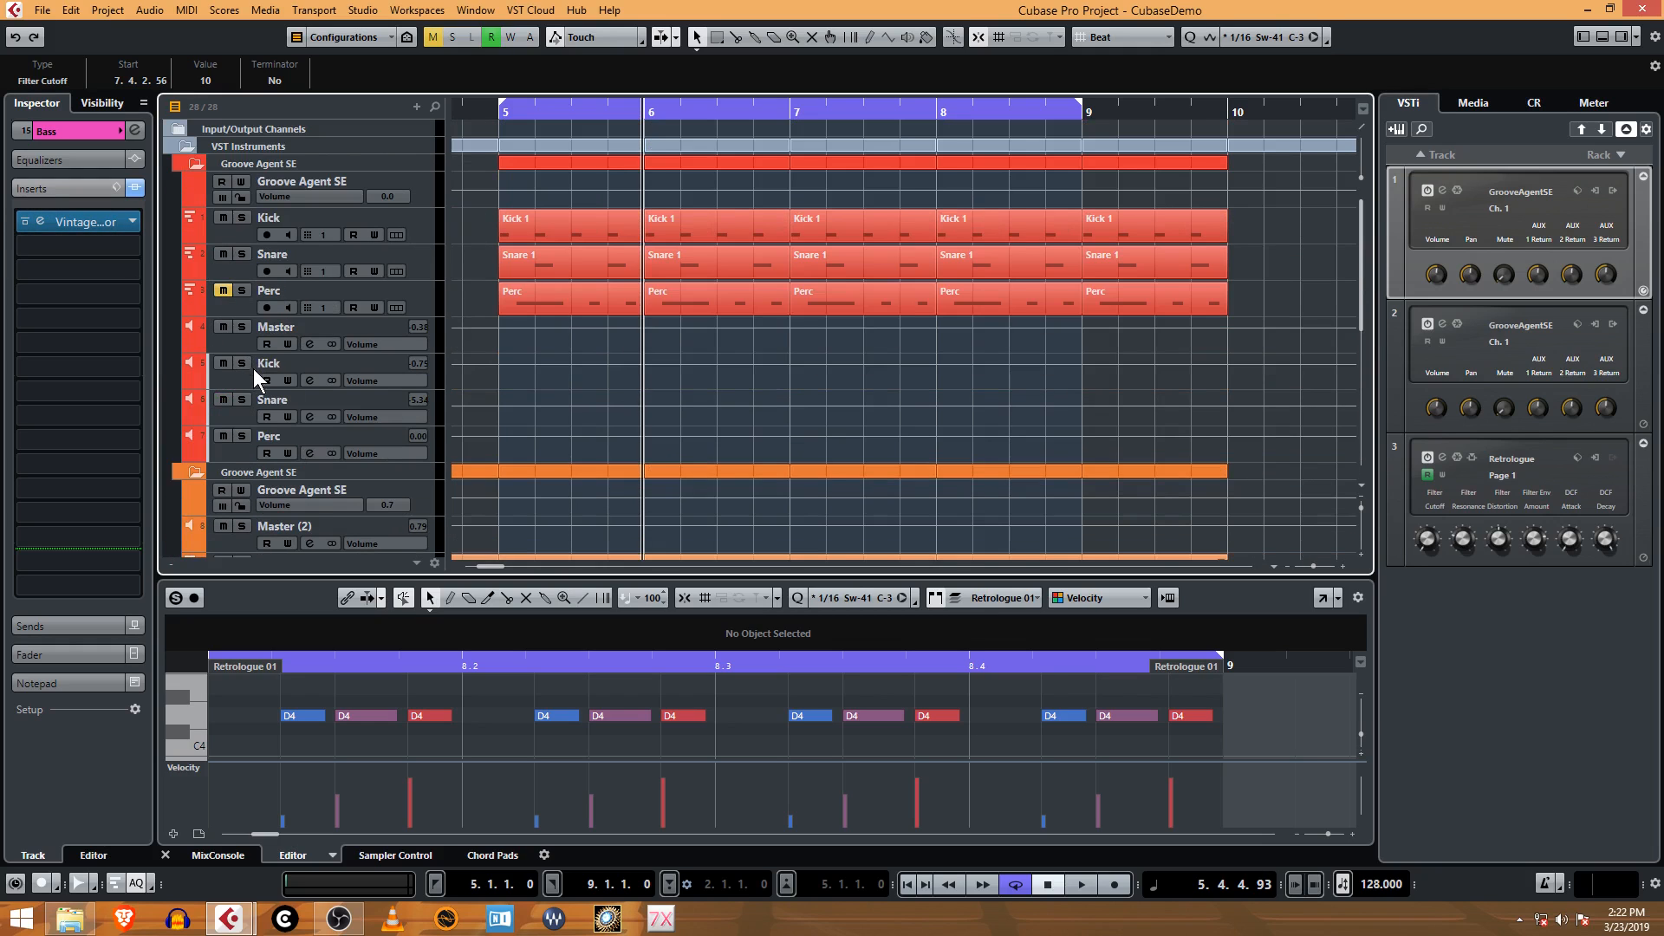
mouse_move(248, 393)
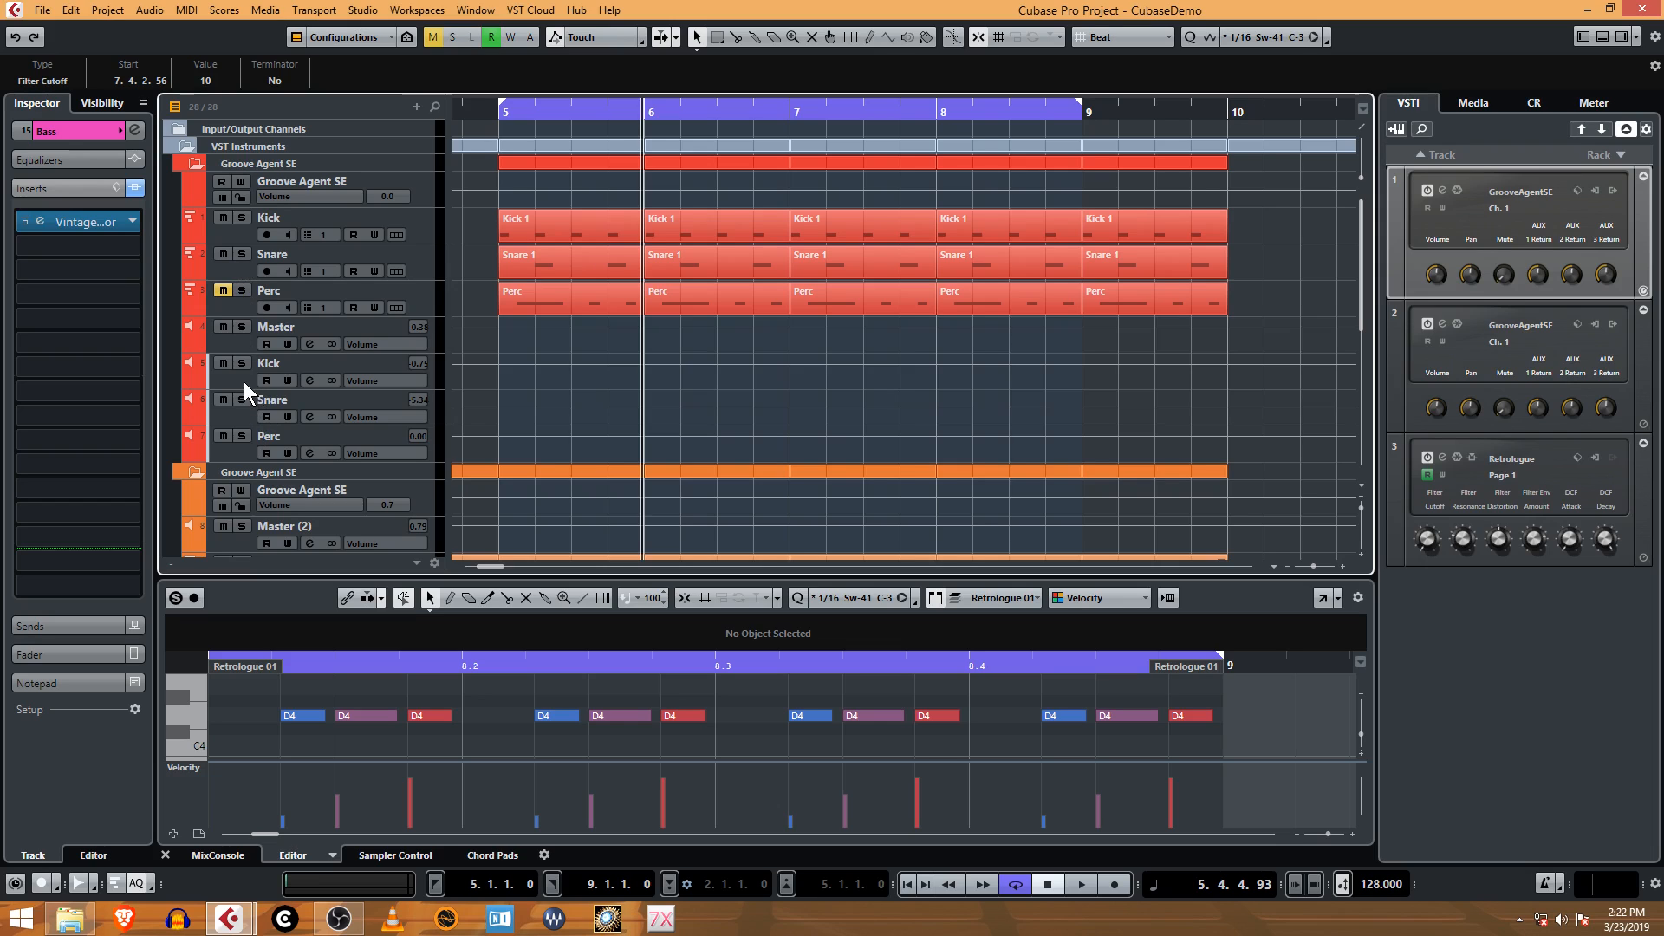
left_click(311, 380)
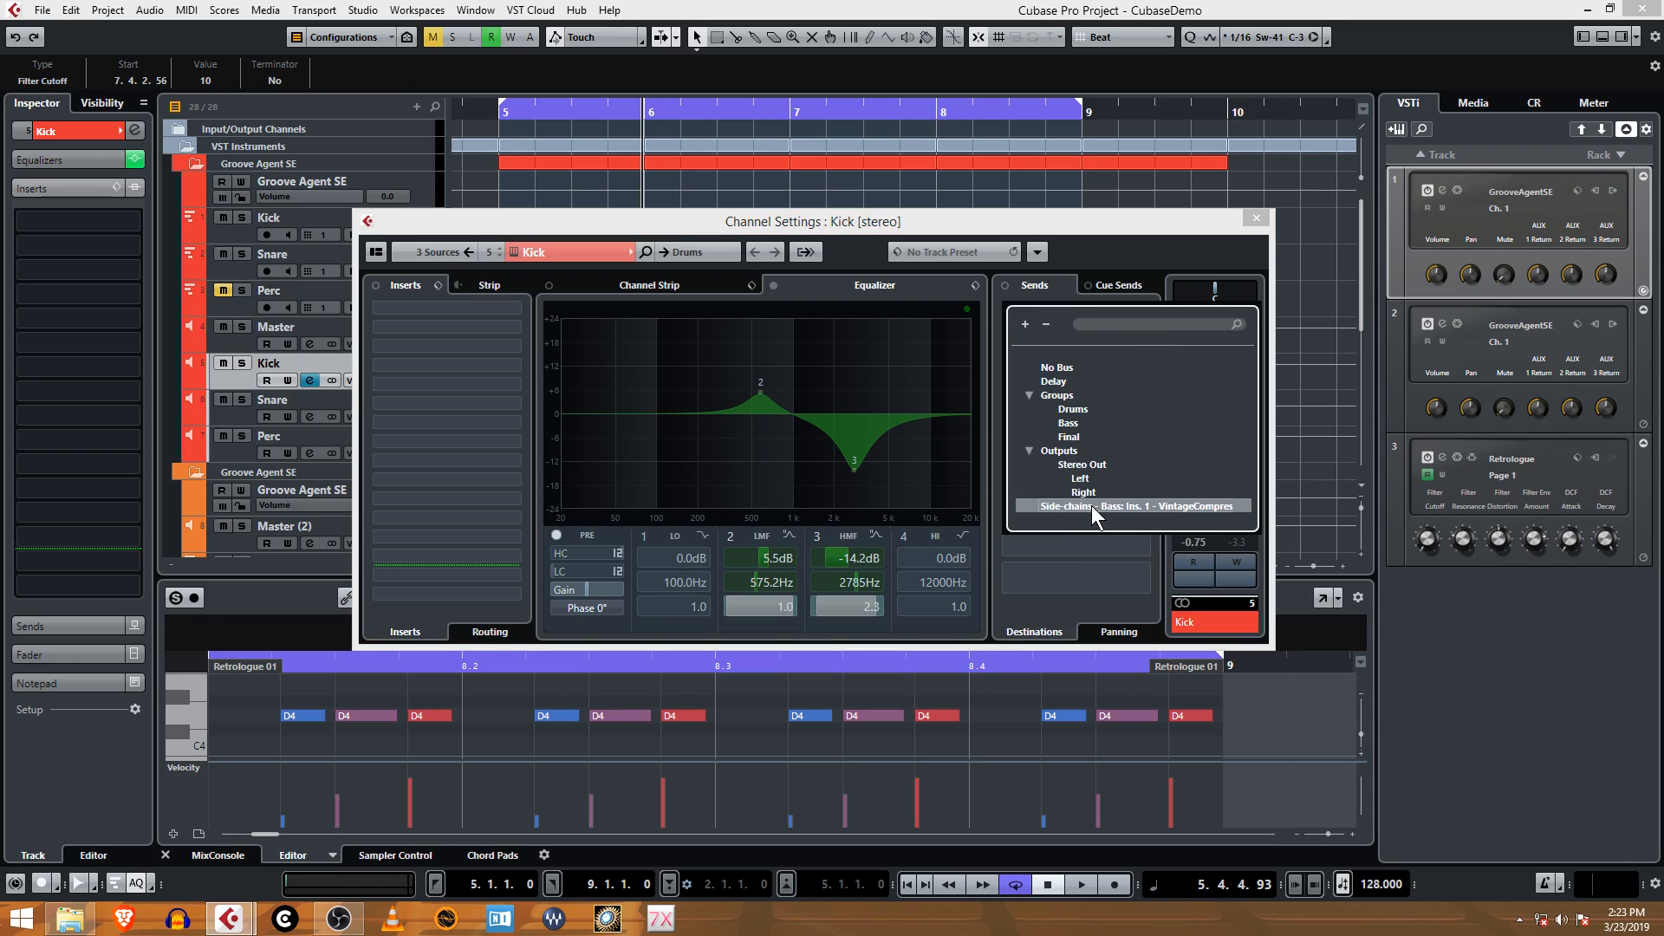
left_click(1130, 505)
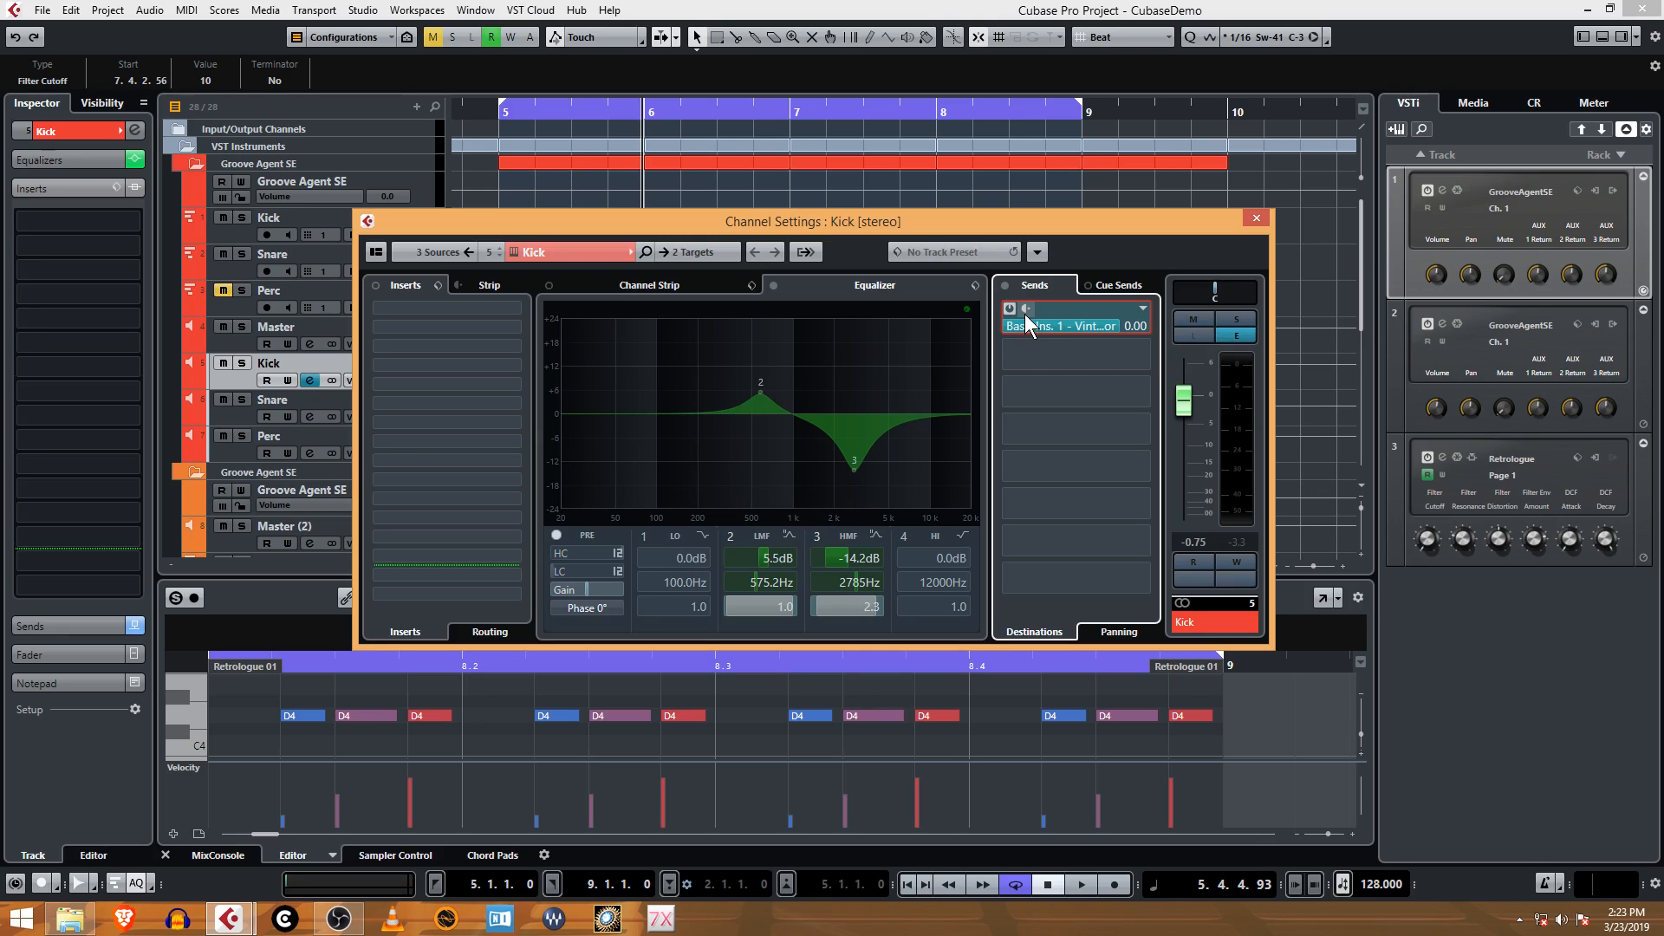
mouse_move(1027, 313)
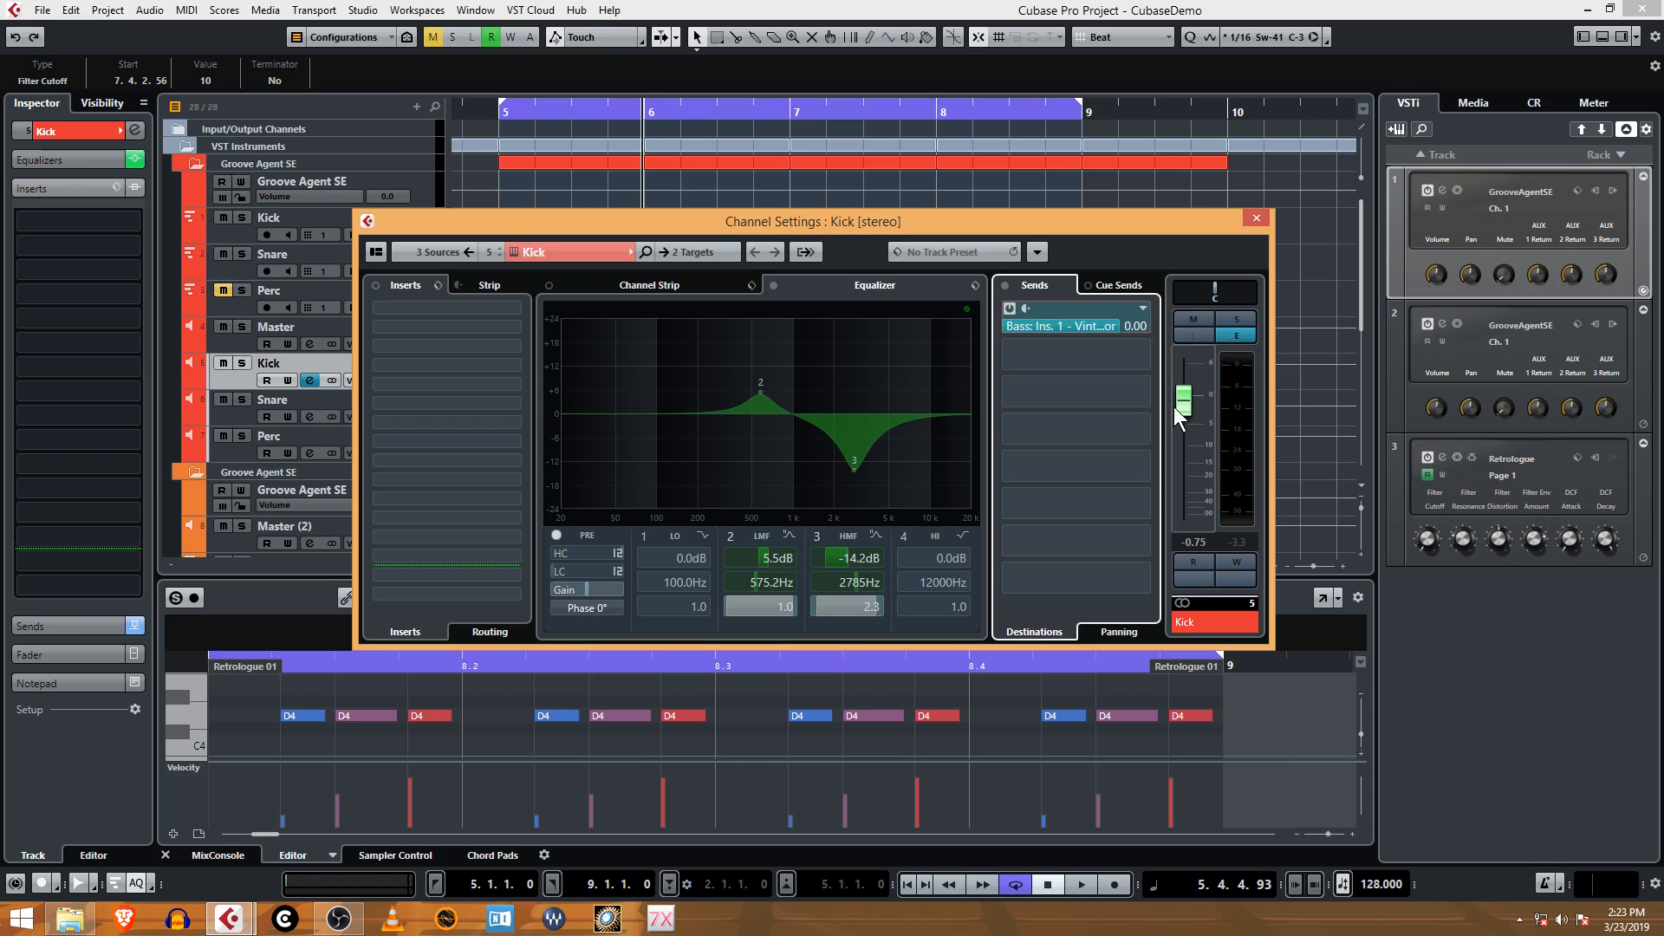
left_click_drag(1184, 401, 1183, 435)
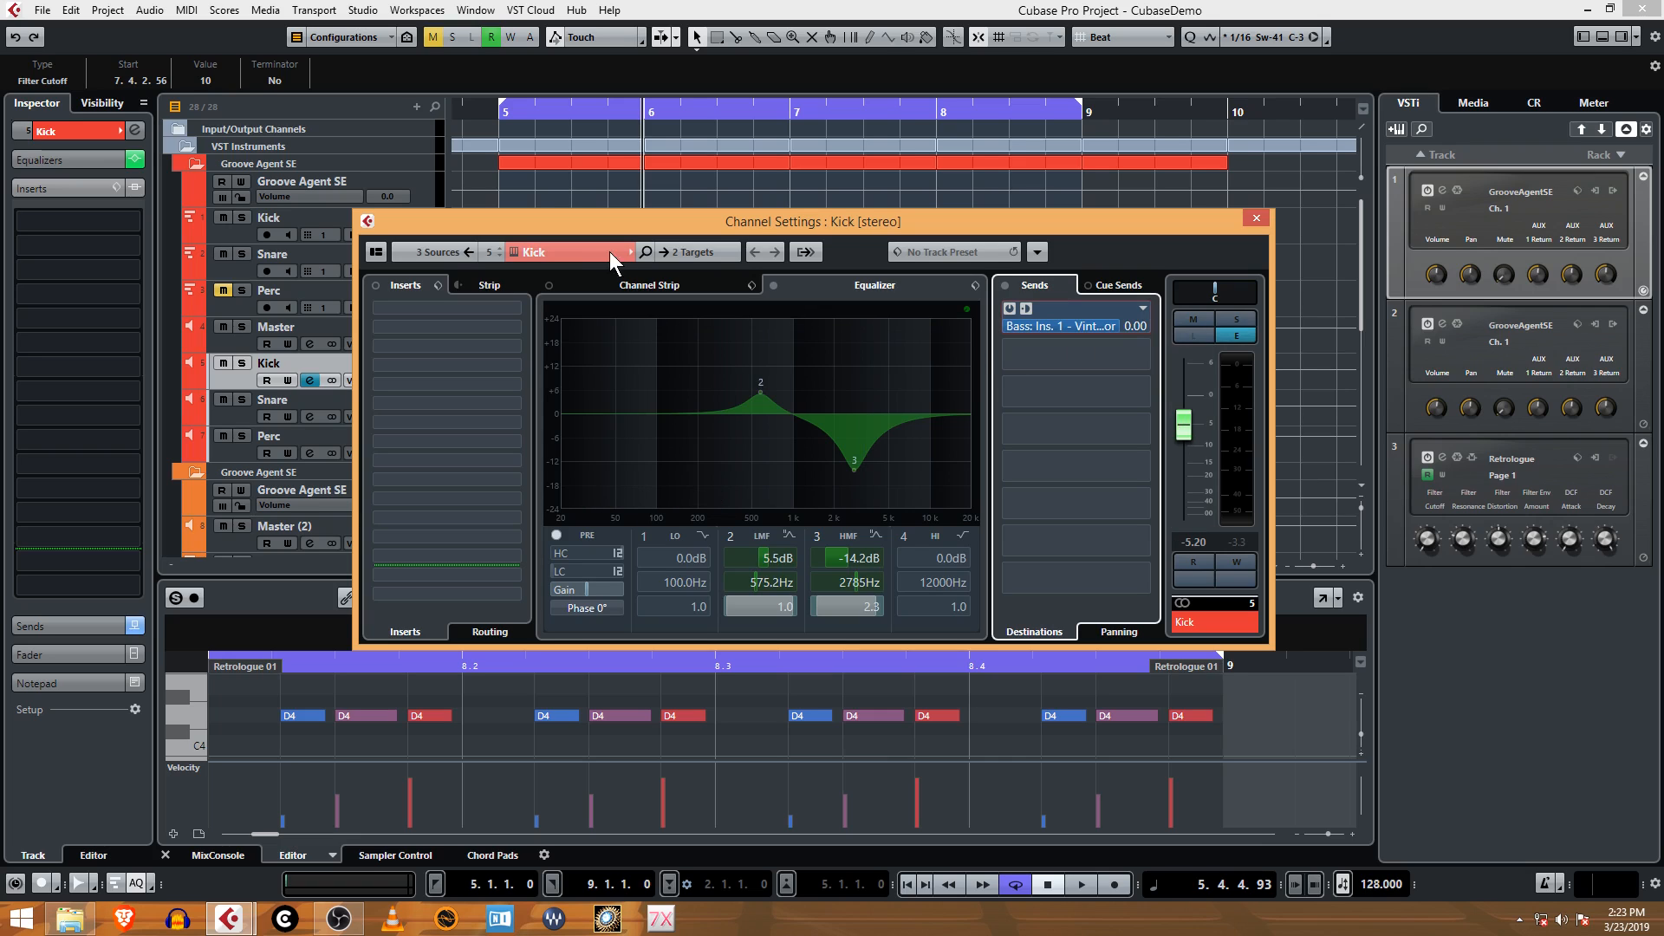
left_click_drag(1182, 426, 1183, 457)
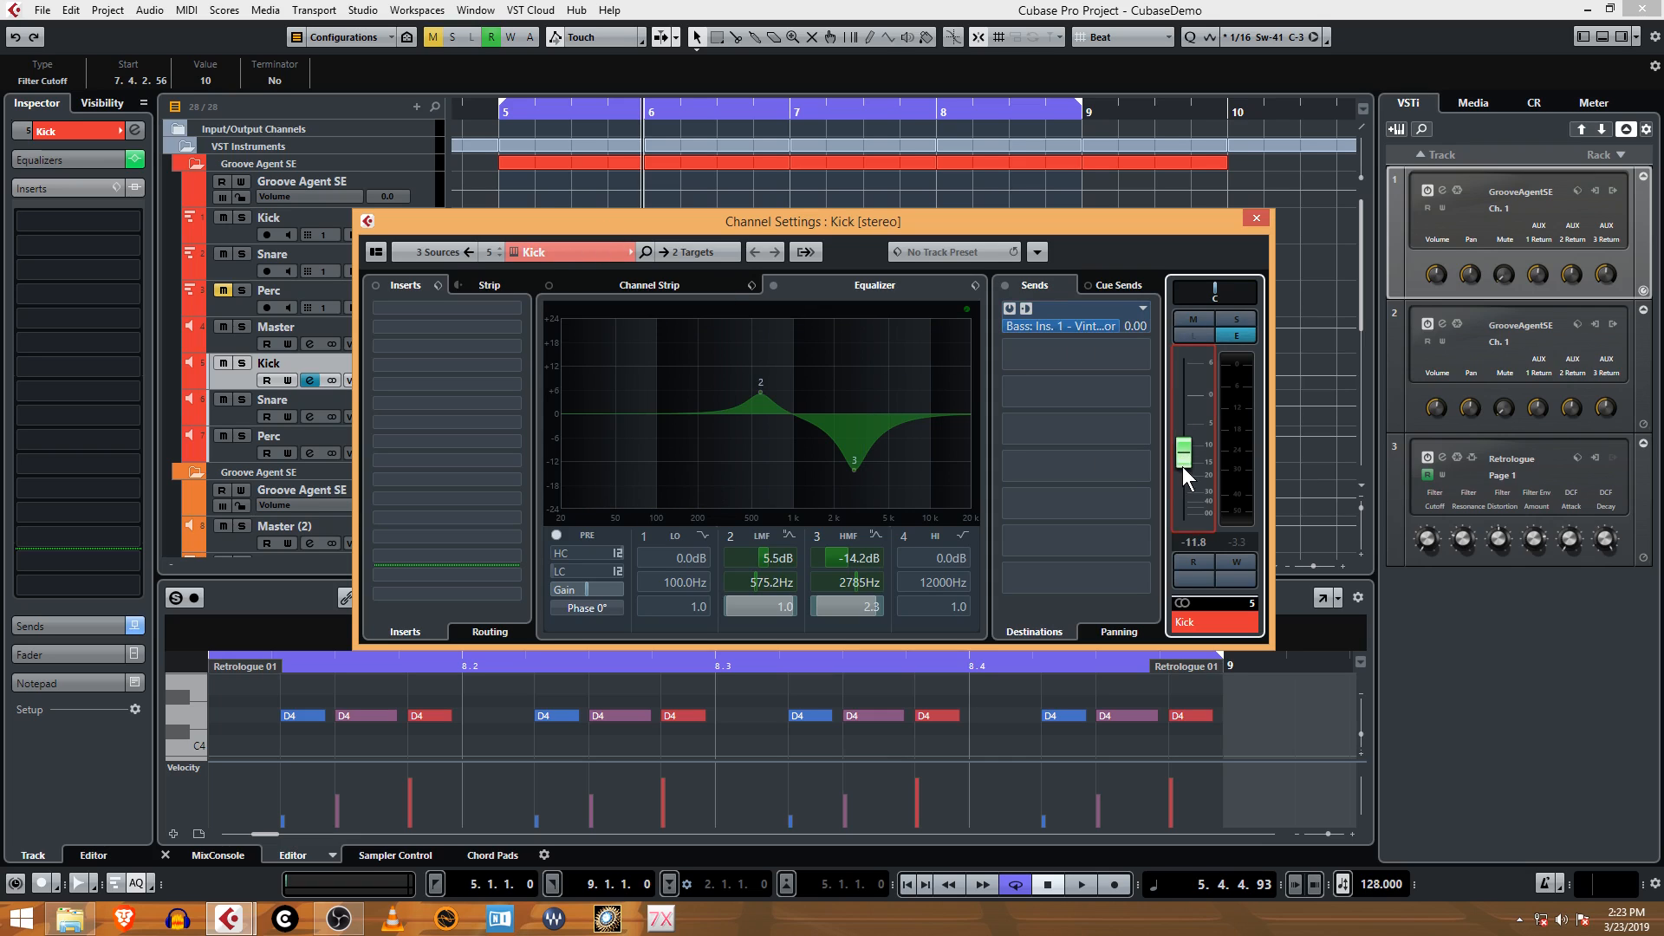
left_click_drag(1181, 450, 1181, 520)
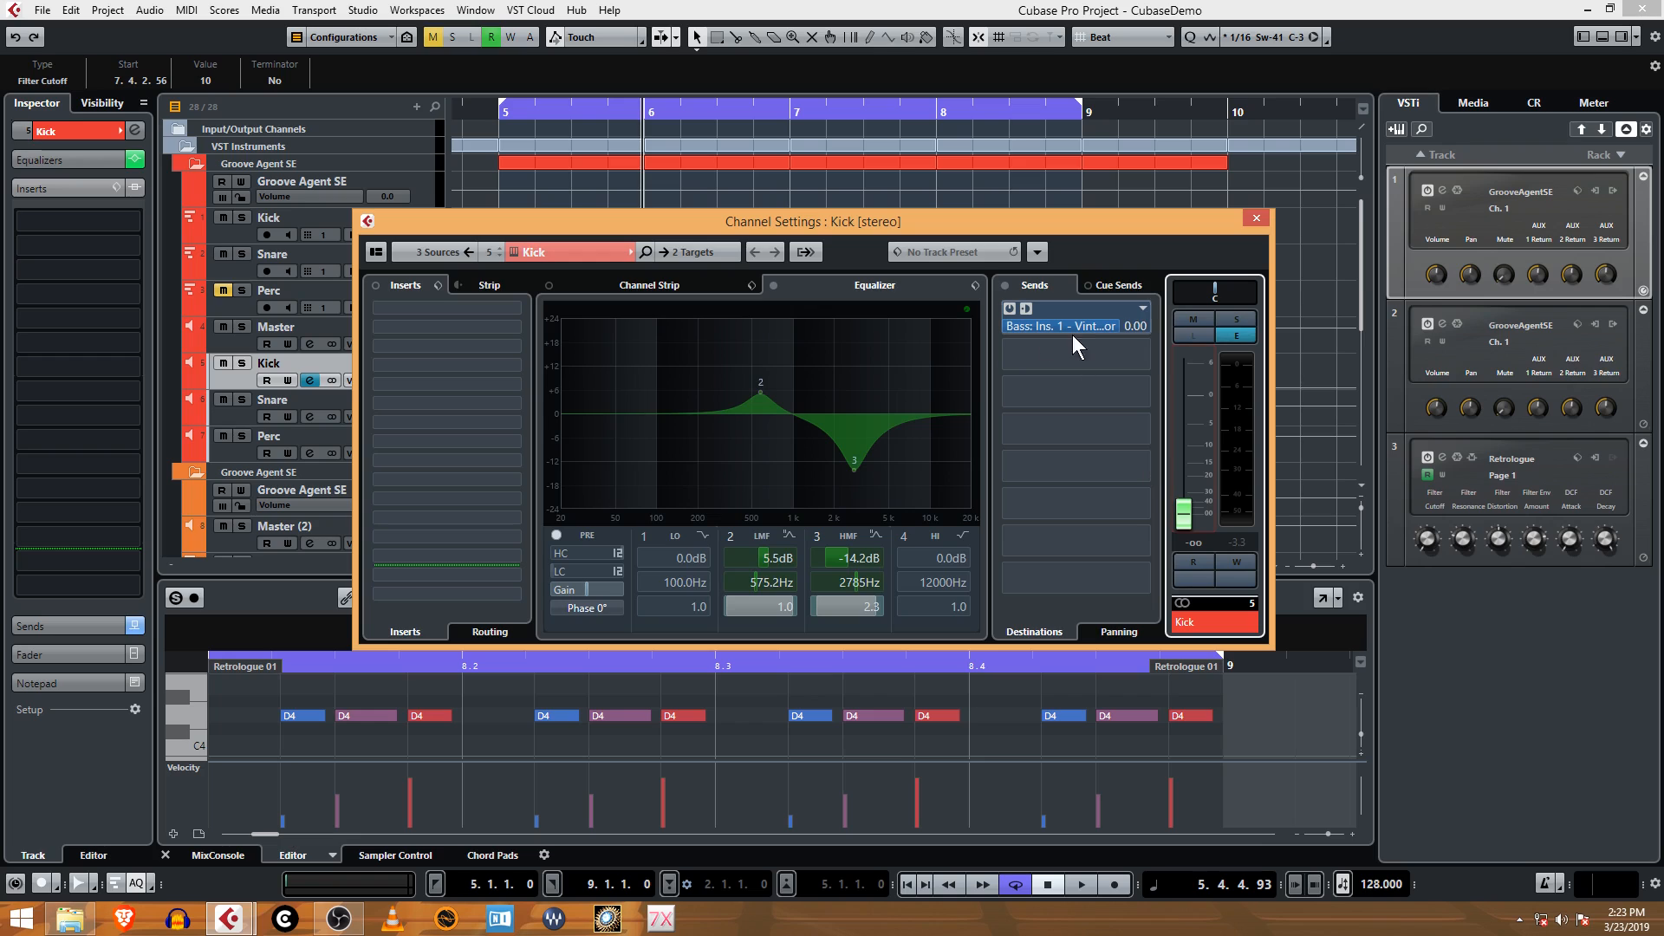
mouse_move(1111, 339)
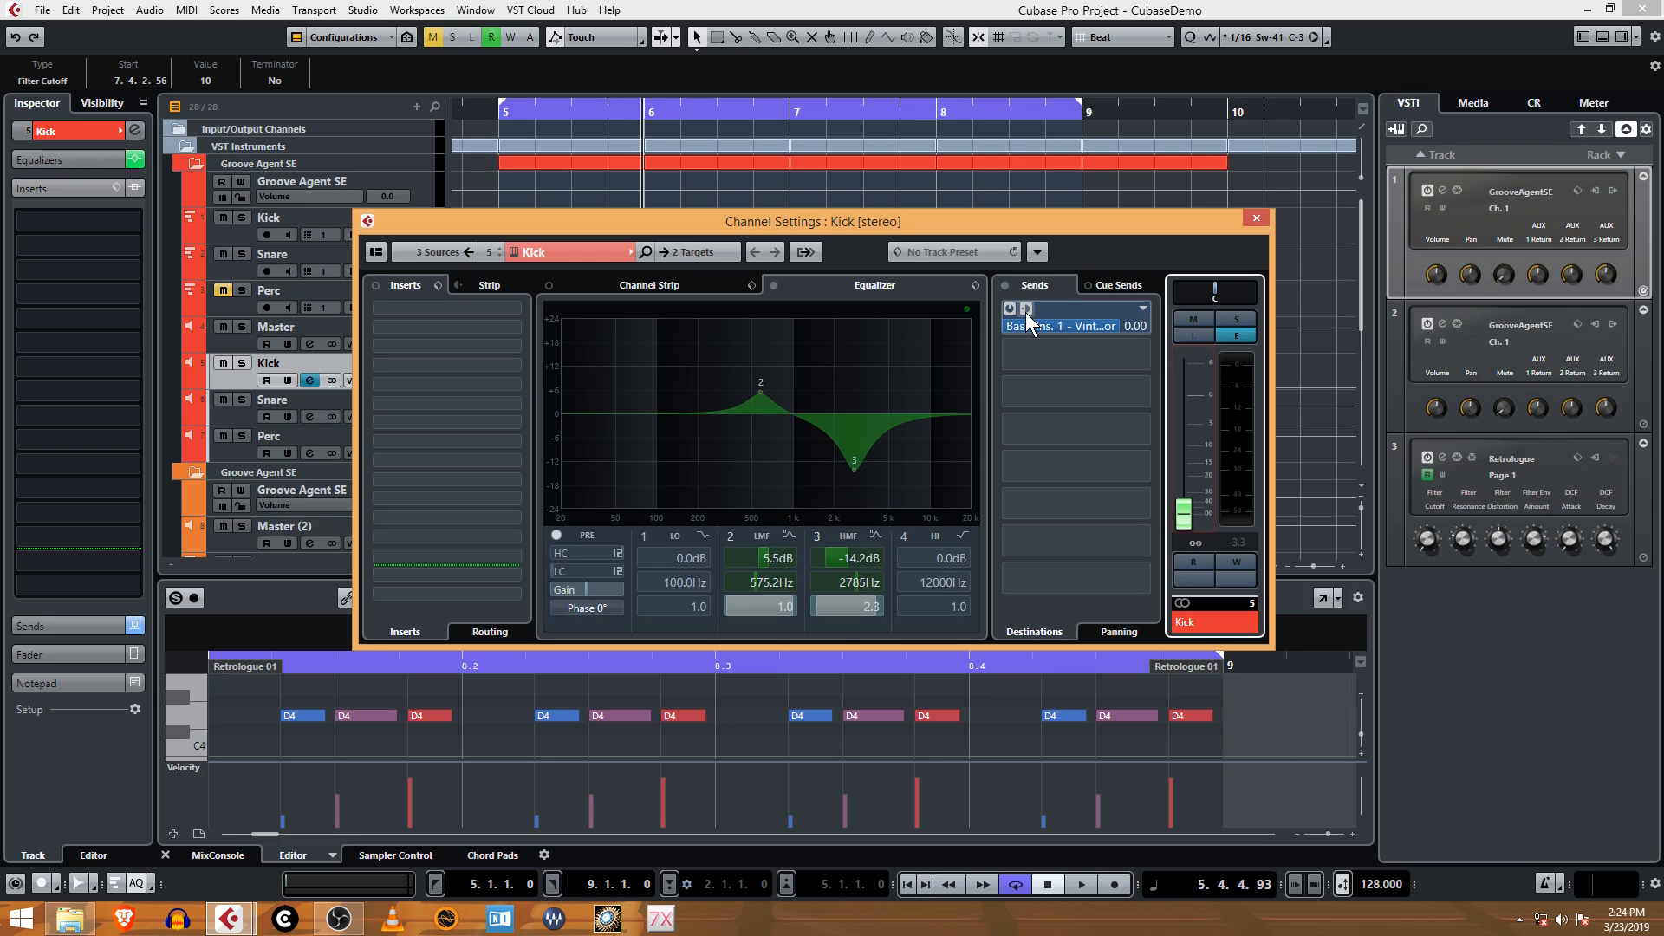
mouse_move(1026, 310)
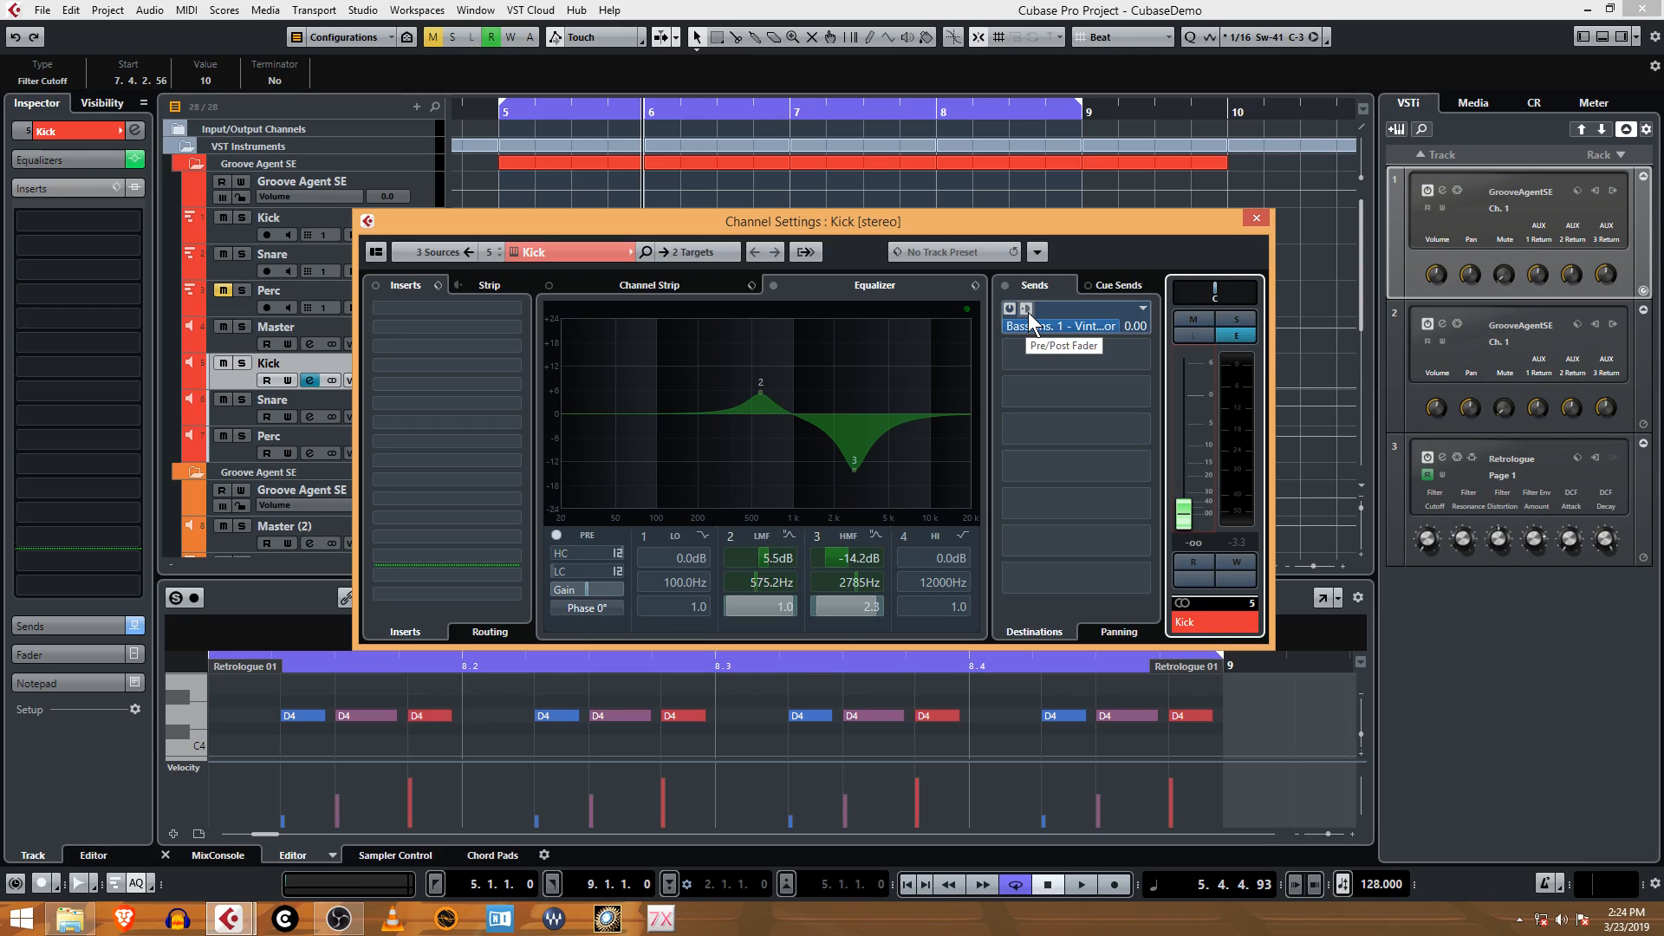
mouse_move(1263, 236)
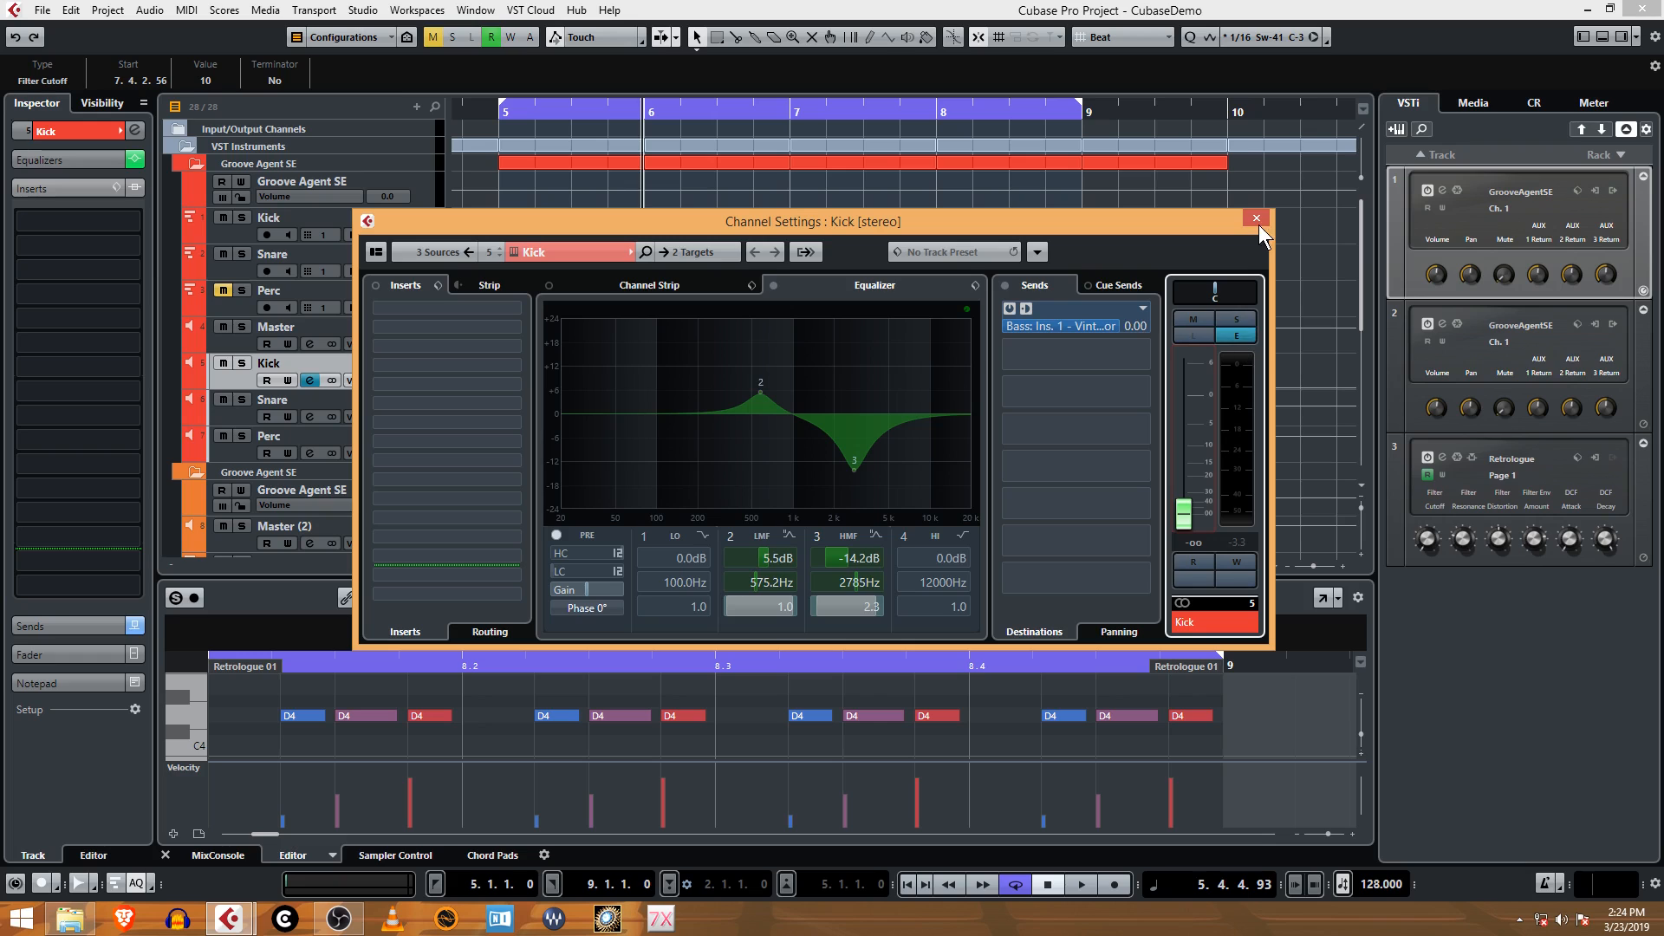
left_click(1256, 218)
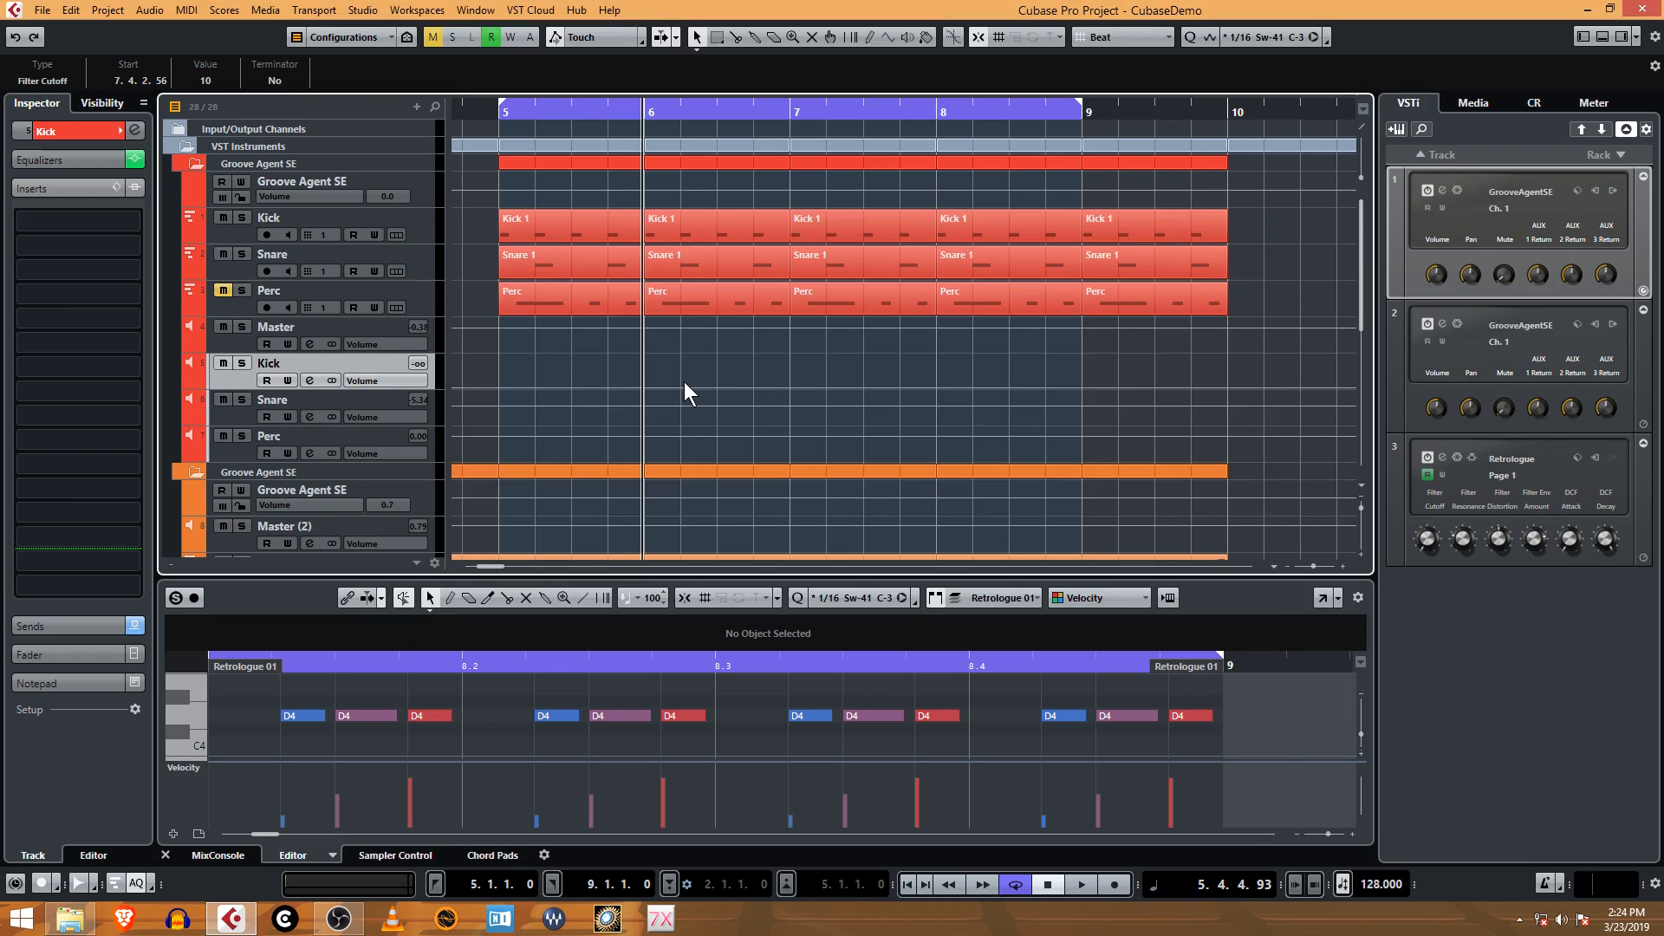
- Select the Bass group, reopen its channel settings, and reposition the 20:1 compressor window
scroll("down", 3)
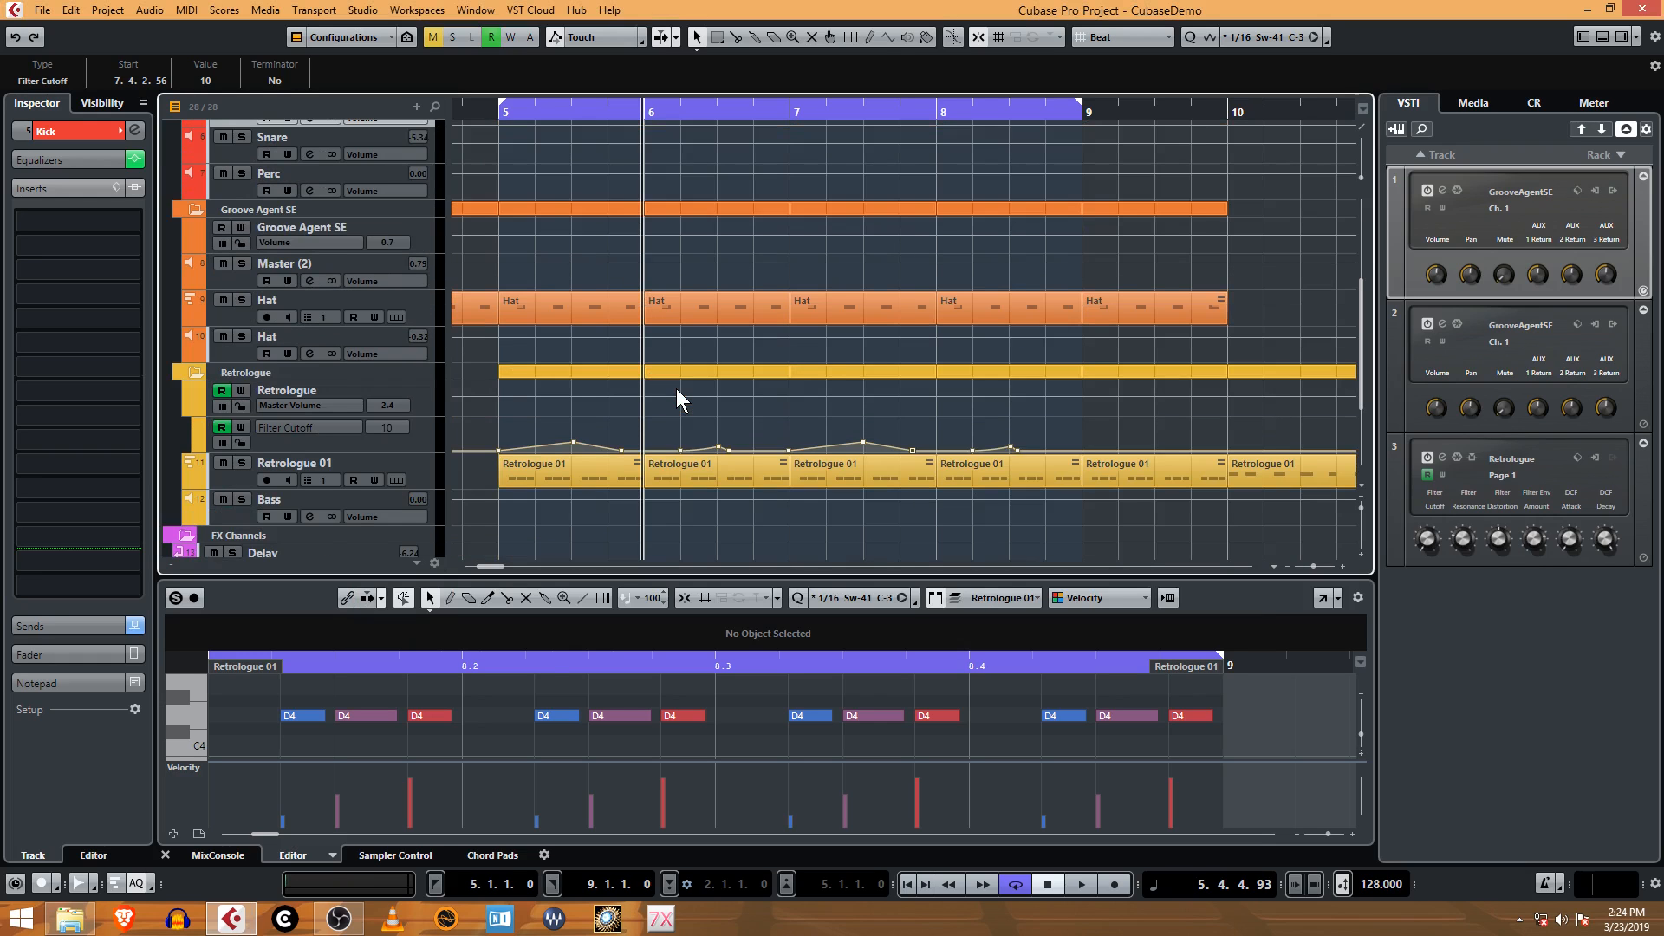
scroll("down", 3)
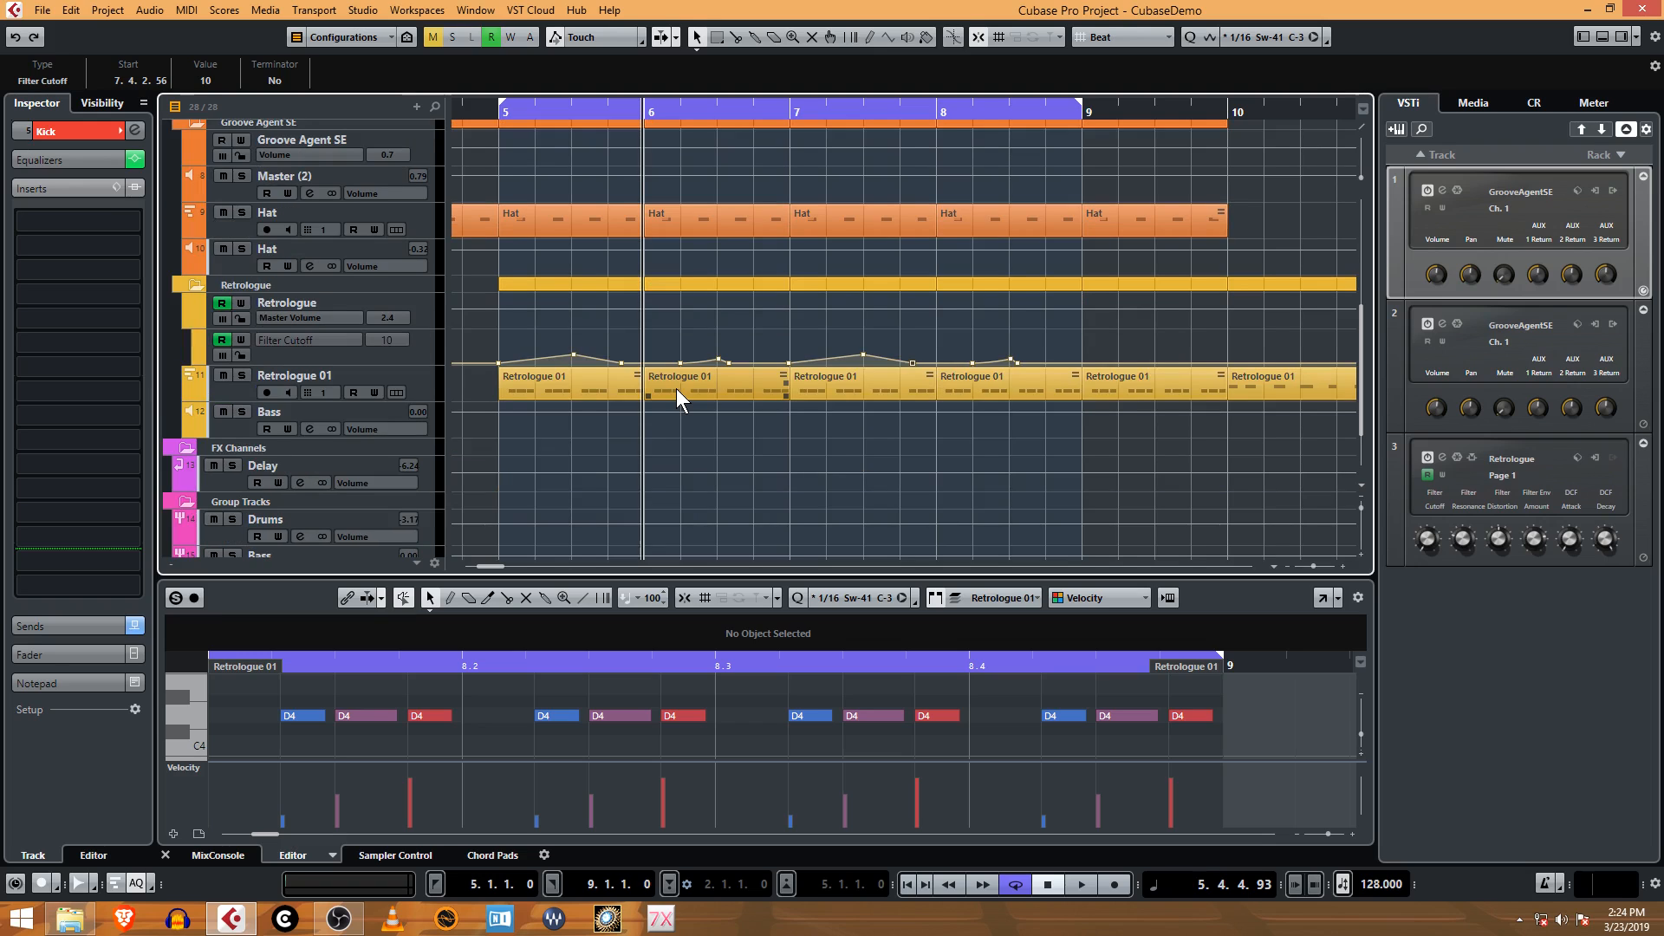
scroll("down", 3)
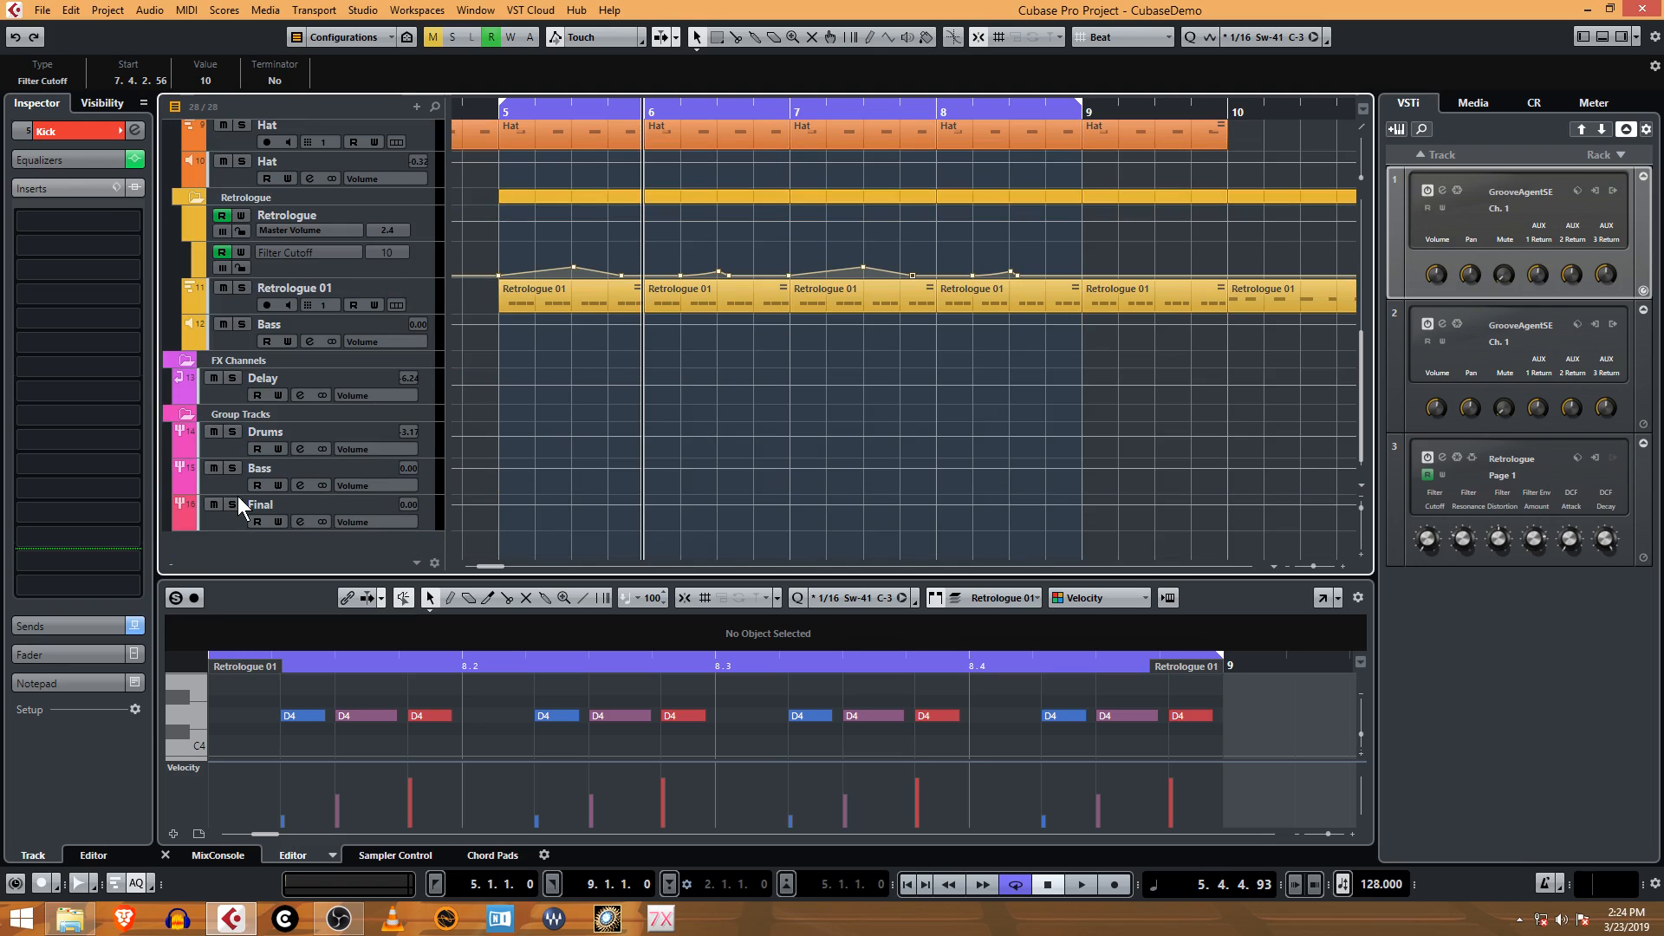
left_click(260, 468)
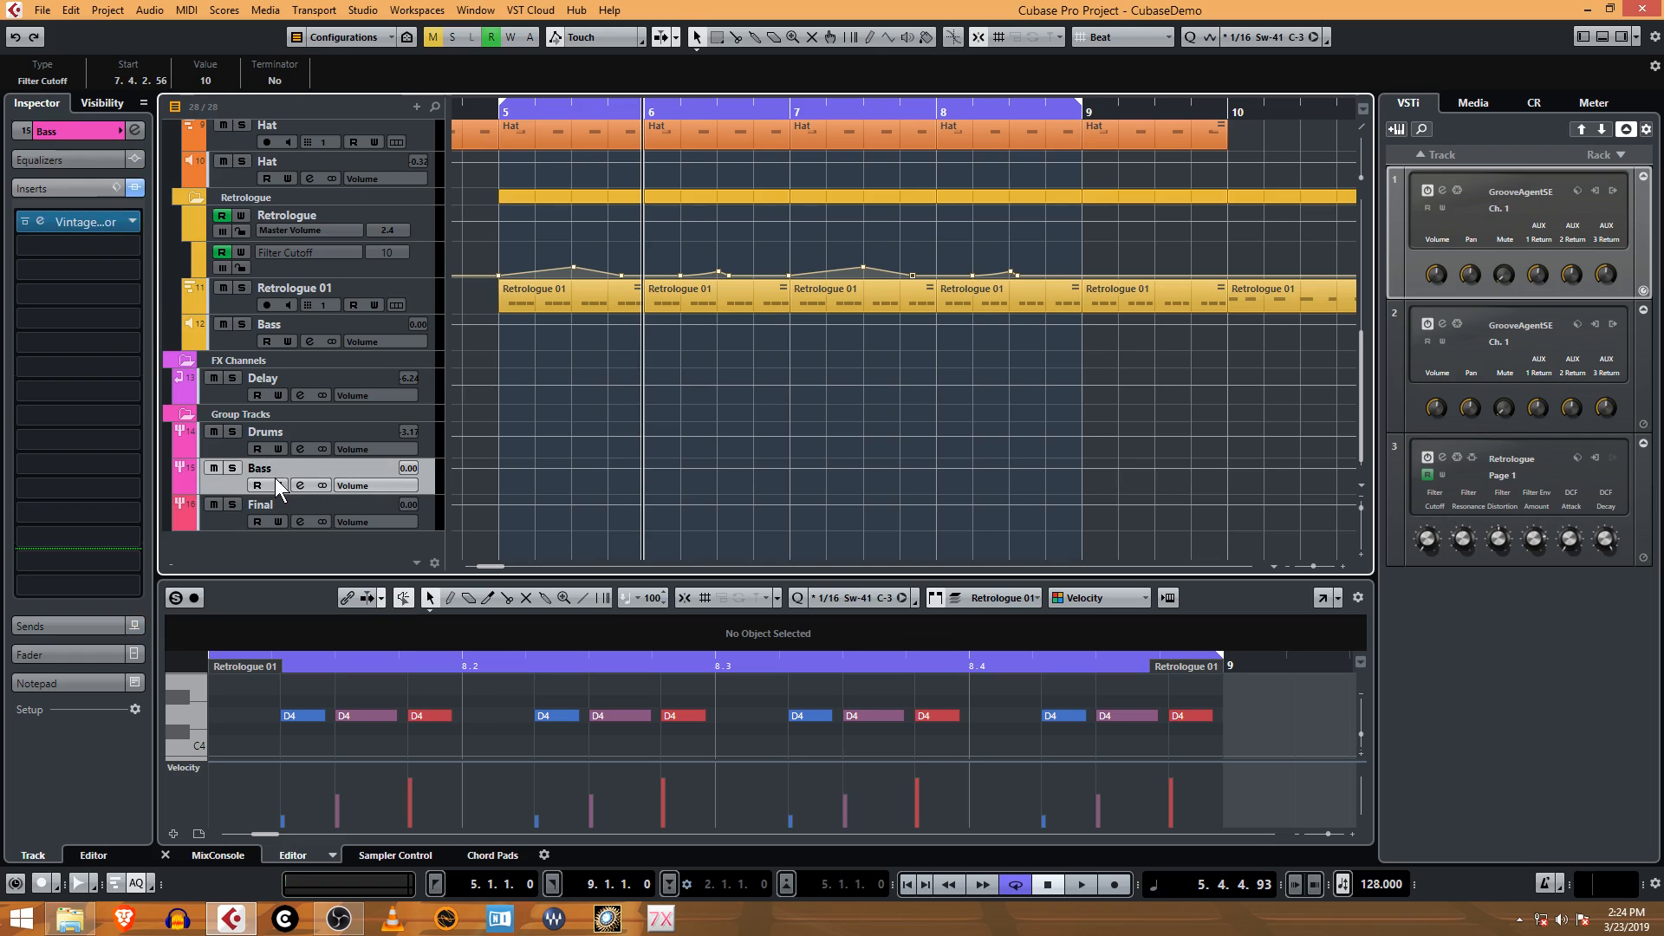
left_click(300, 486)
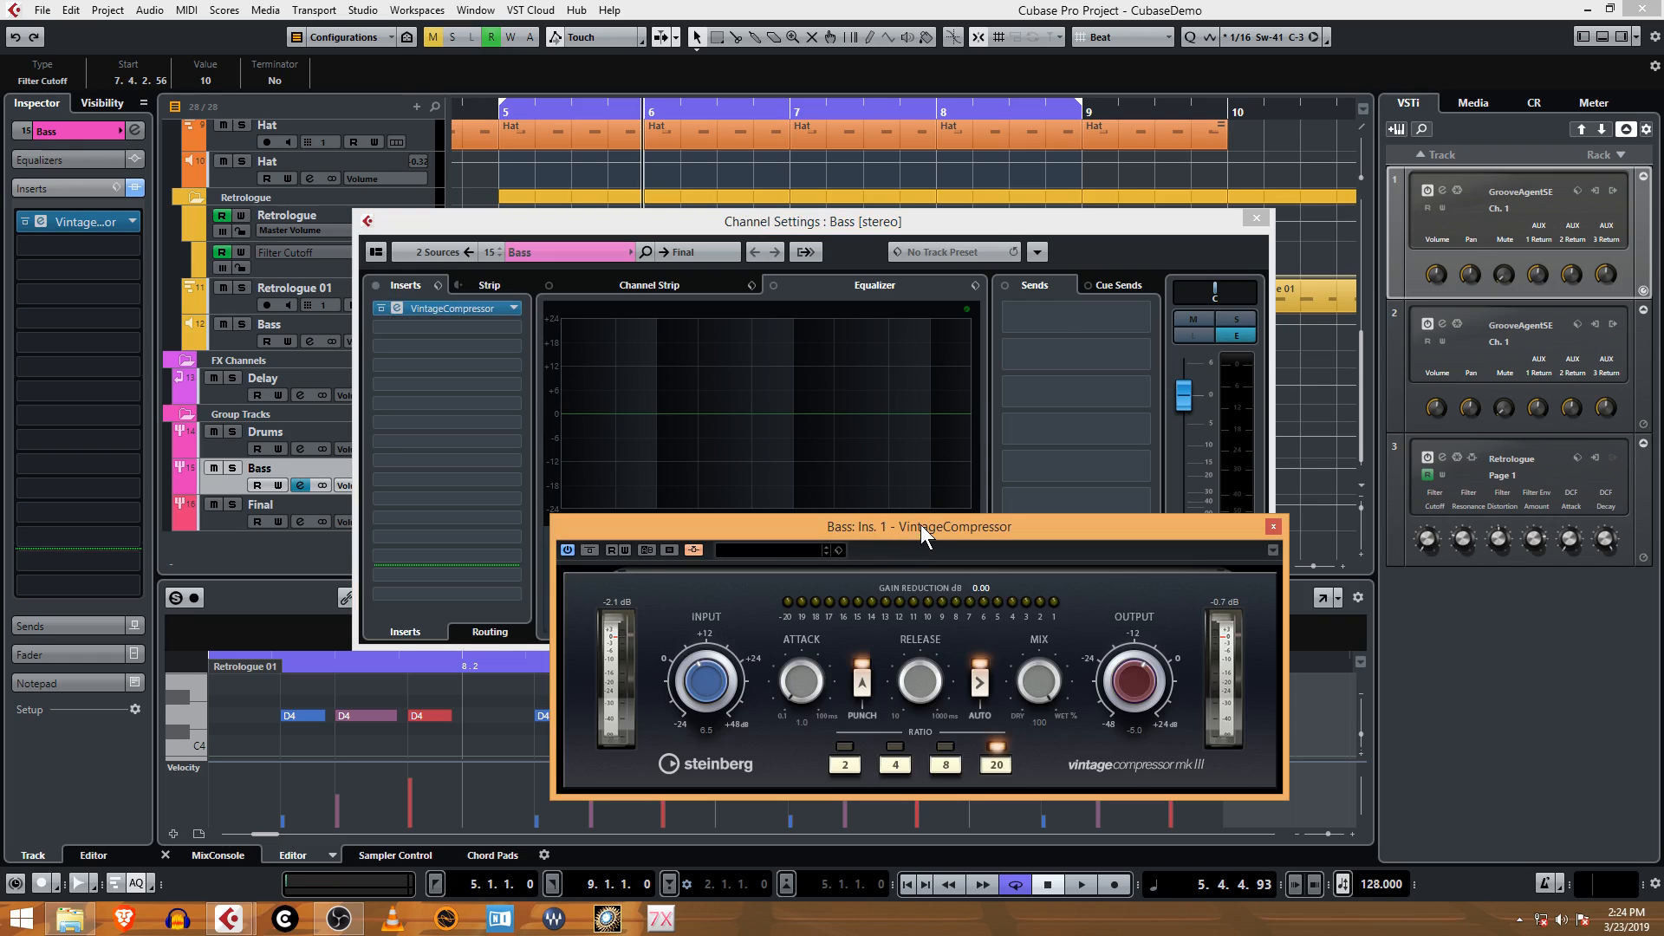
left_click_drag(918, 526, 849, 531)
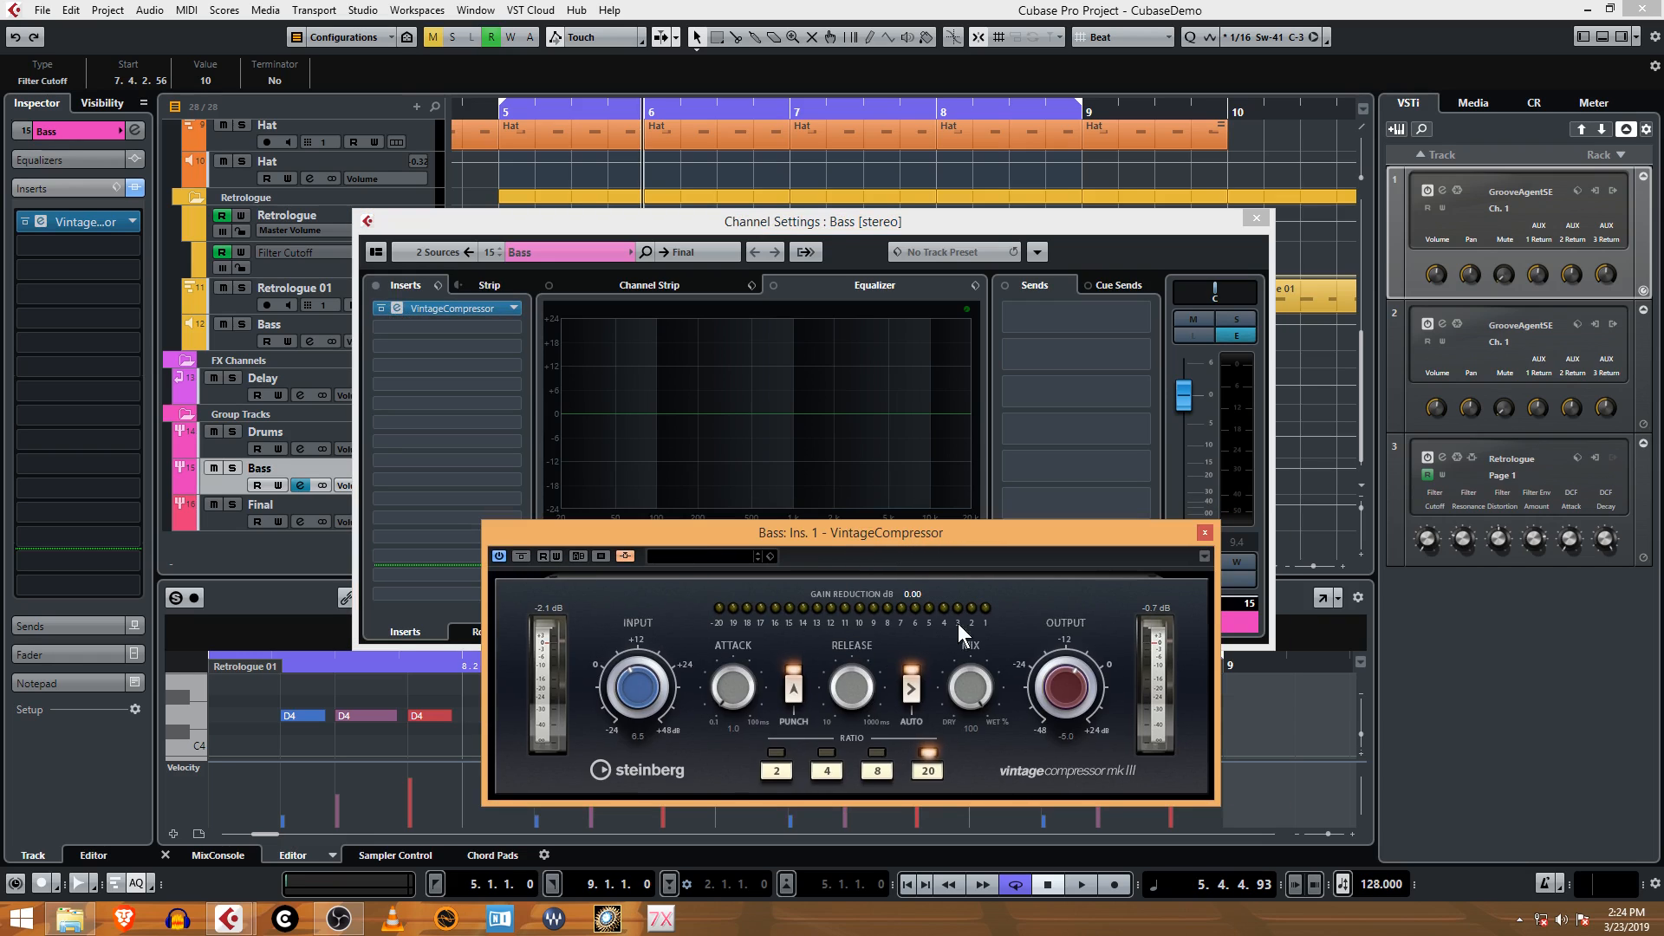
mouse_move(1088, 908)
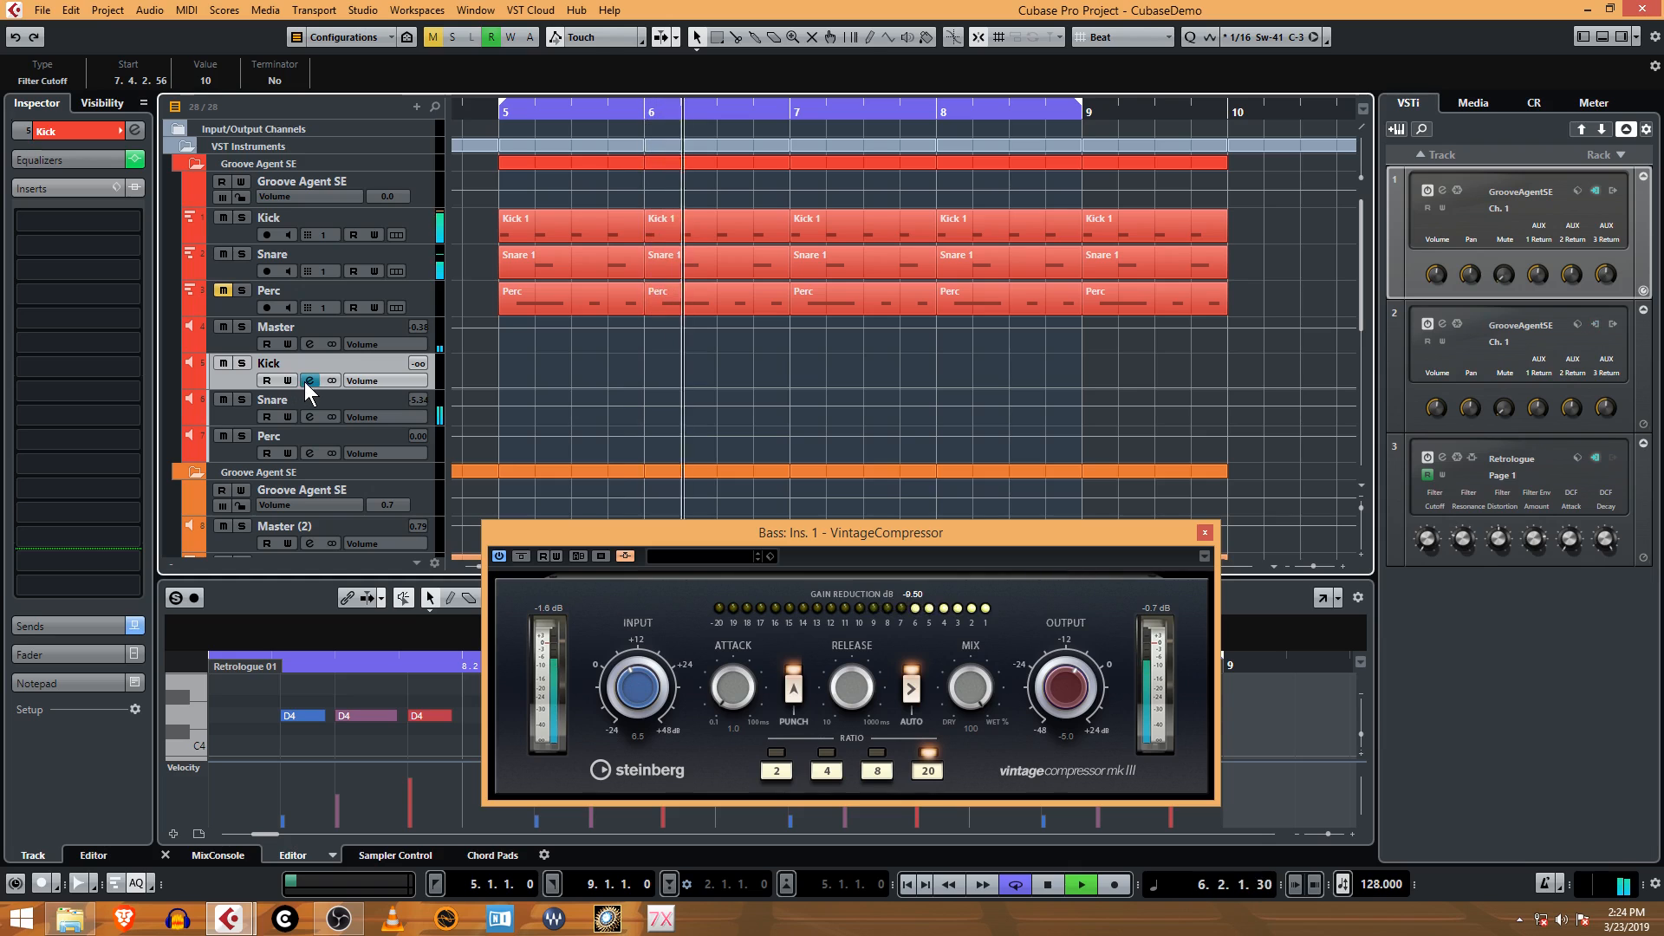
left_click(310, 380)
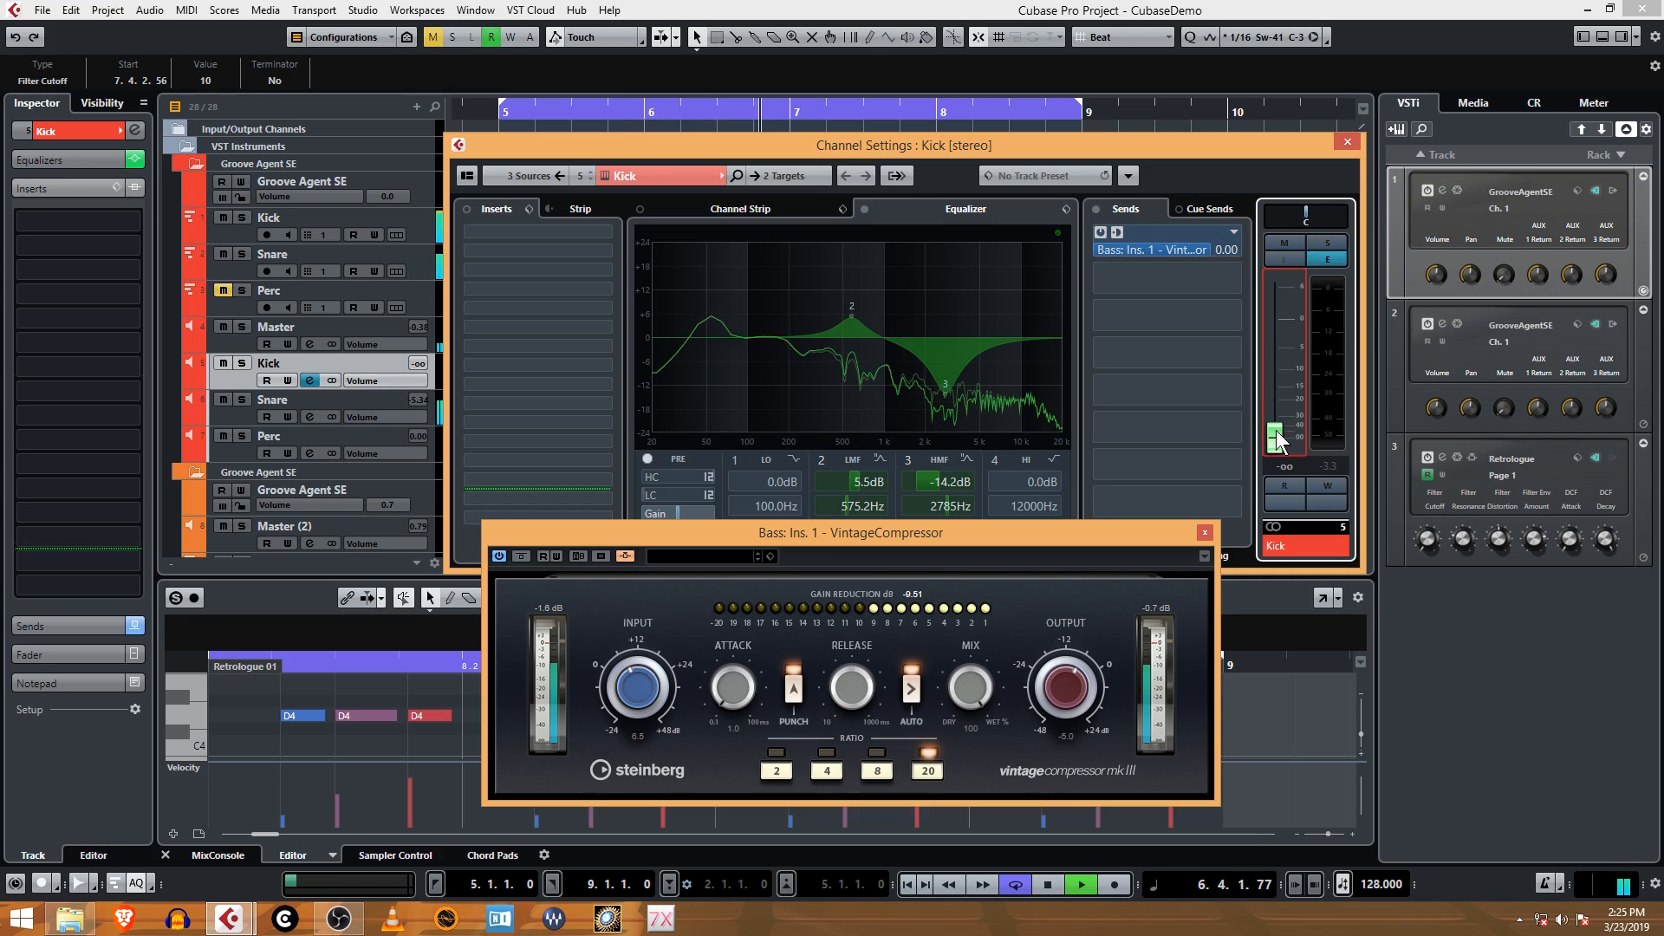
left_click_drag(1276, 435, 1276, 340)
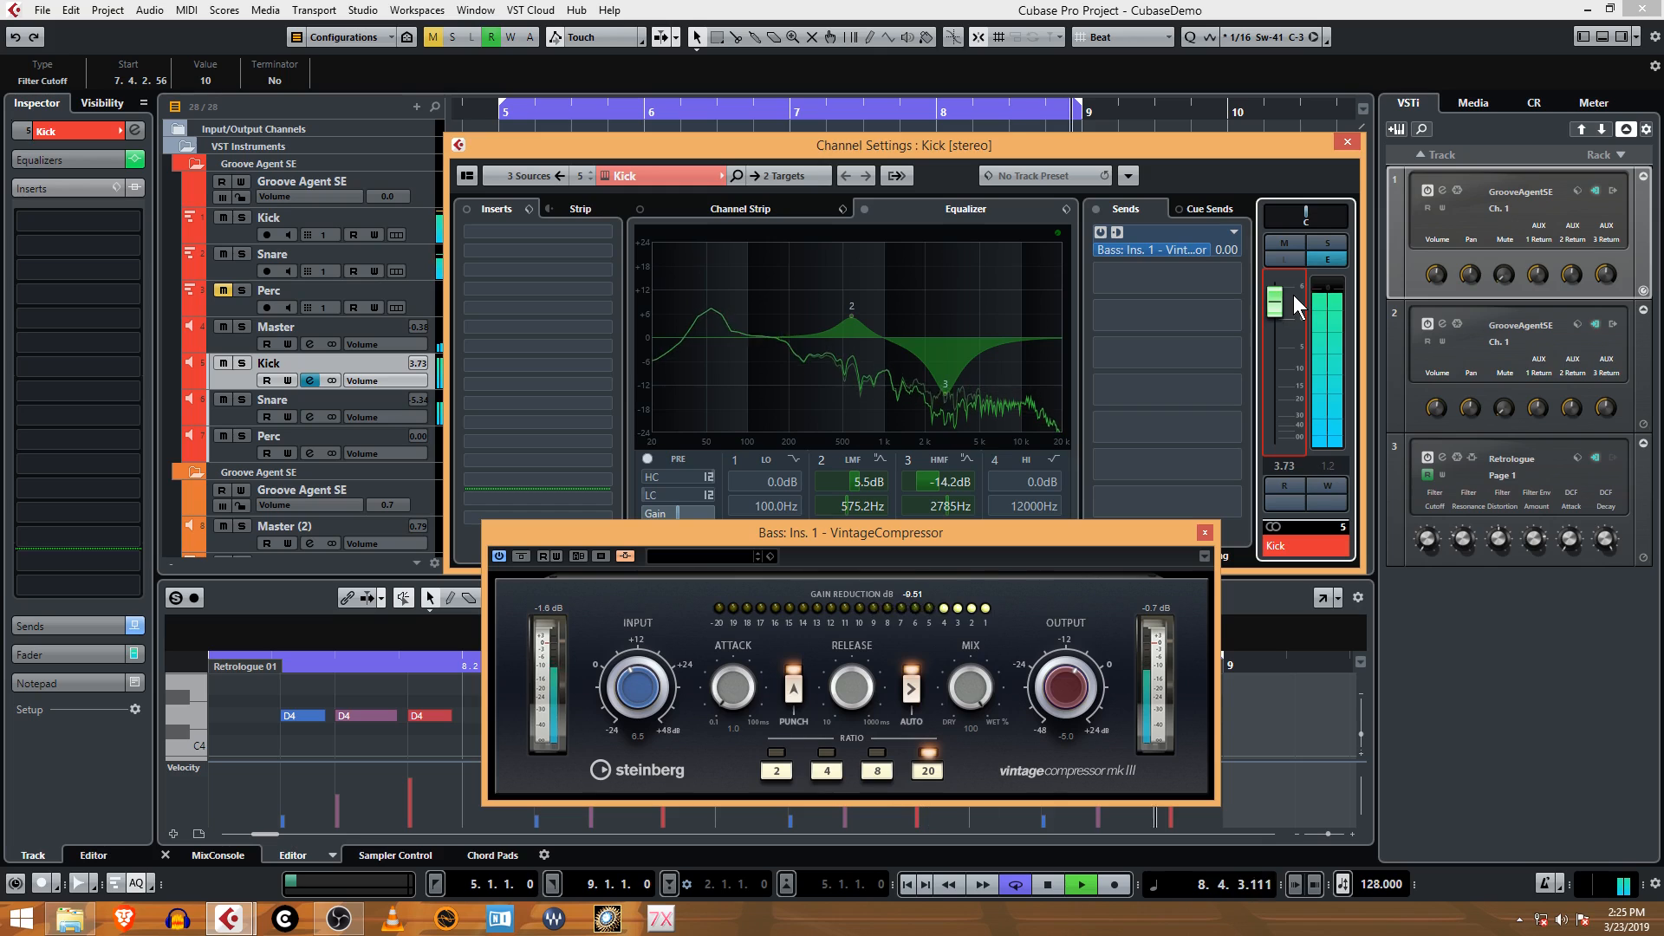
left_click_drag(1276, 303, 1275, 313)
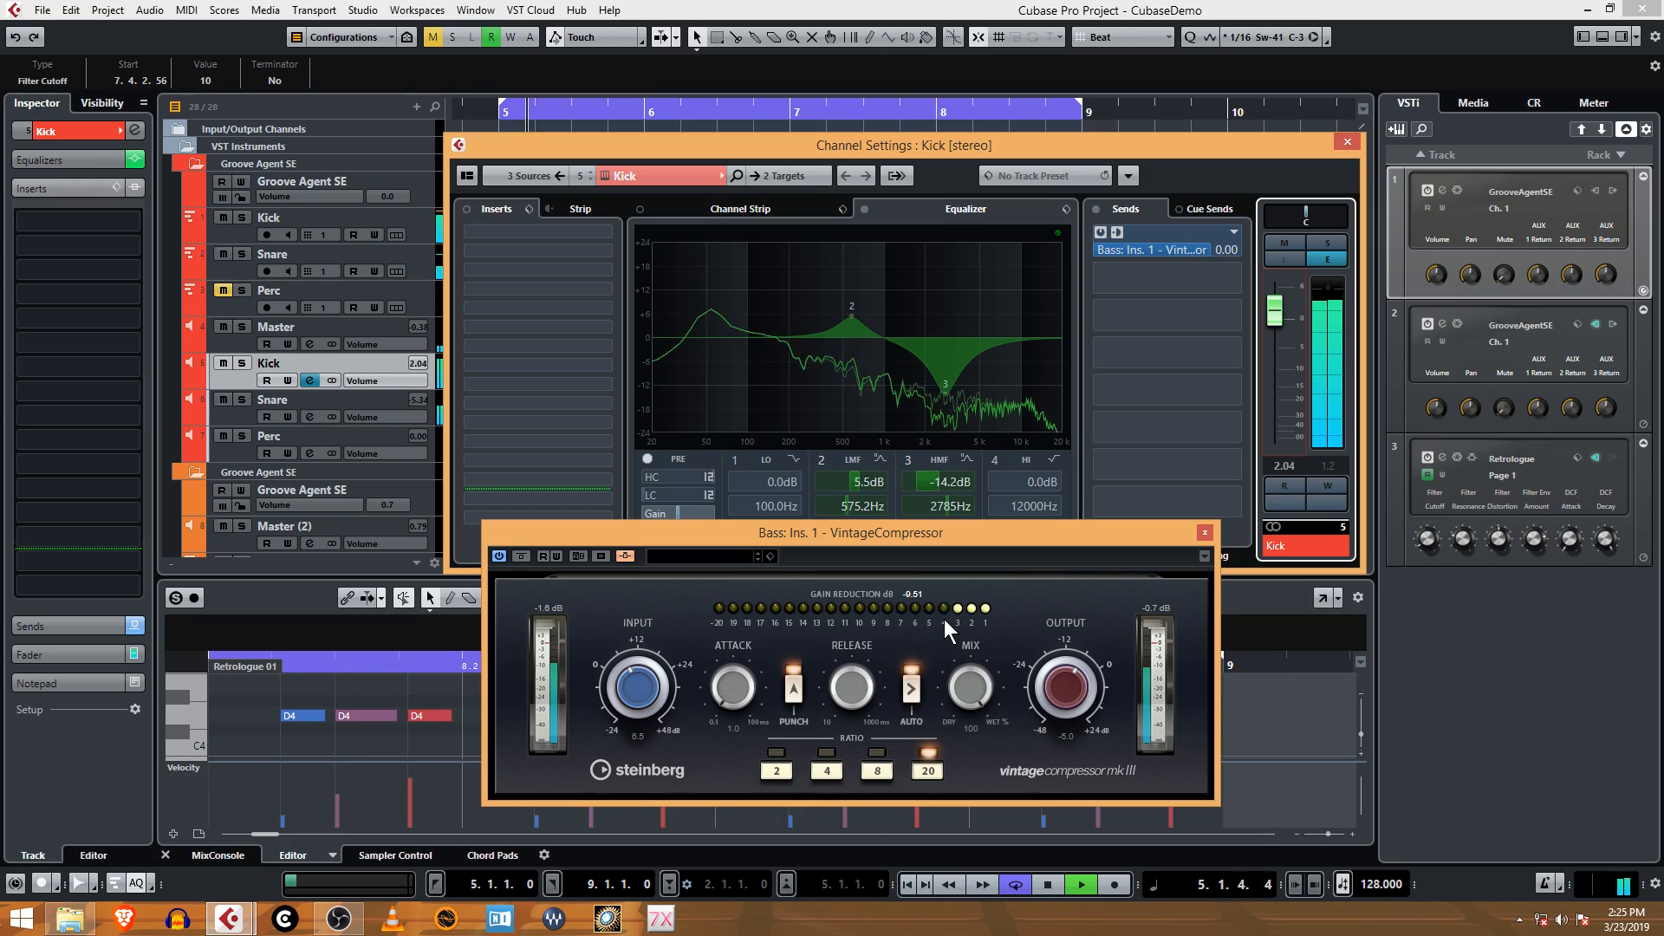
left_click(1166, 315)
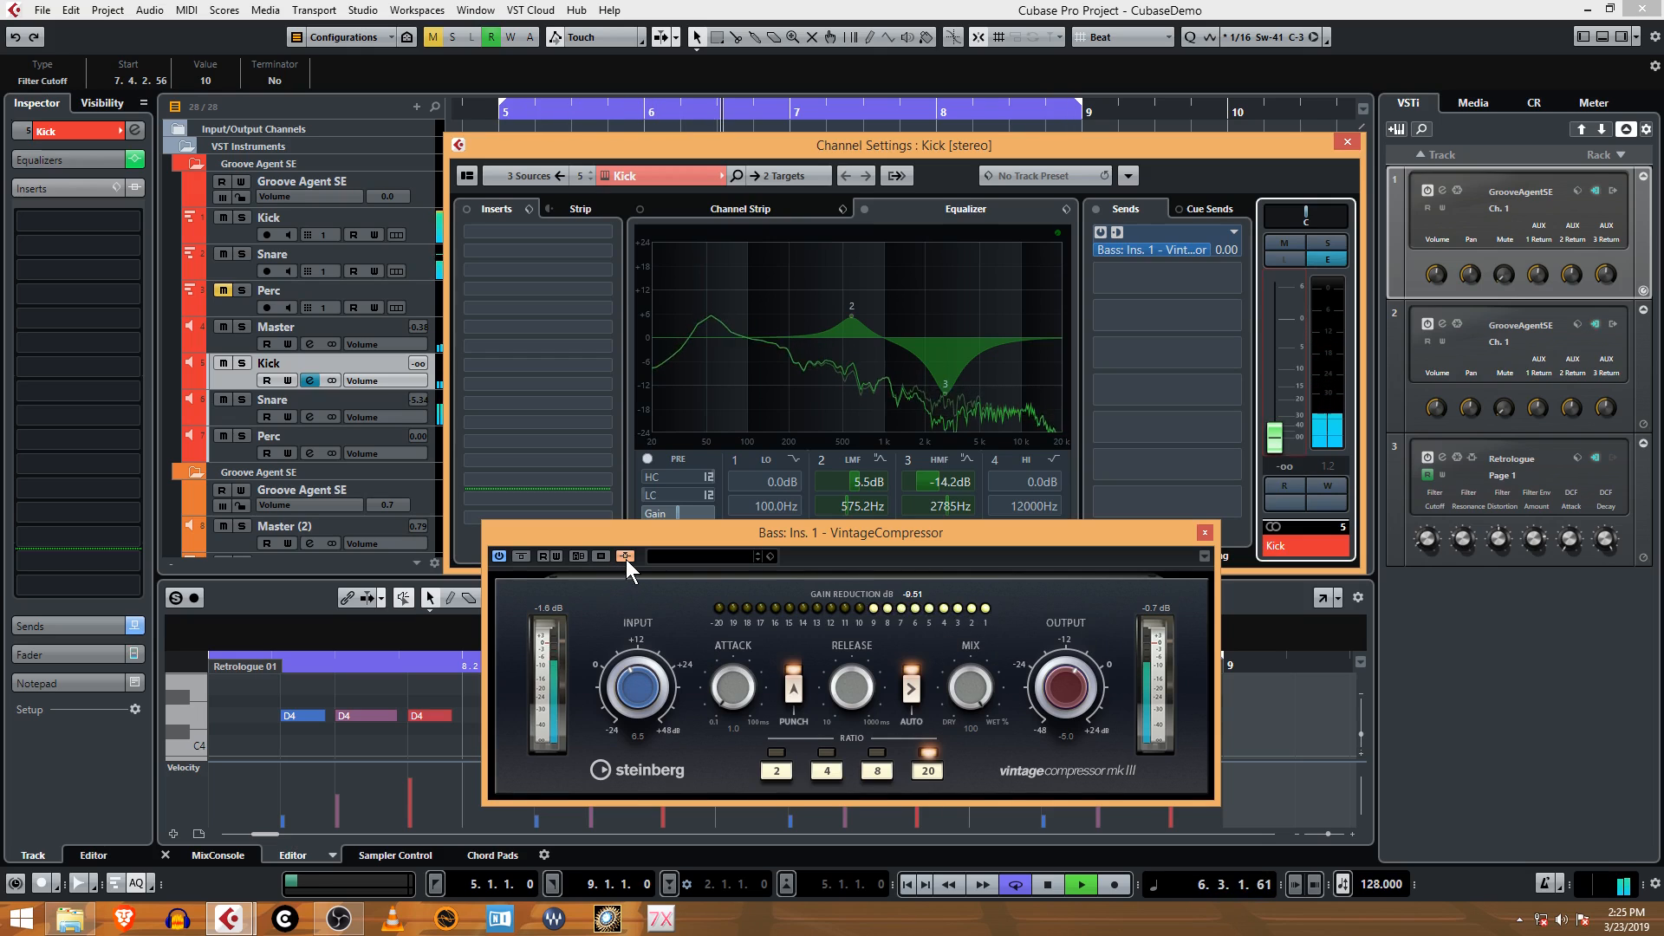
mouse_move(625, 556)
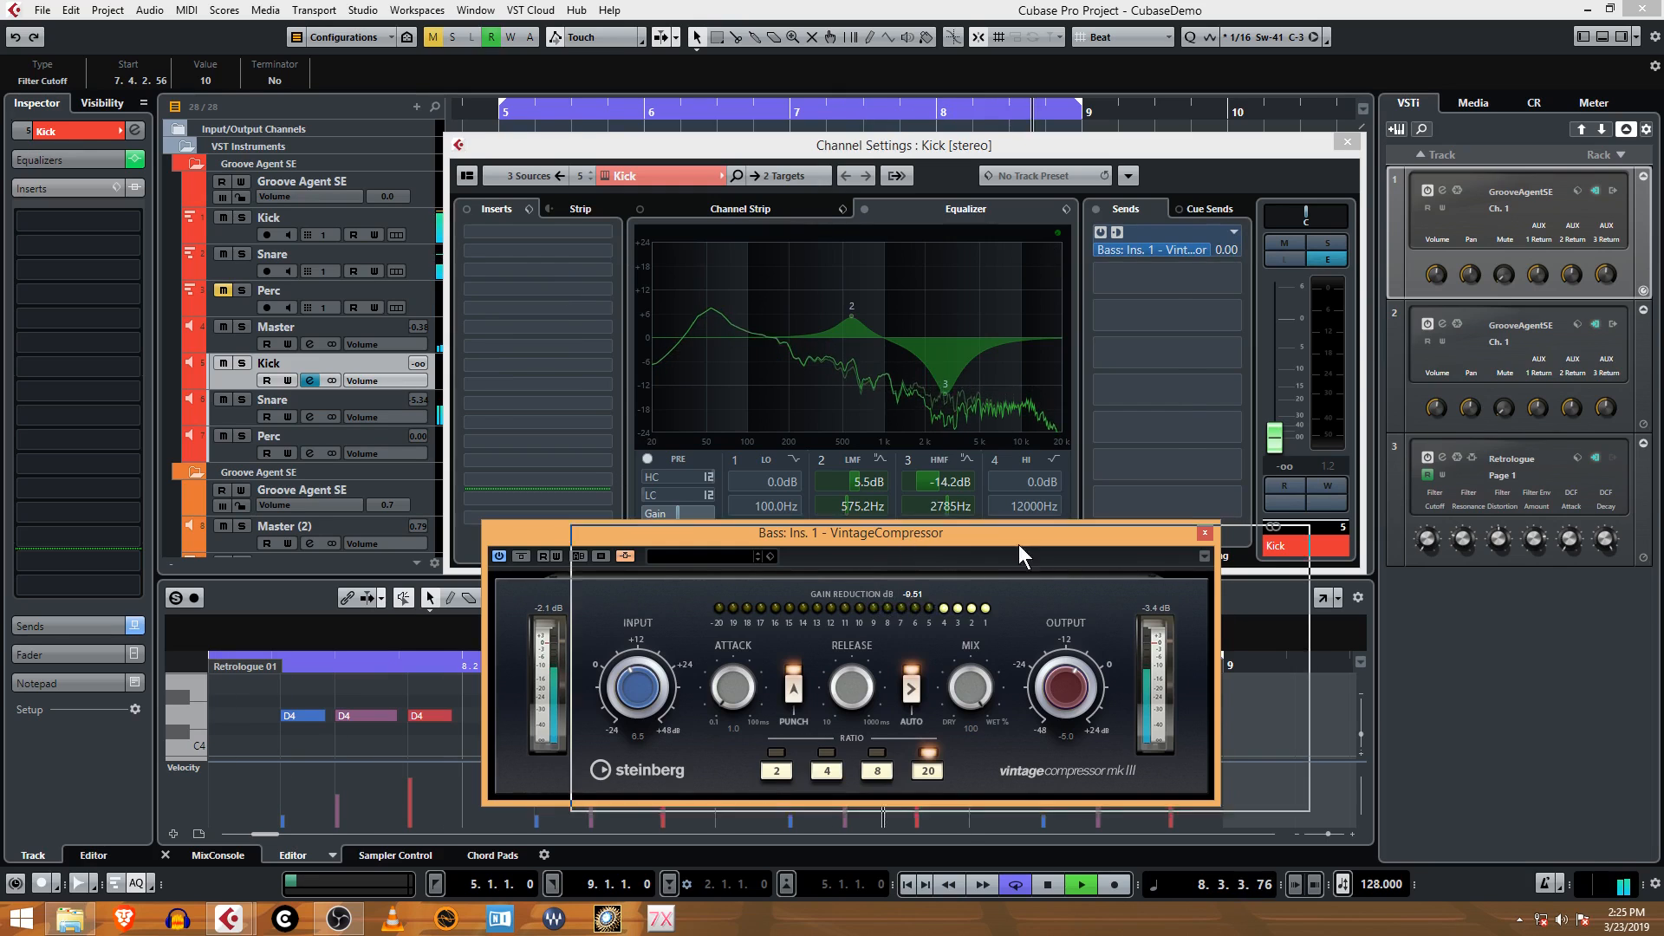
- Close the compressor and Kick settings, then reopen the Bass group's channel settings
left_click(1205, 533)
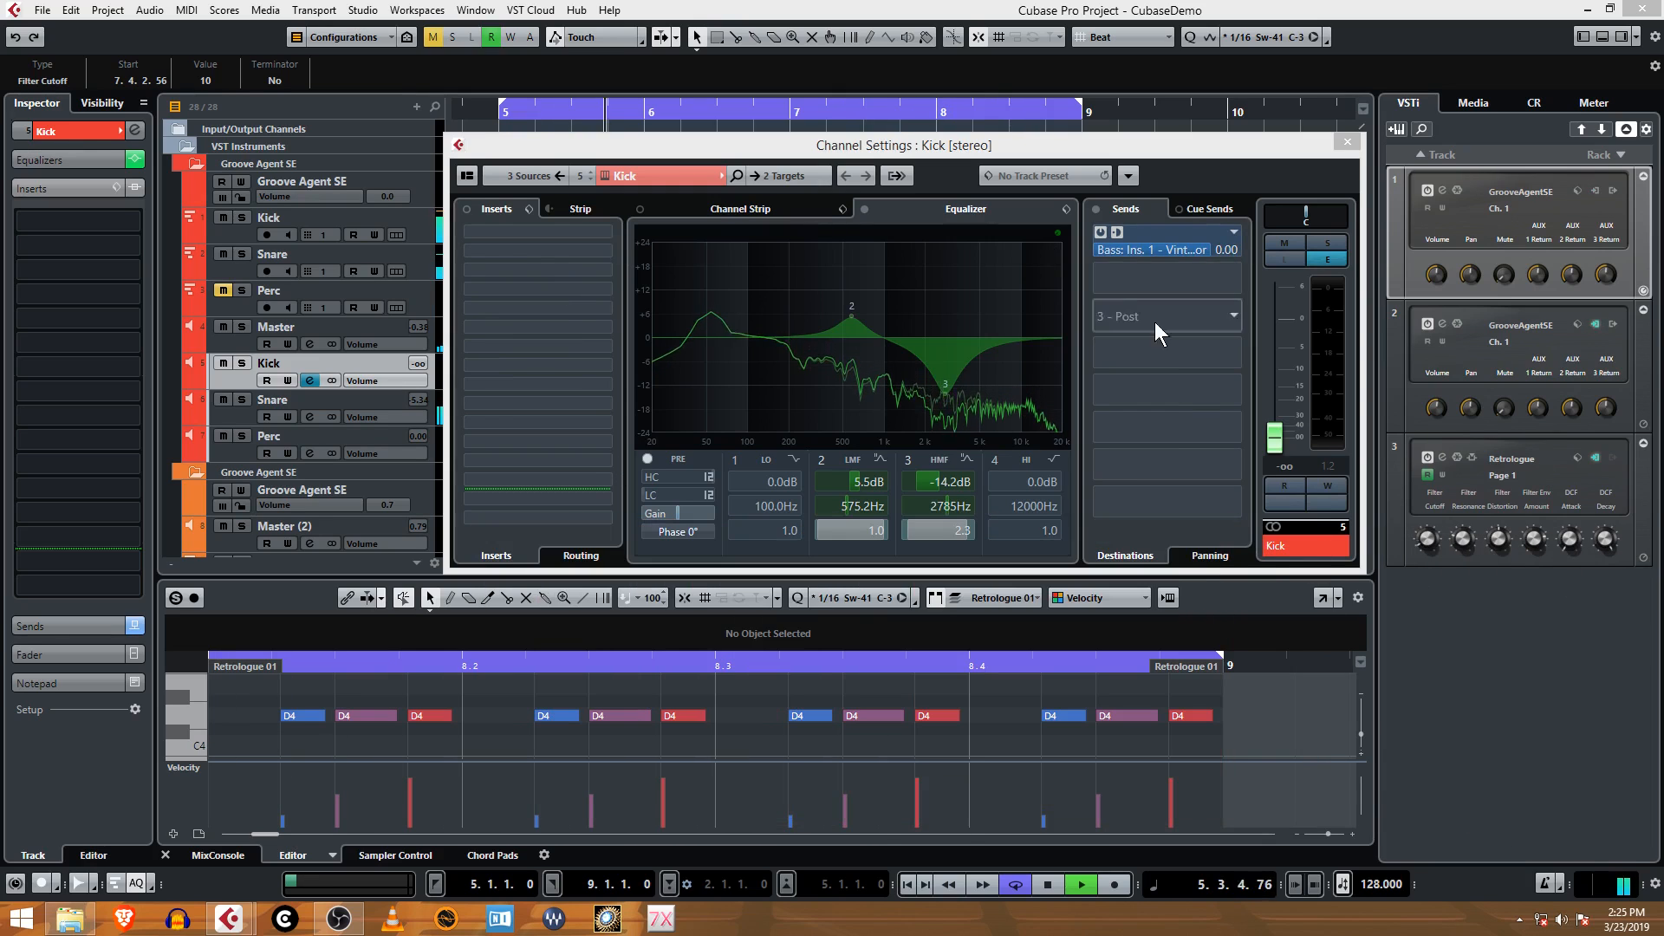
left_click(1346, 141)
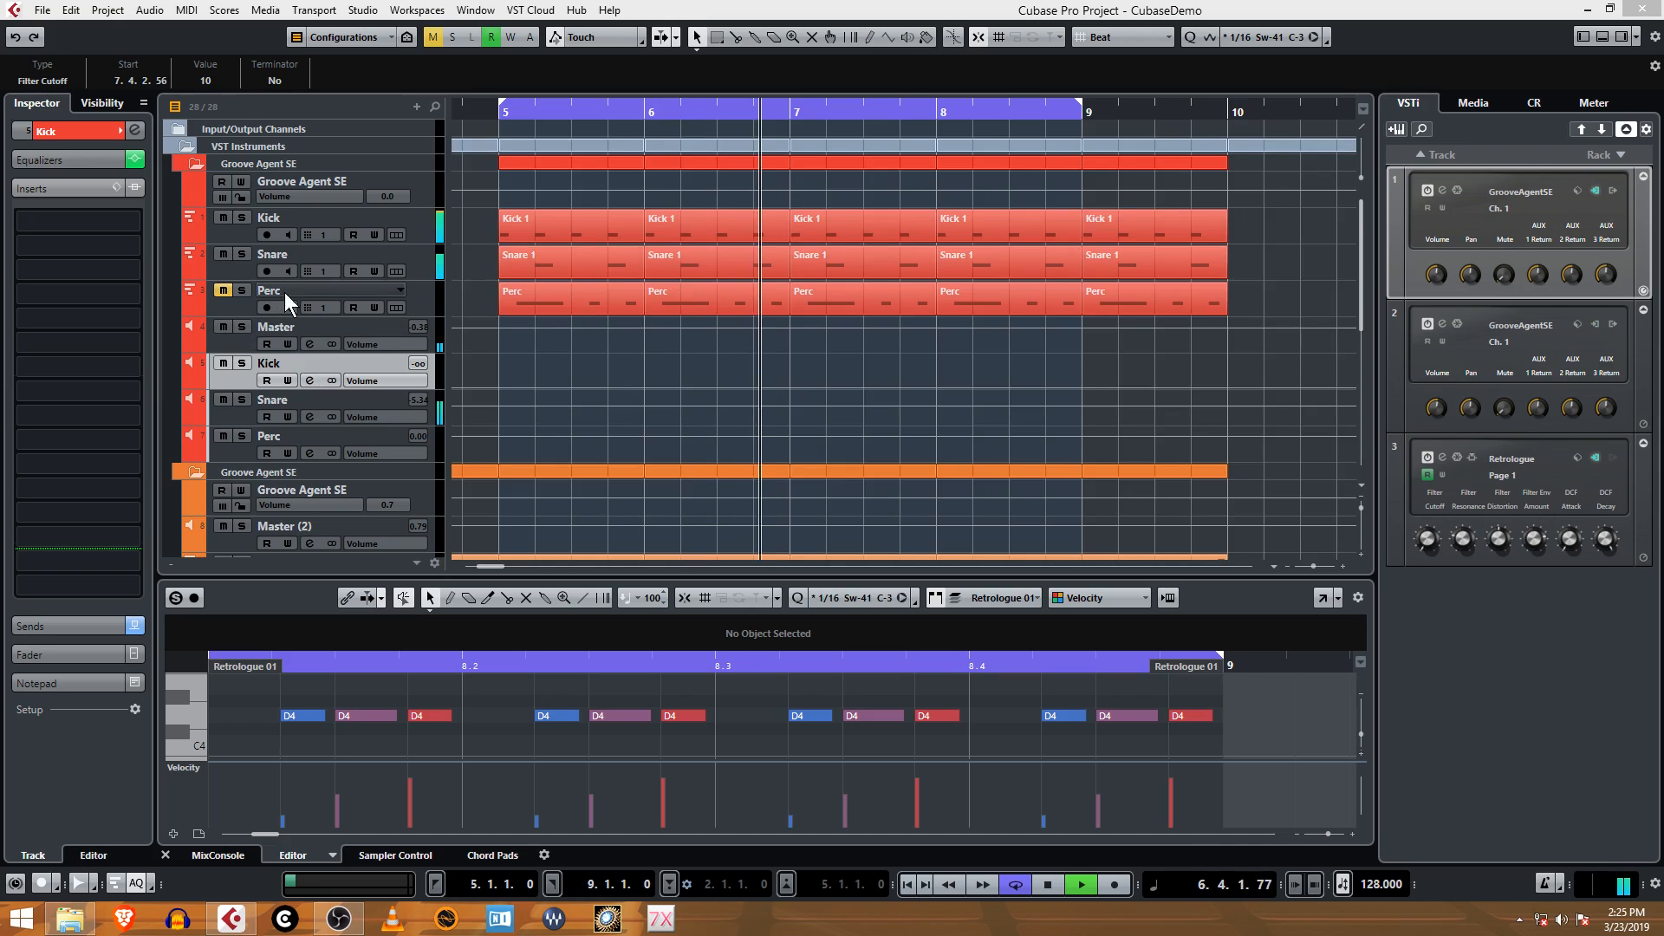
scroll("down", 3)
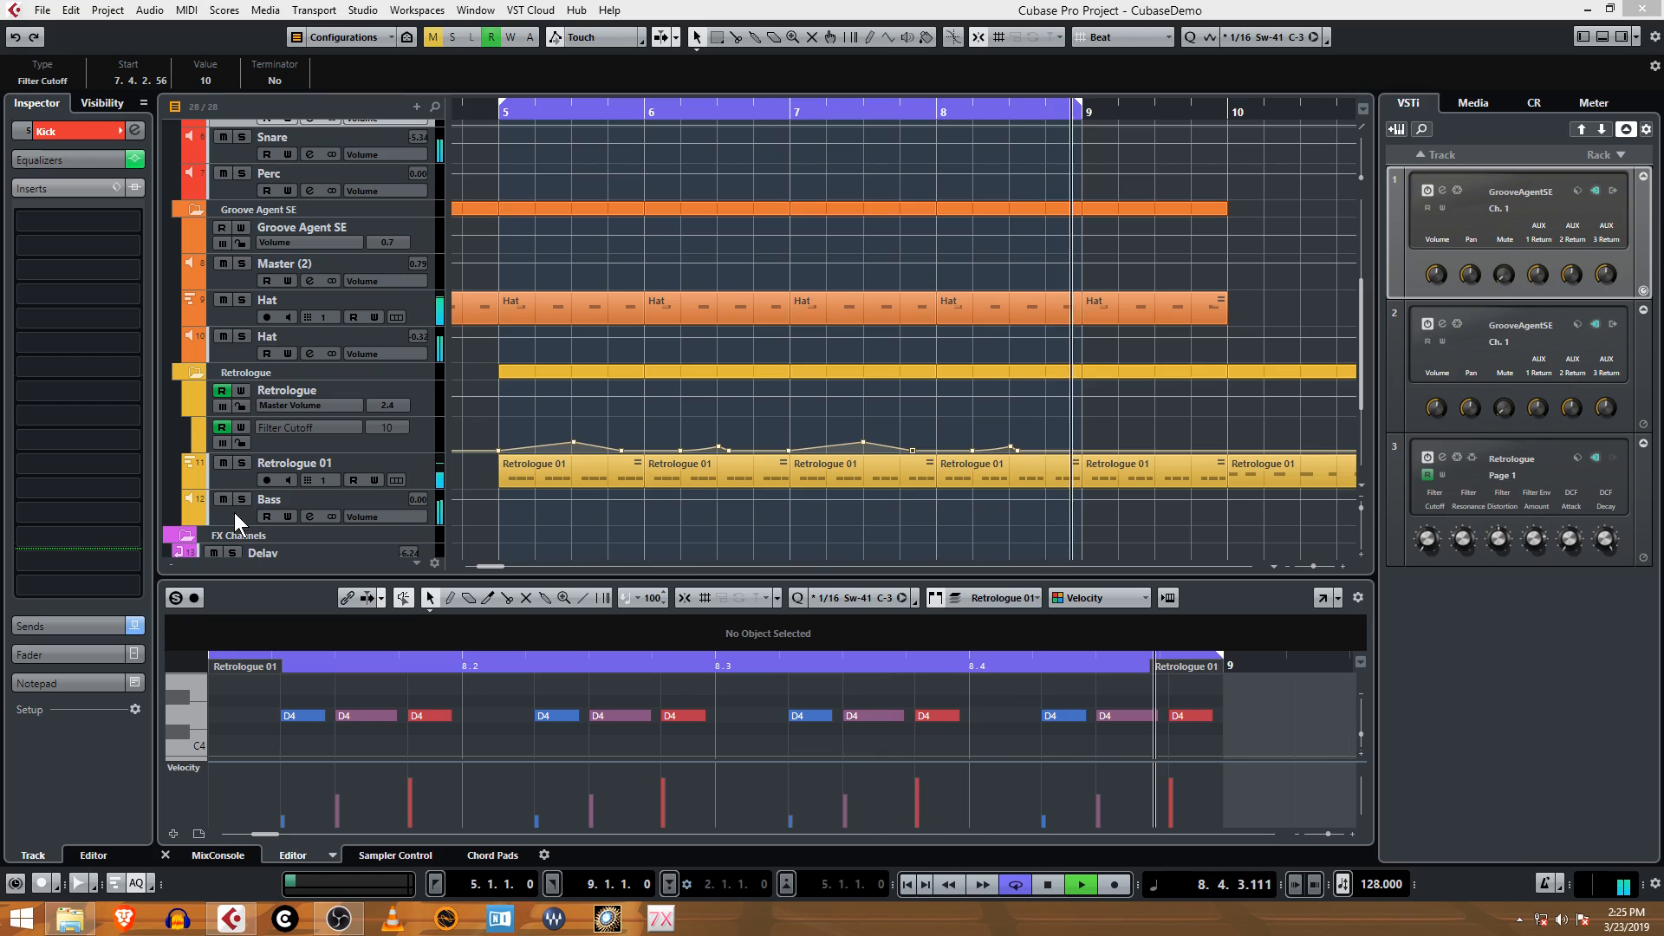
left_click(310, 515)
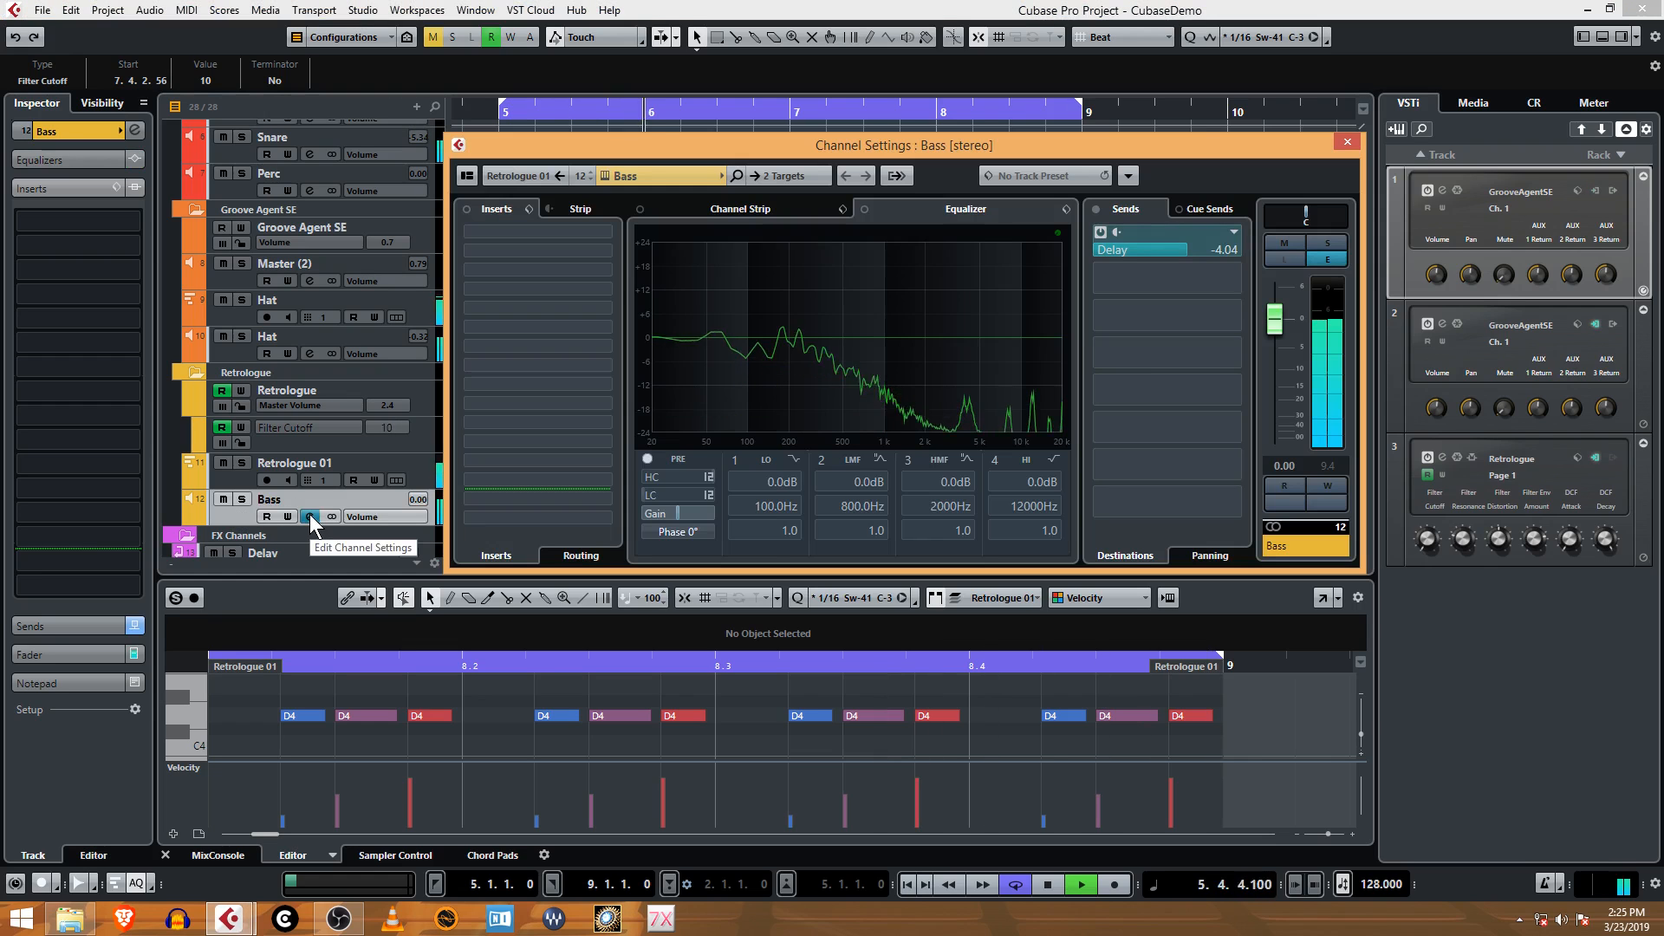
left_click(1346, 142)
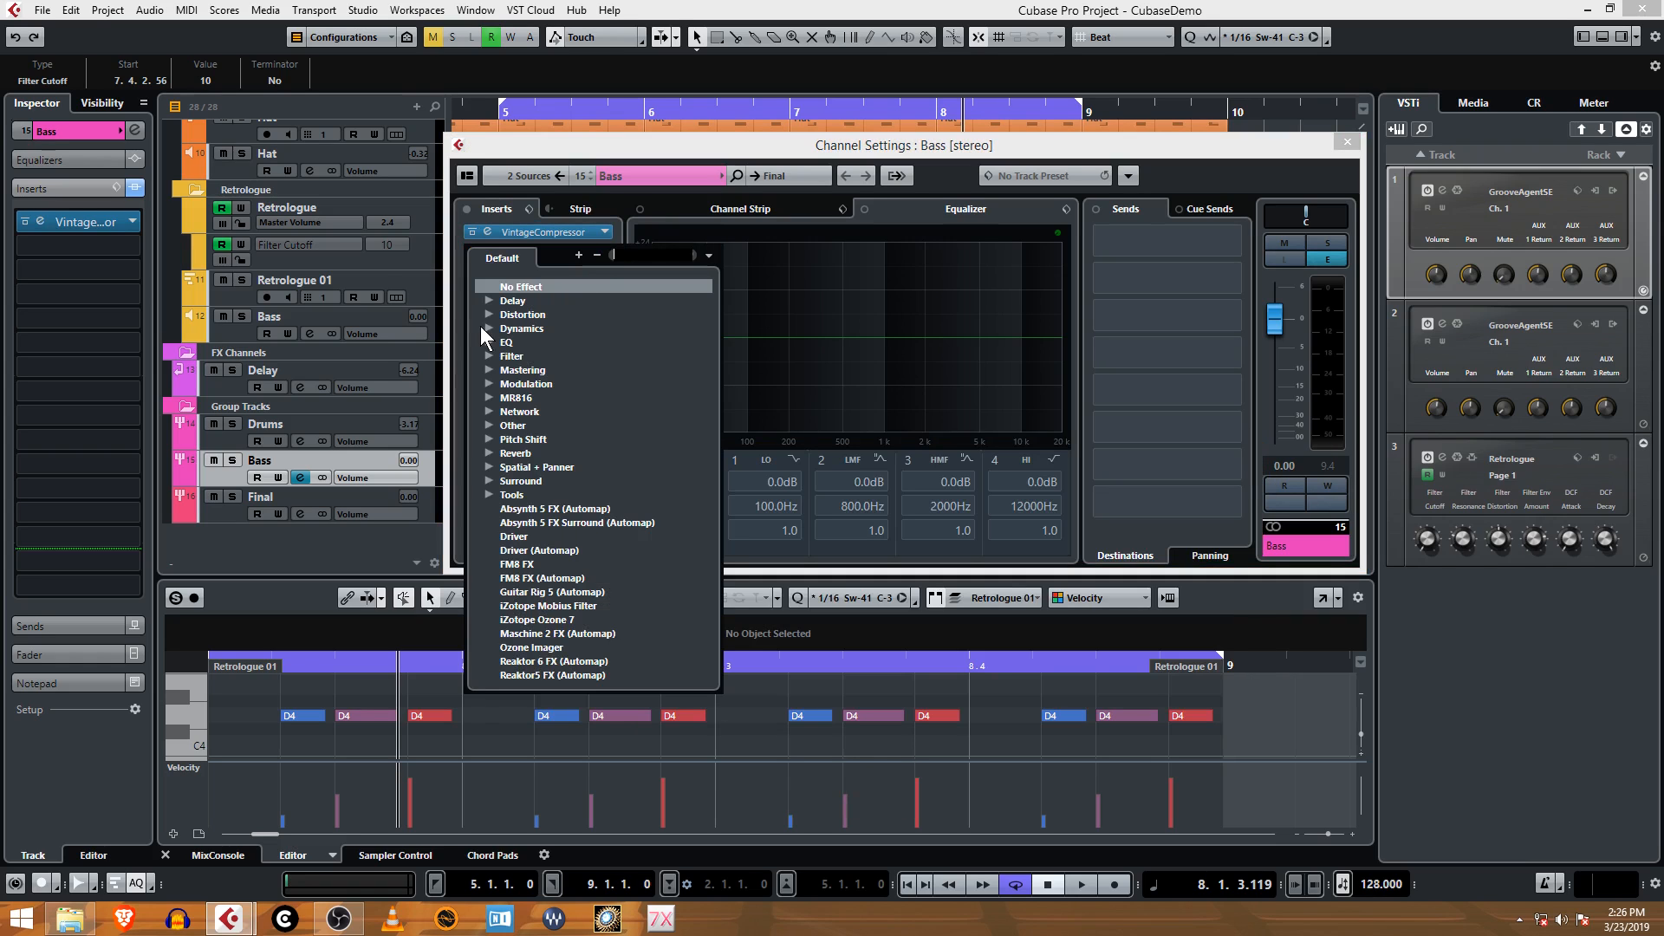
- Add VintageCompressor as Bass insert 2 and enable its Side-Chain input
left_click(489, 329)
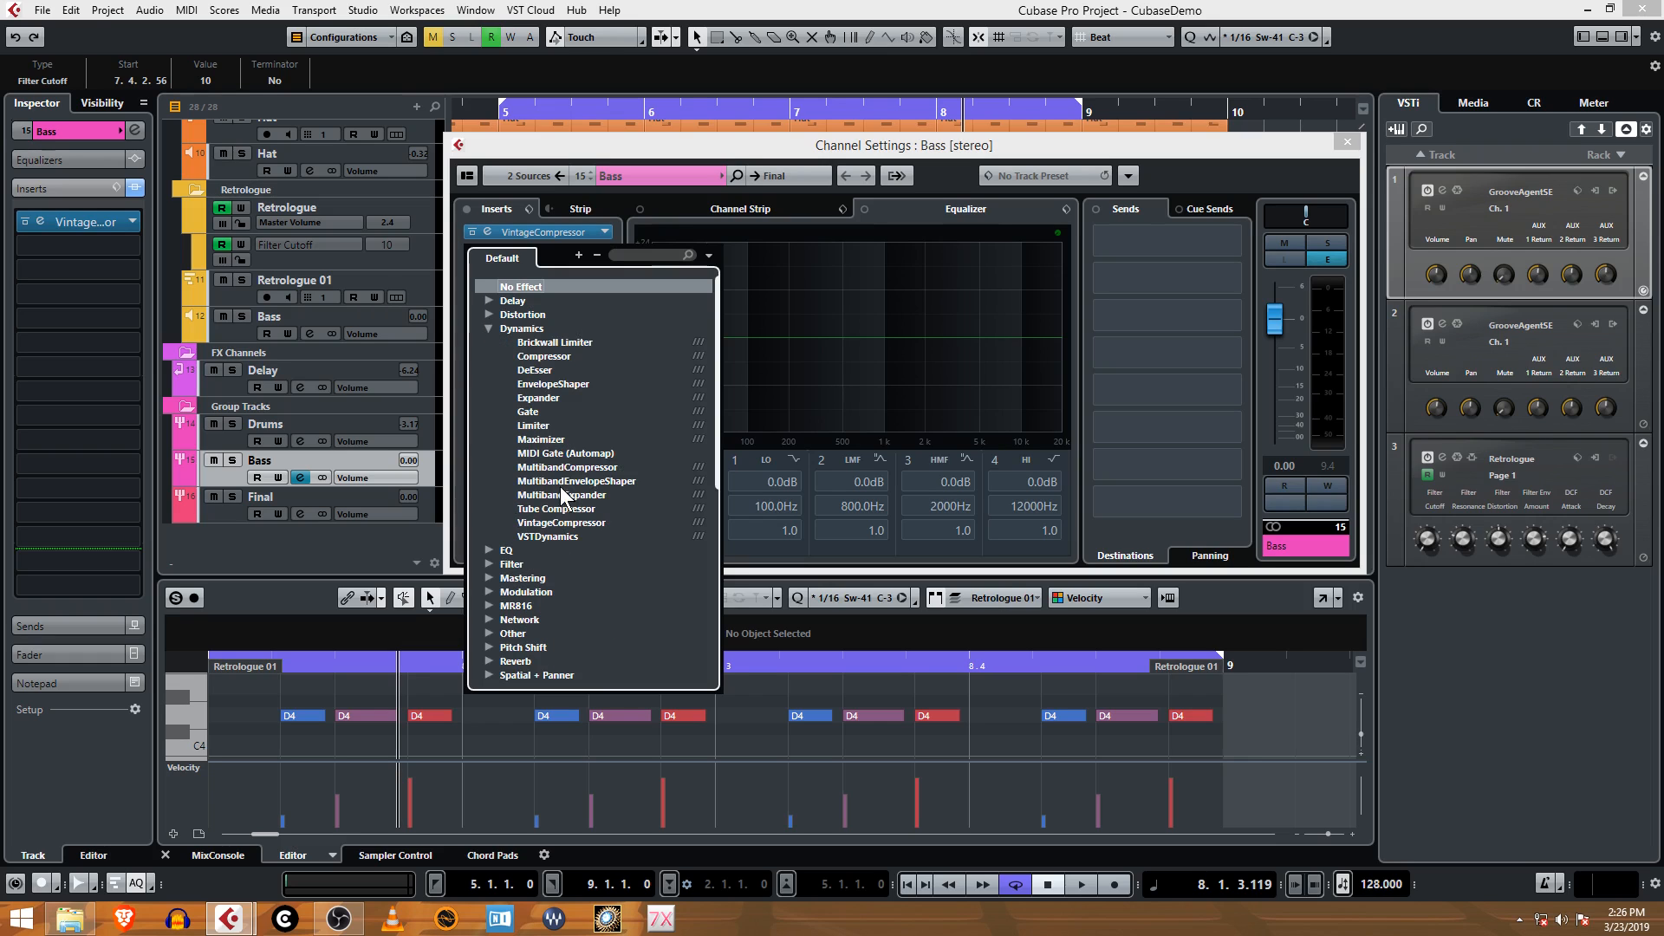
left_click(560, 522)
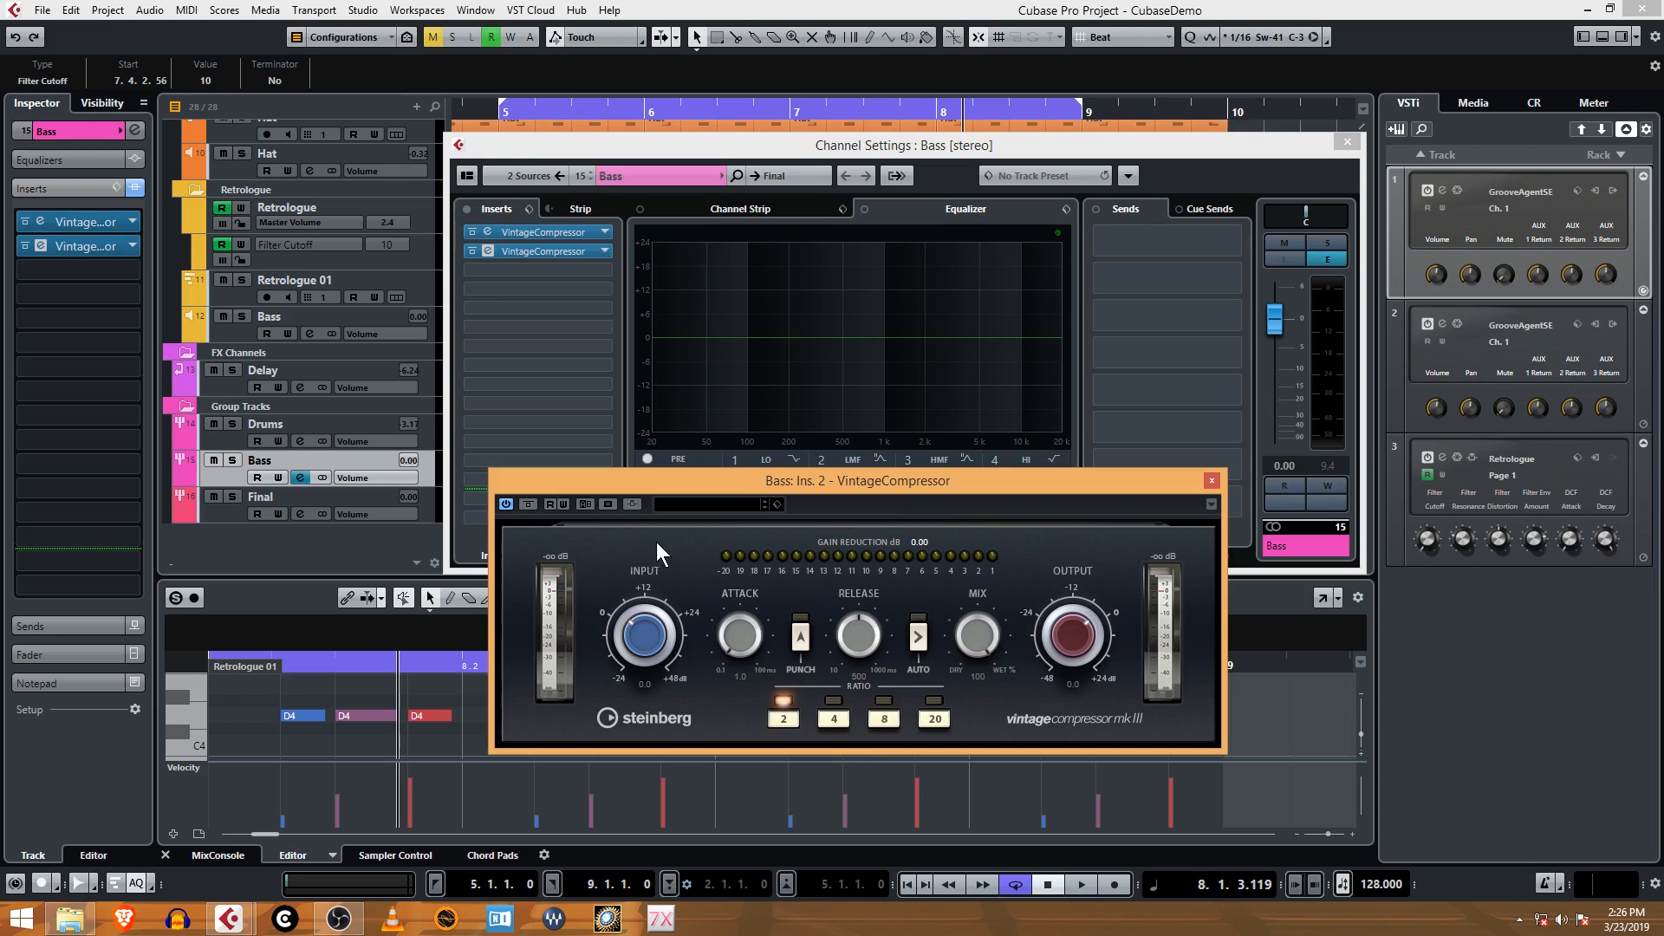
mouse_move(729, 606)
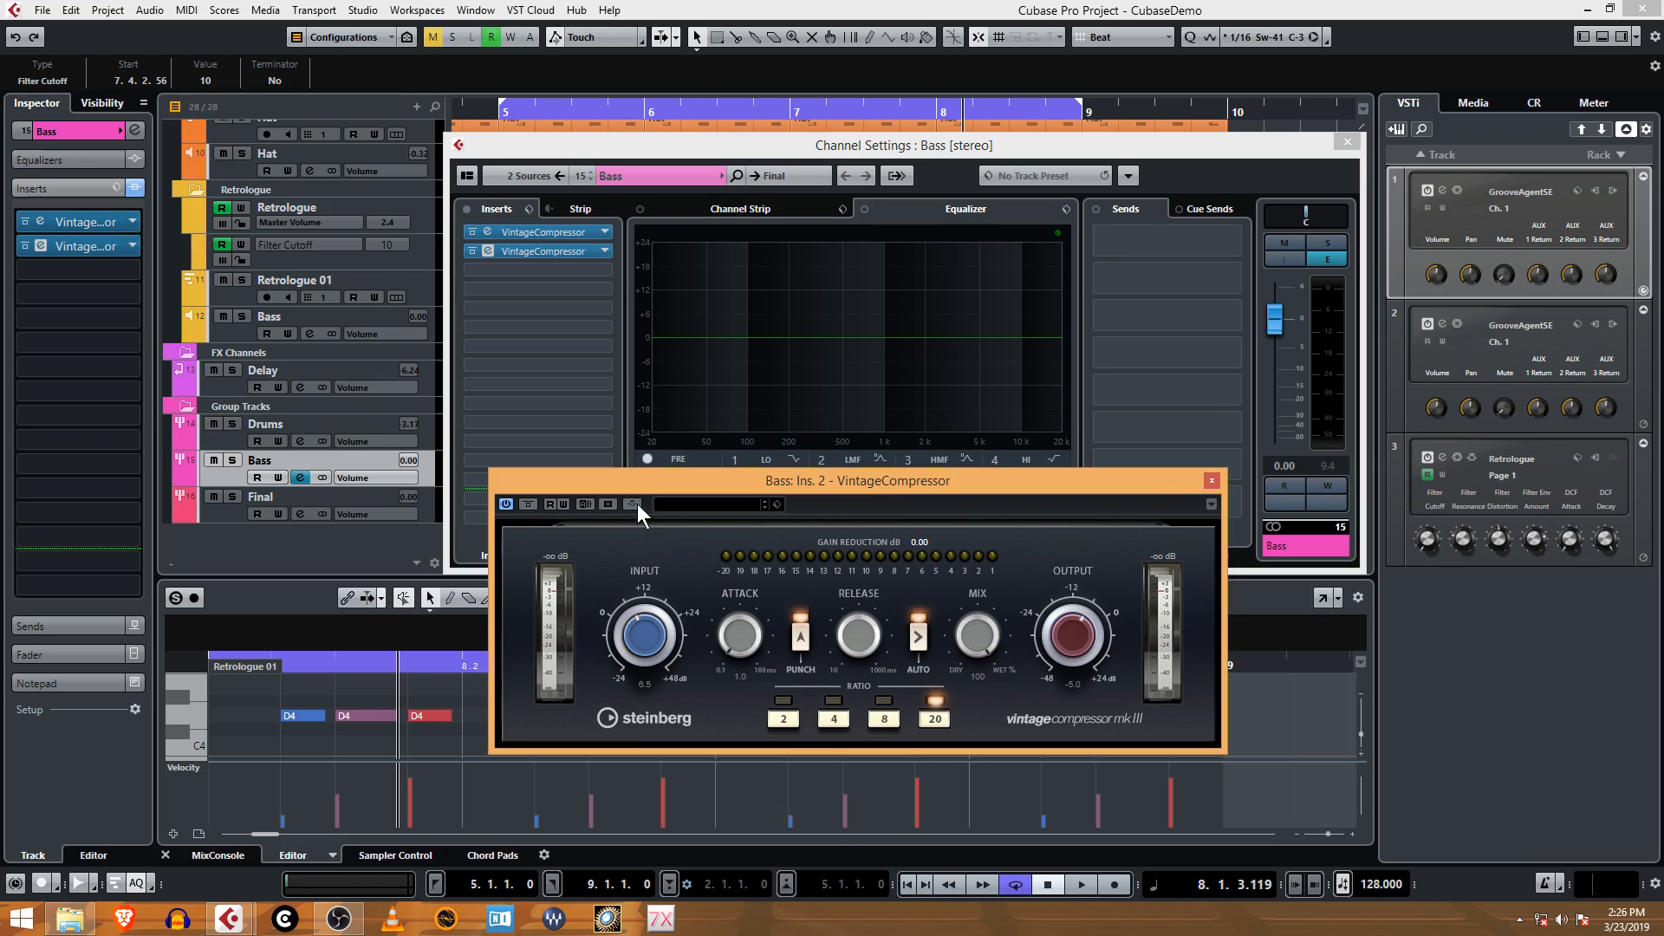
left_click(1211, 480)
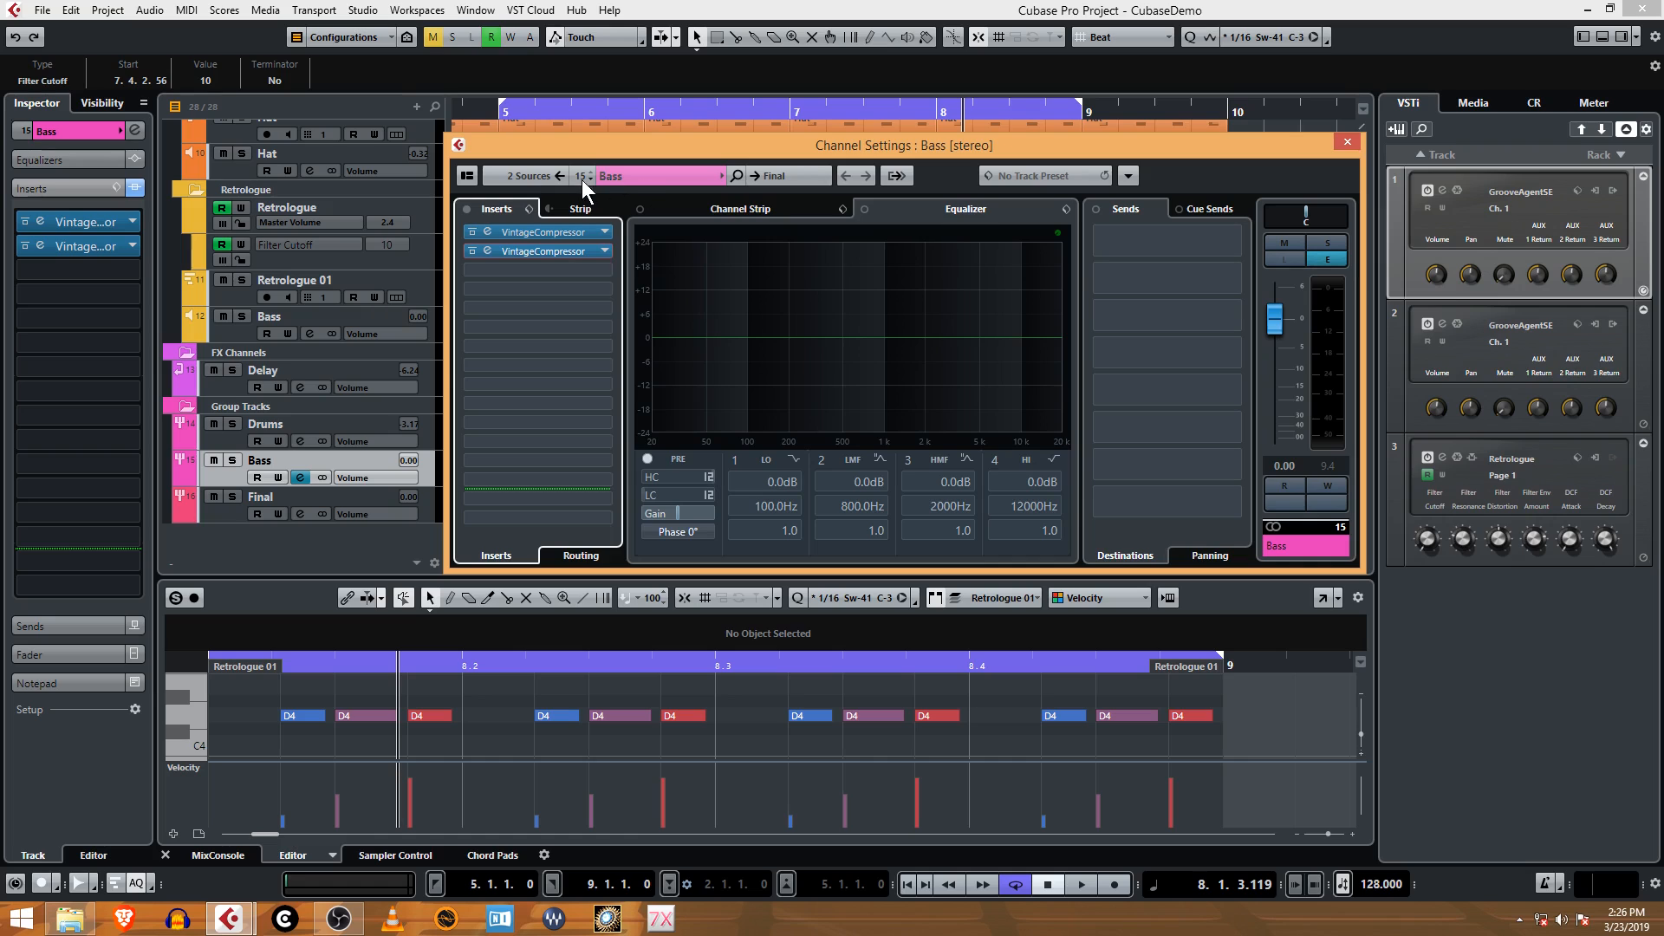
mouse_move(237, 341)
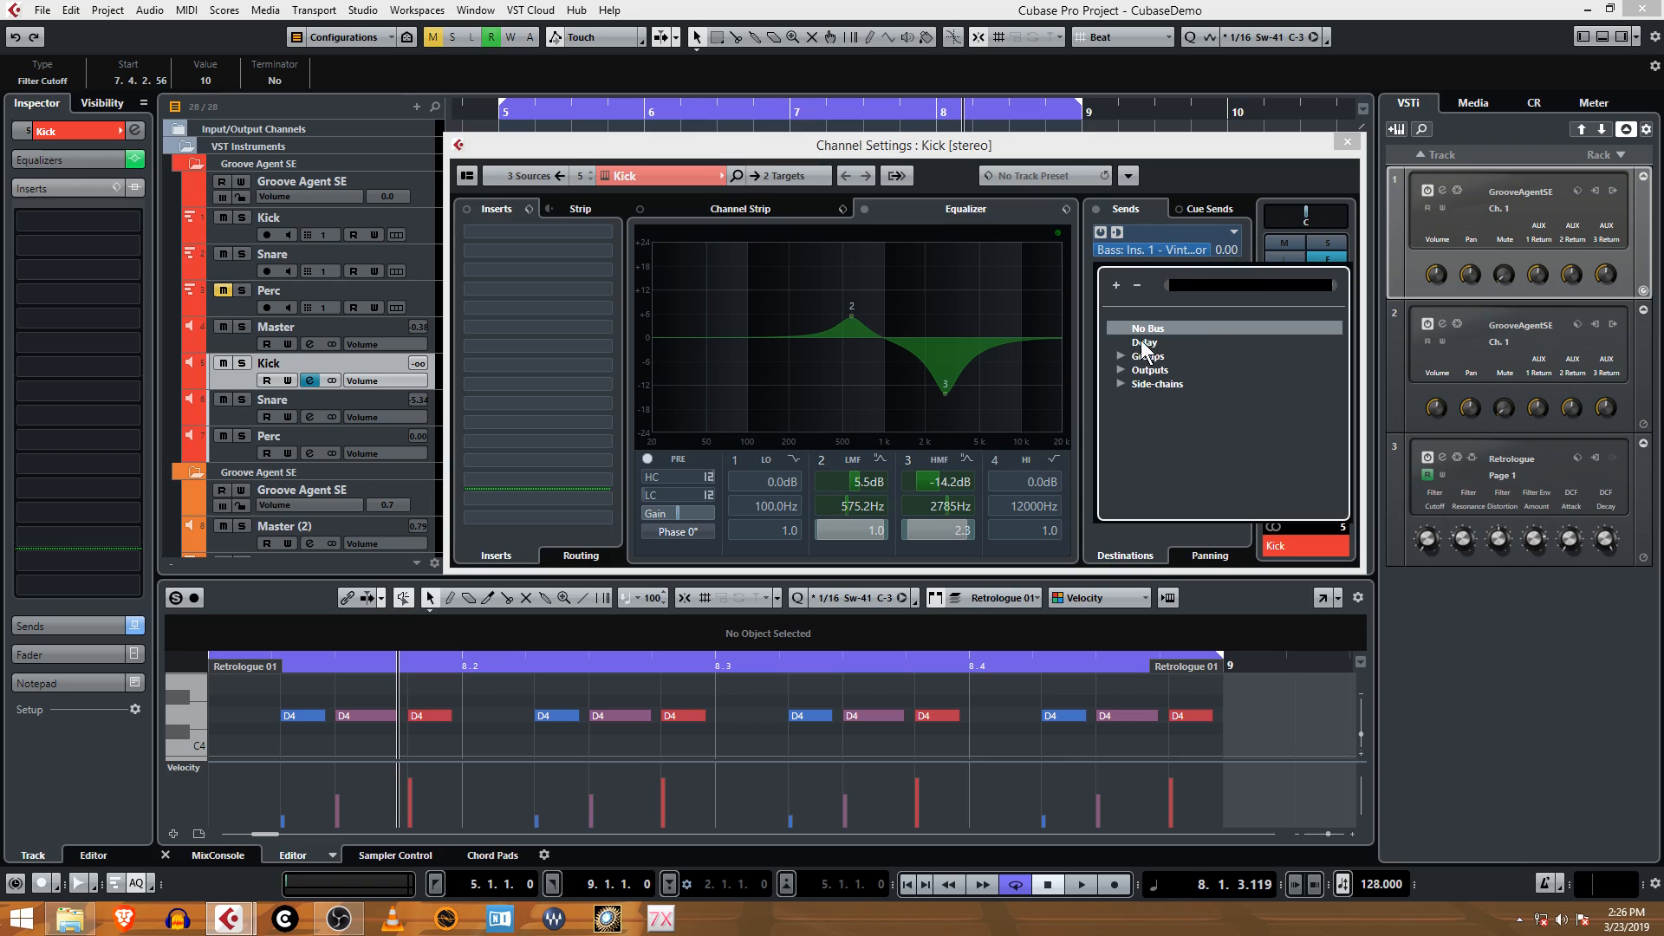
- Route Kick Send 2 to Bass: Ins. 2 - VintageCompressor, select the Bass group, and play
left_click(1120, 384)
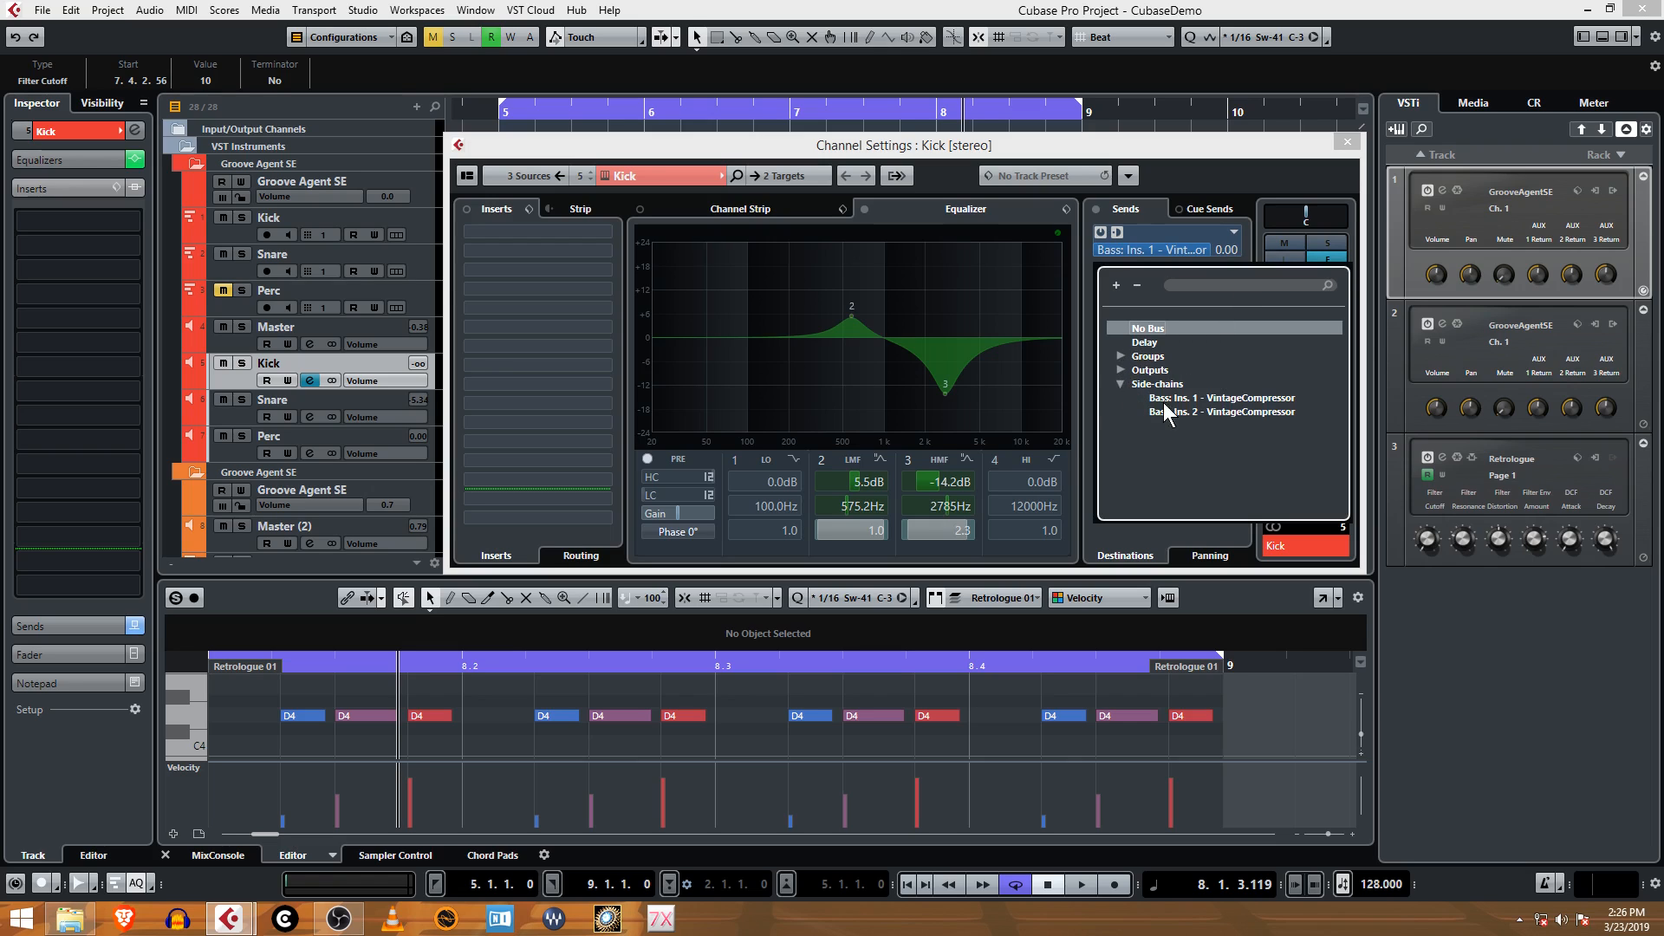
left_click(1222, 412)
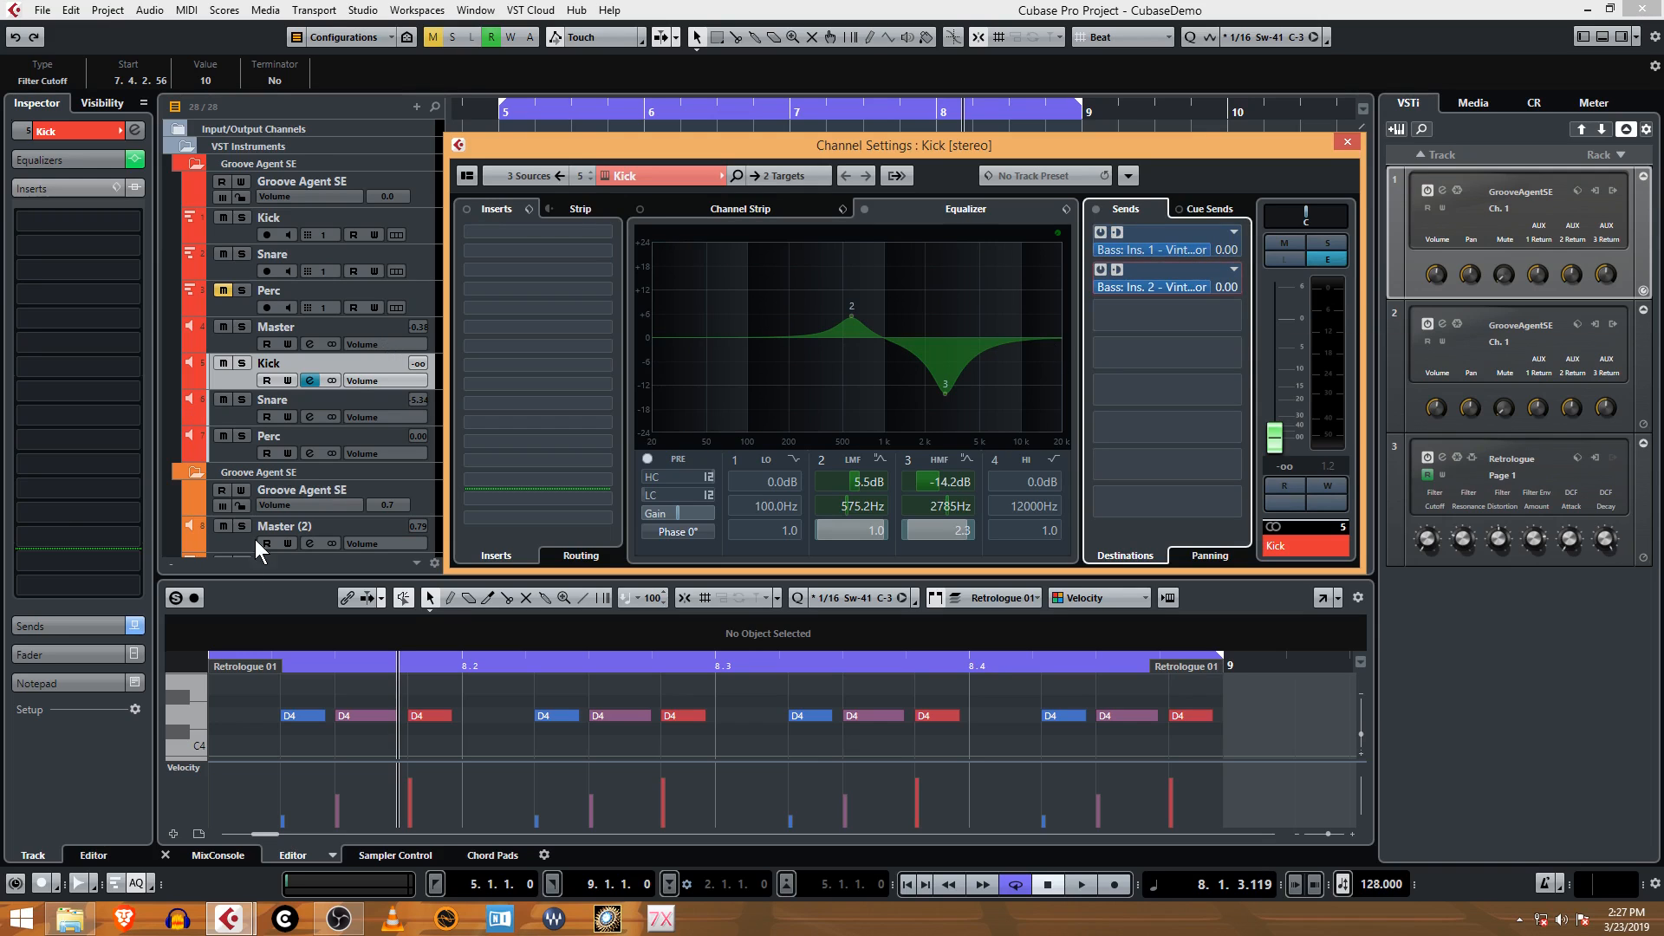
scroll("down", 3)
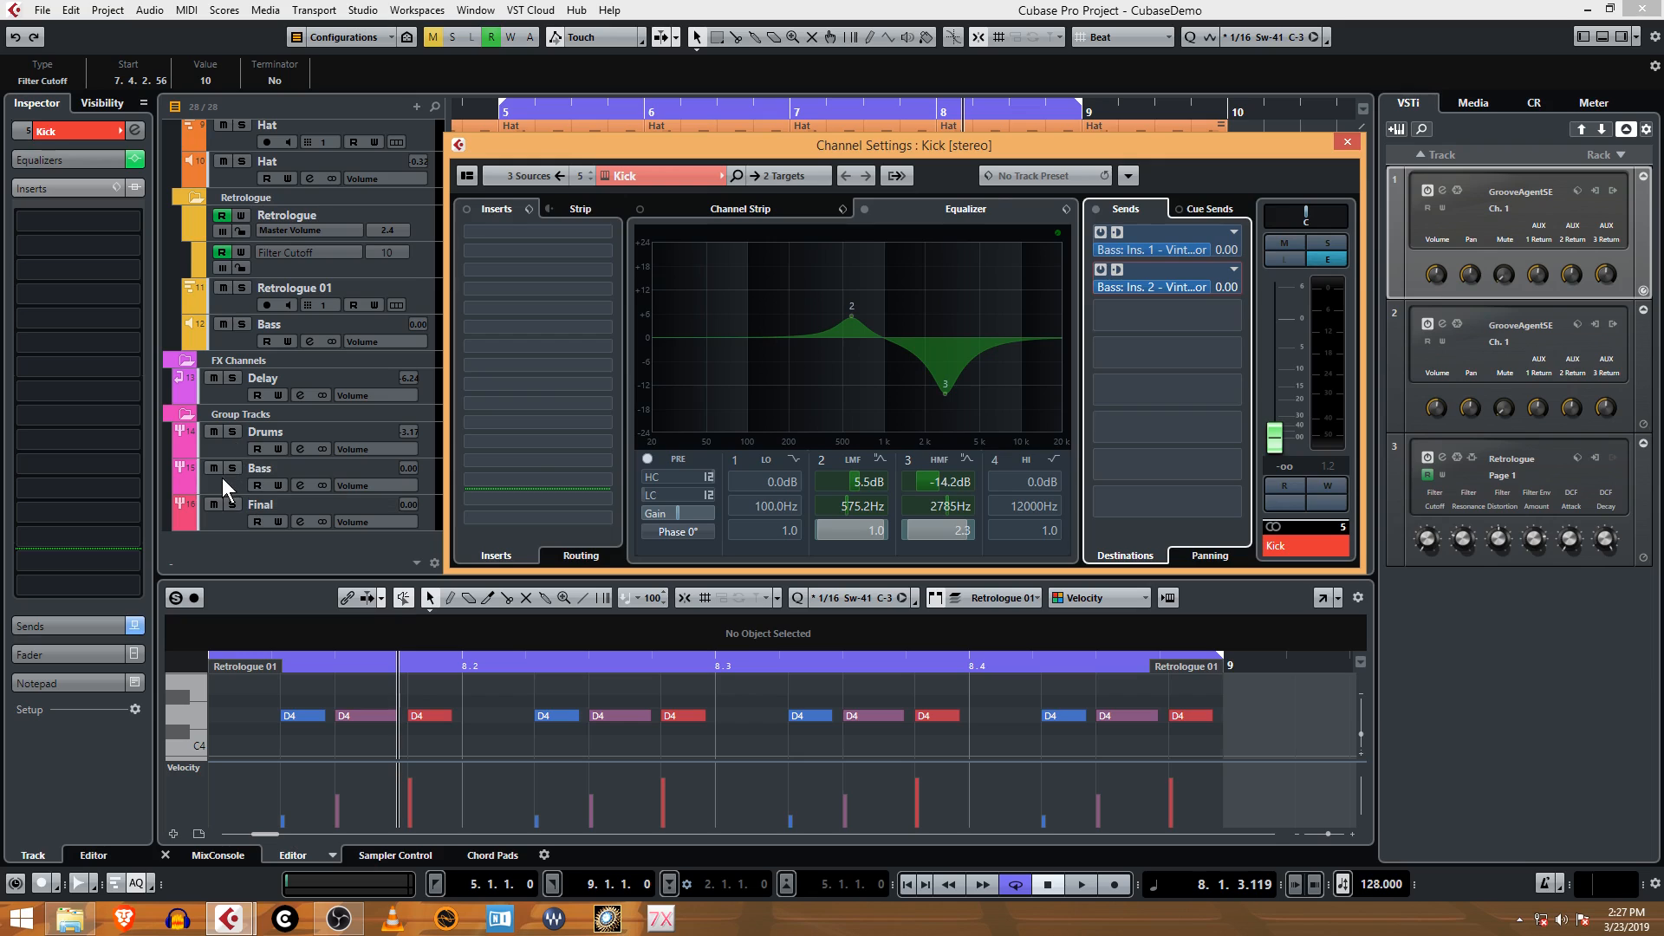
left_click(260, 468)
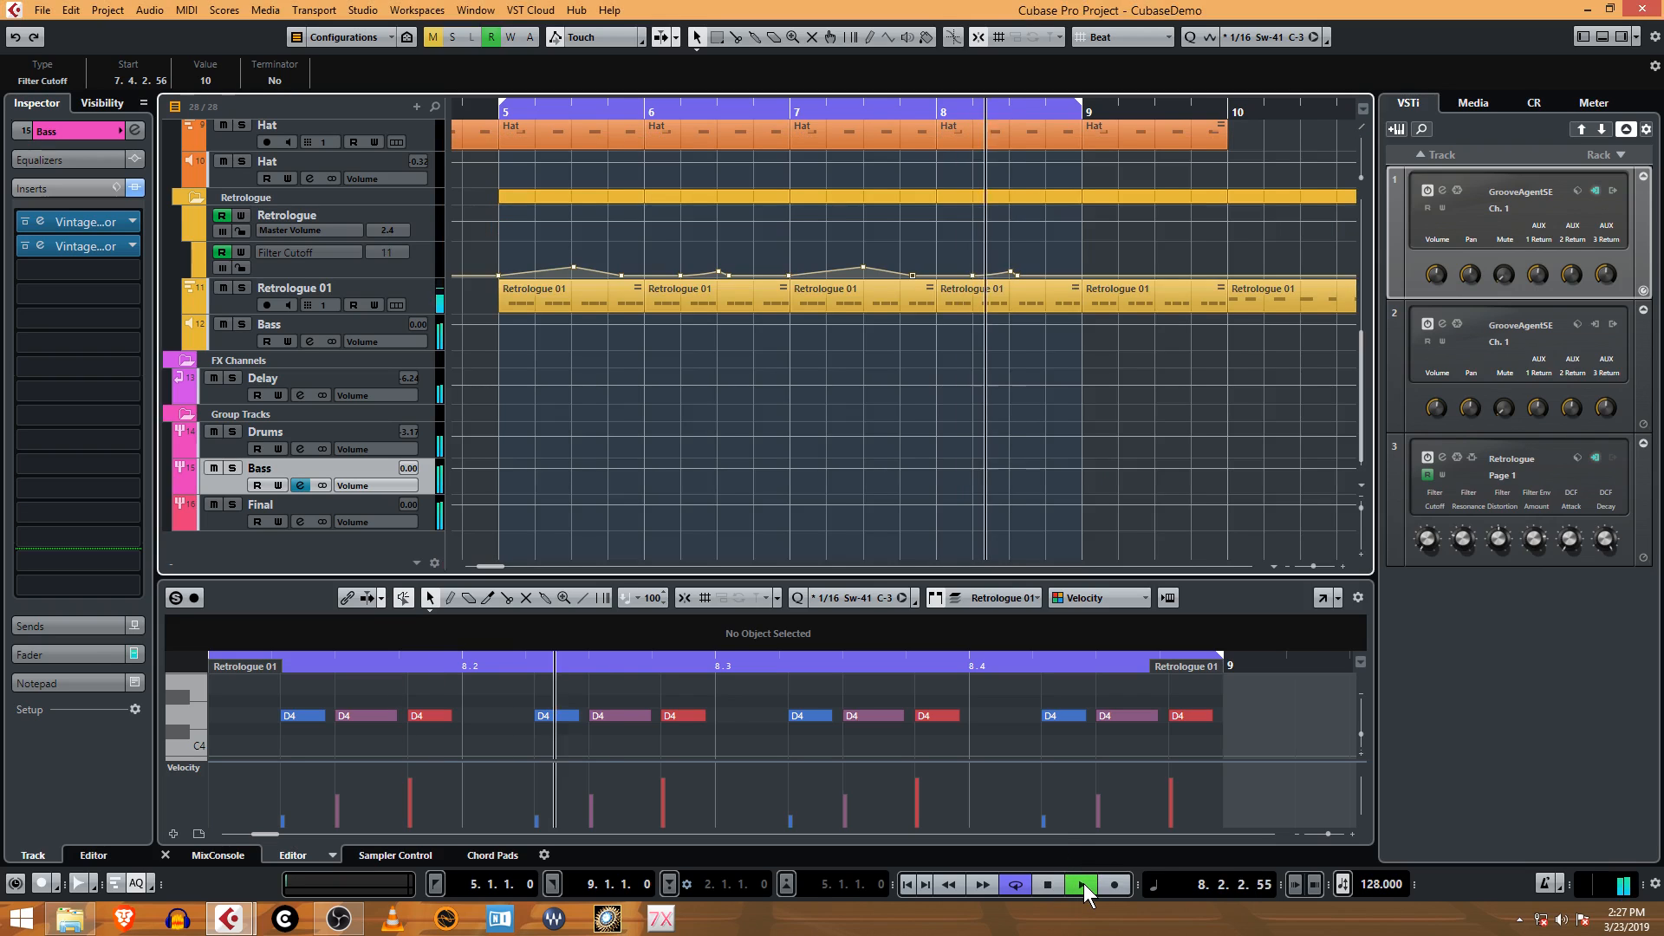
left_click(1077, 885)
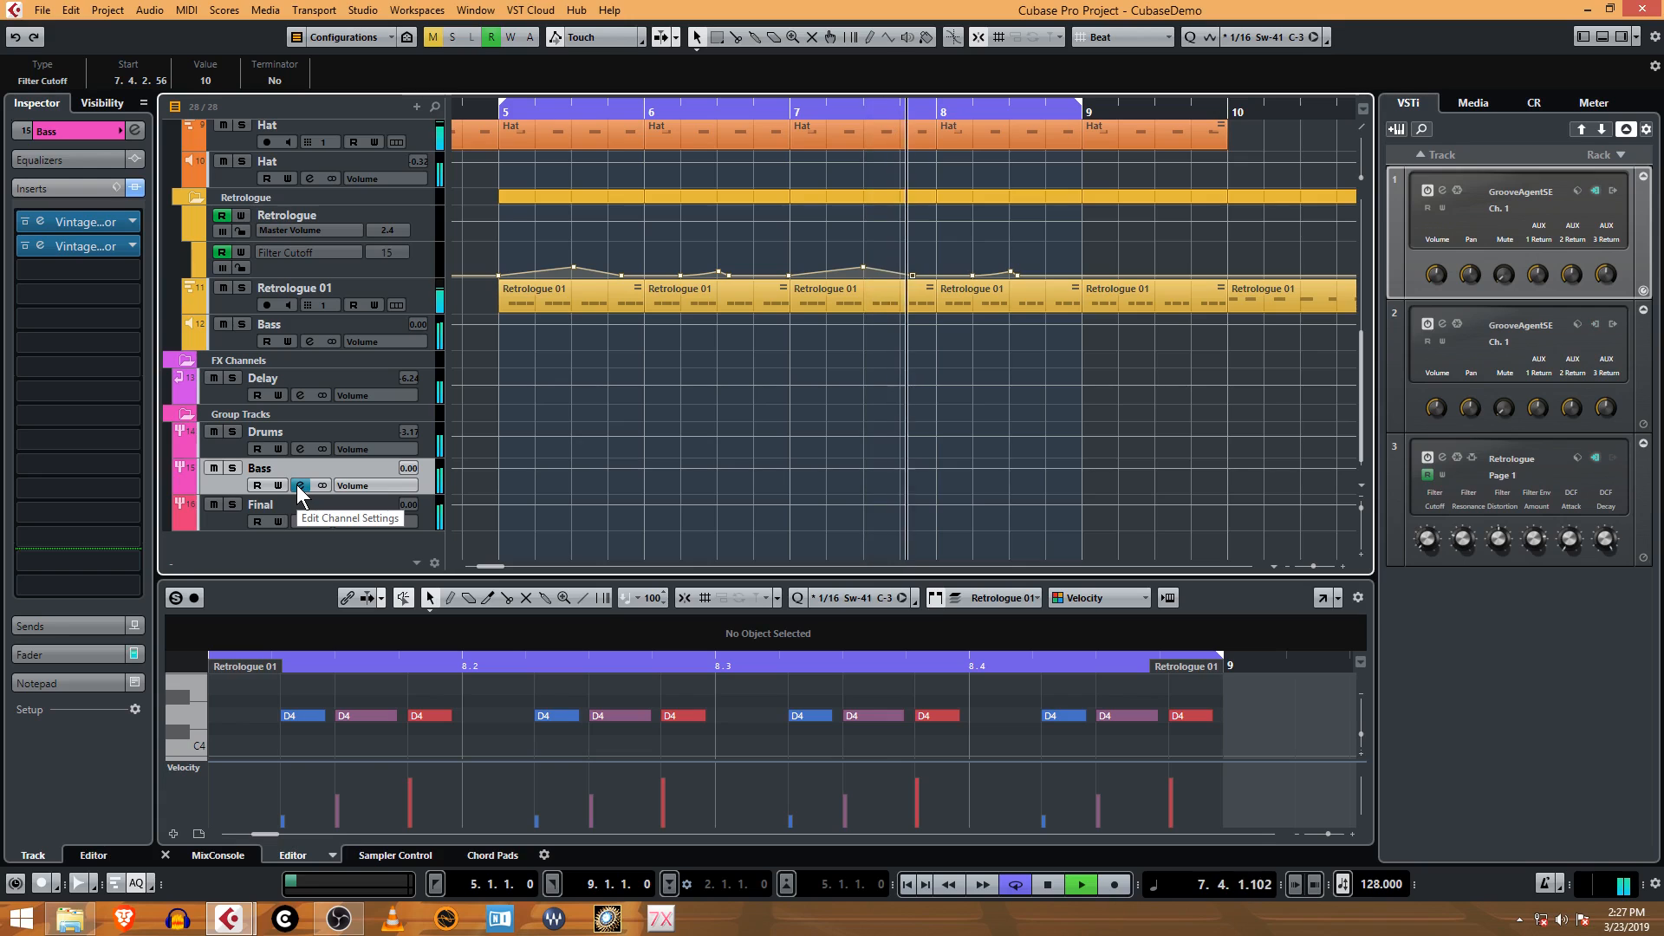
- Load Dynamics > VintageCompressor into Bass group insert slot 3, then close both windows
left_click(300, 486)
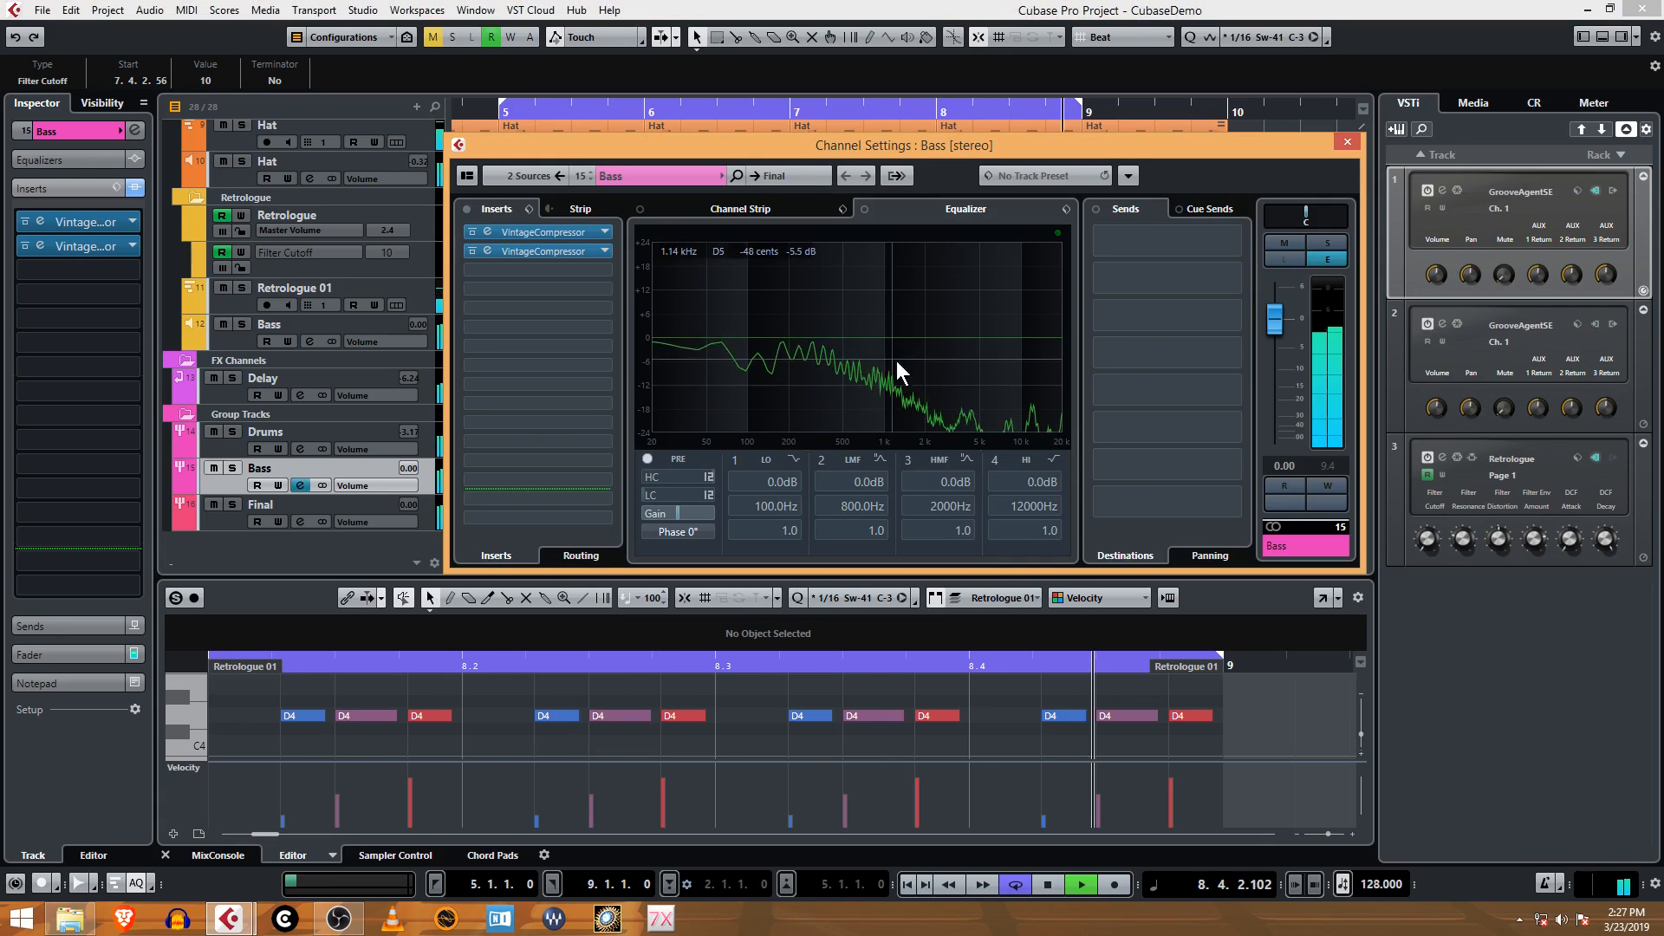
left_click(604, 251)
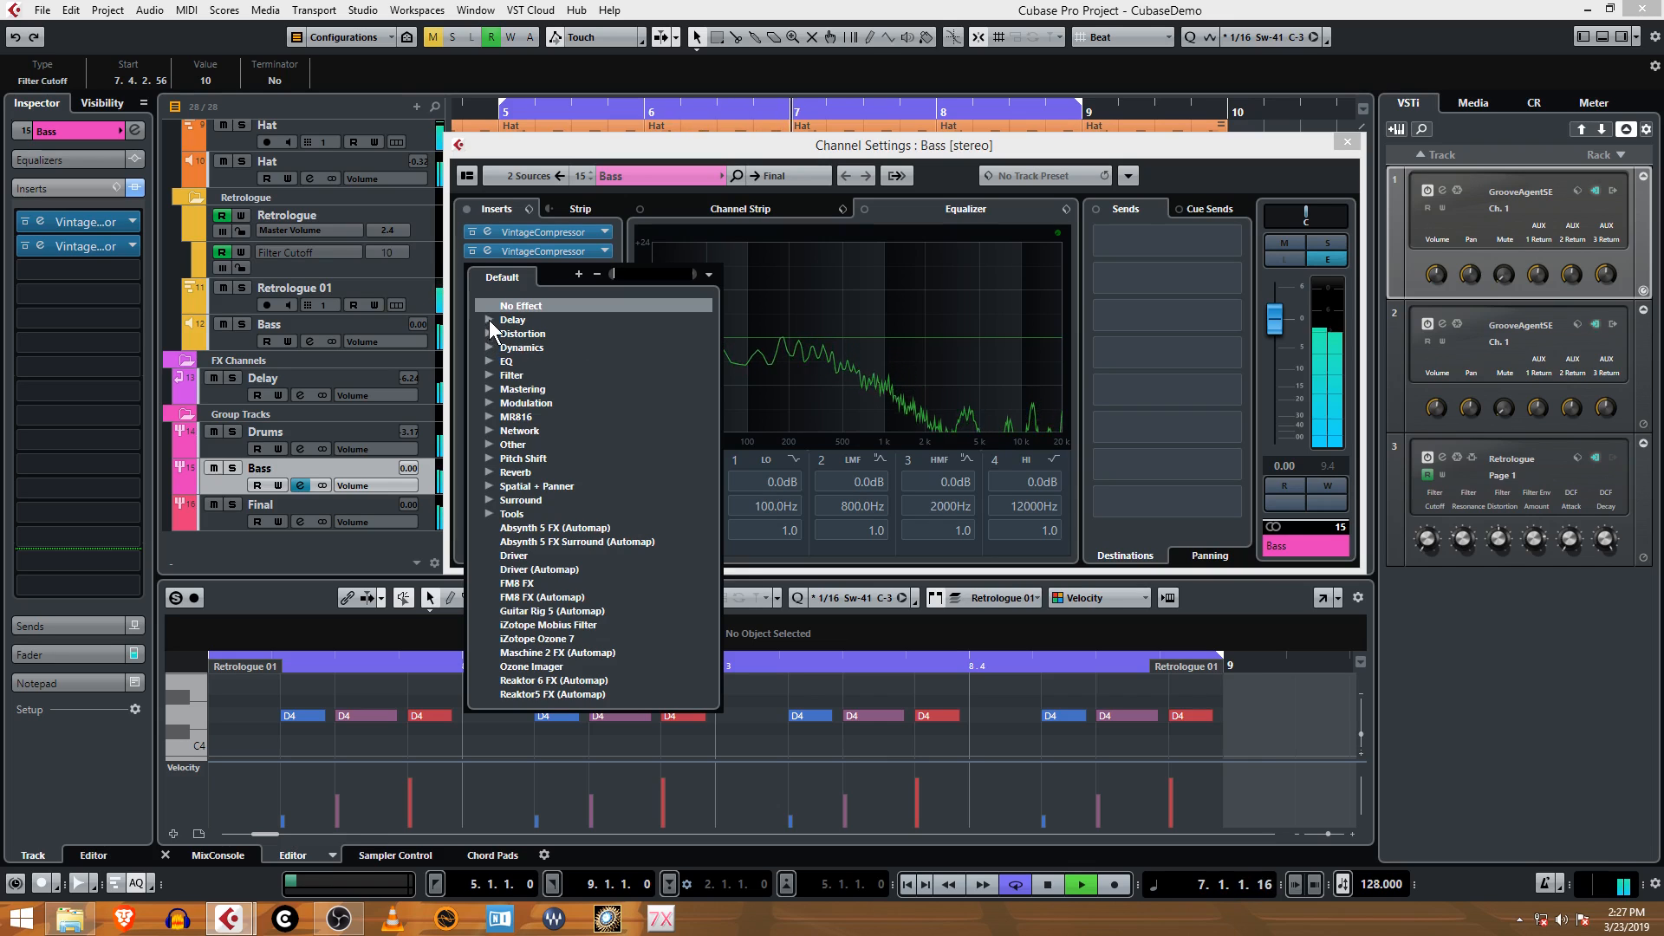
left_click(522, 347)
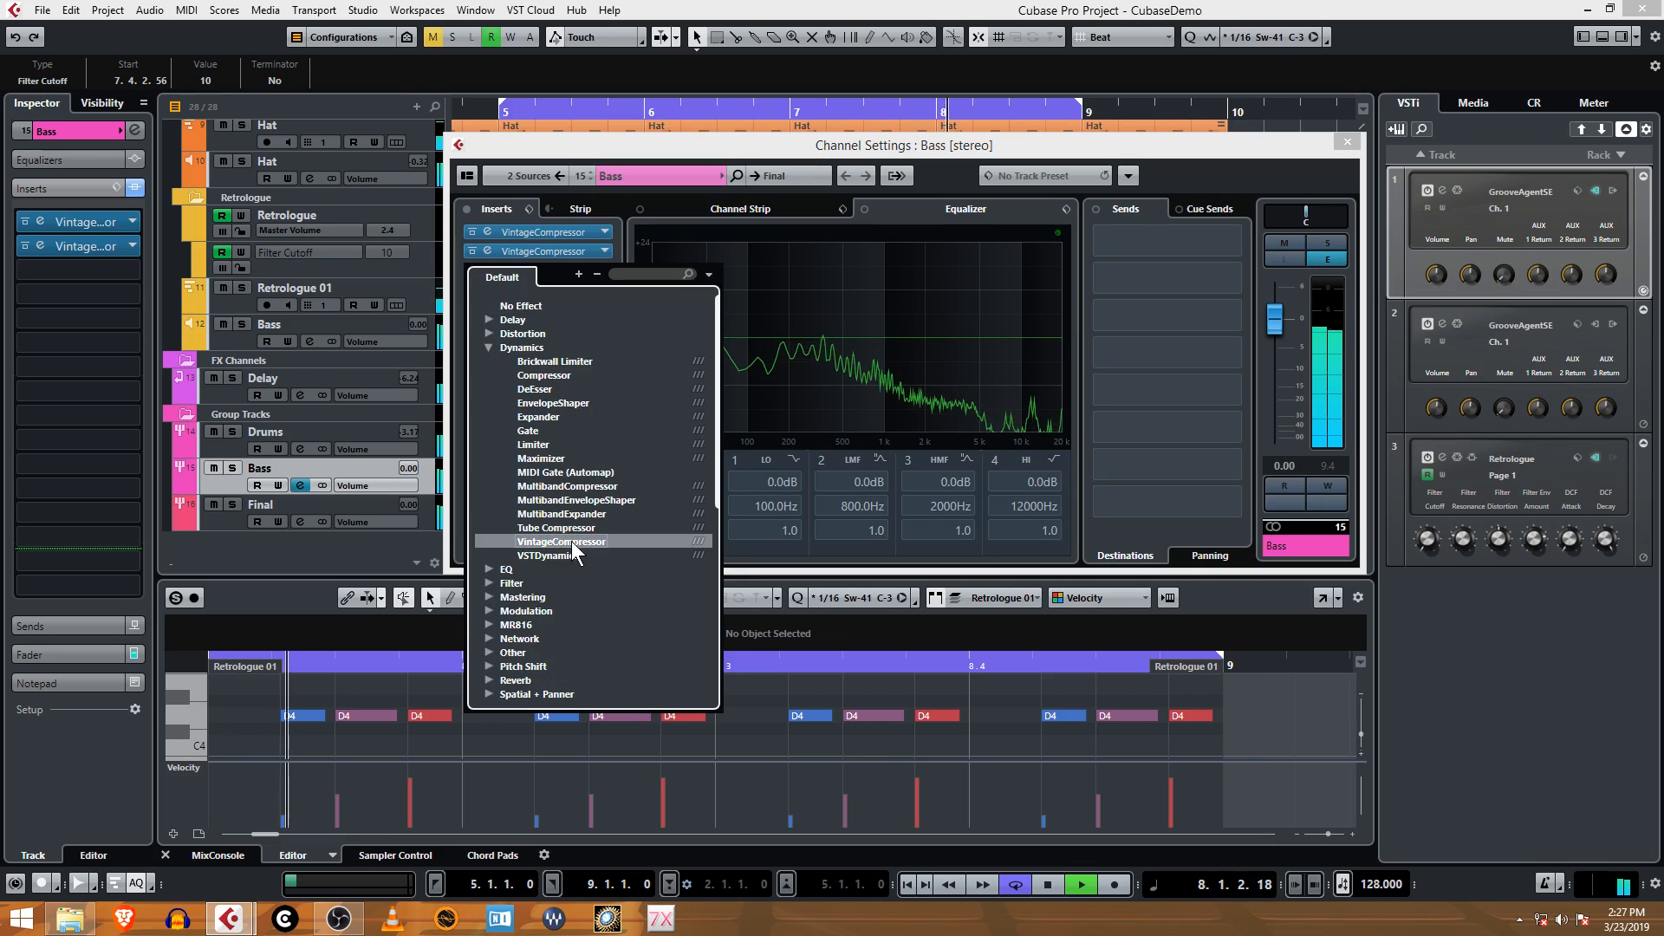
left_click(561, 541)
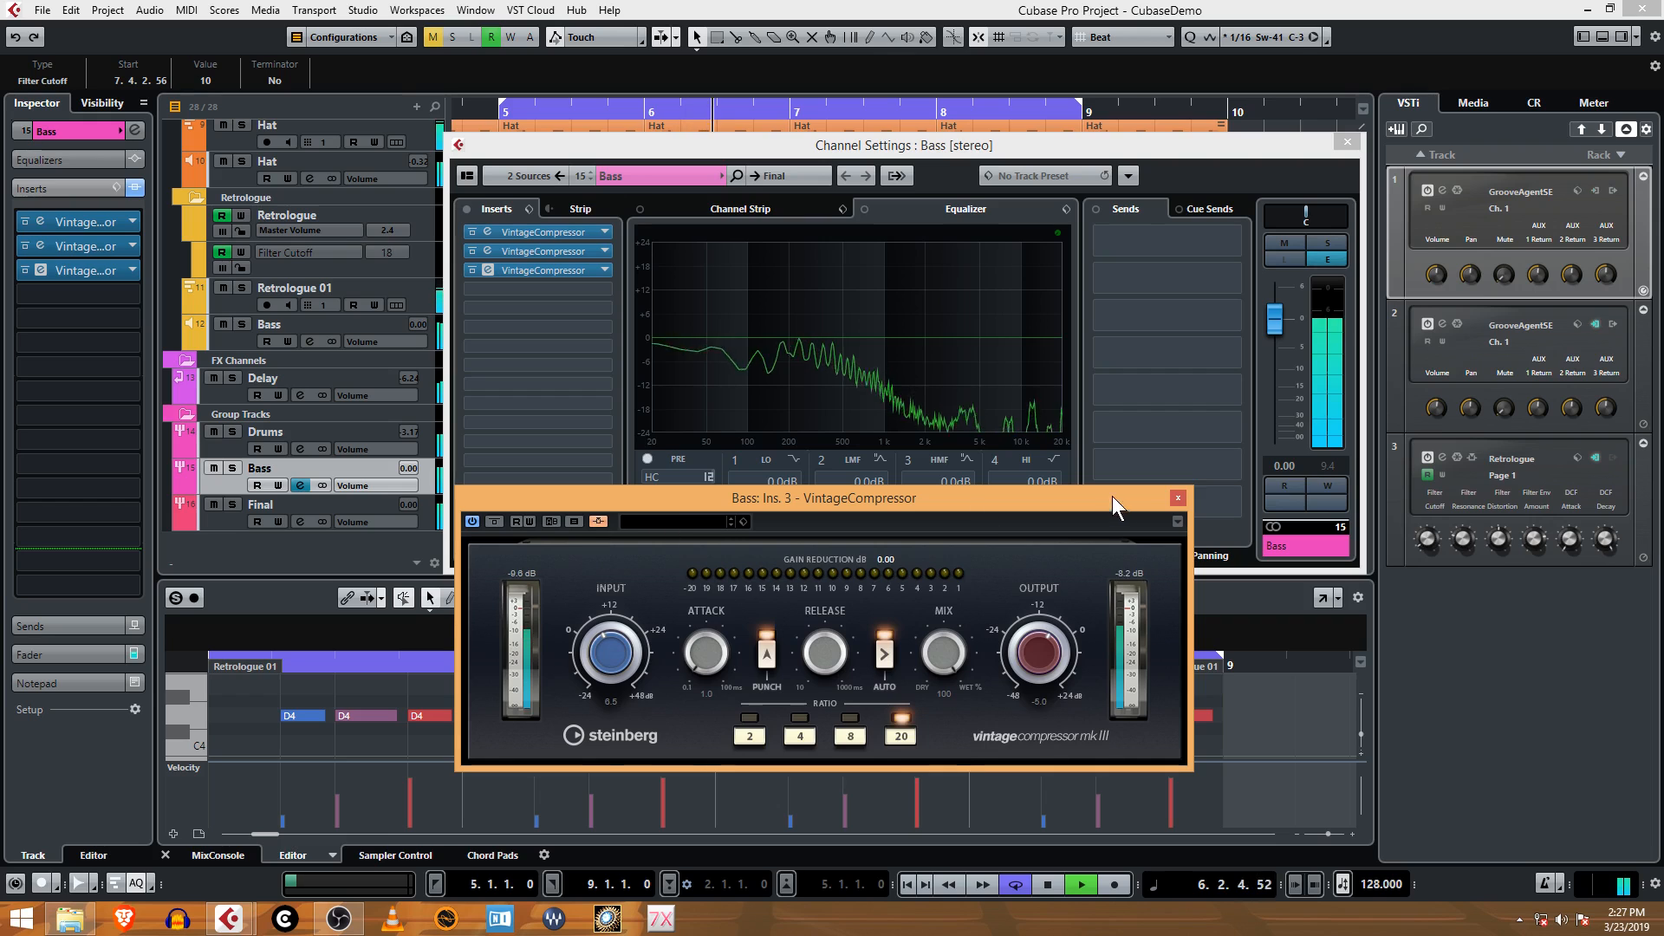
left_click(1177, 498)
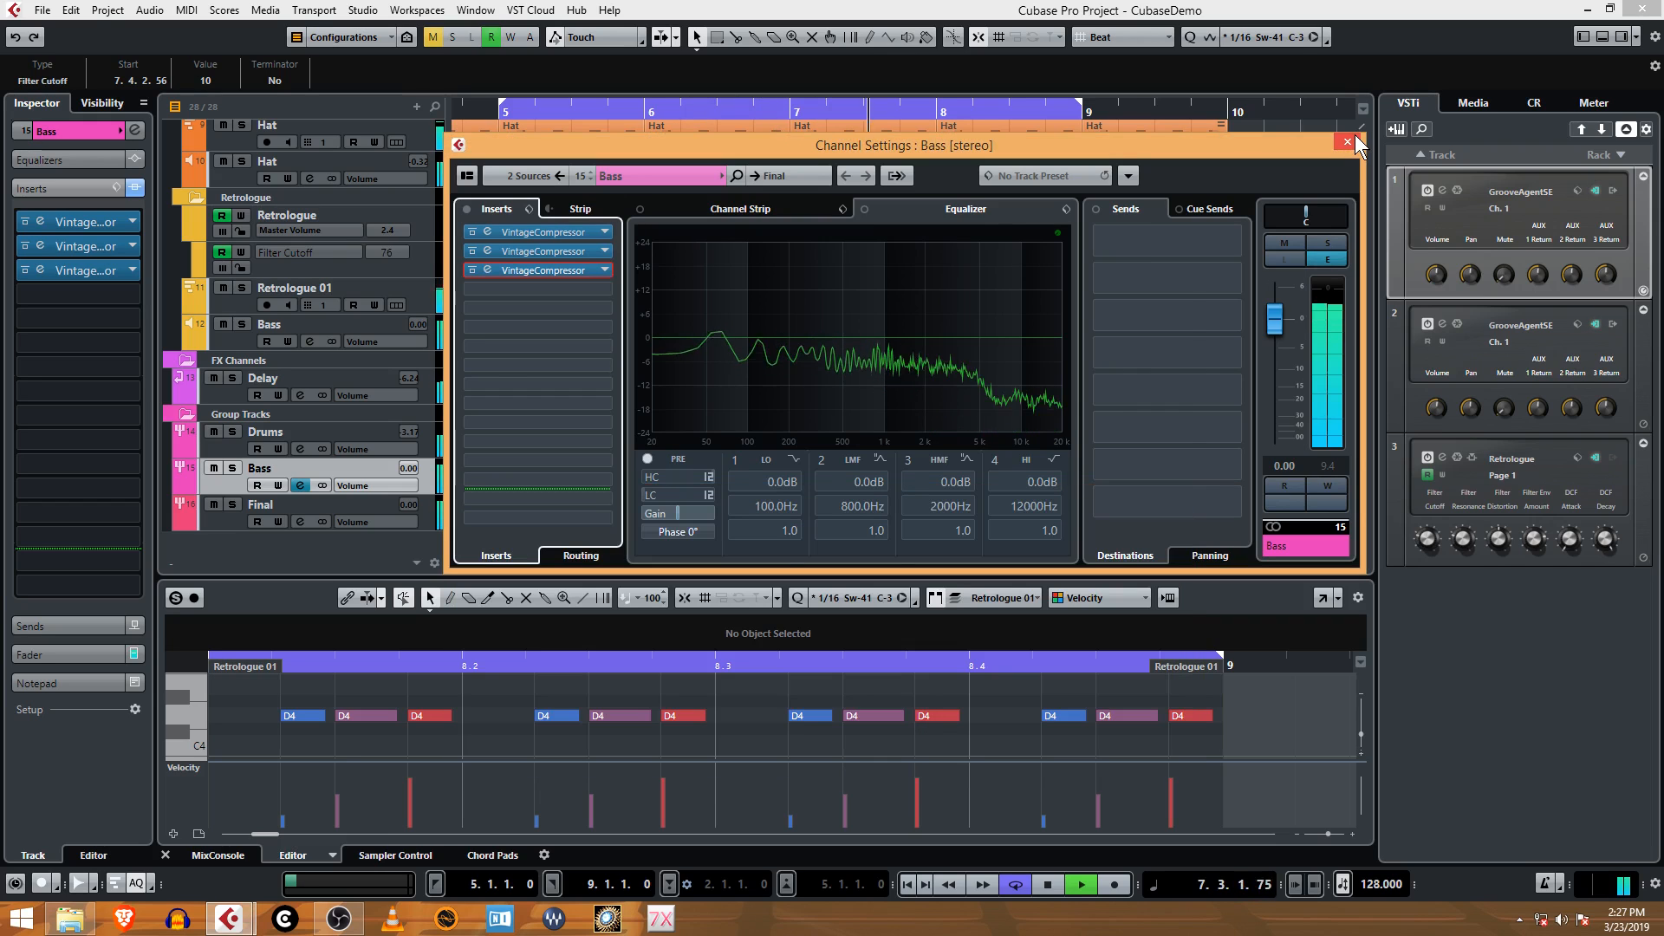
left_click(1347, 142)
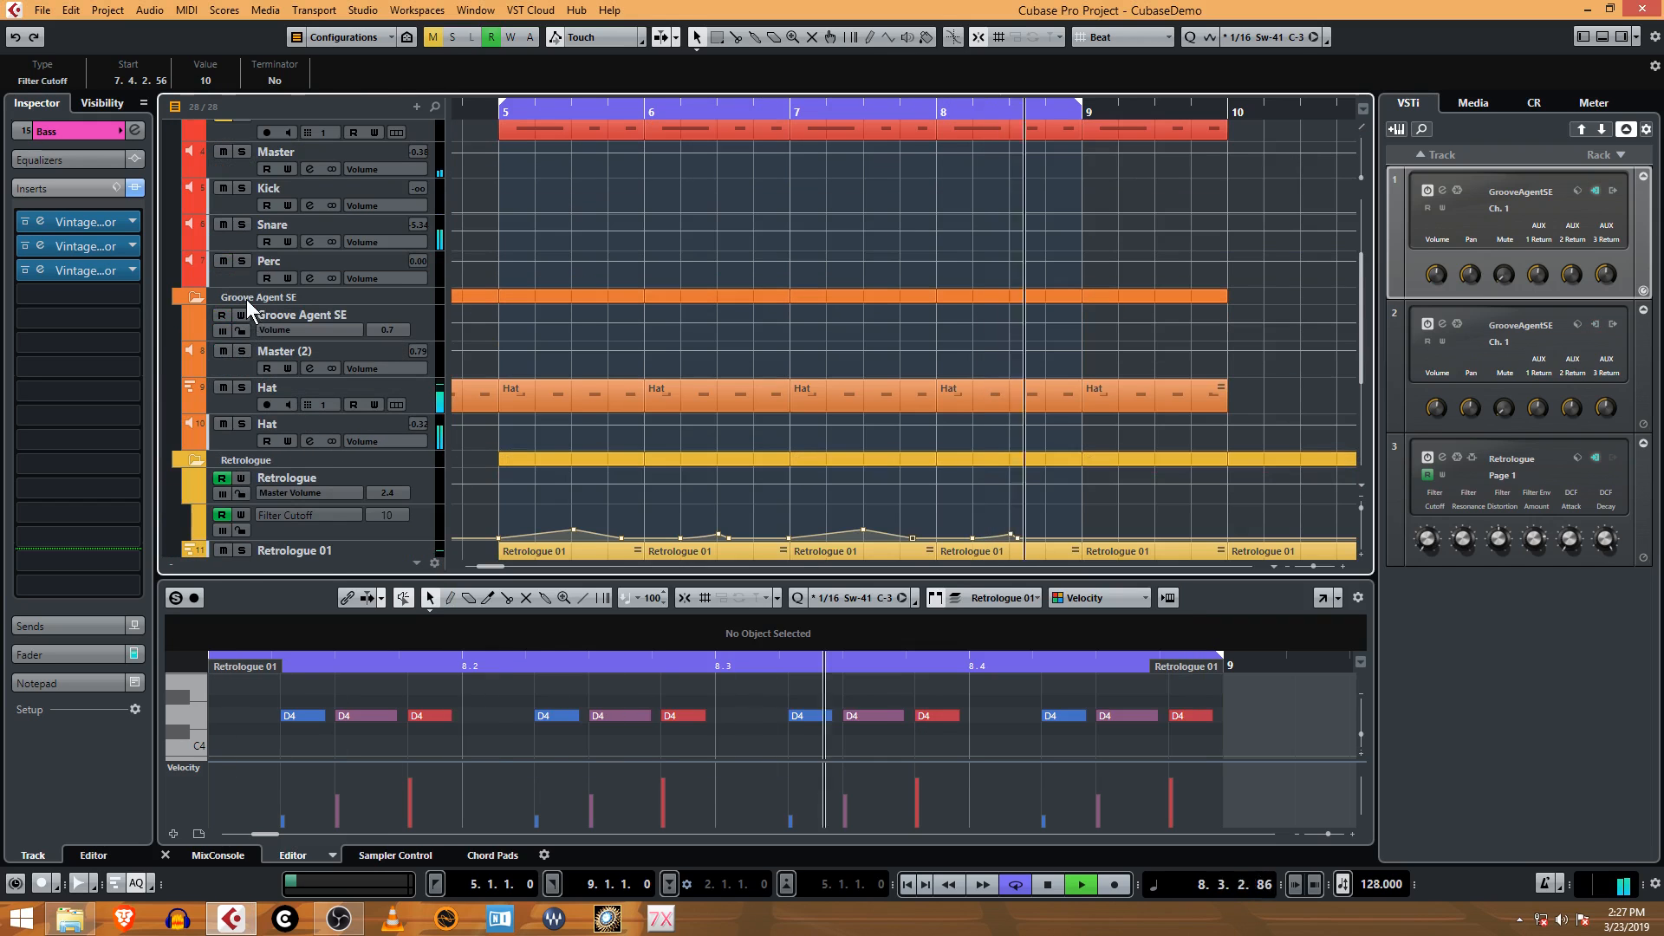
- Set Kick Send 3 destination to Bass: Ins. 3 - VintageCompressor, then switch channels
left_click(286, 187)
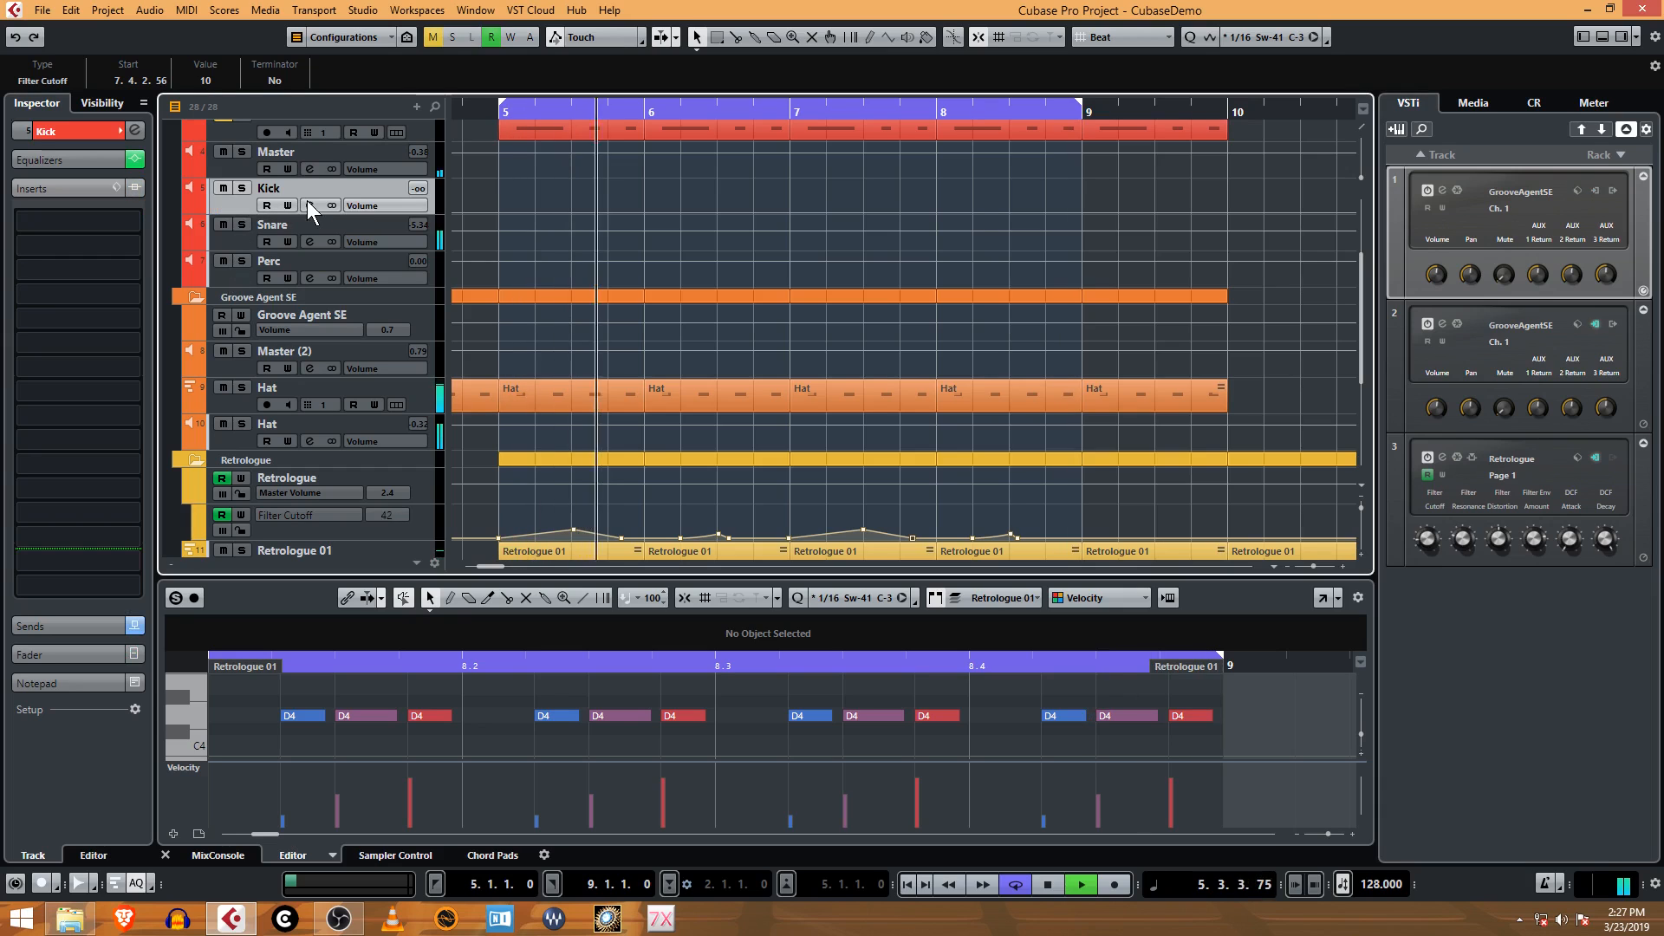
left_click(301, 206)
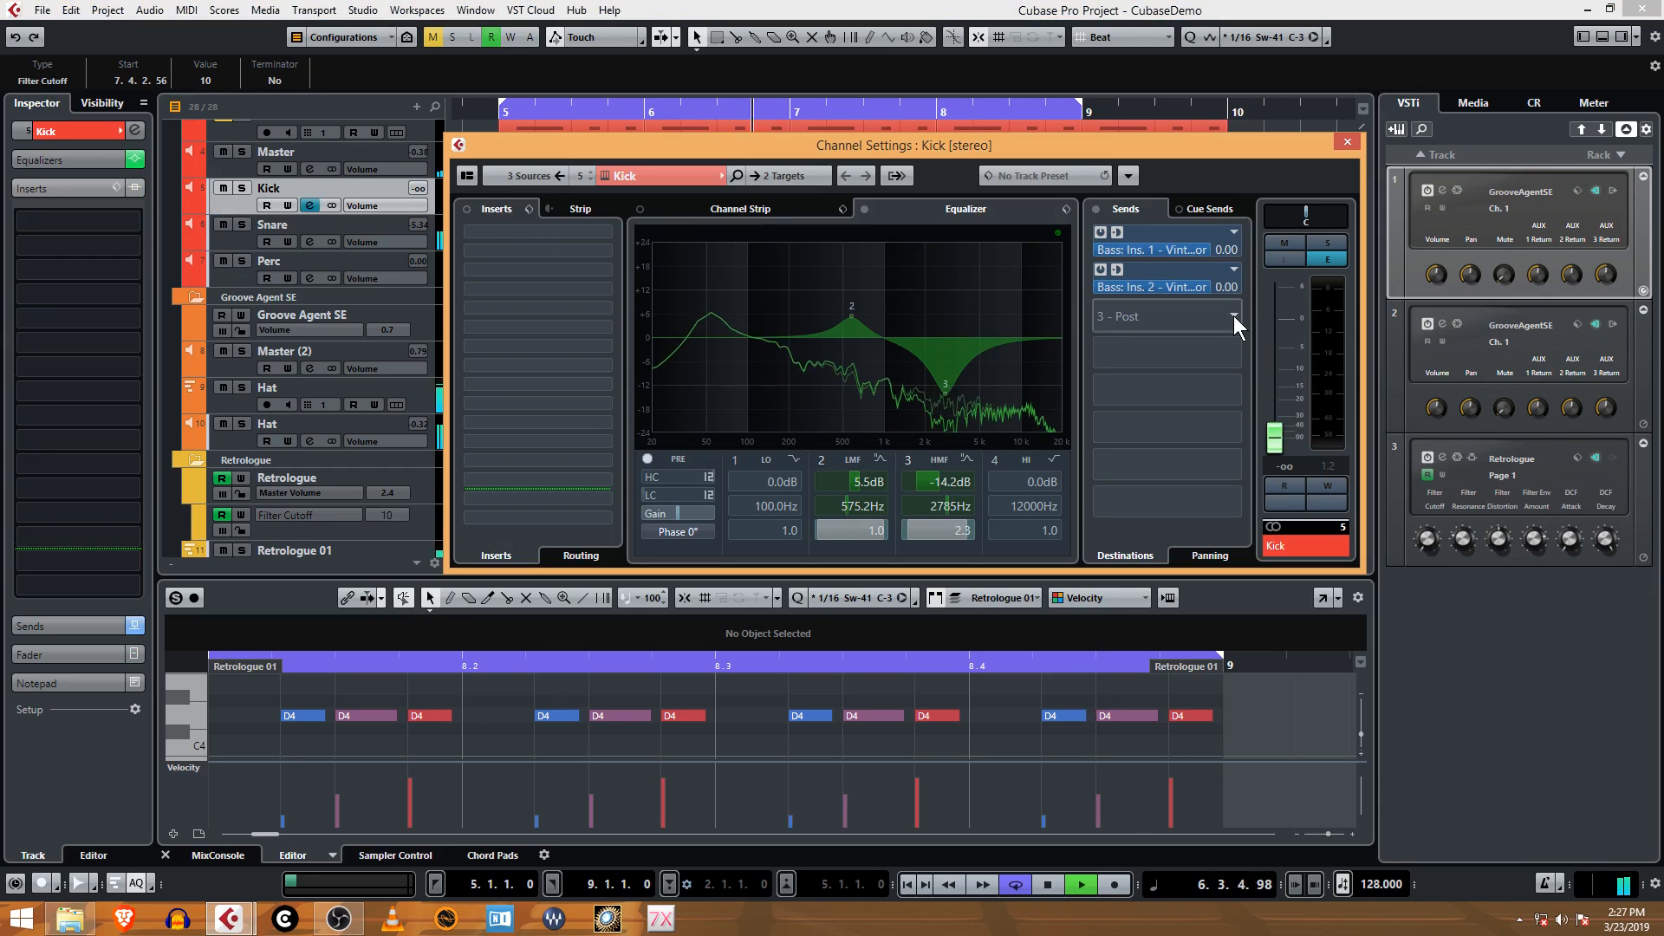
left_click(1234, 317)
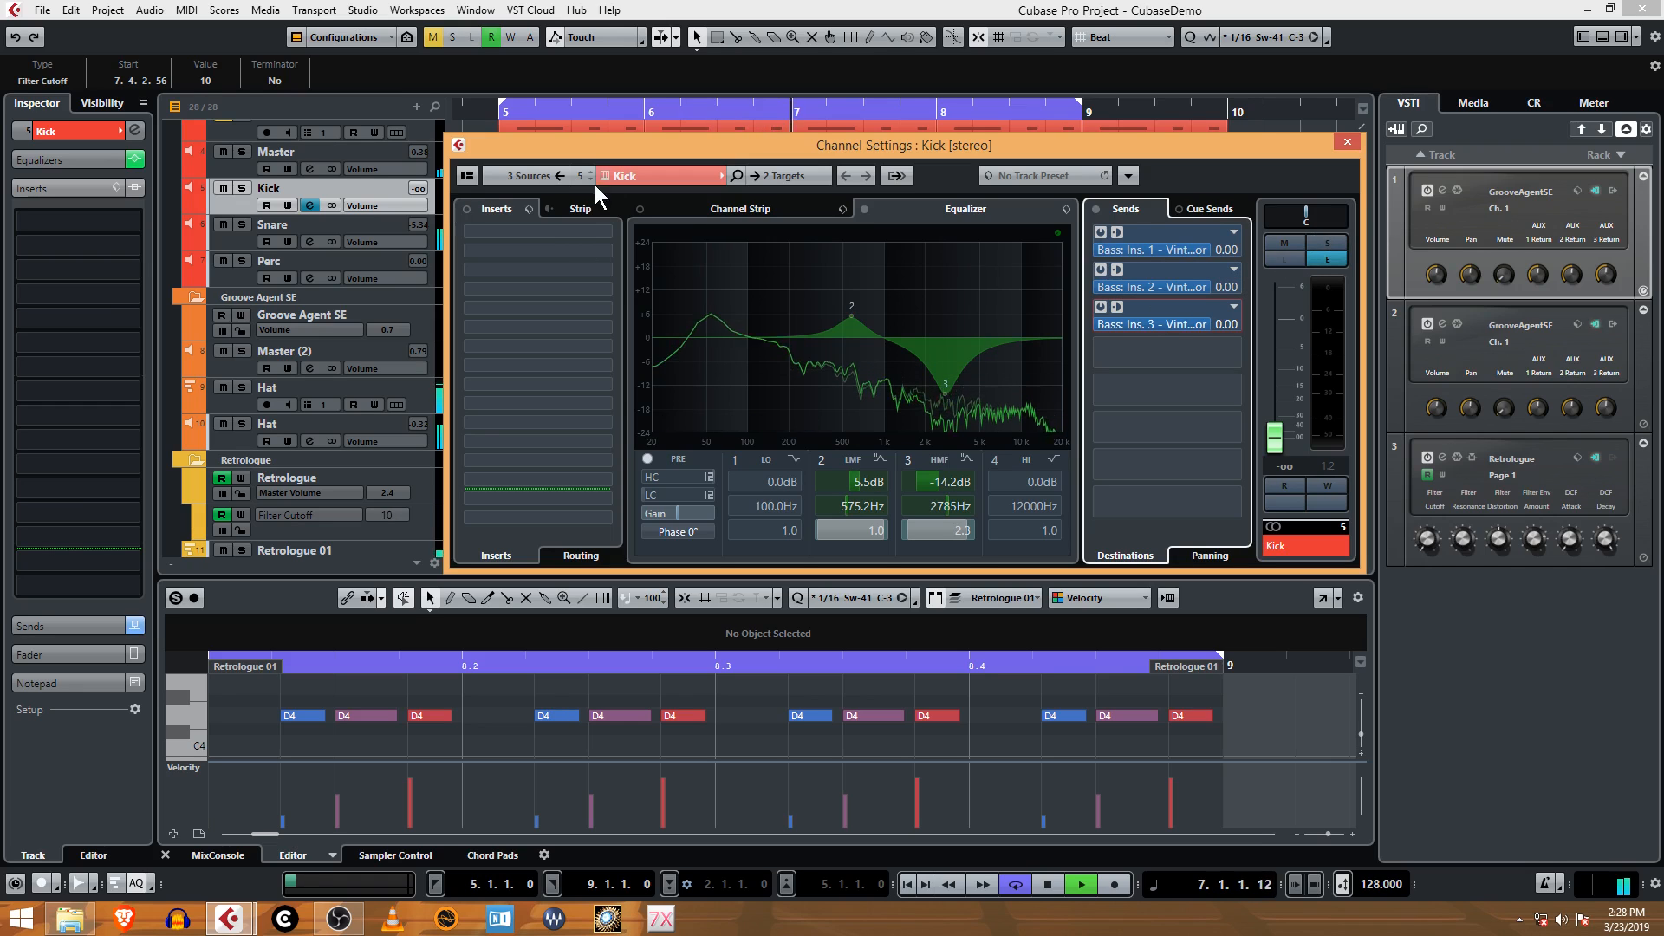
left_click(1346, 141)
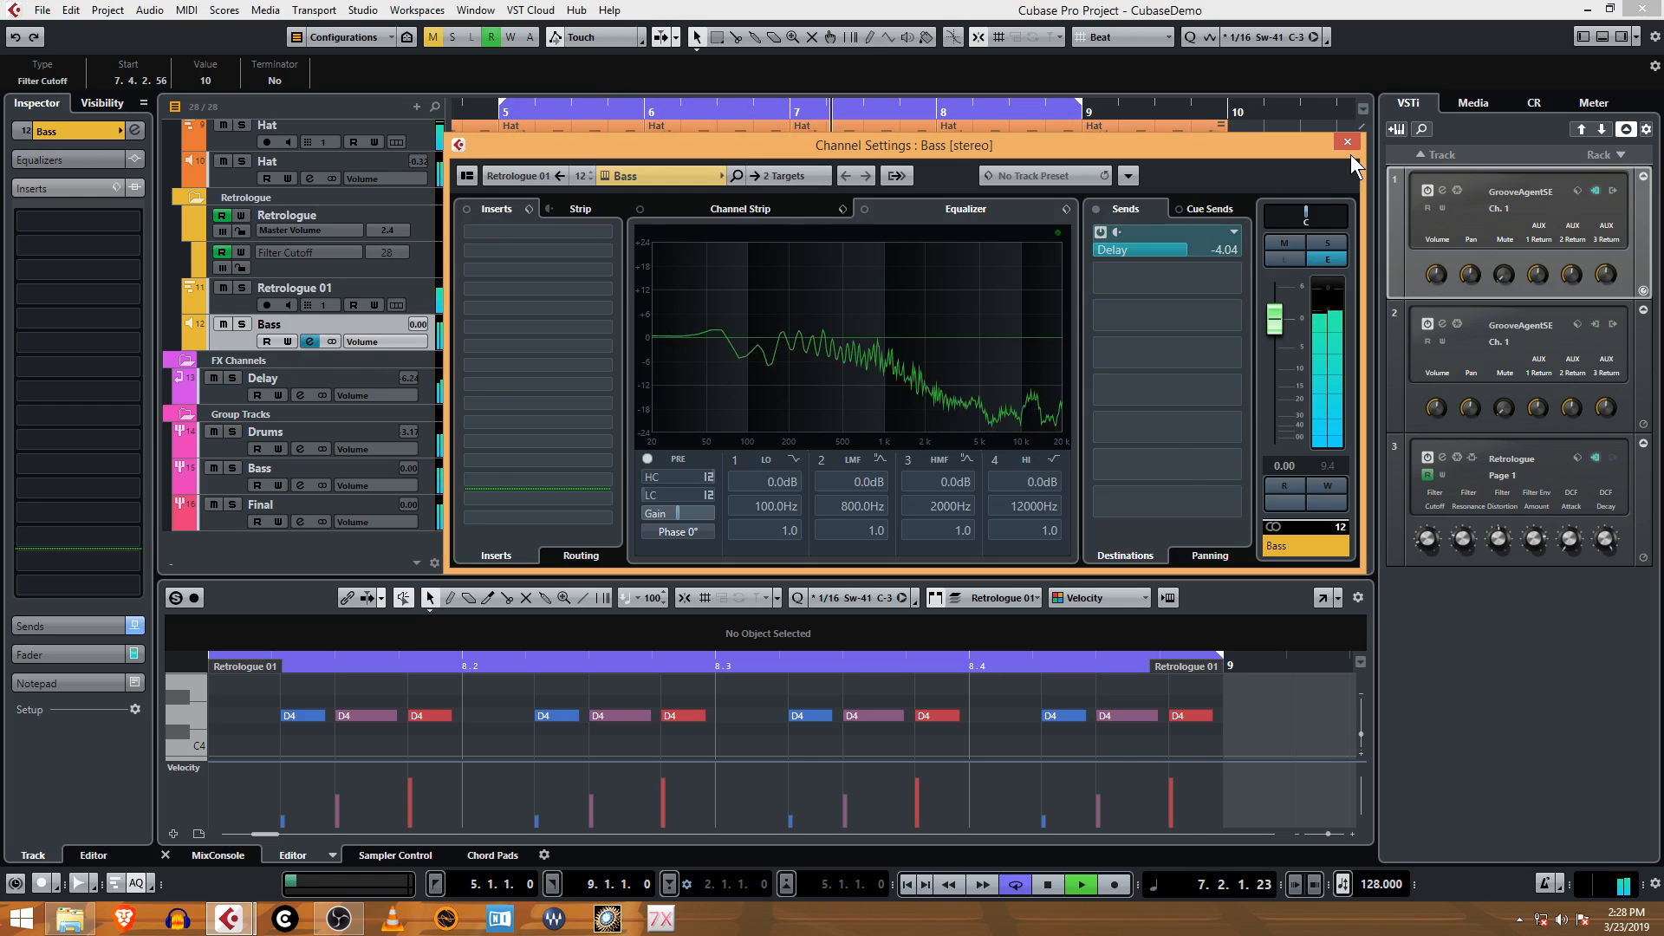
- Check the Bass group's three VintageCompressor inserts in Channel Settings, then close it
left_click(1346, 142)
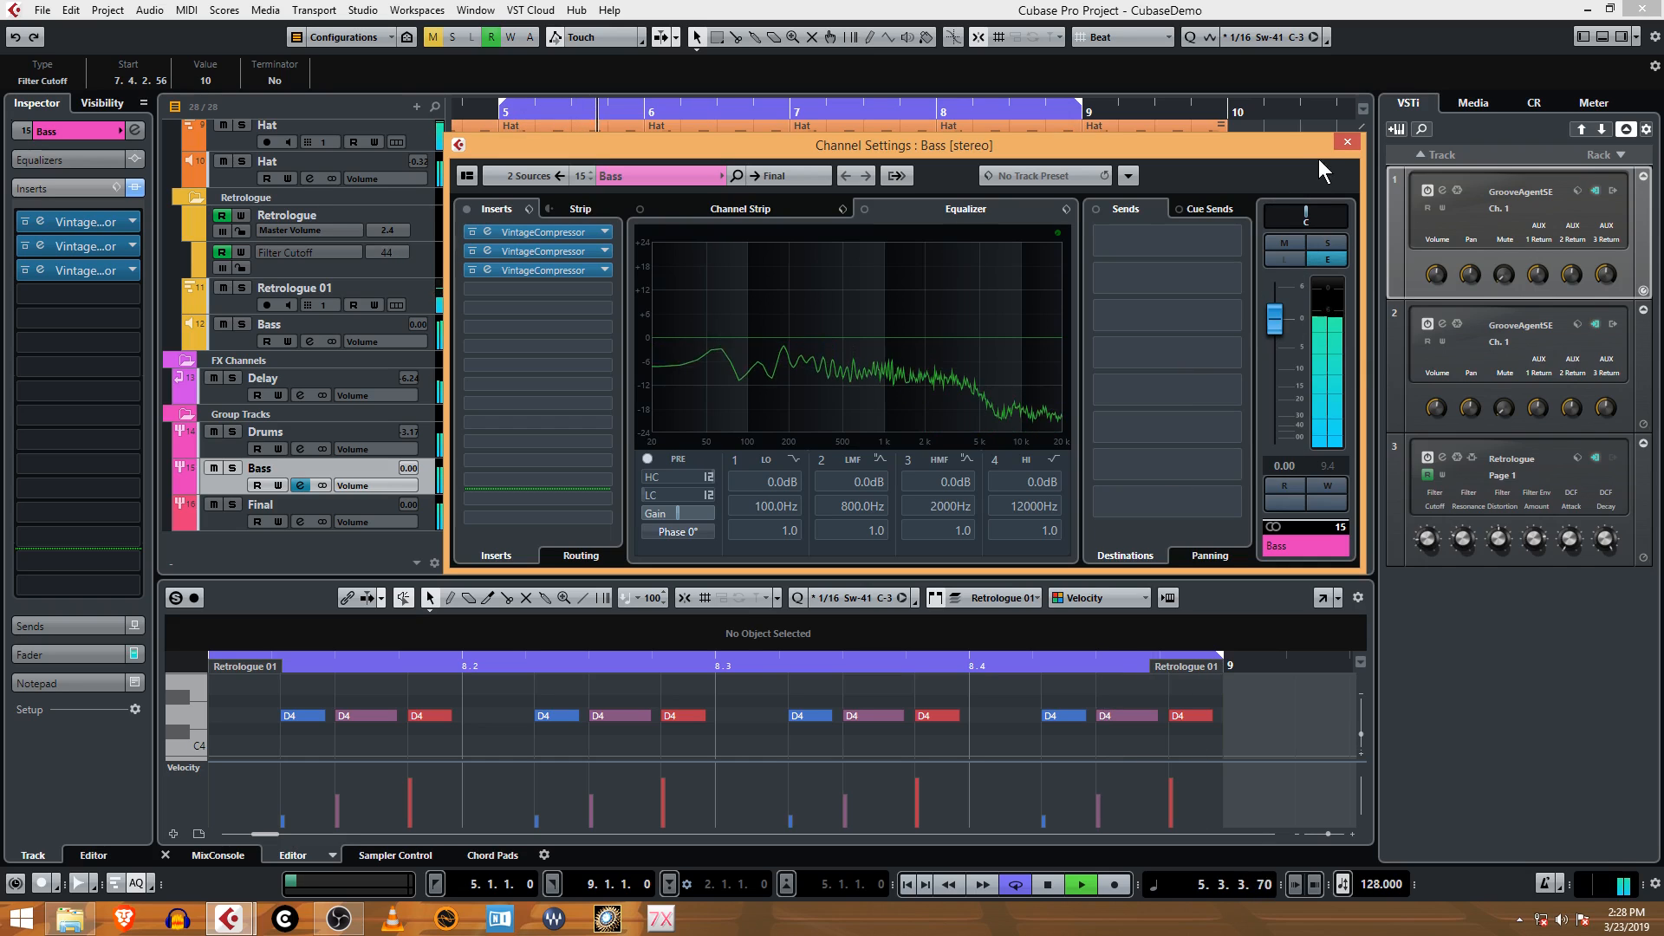
left_click(1346, 141)
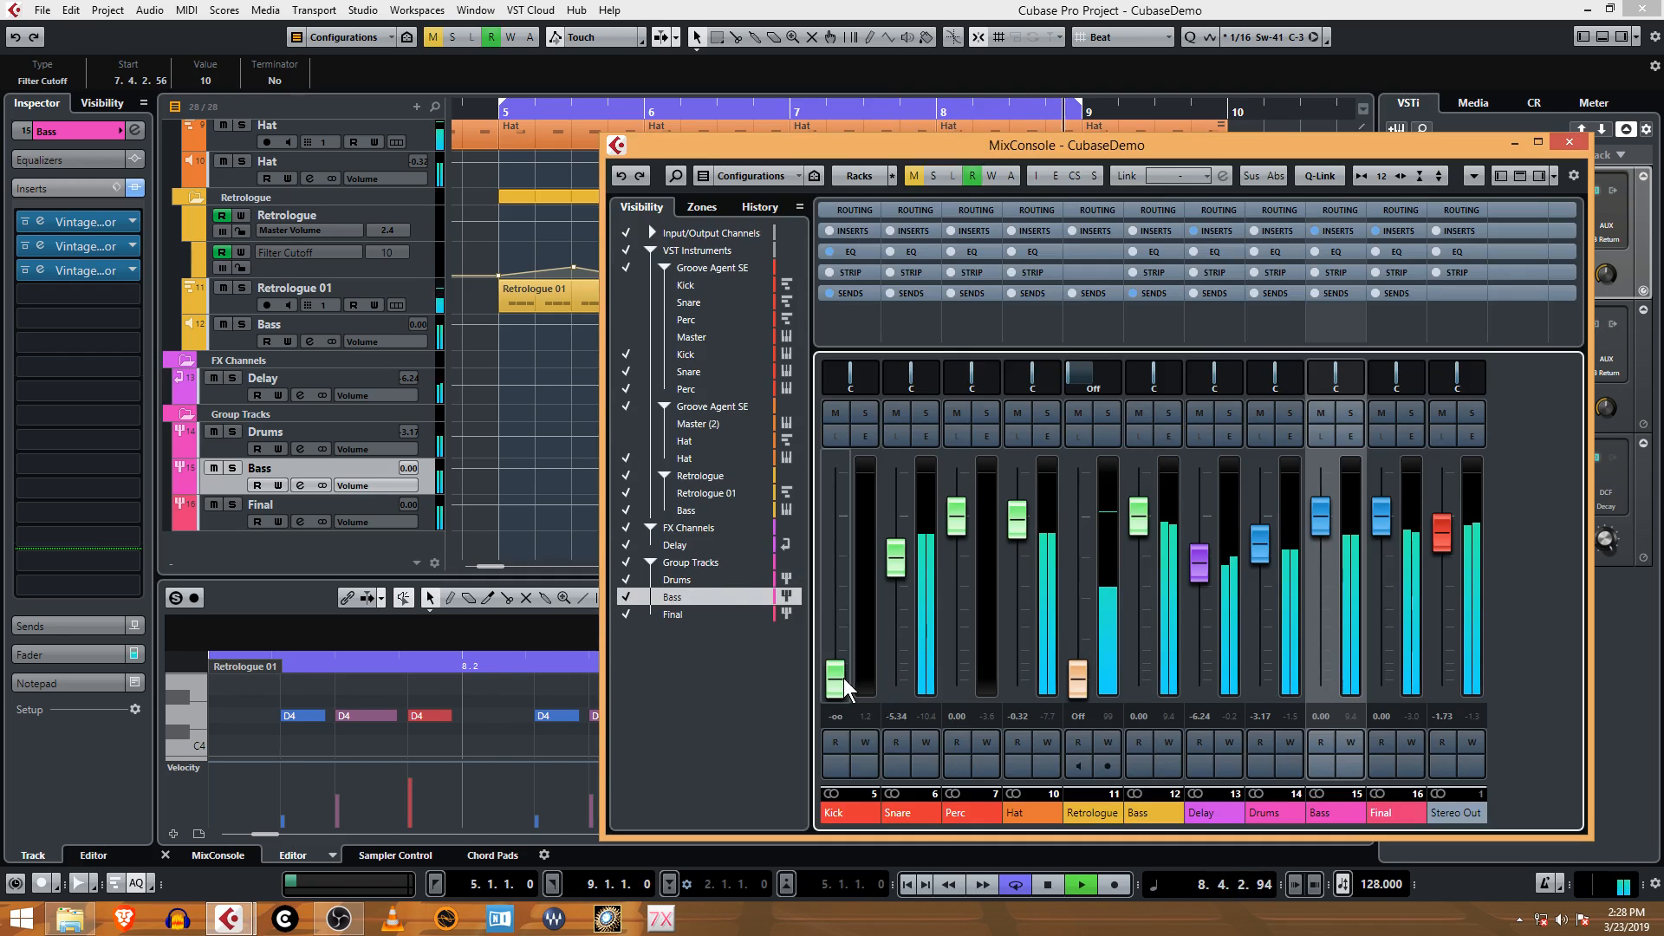
- Raise the Kick fader to about −0.15 dB and close the MixConsole
left_click_drag(837, 680, 837, 515)
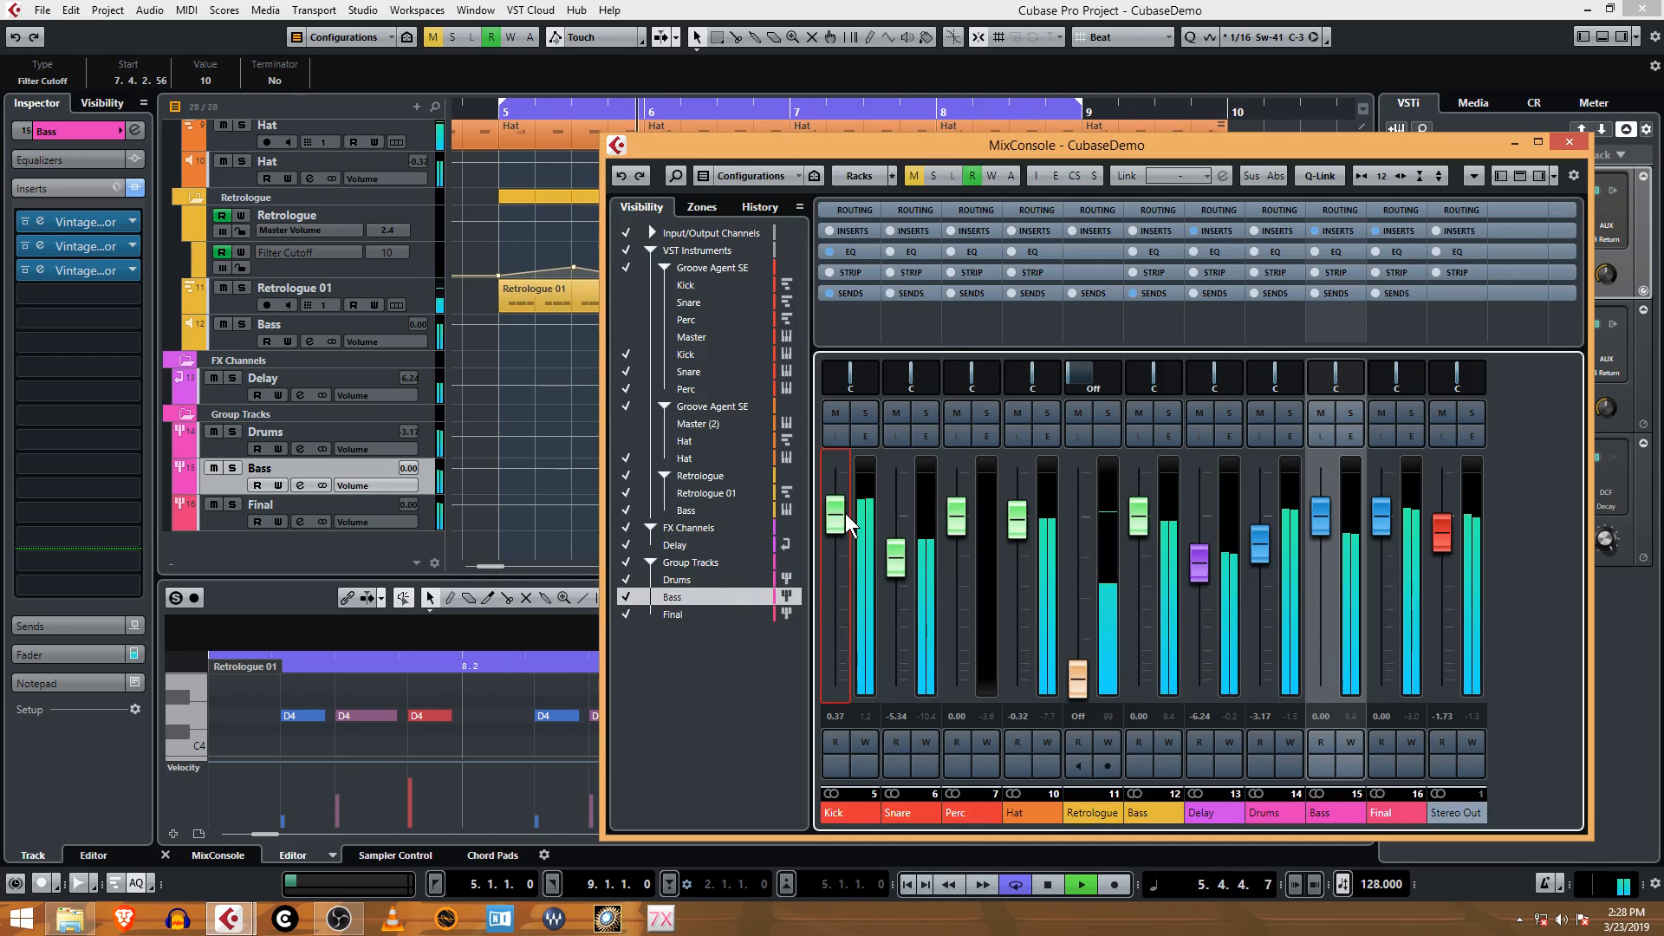
left_click_drag(837, 520, 837, 535)
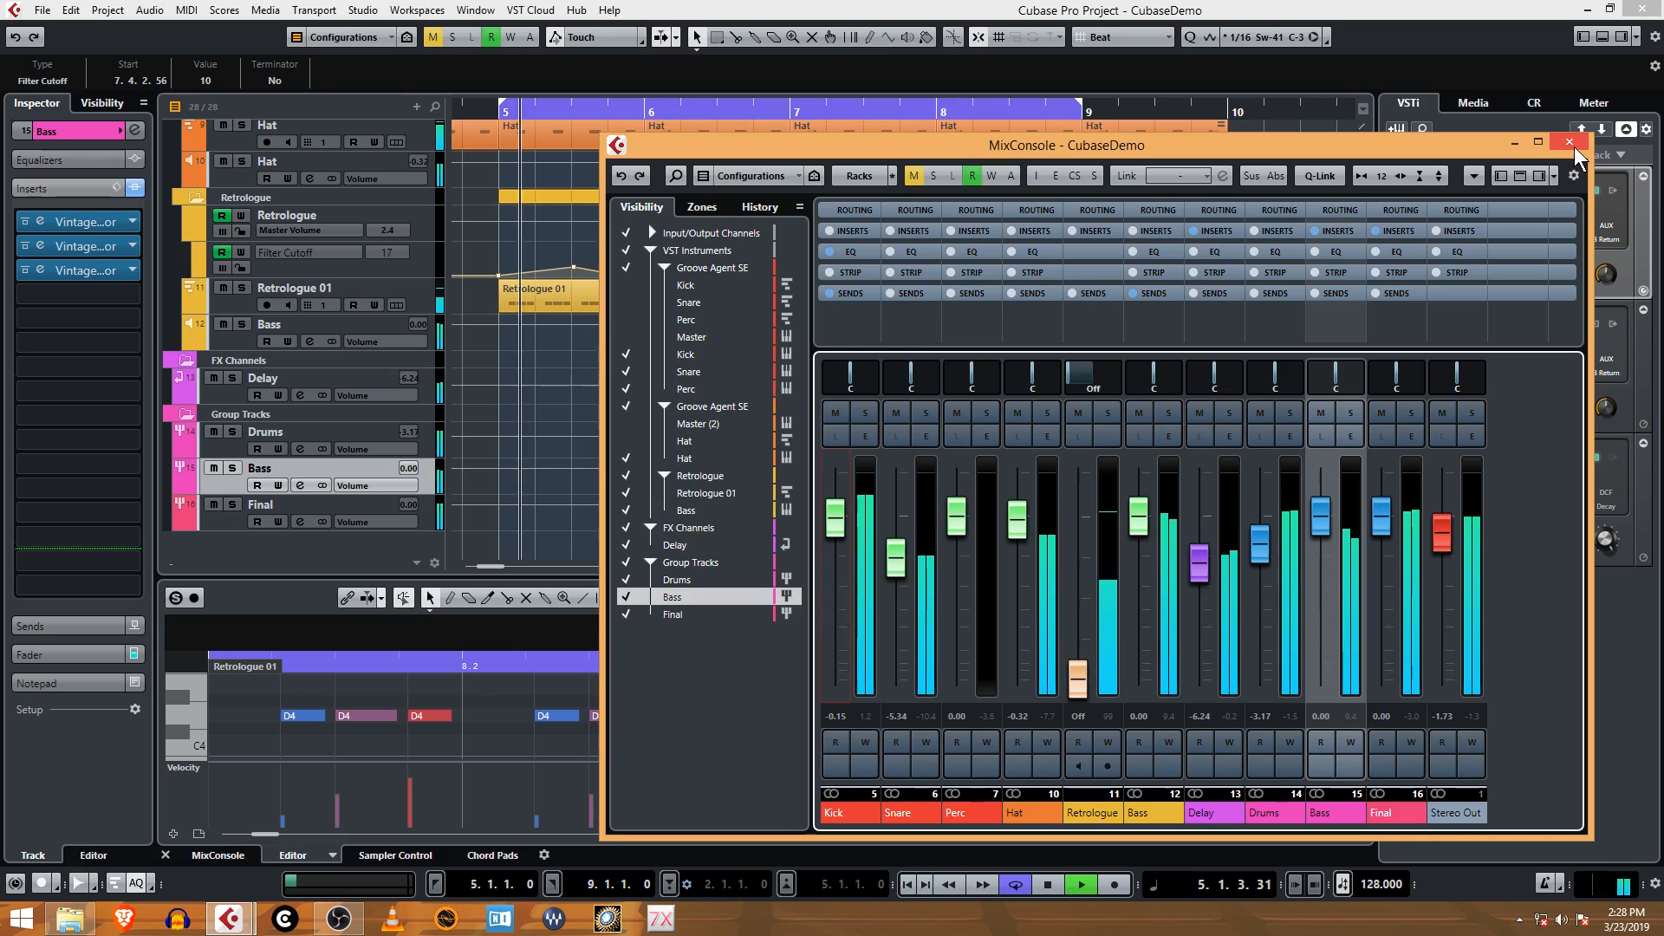
left_click(1564, 142)
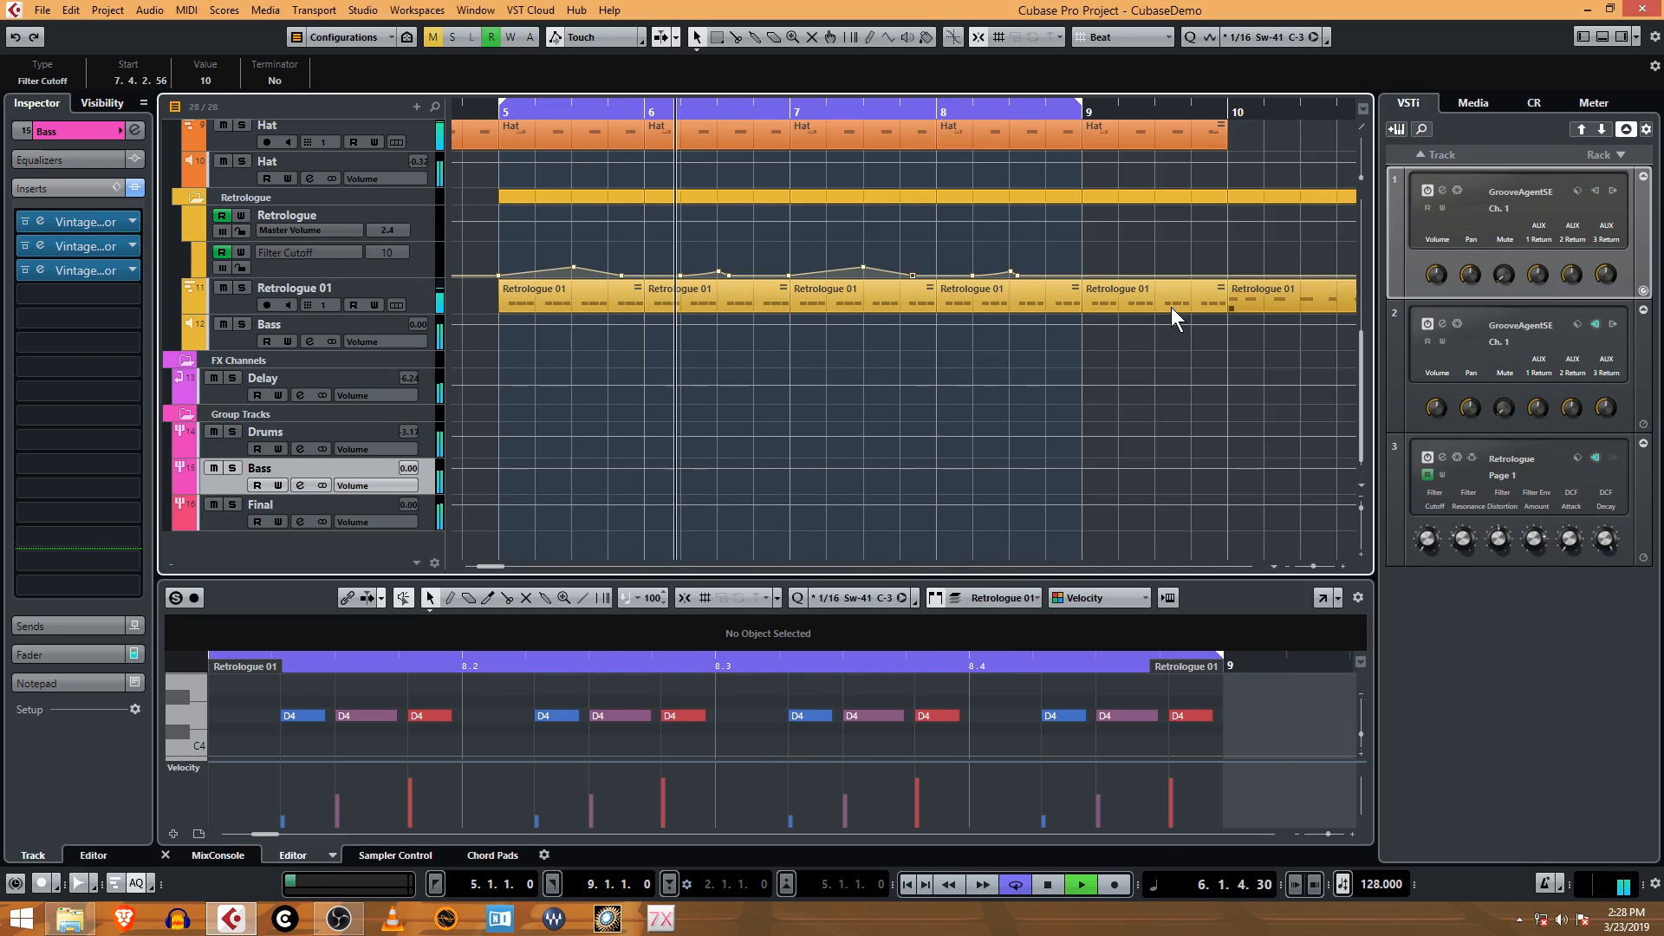